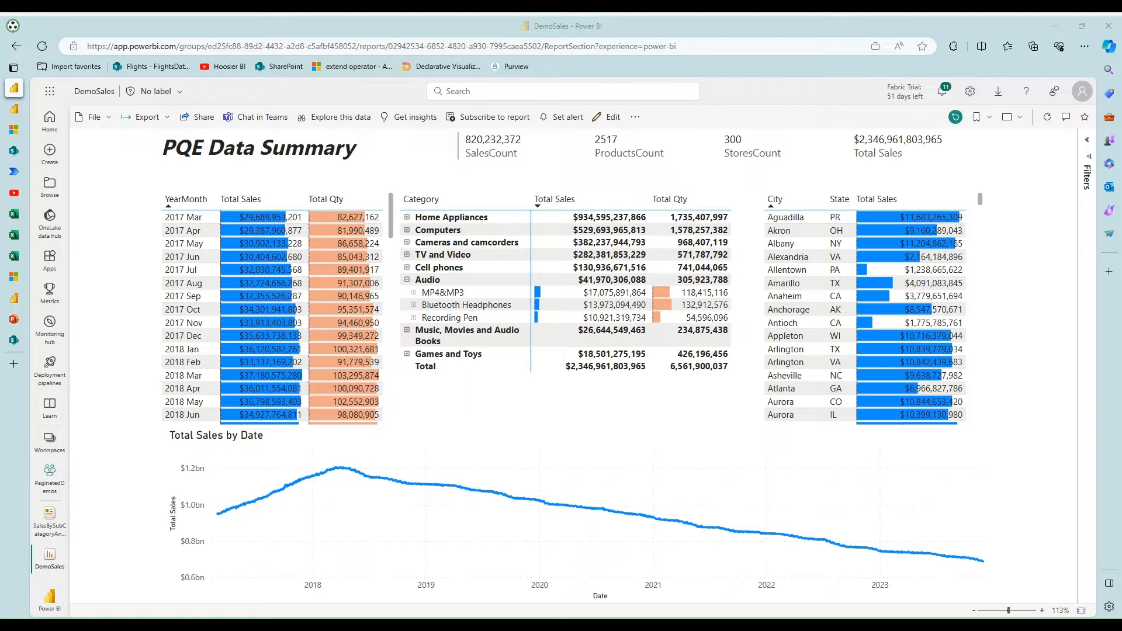
mouse_move(684, 496)
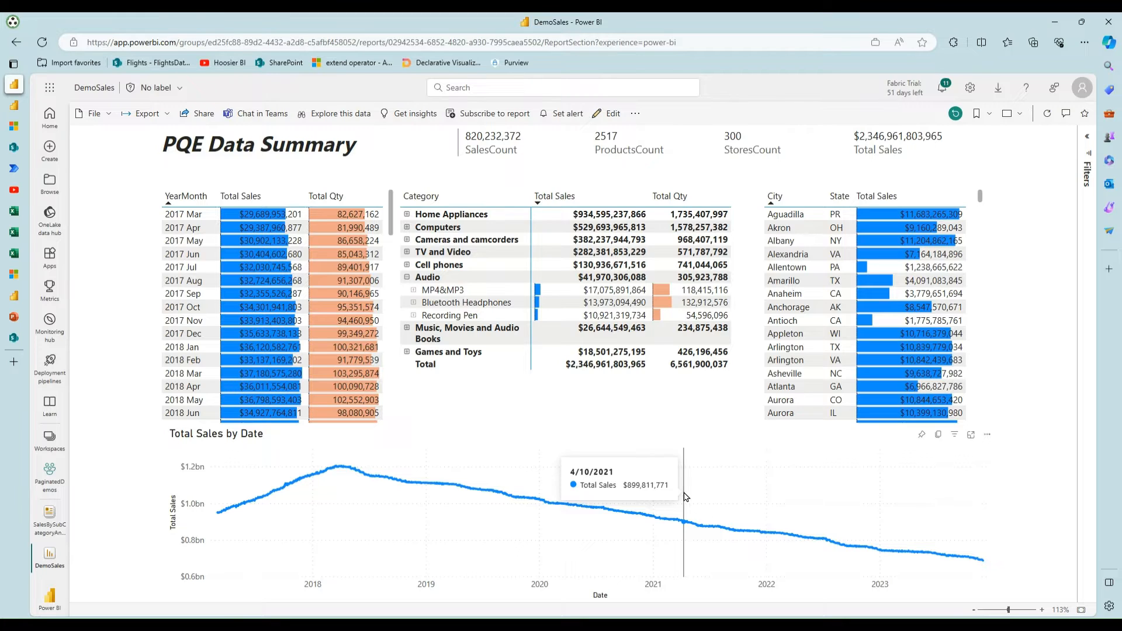
mouse_move(622, 444)
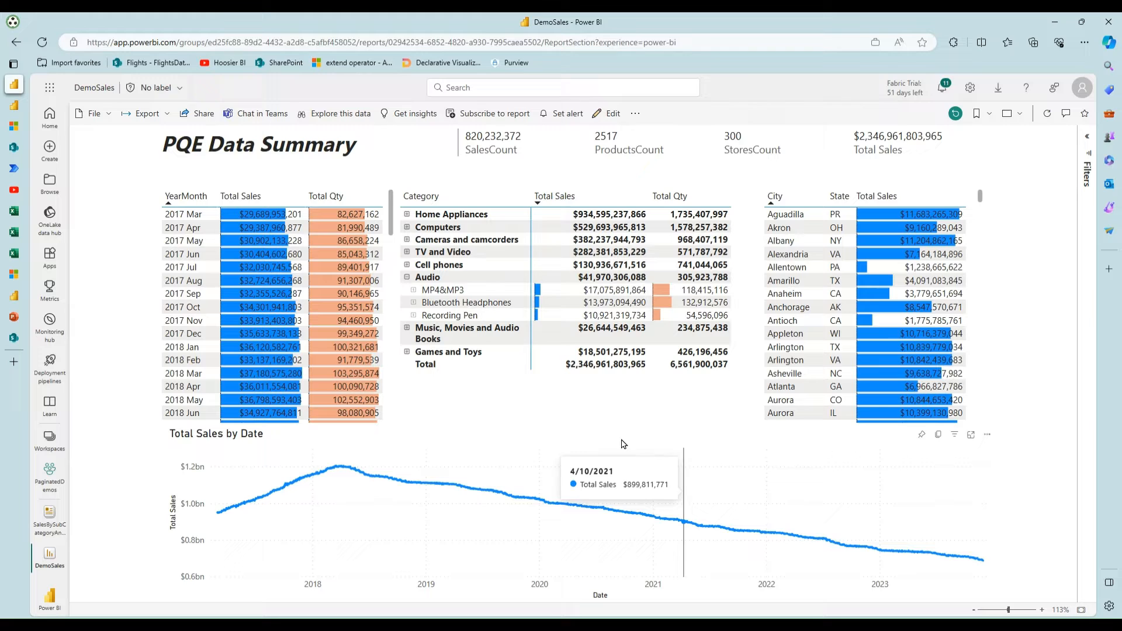
mouse_move(491, 403)
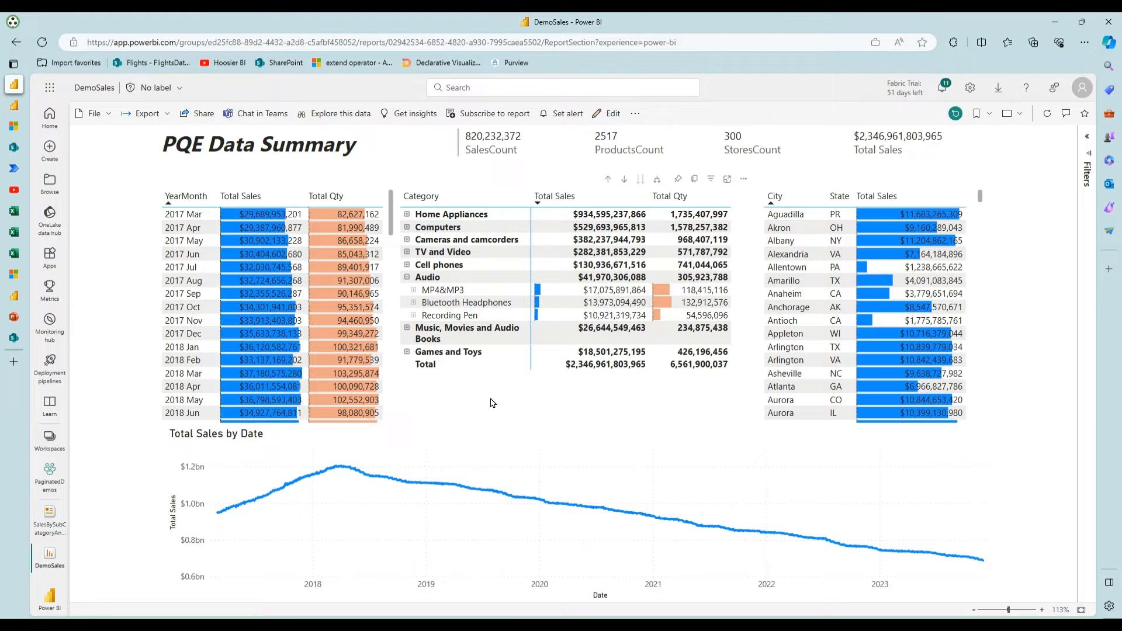
mouse_move(483, 155)
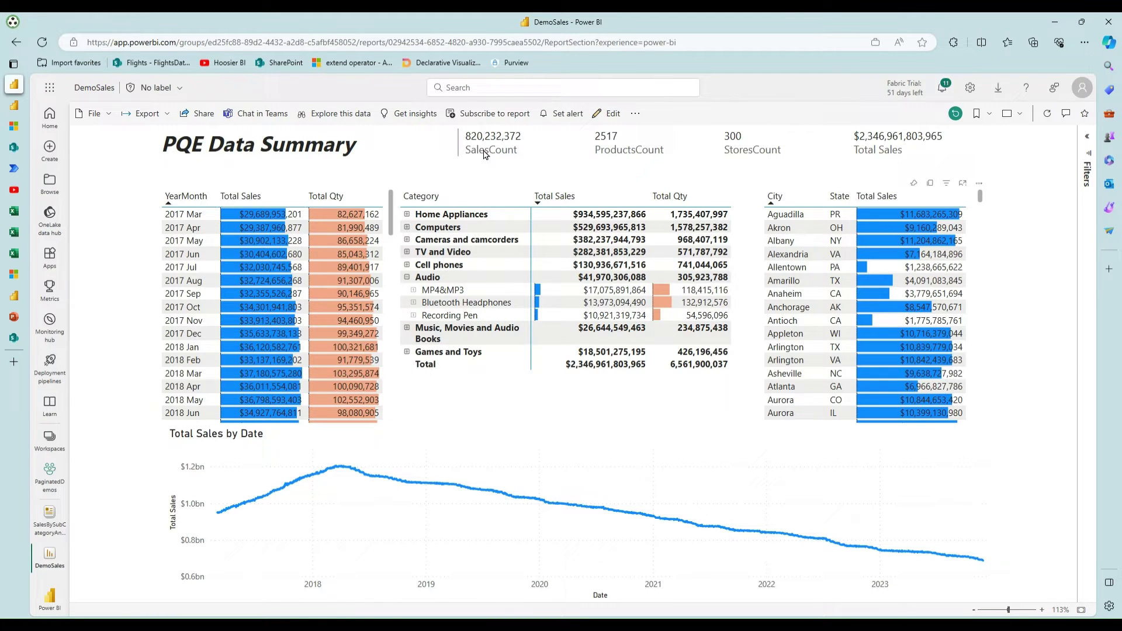
mouse_move(502, 174)
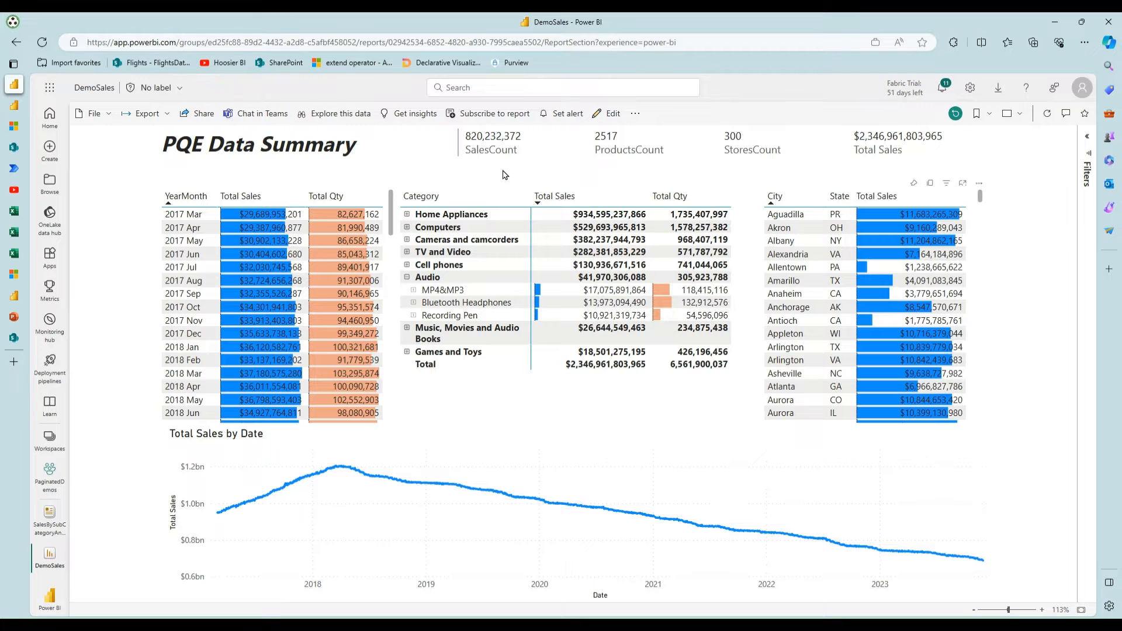
mouse_move(812, 228)
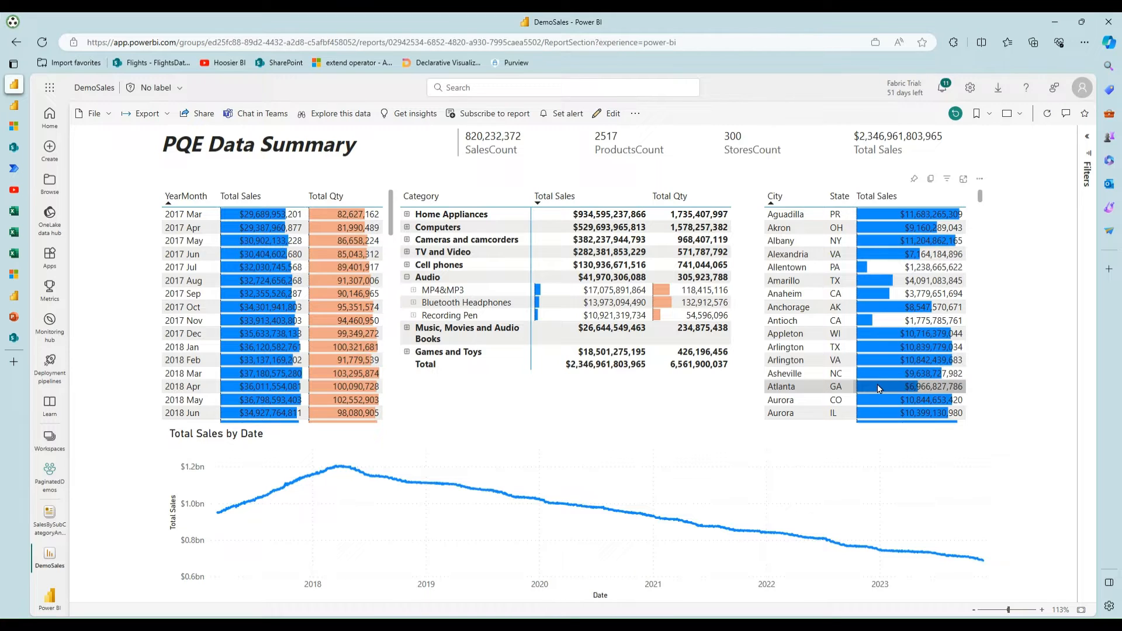
mouse_move(787, 397)
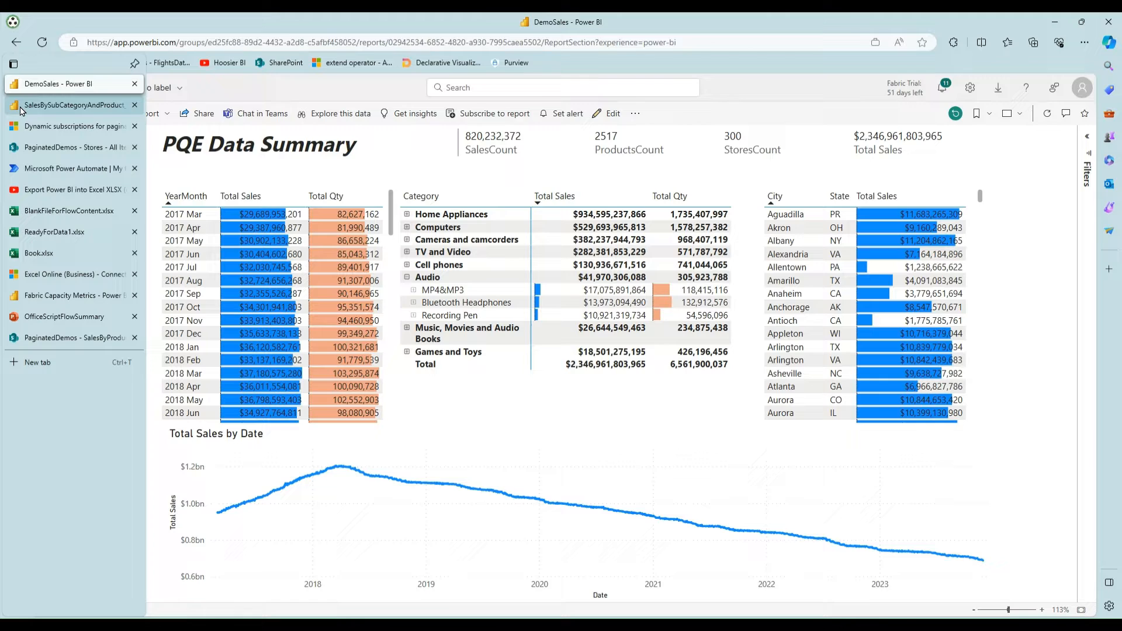
Reload the expired SalesBySubCategoryAndProduct_CityParam paginated report so it shows Albany sales.
left_click(73, 106)
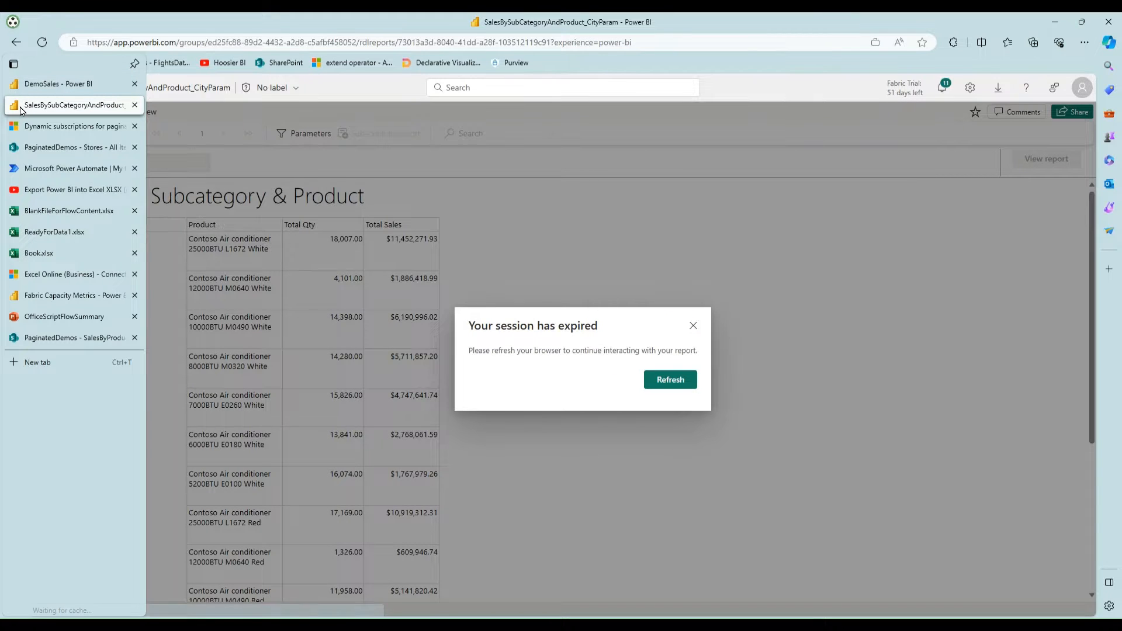
left_click(669, 379)
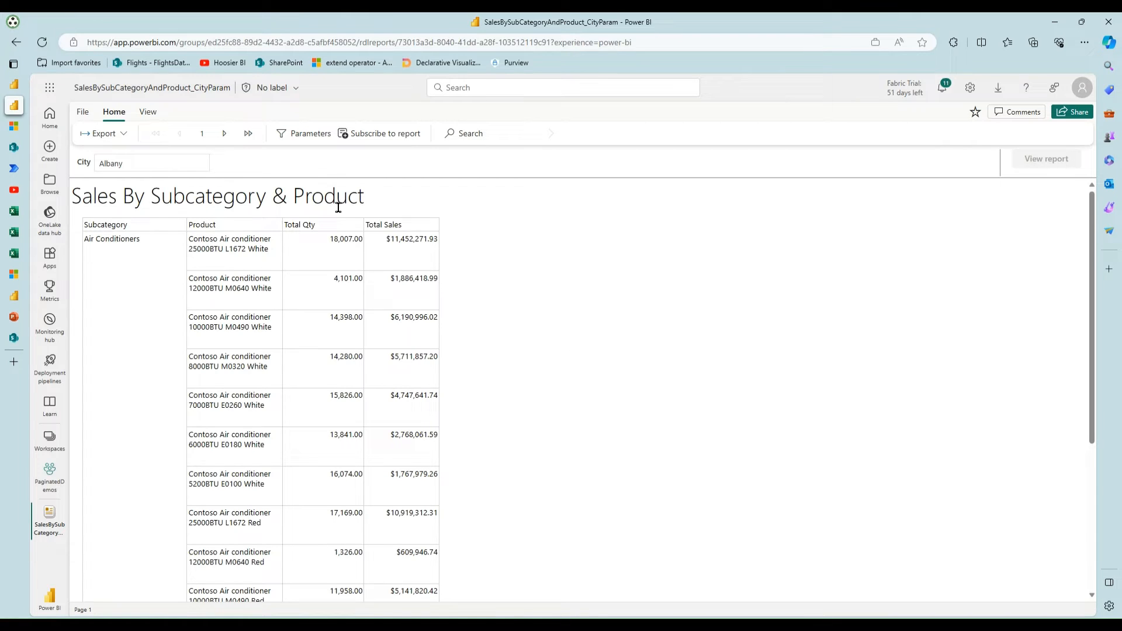
mouse_move(509, 310)
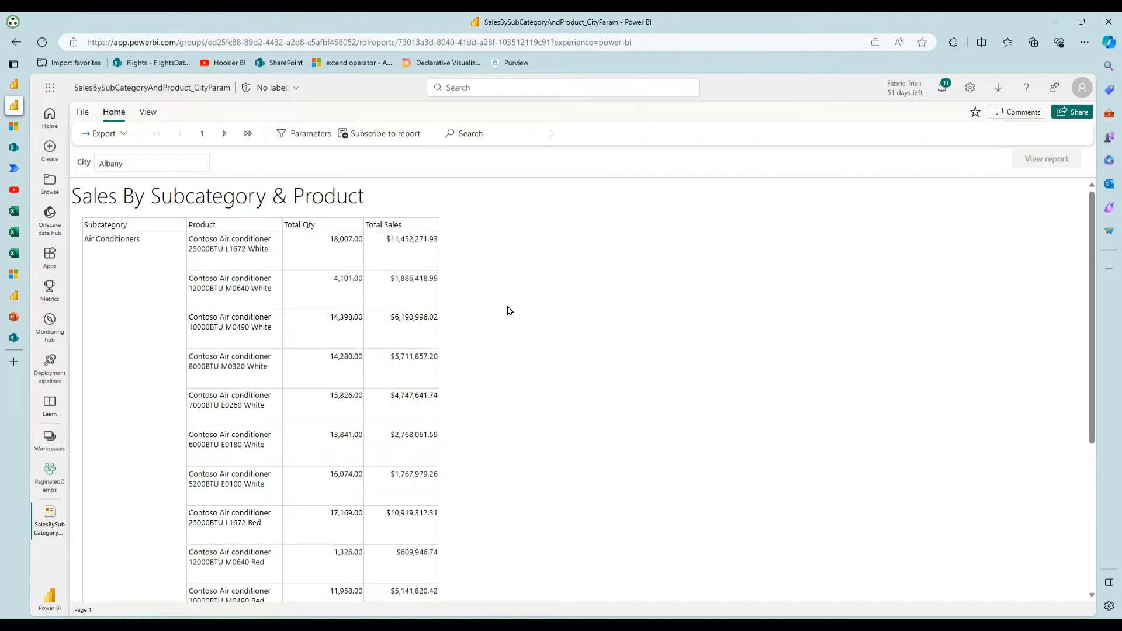
mouse_move(502, 305)
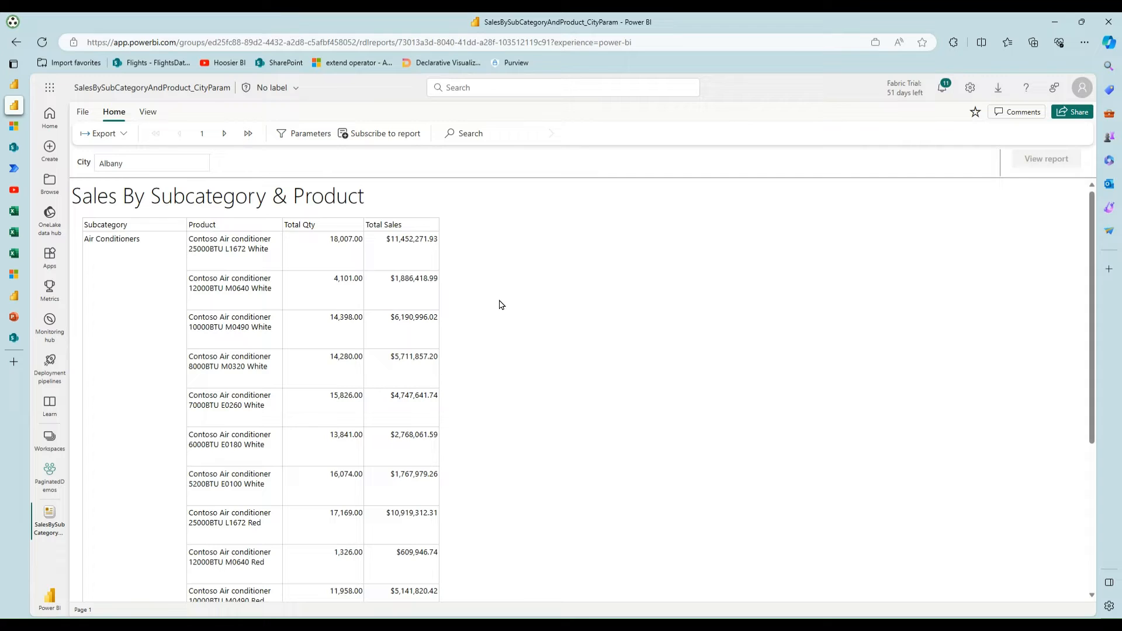
left_click(150, 163)
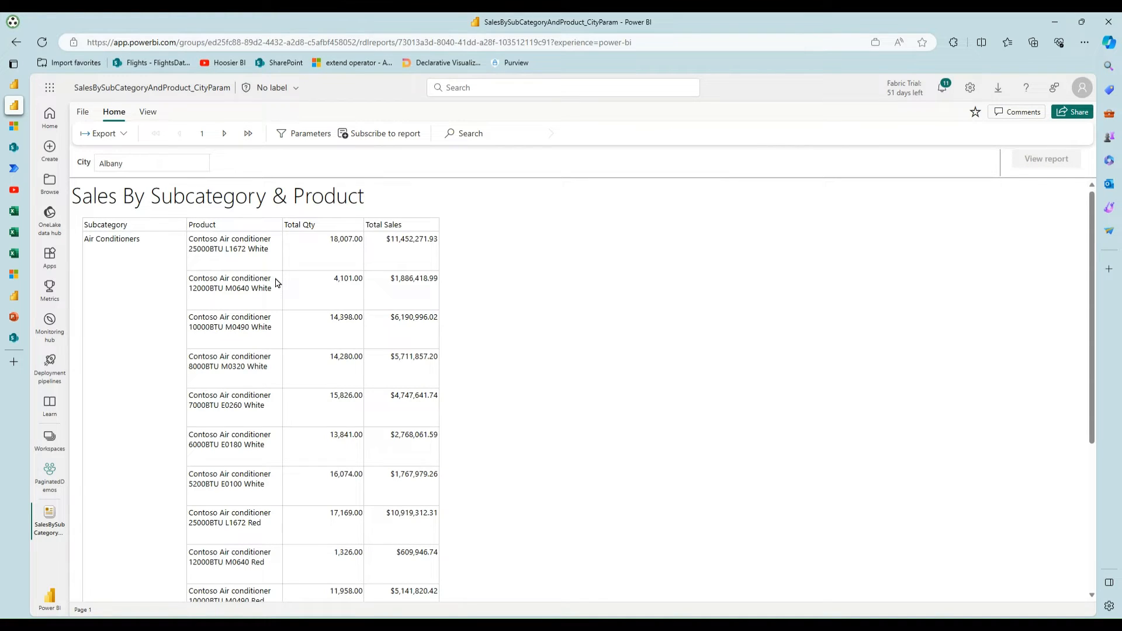
mouse_move(291, 309)
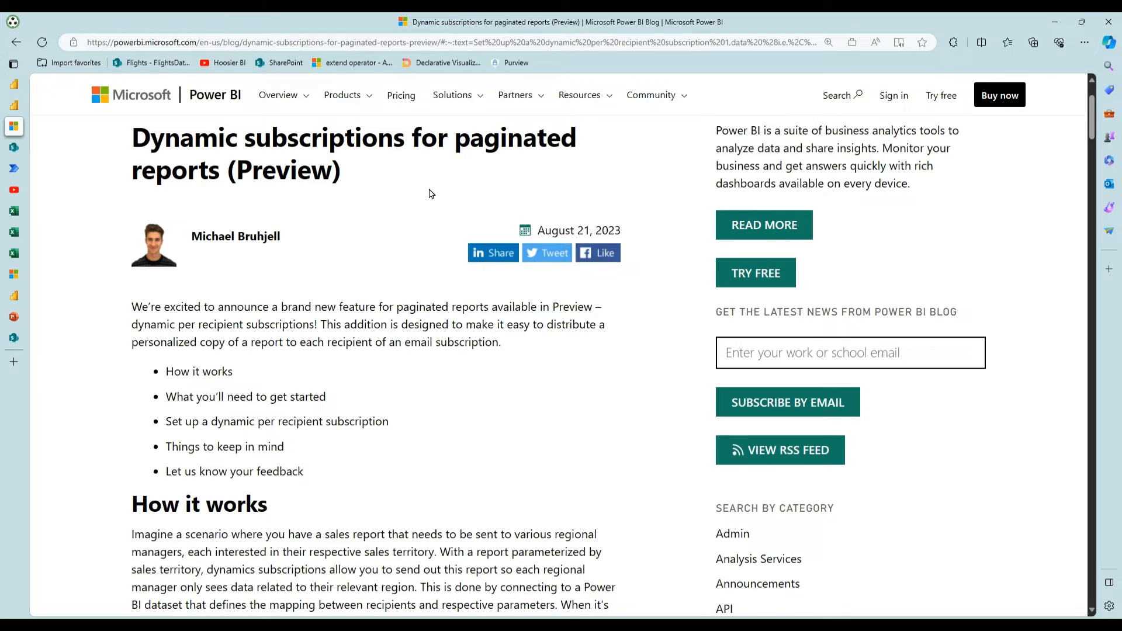
mouse_move(437, 188)
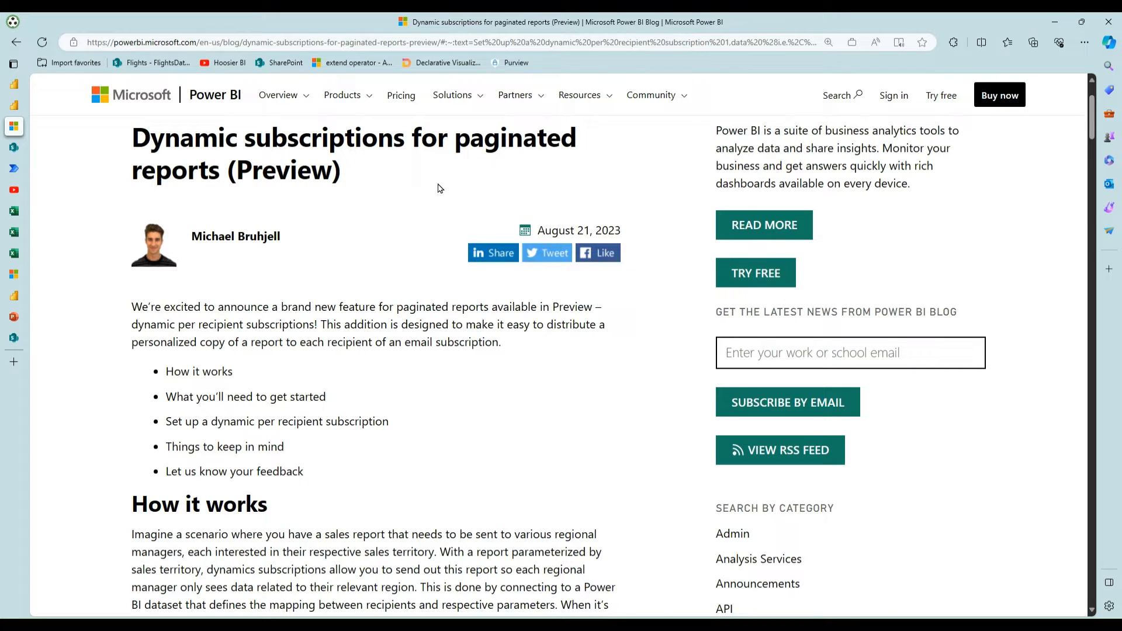
mouse_move(464, 196)
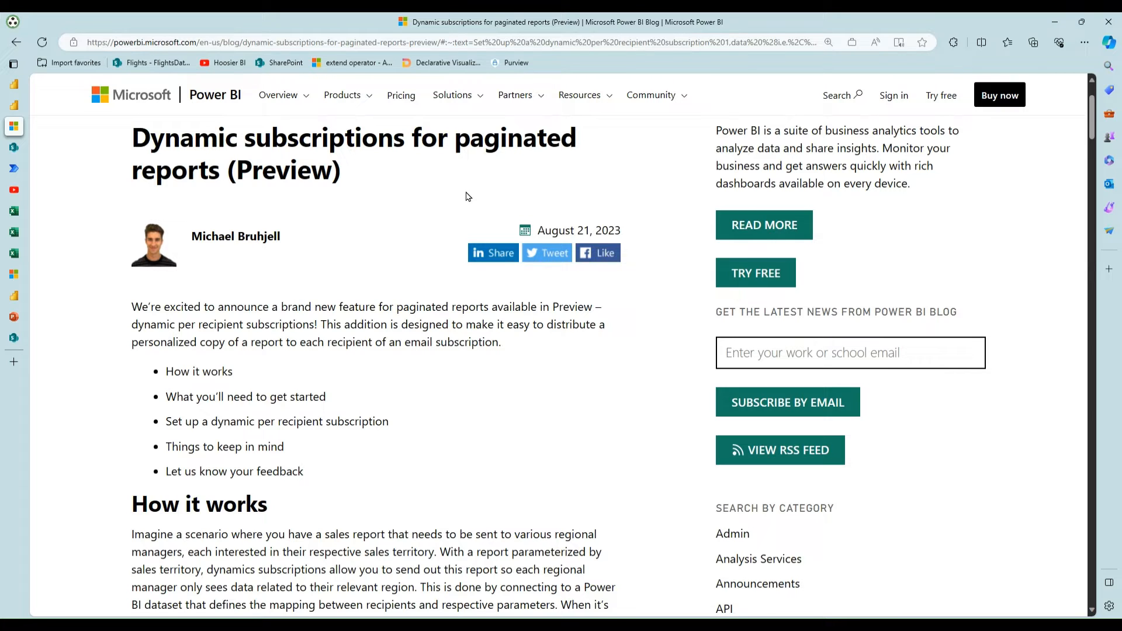
mouse_move(293, 193)
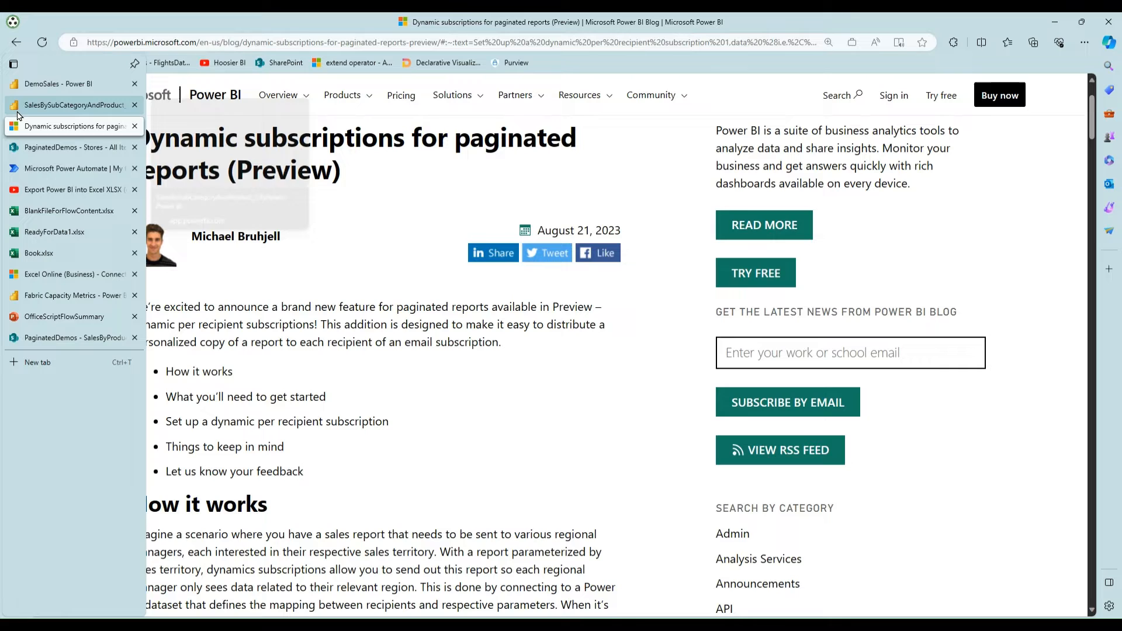
mouse_move(68, 104)
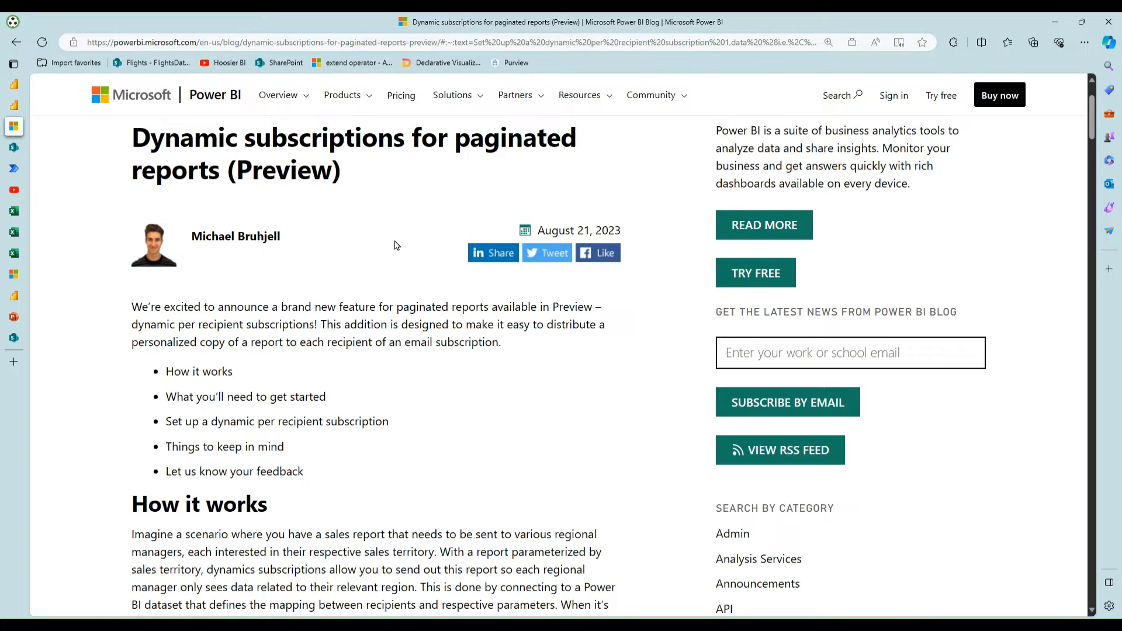
mouse_move(101, 186)
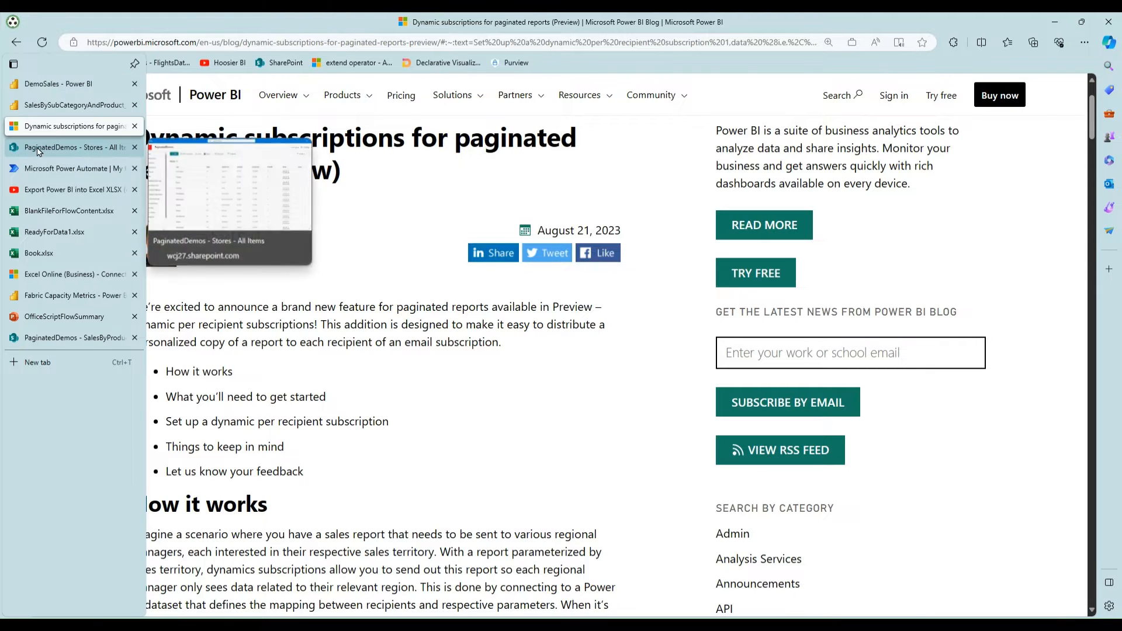
Switch to the SharePoint PaginatedDemos Stores list of store cities.
left_click(67, 148)
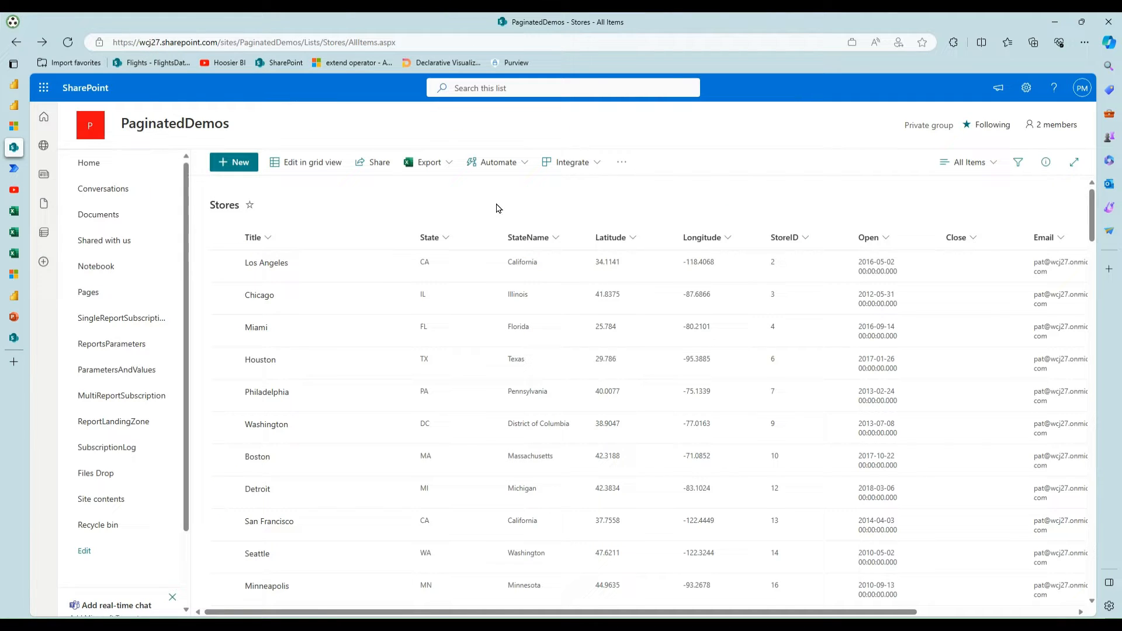
mouse_move(579, 208)
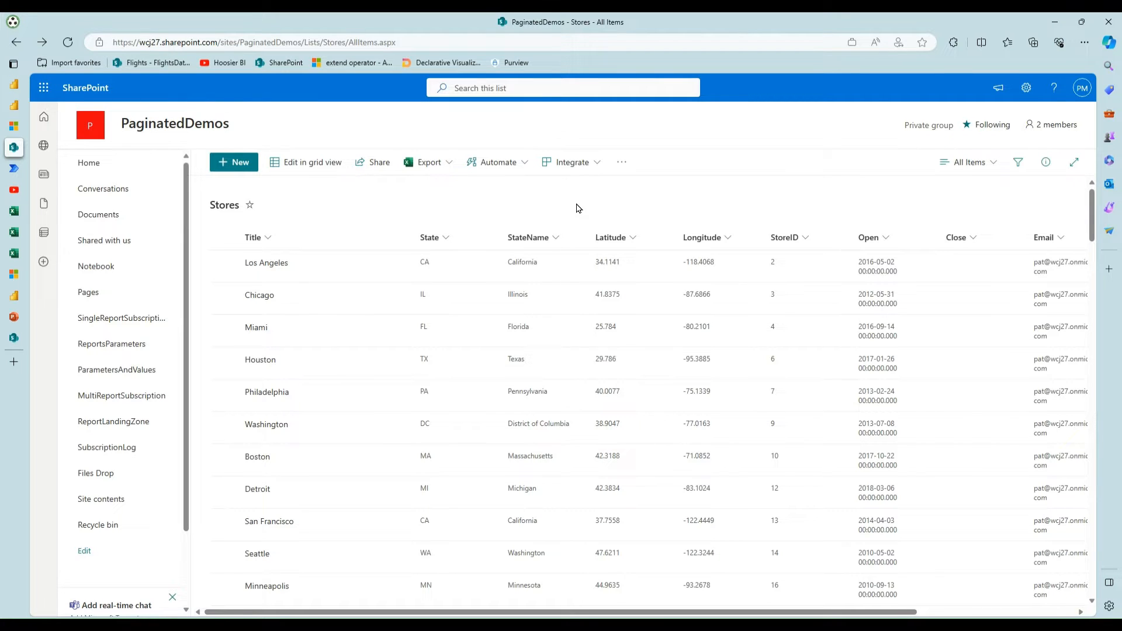
mouse_move(527, 237)
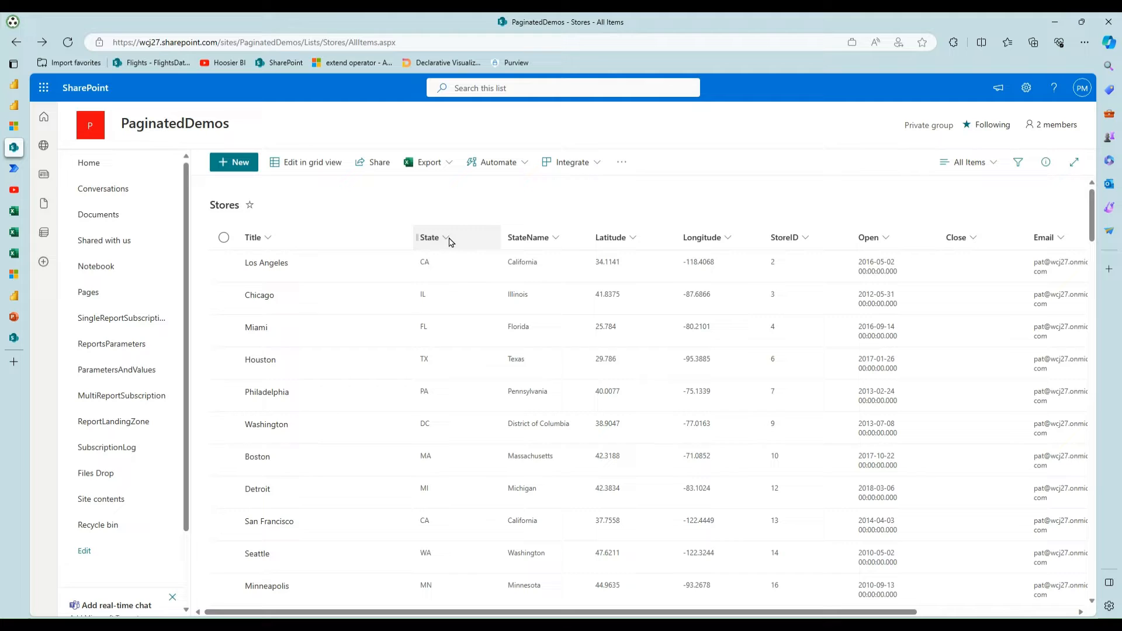
mouse_move(18, 174)
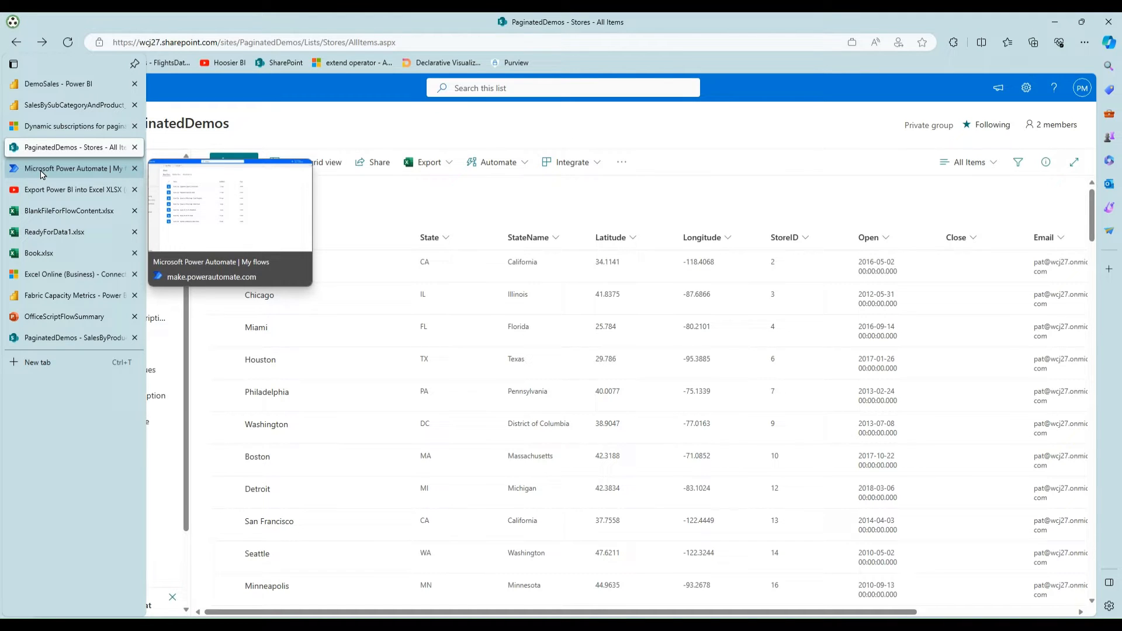
From My flows, show details of the Burst City - Paginated Export To SharePoint flow.
left_click(68, 168)
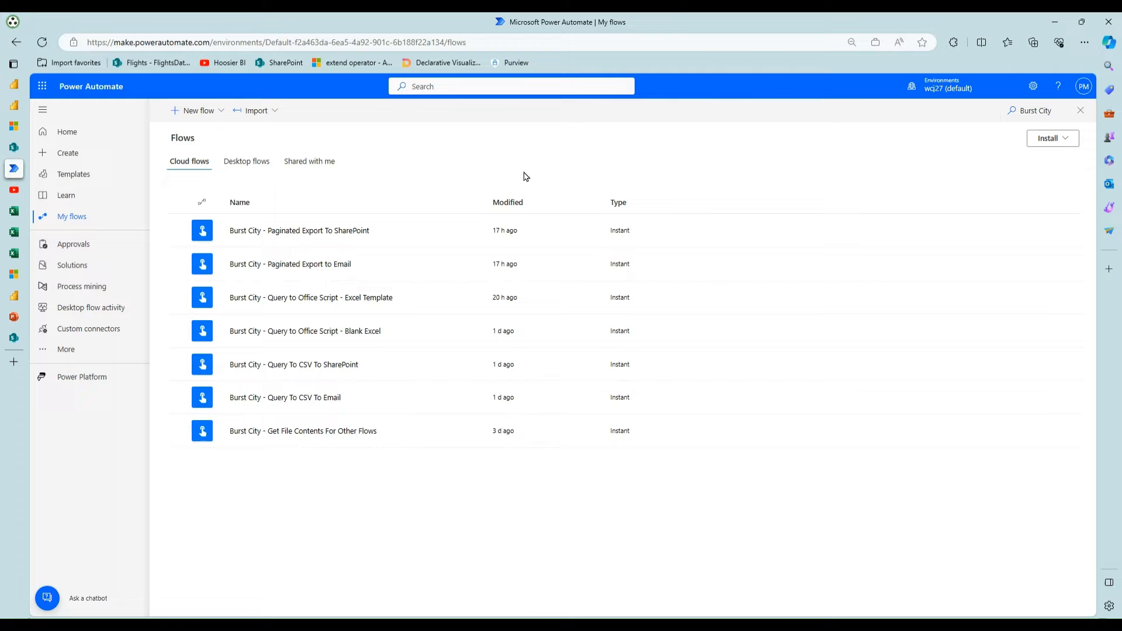
mouse_move(423, 196)
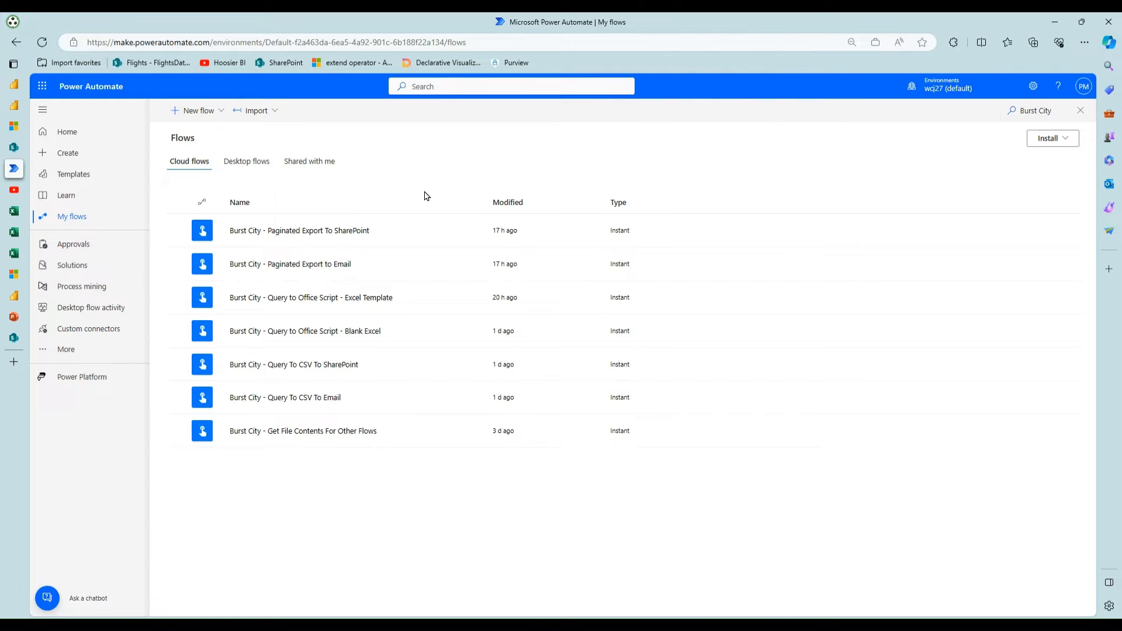
mouse_move(304, 231)
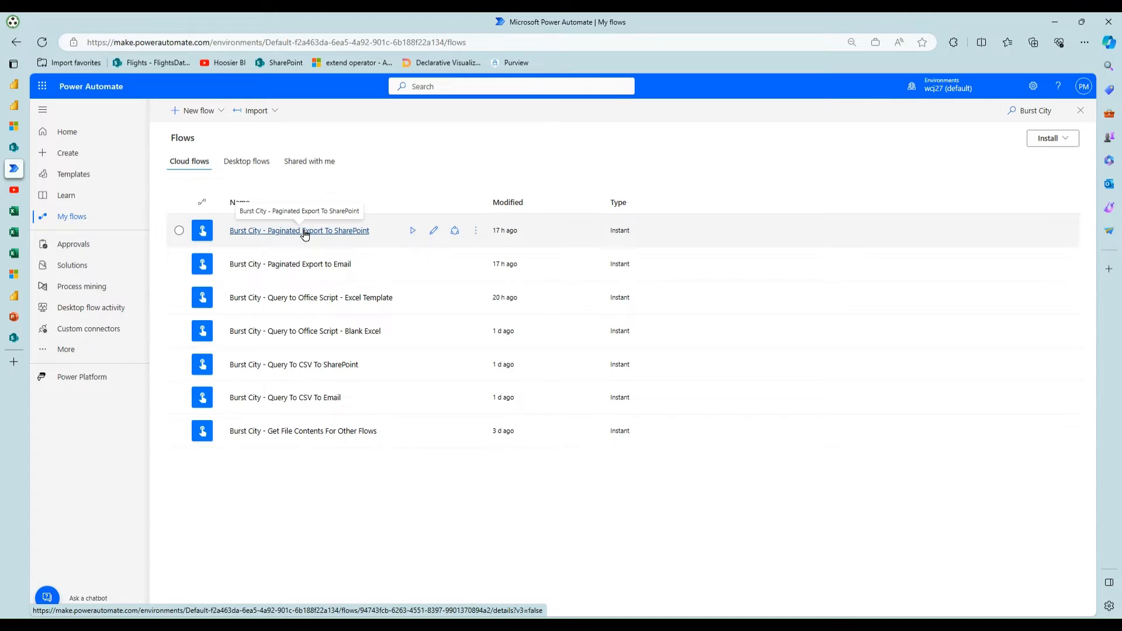
left_click(298, 230)
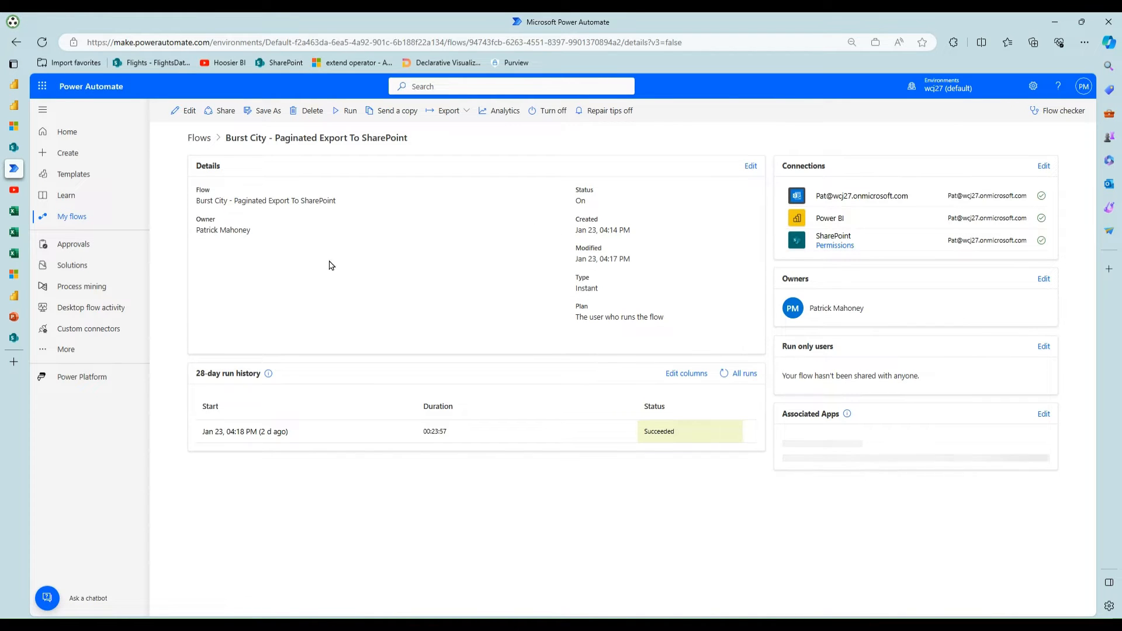
Edit the flow and expand For each and Export To File for Paginated Reports 2 to review the CSV export with StoresCity = City.
left_click(184, 110)
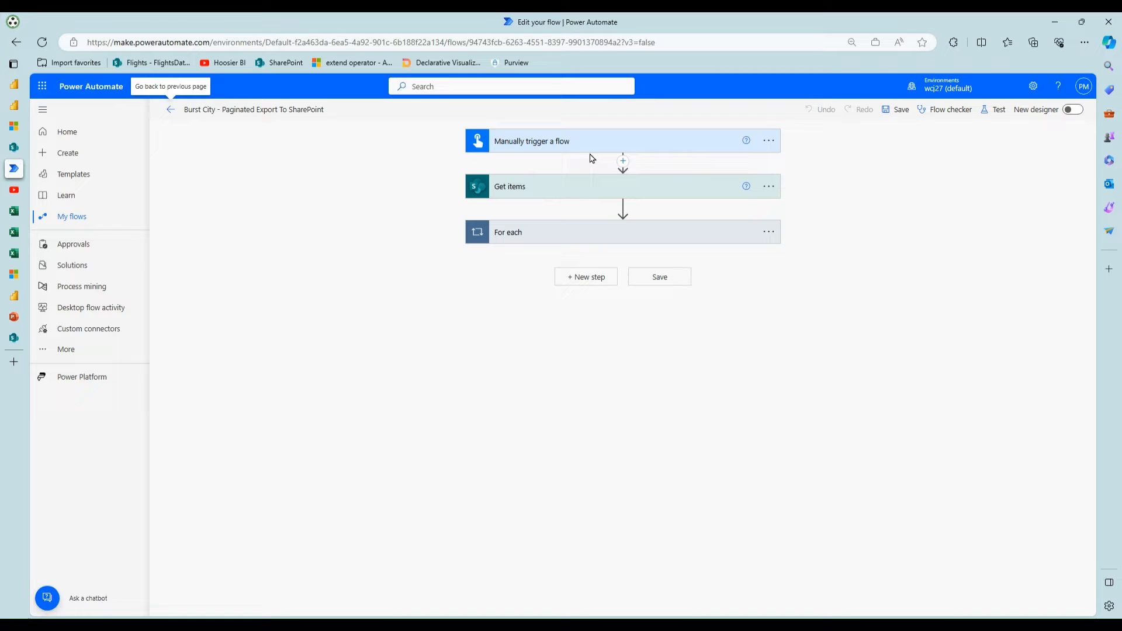
mouse_move(546, 180)
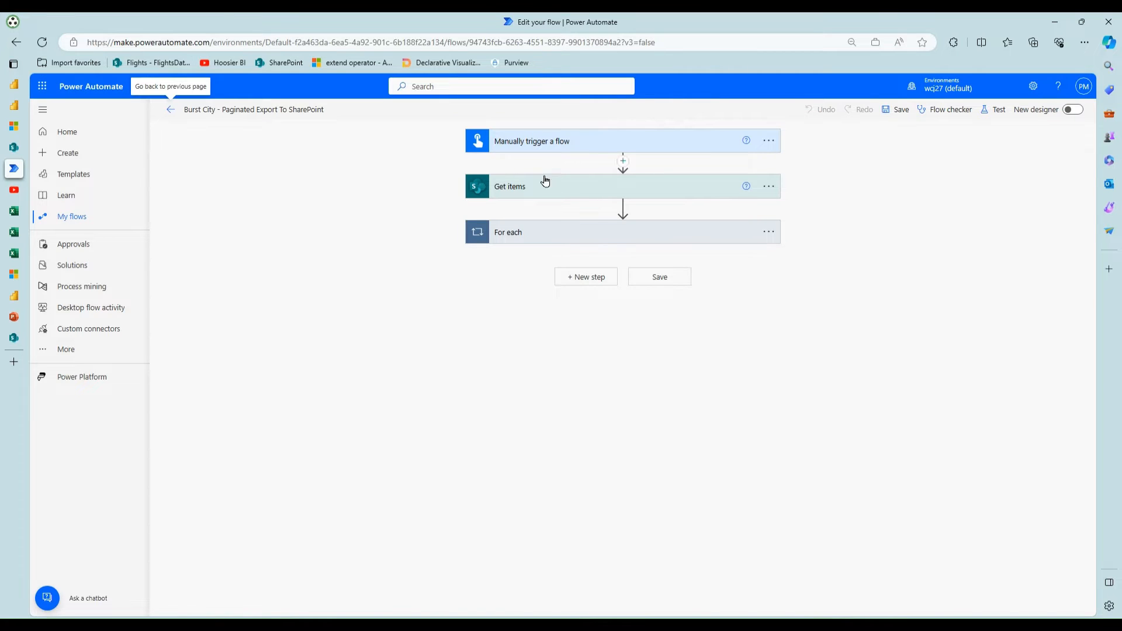
mouse_move(546, 190)
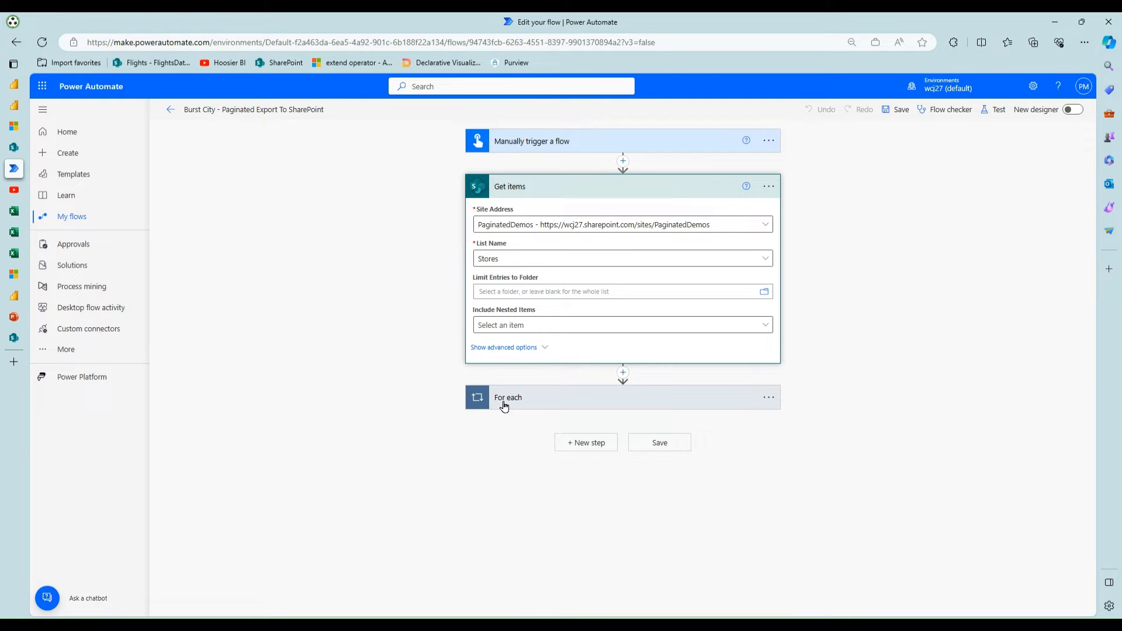
left_click(508, 397)
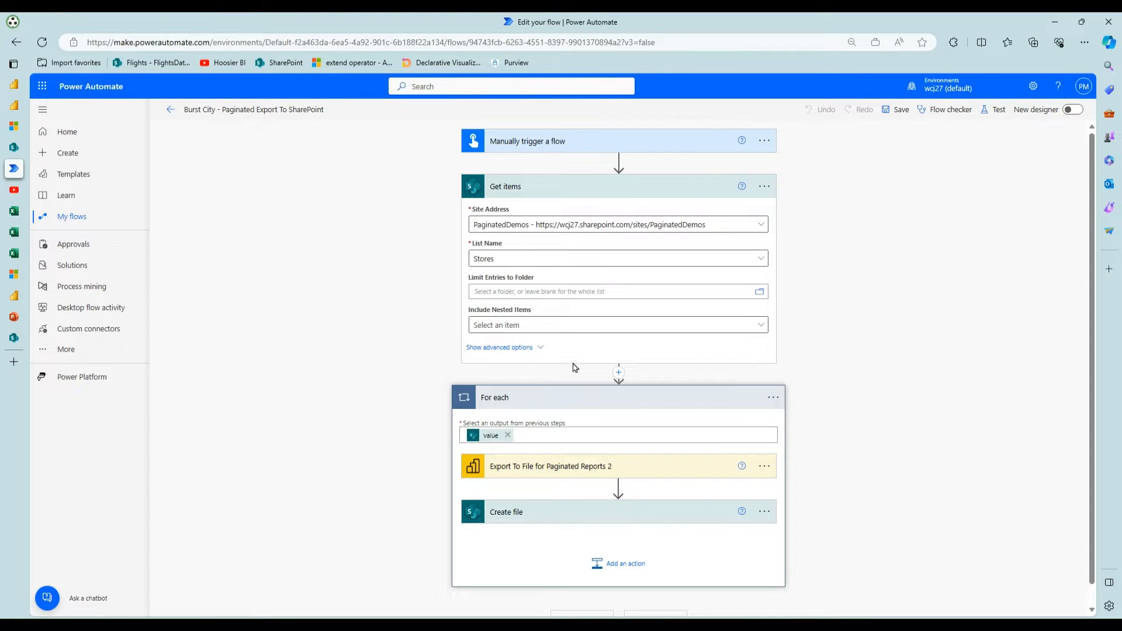
scroll("down", 3)
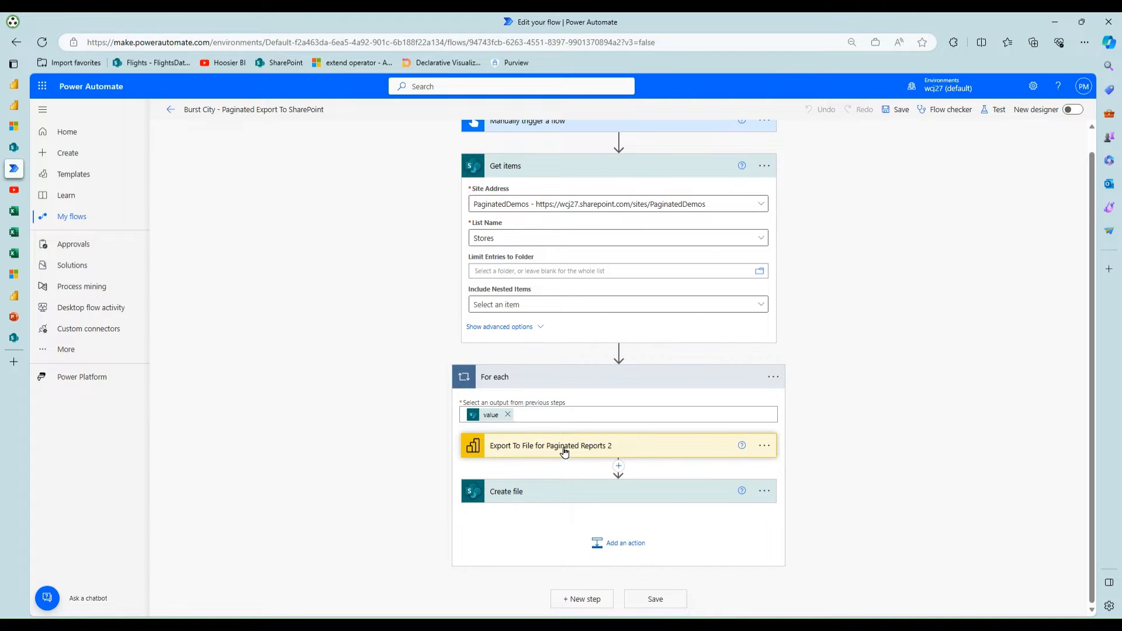
left_click(550, 446)
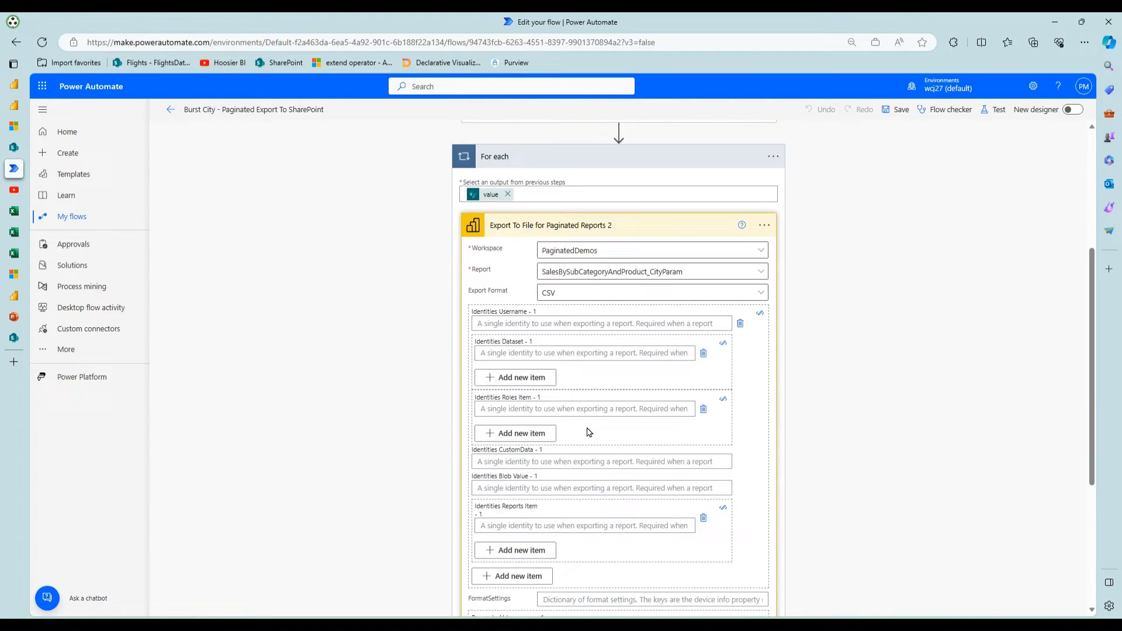
scroll("down", 3)
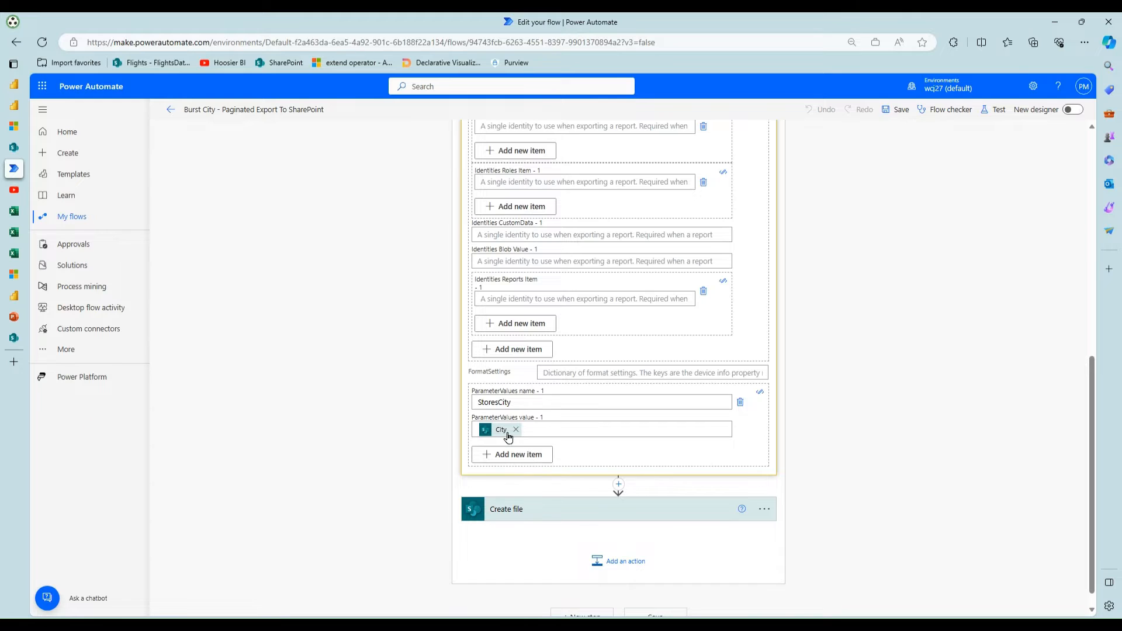
mouse_move(536, 534)
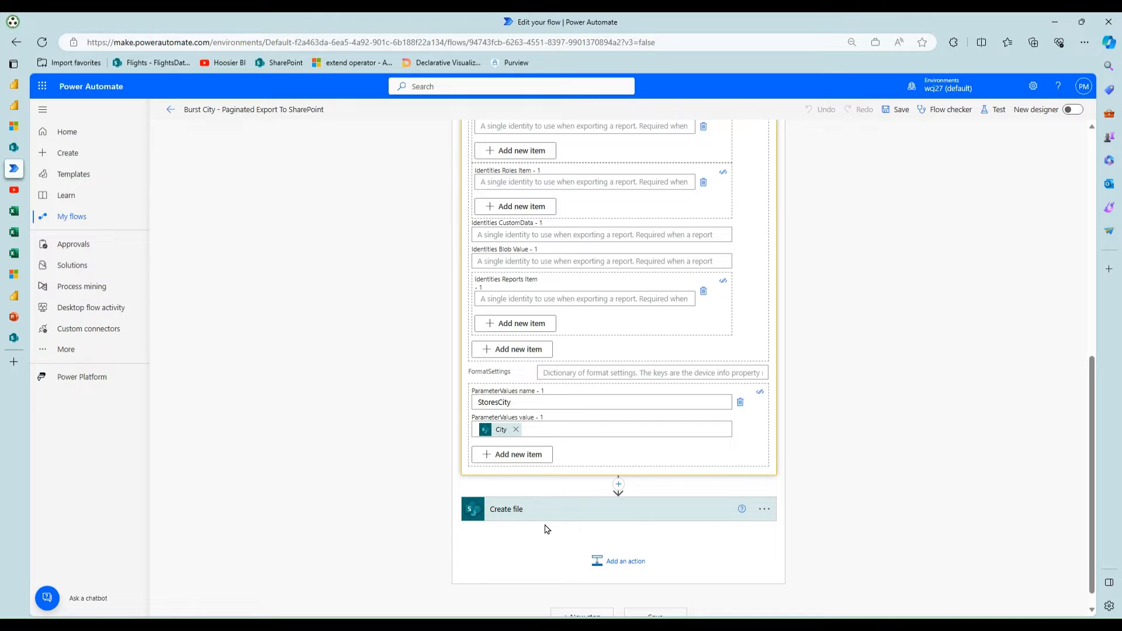
mouse_move(564, 502)
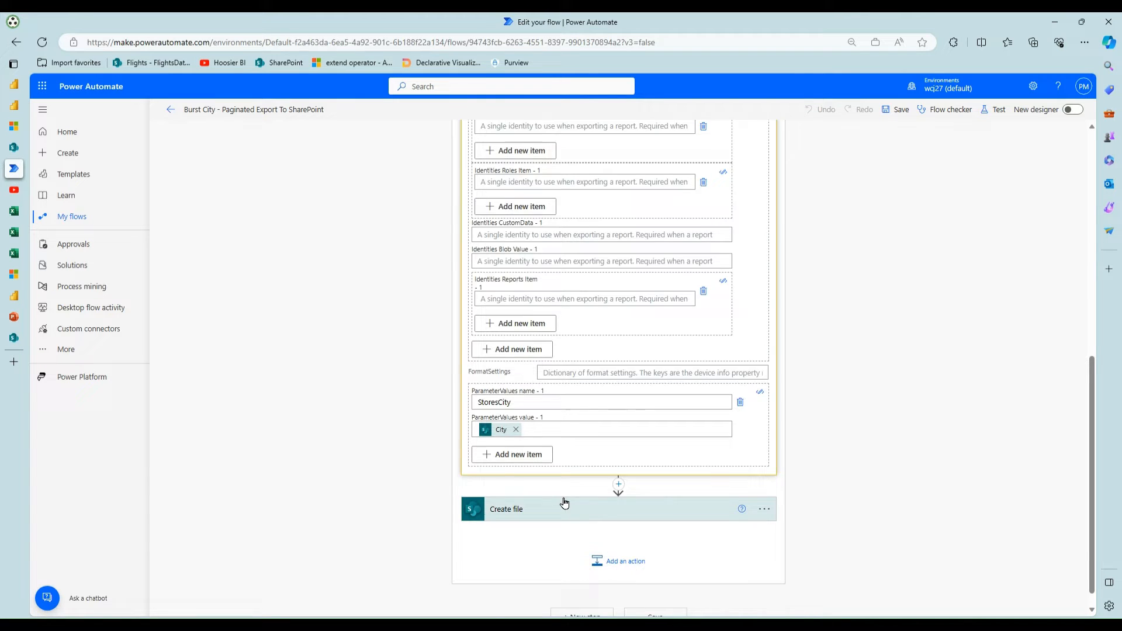
scroll("up", 3)
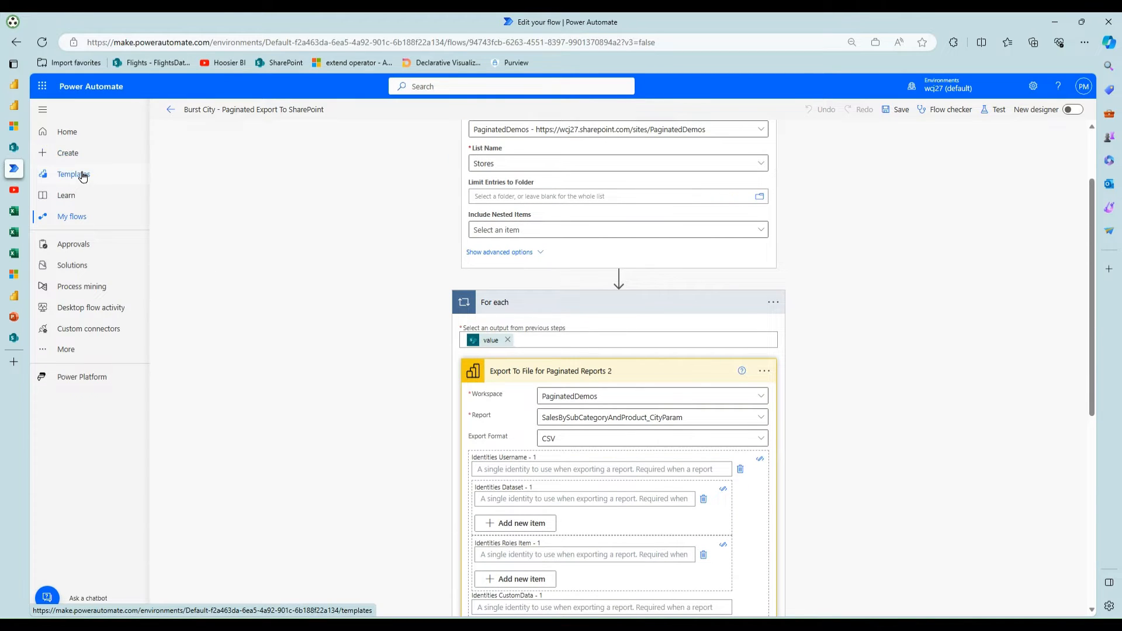
mouse_move(245, 212)
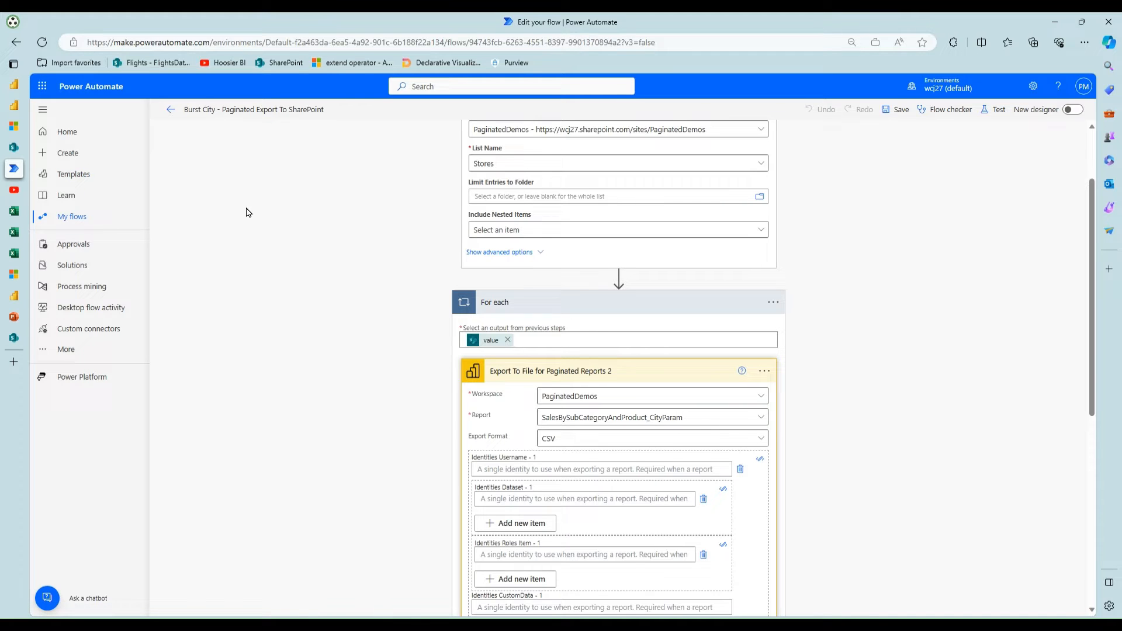
View the Excel export comparison YouTube video, then return to the Burst City flow details page.
left_click(171, 108)
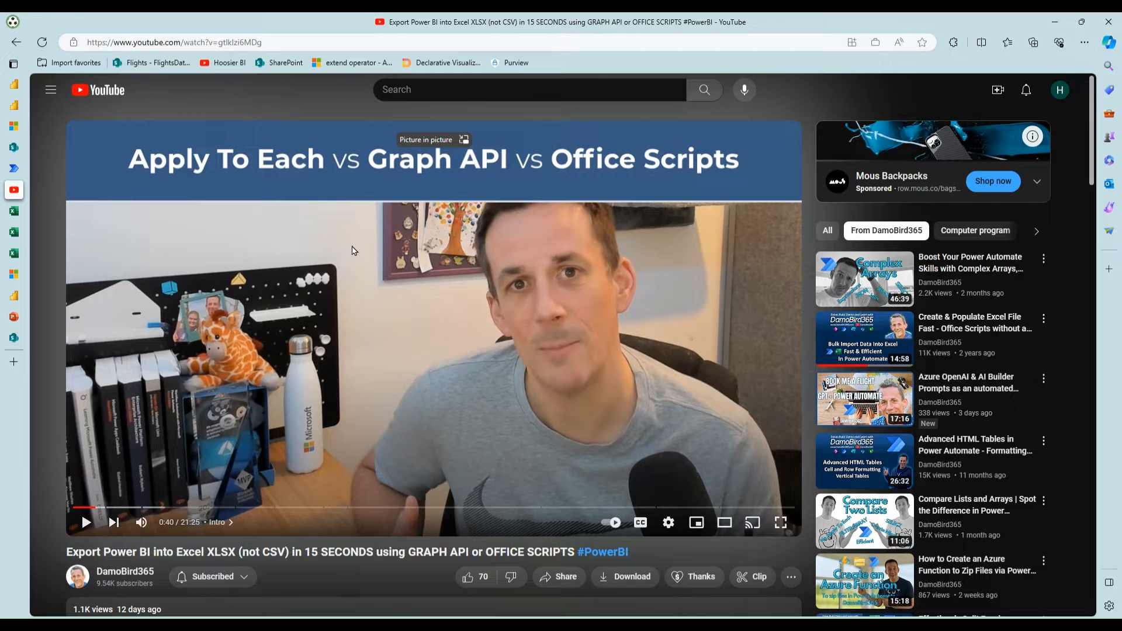
mouse_move(379, 272)
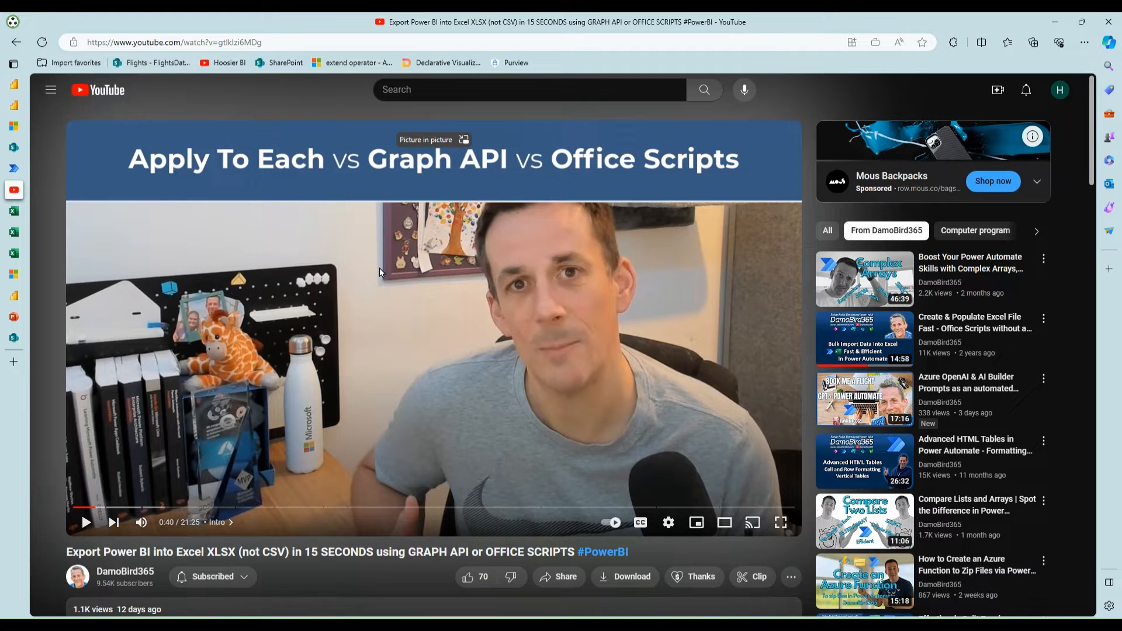
mouse_move(379, 272)
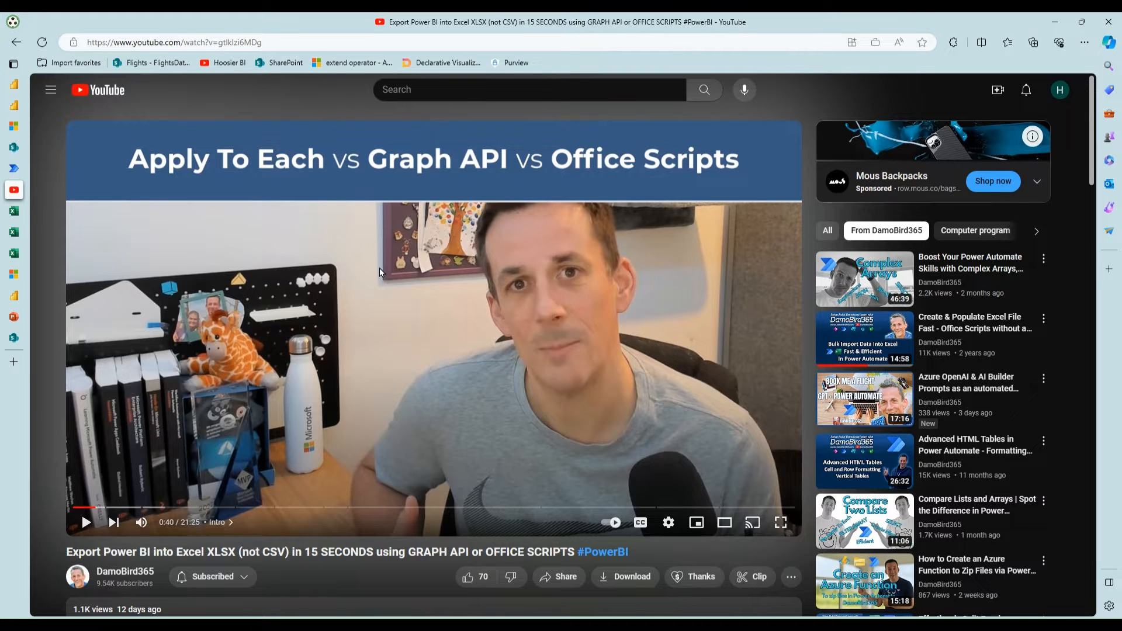
mouse_move(205, 212)
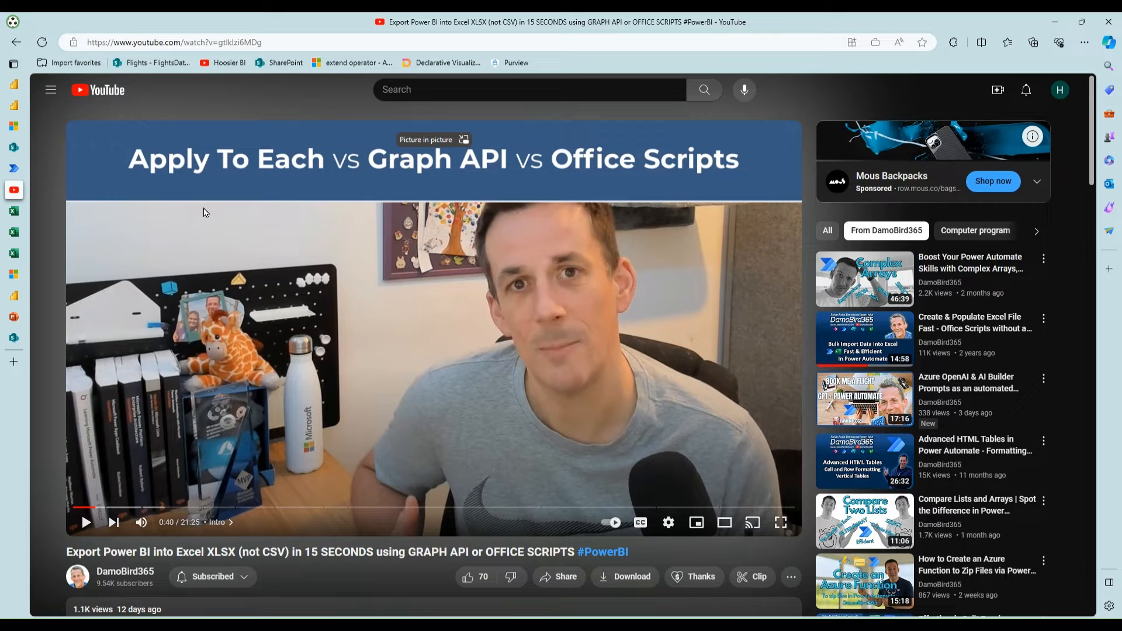
left_click(13, 63)
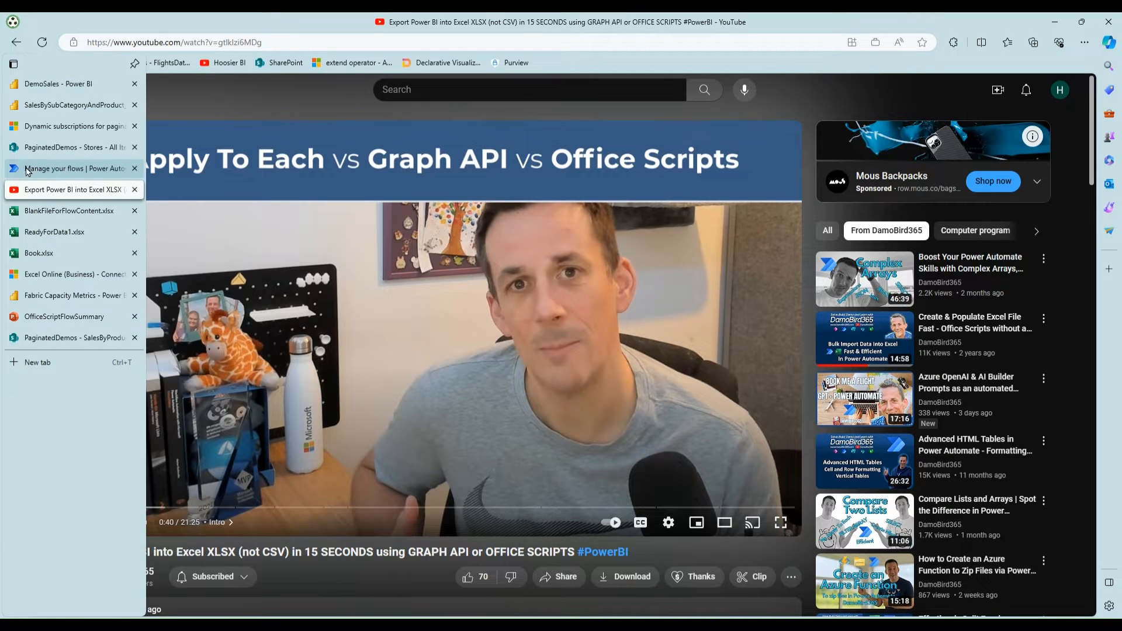
left_click(72, 168)
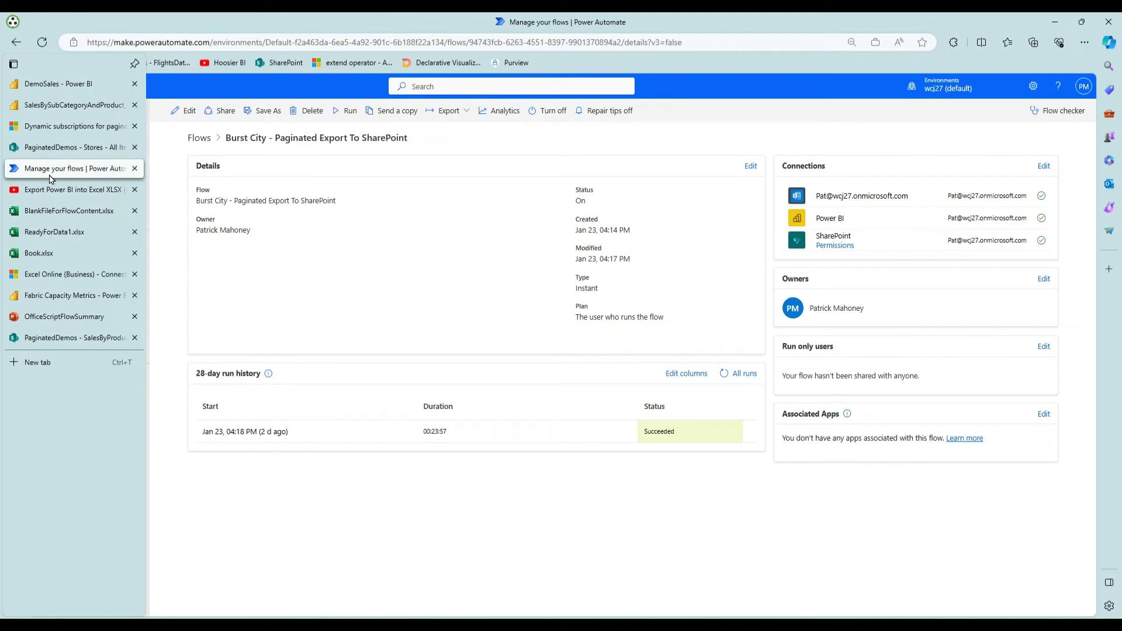
Return to the cloud flows list and show details of the Burst City - Query To CSV To SharePoint flow.
left_click(199, 138)
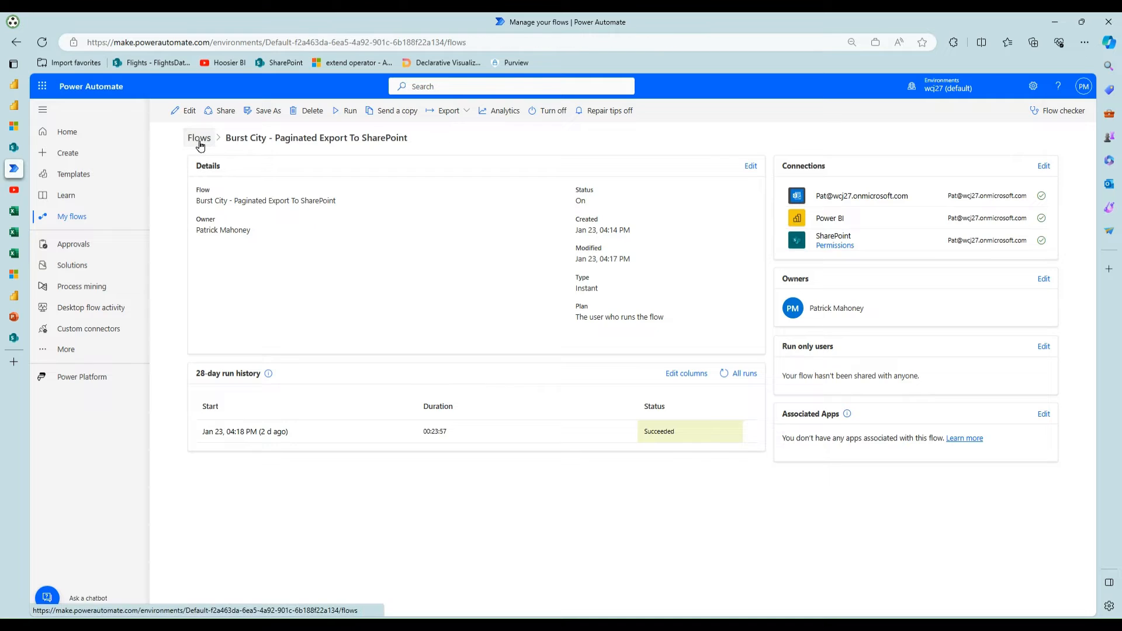
left_click(198, 138)
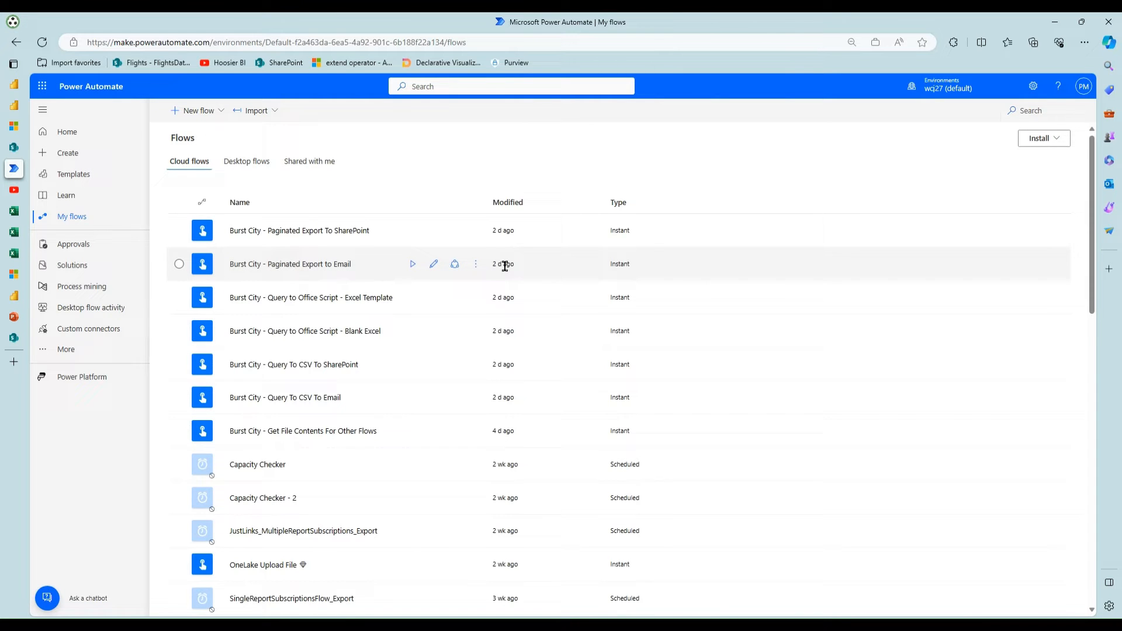
mouse_move(391, 261)
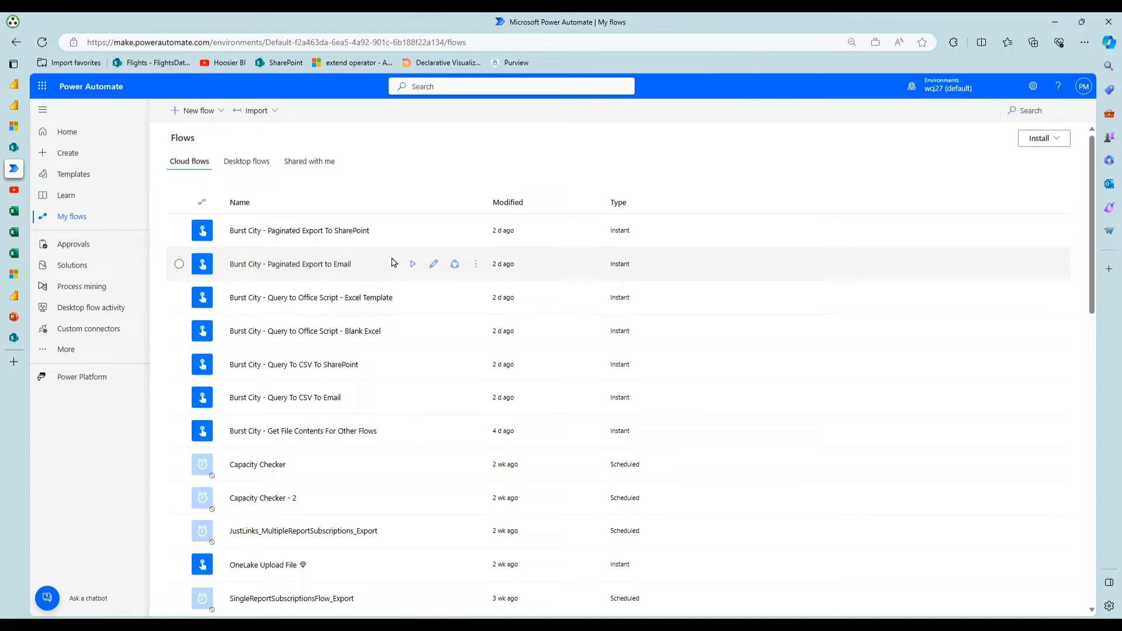
mouse_move(384, 261)
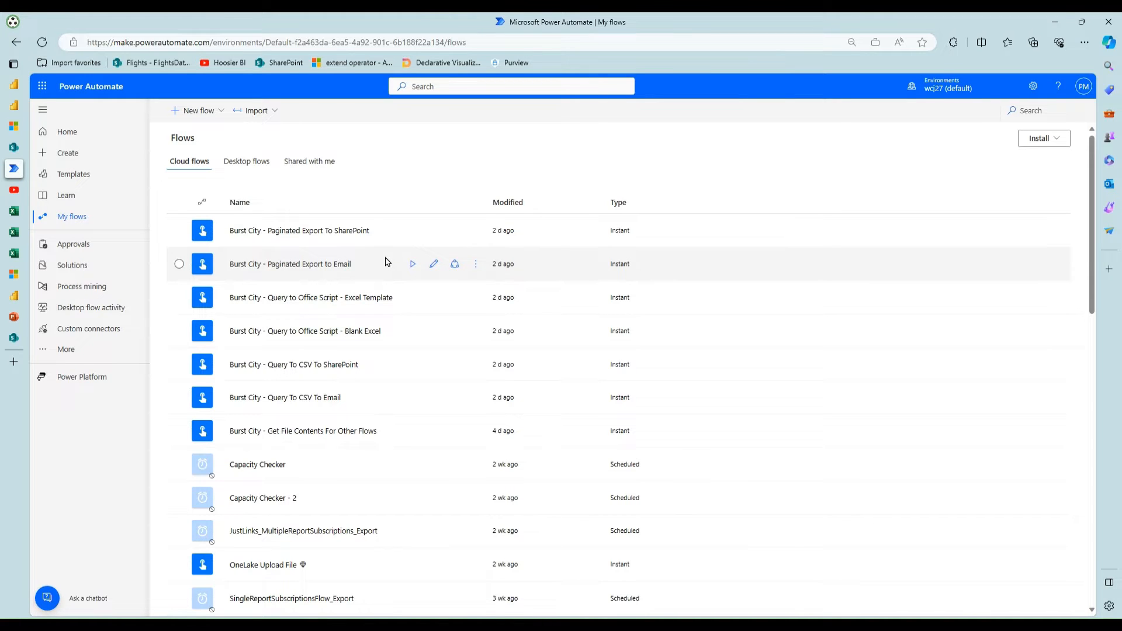
mouse_move(418, 313)
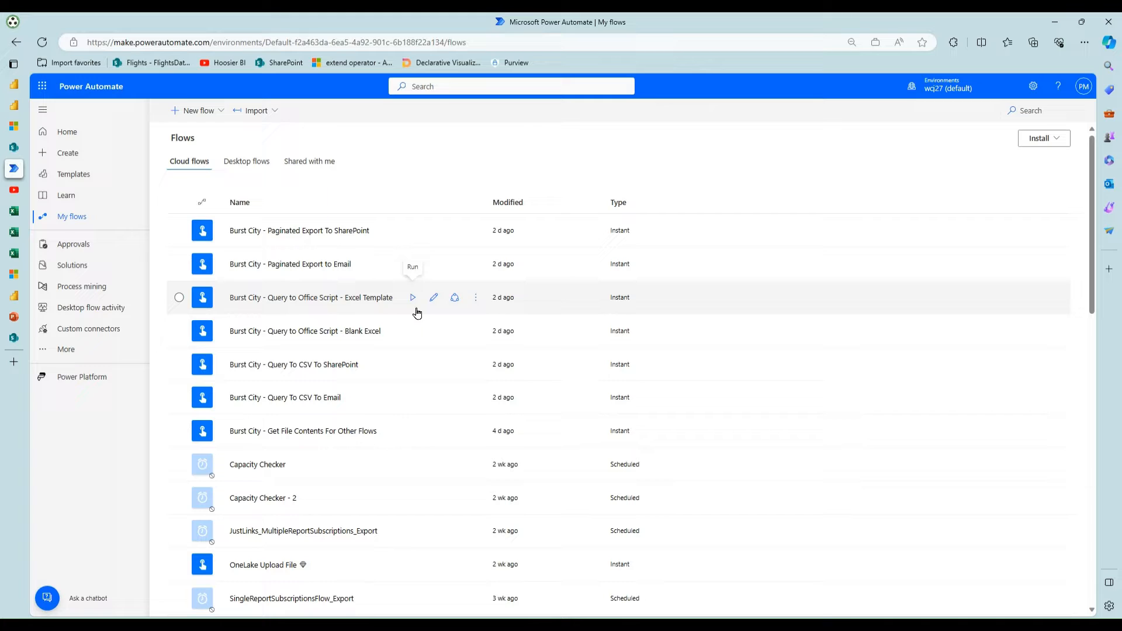
mouse_move(370, 365)
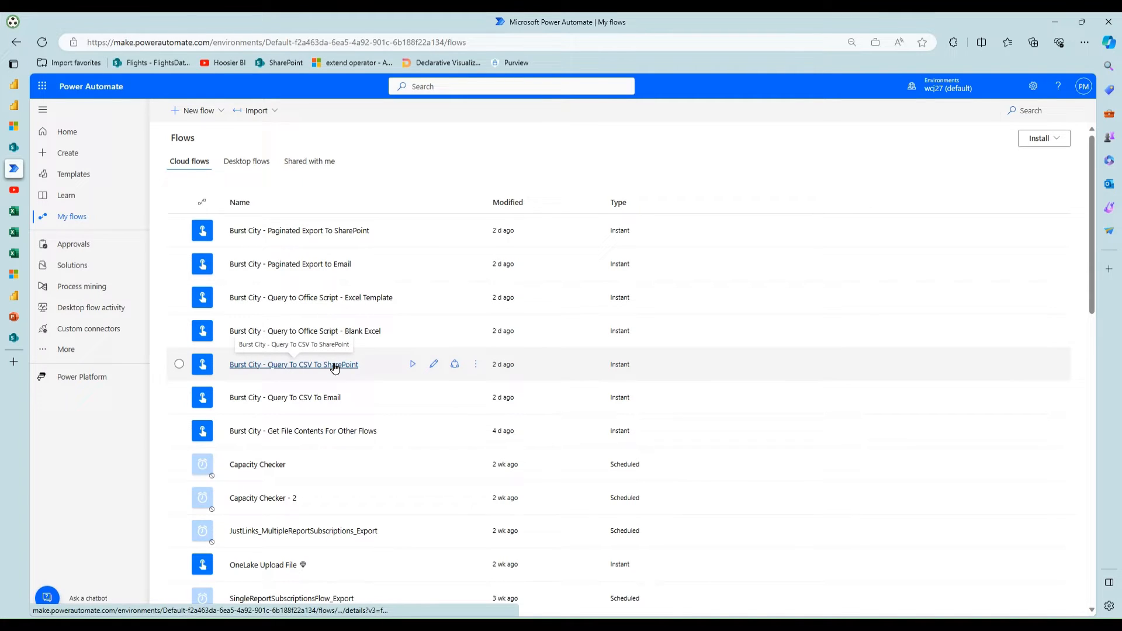
left_click(292, 364)
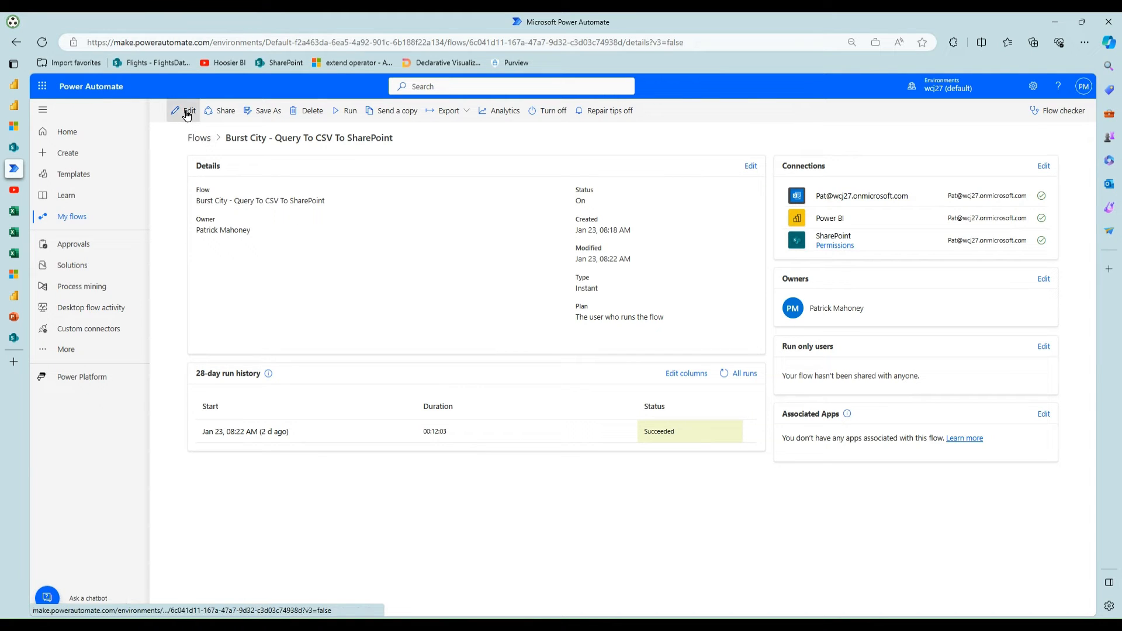
Edit the Query To CSV flow and expand For each to review the Compose step's City-filtered DAX query.
left_click(190, 110)
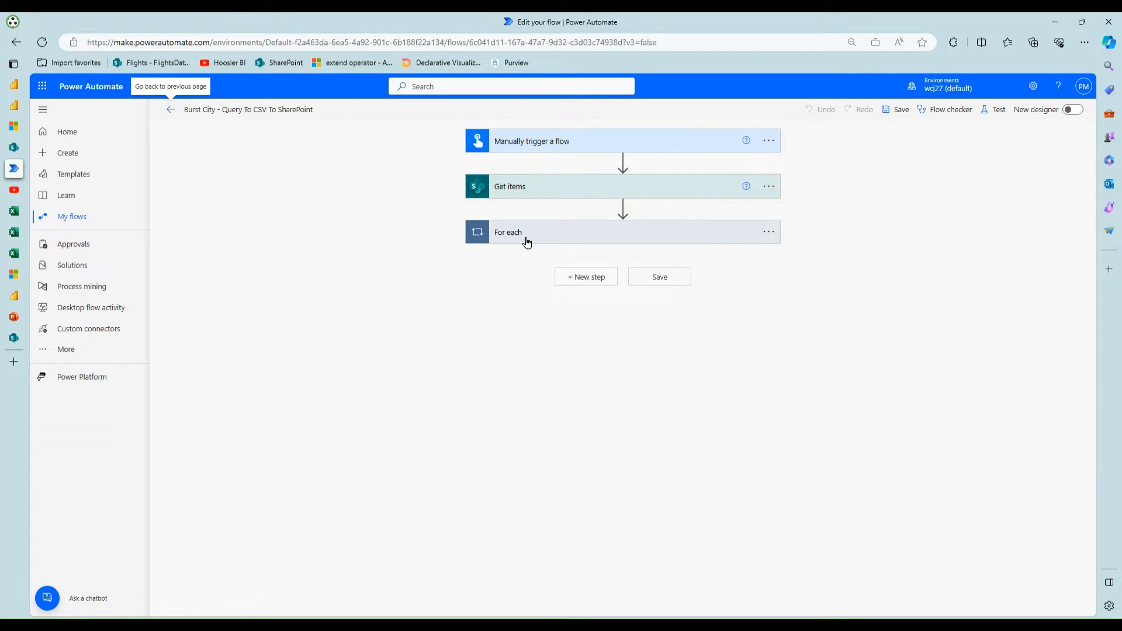
left_click(508, 231)
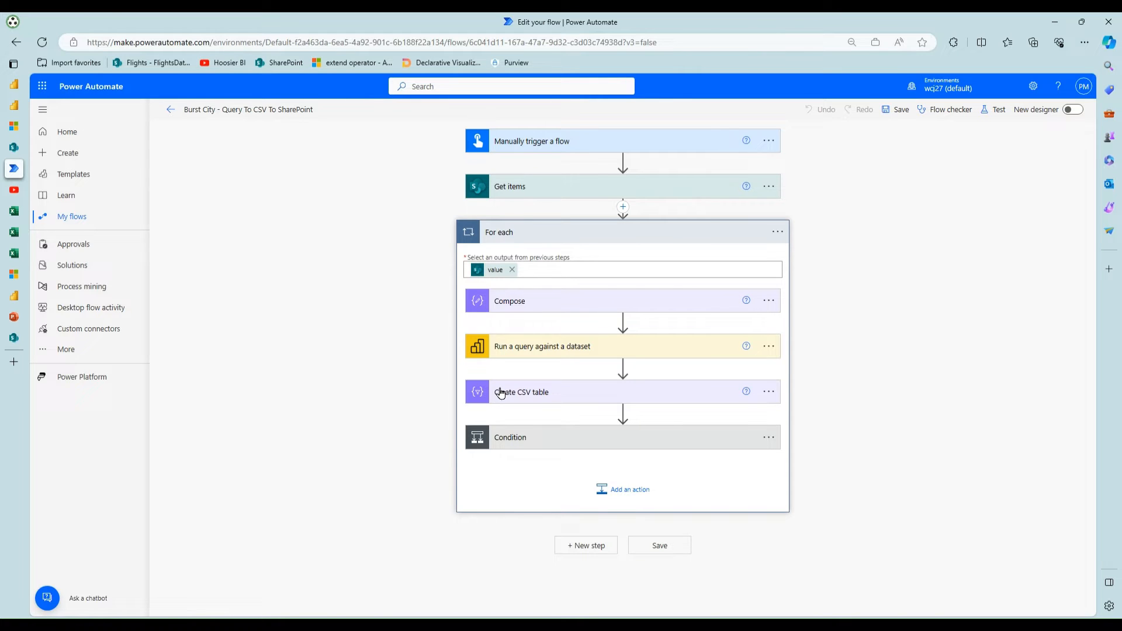
mouse_move(511, 388)
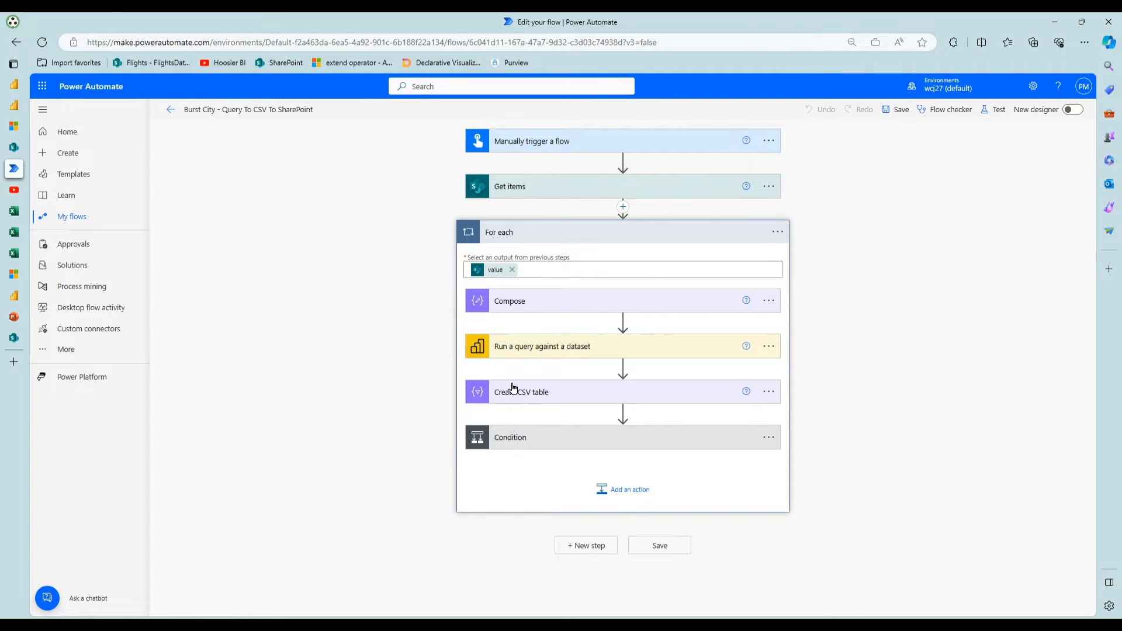
mouse_move(594, 350)
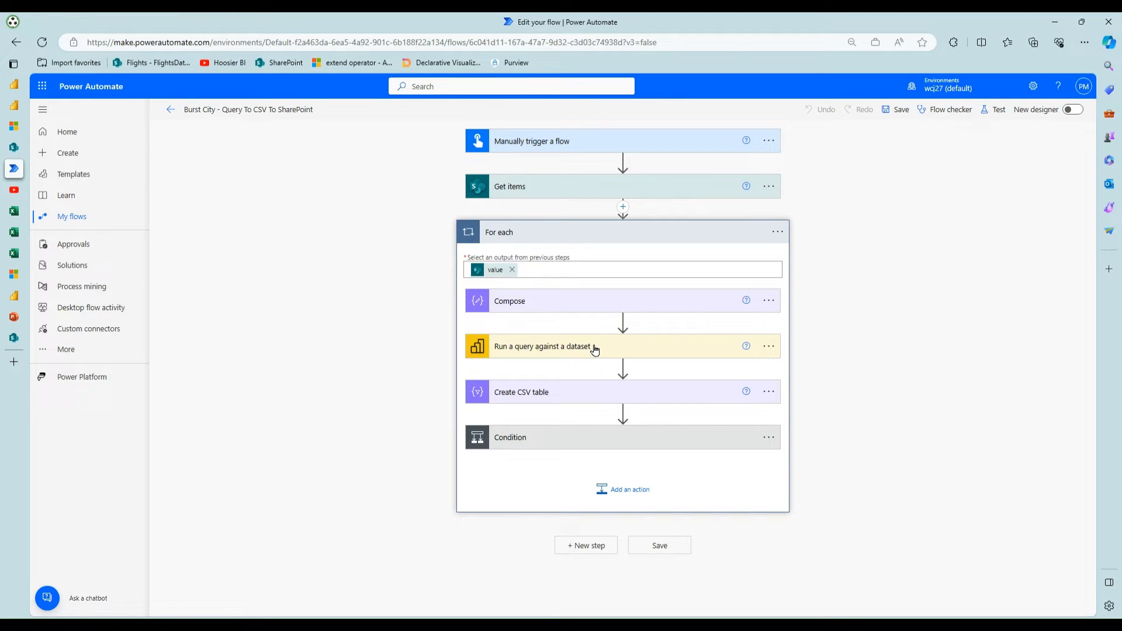
mouse_move(594, 337)
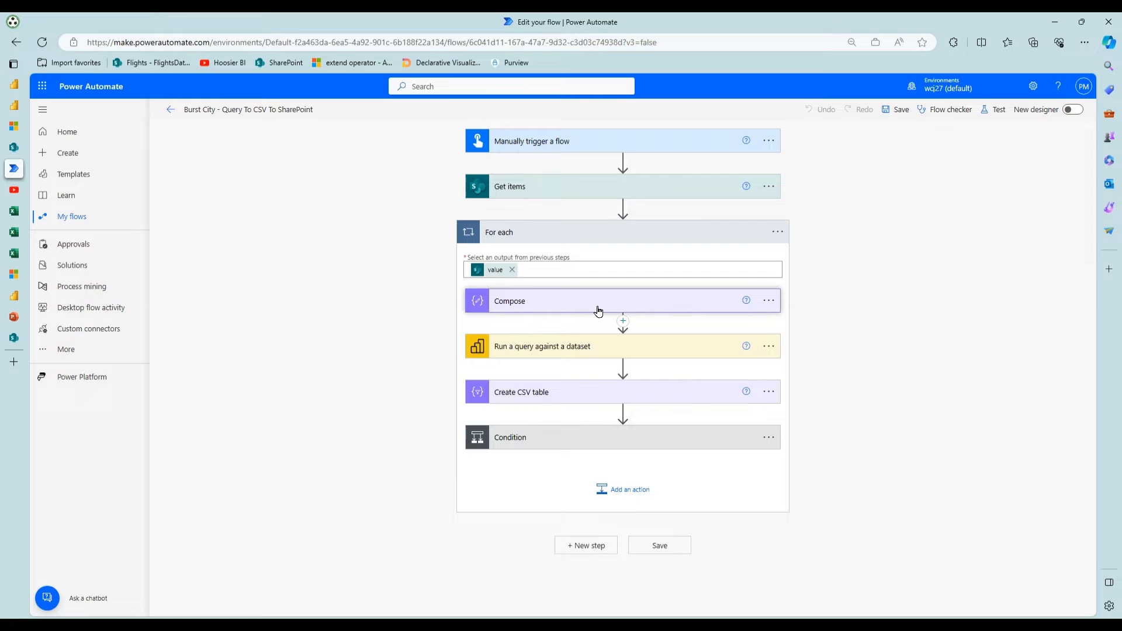
left_click(508, 300)
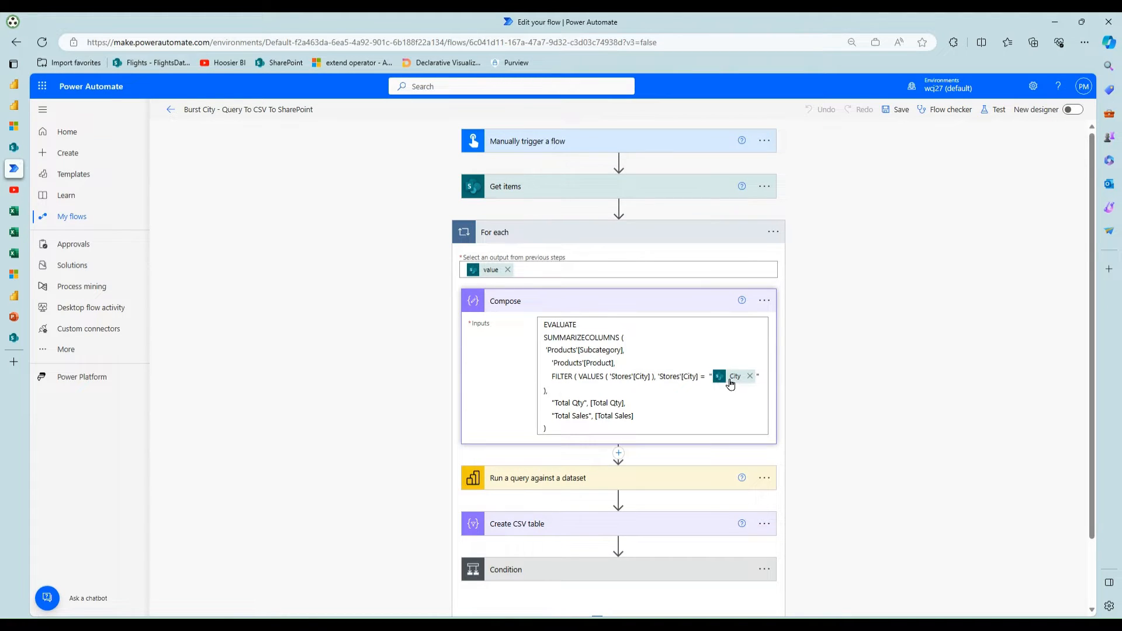
mouse_move(734, 381)
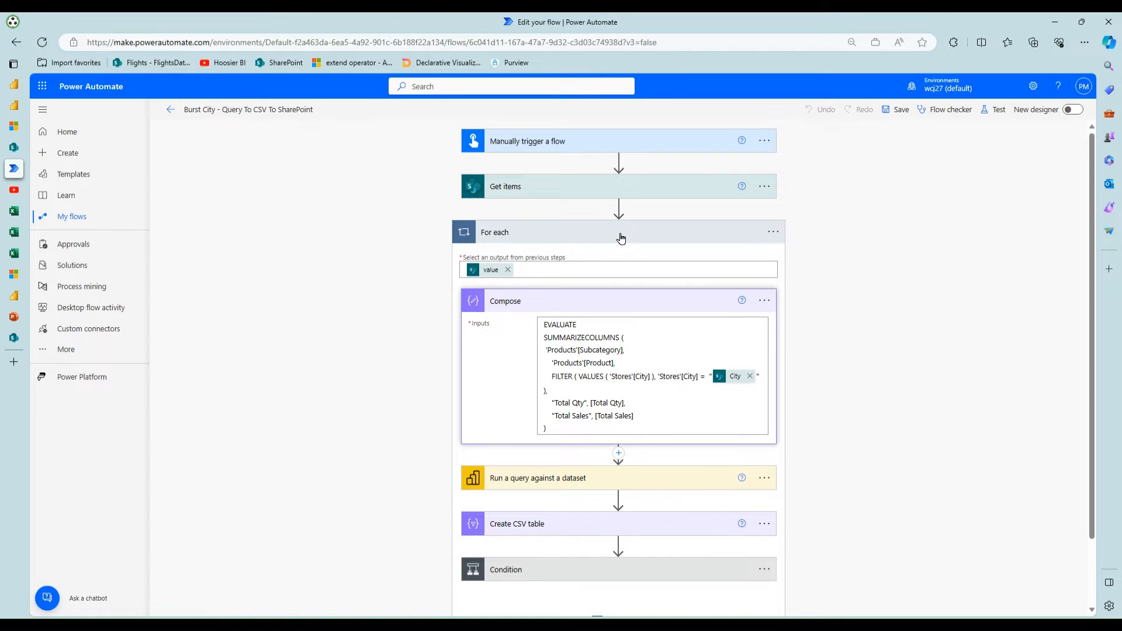
mouse_move(597, 231)
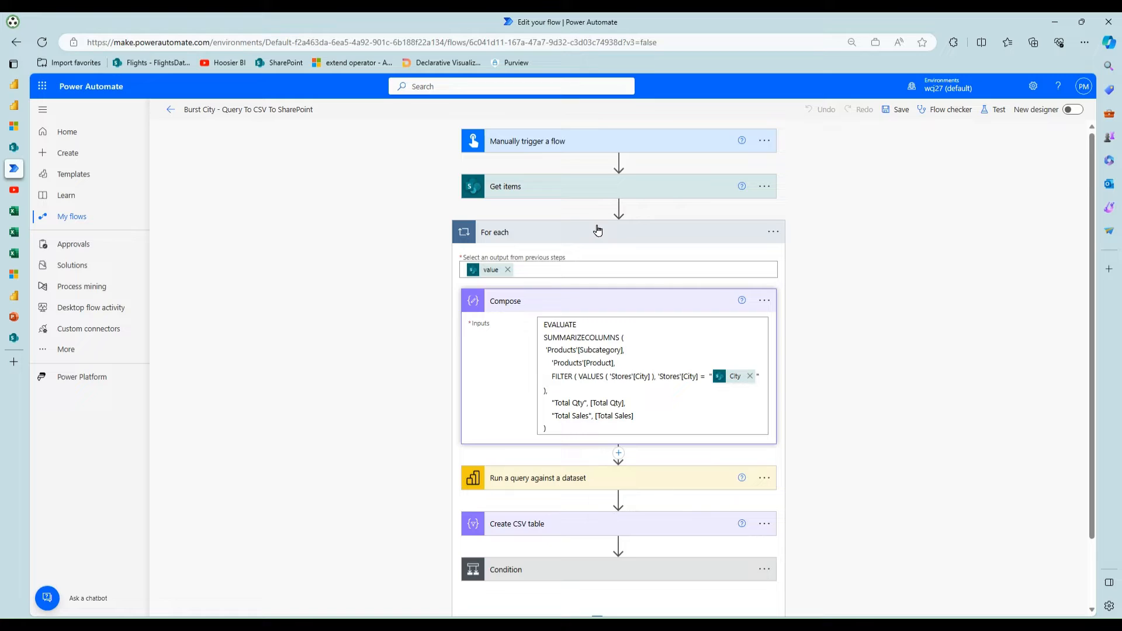
mouse_move(773, 235)
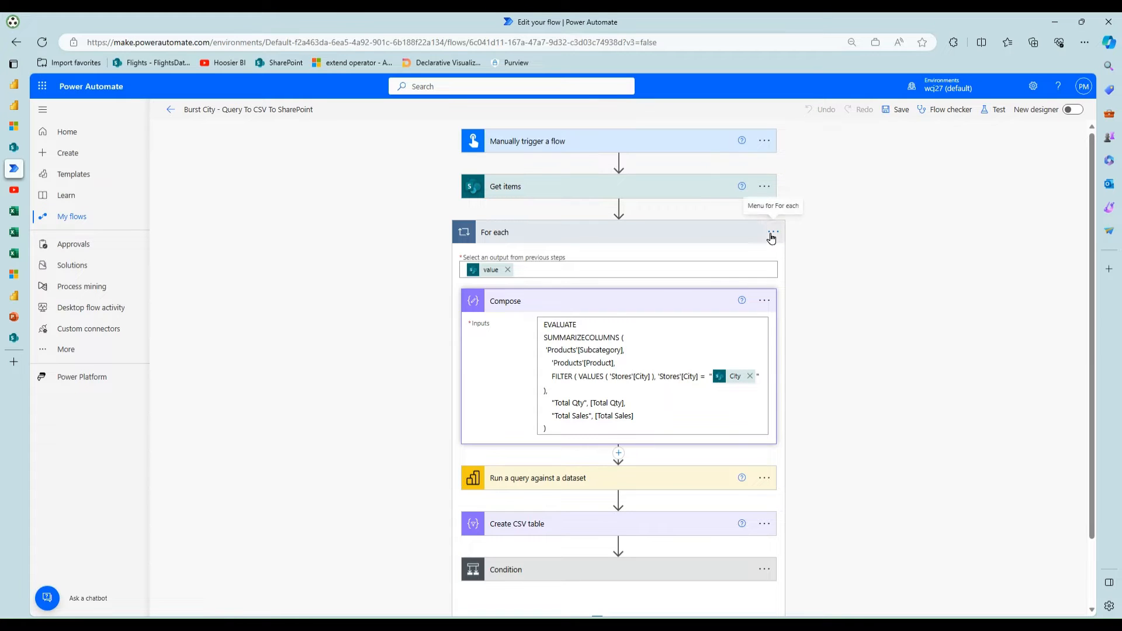
left_click(773, 231)
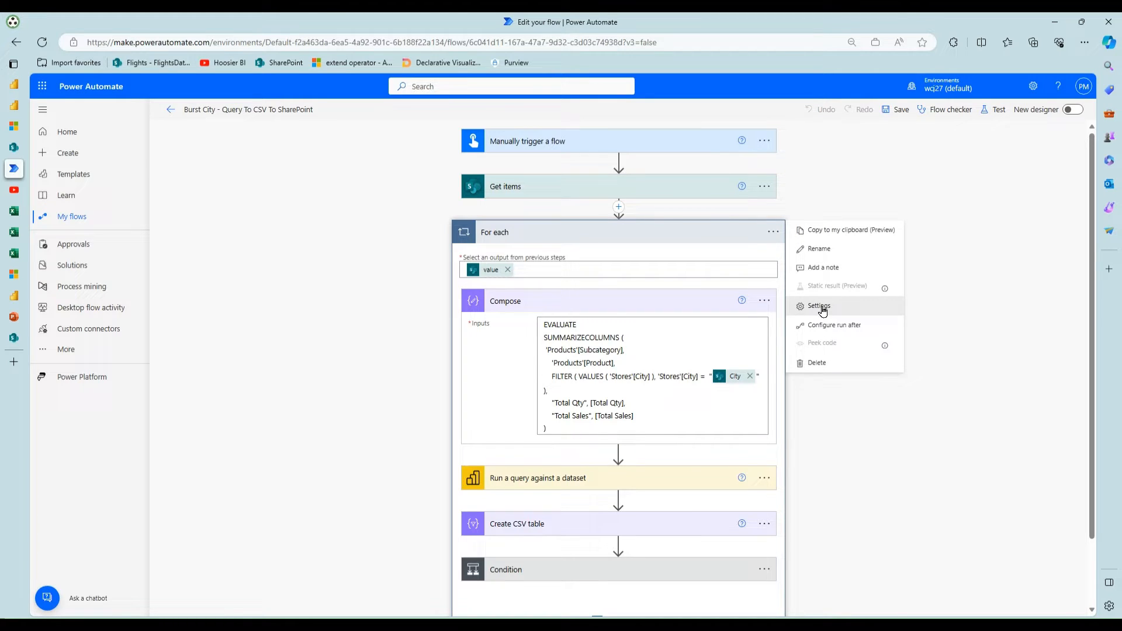
left_click(818, 305)
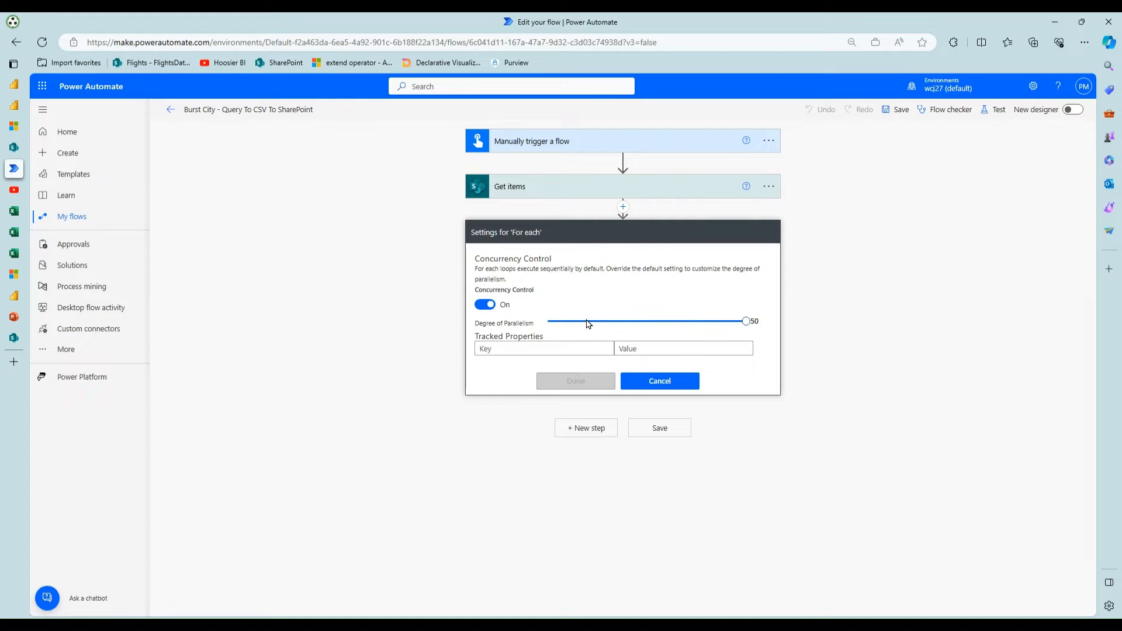
mouse_move(651, 320)
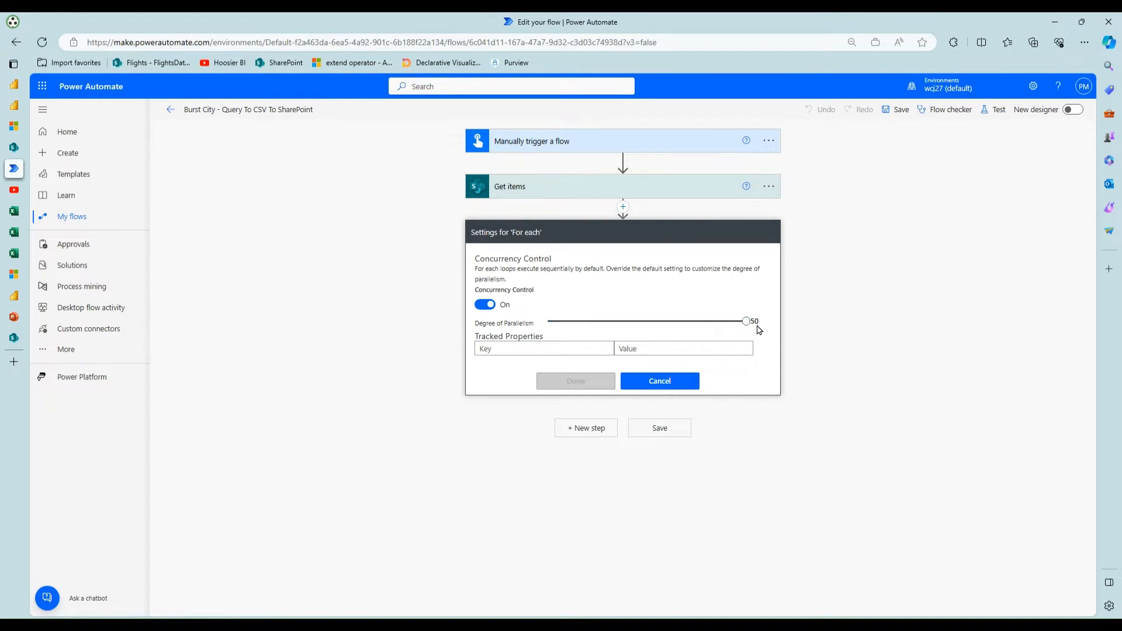
mouse_move(659, 381)
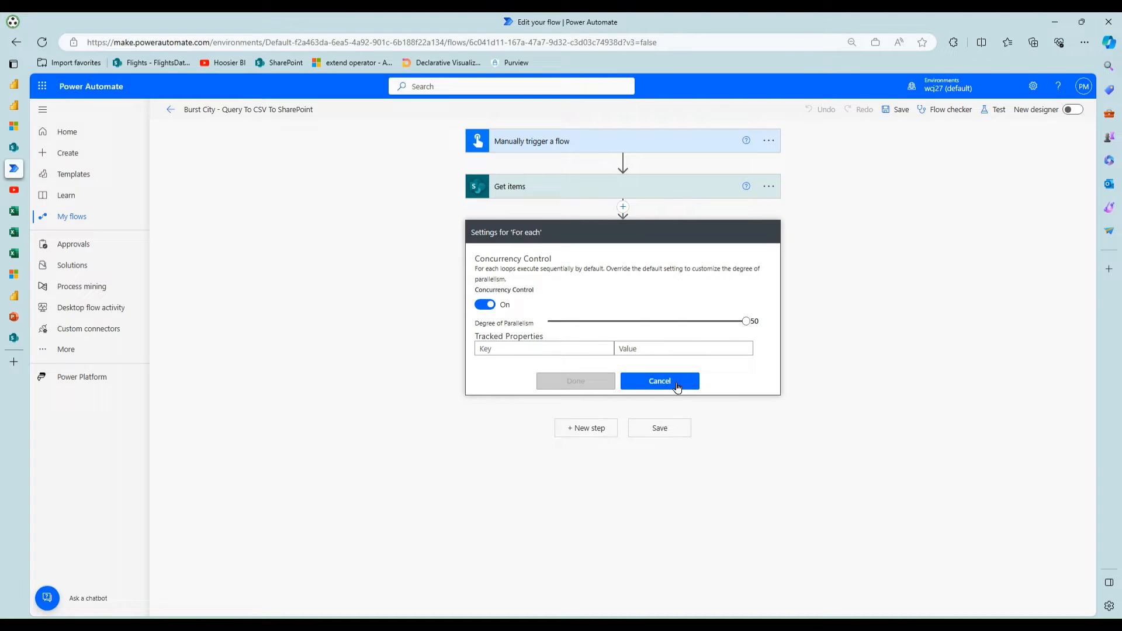
left_click(658, 380)
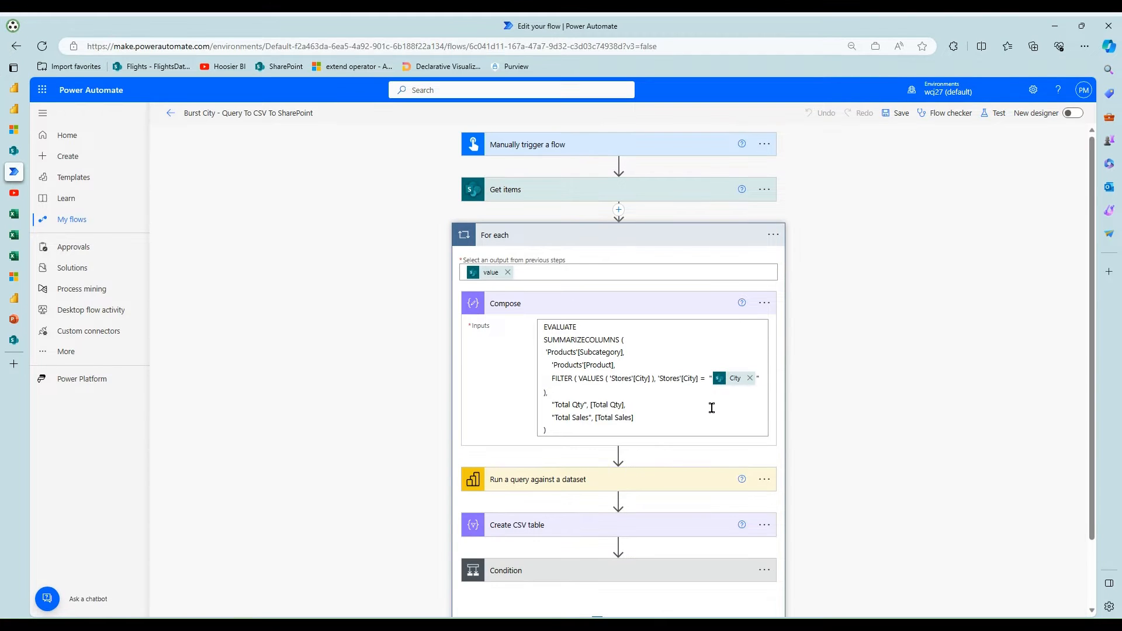
scroll("down", 3)
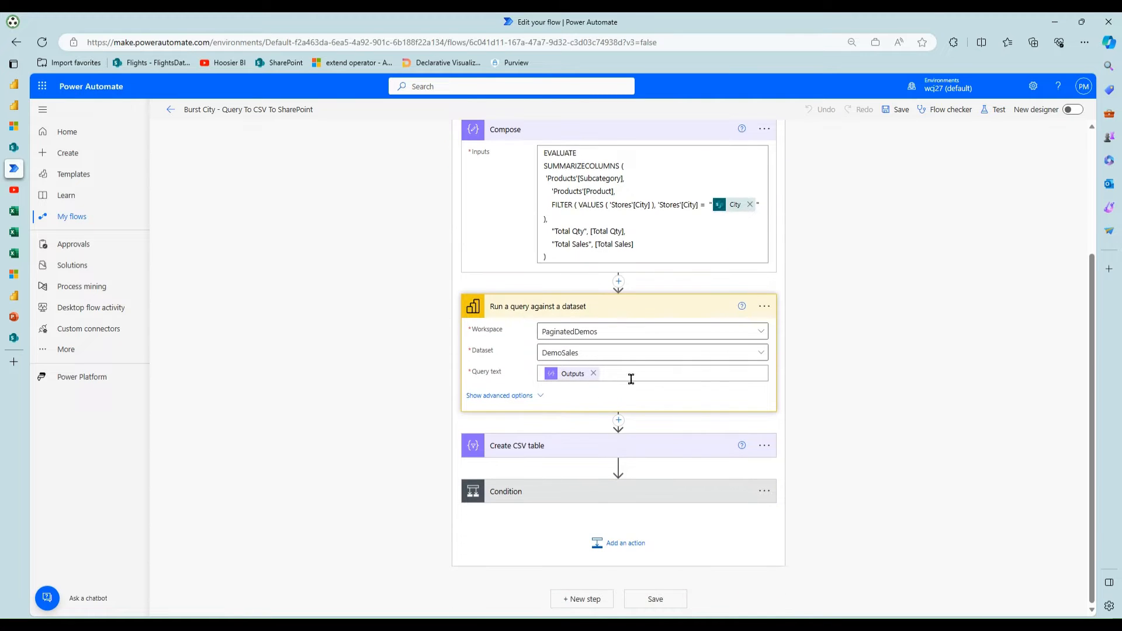
mouse_move(603, 337)
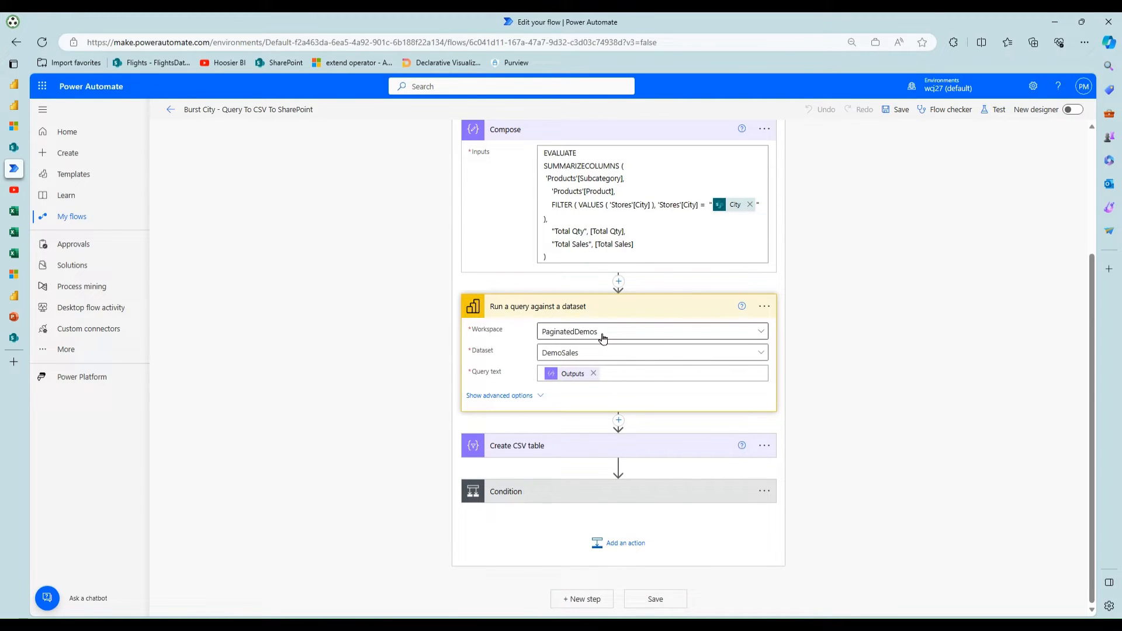
mouse_move(611, 364)
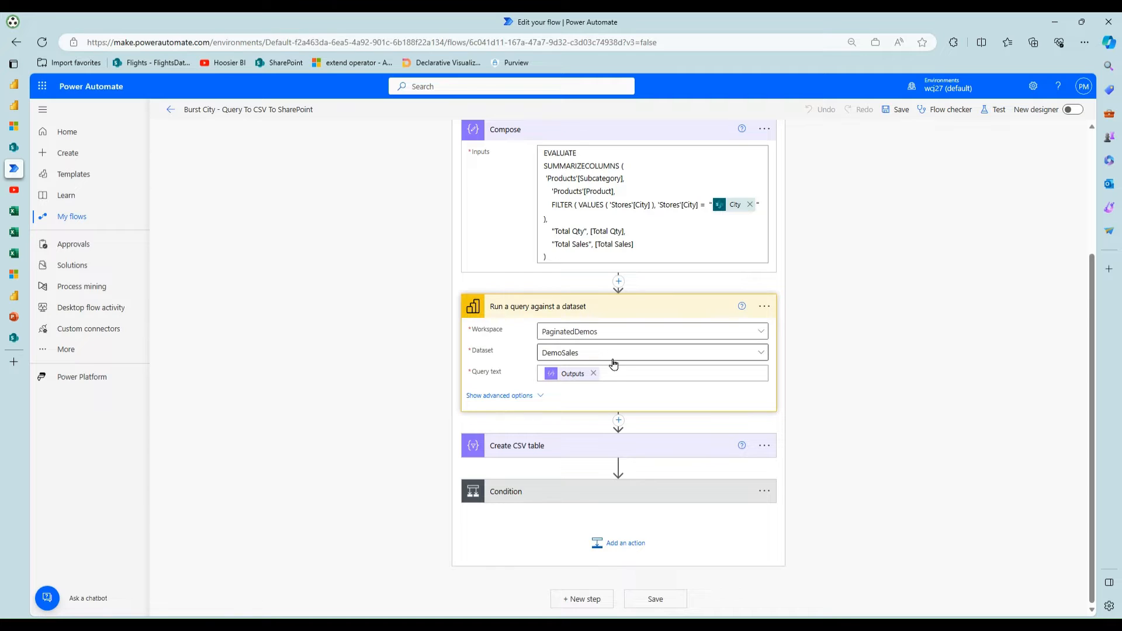
mouse_move(570, 392)
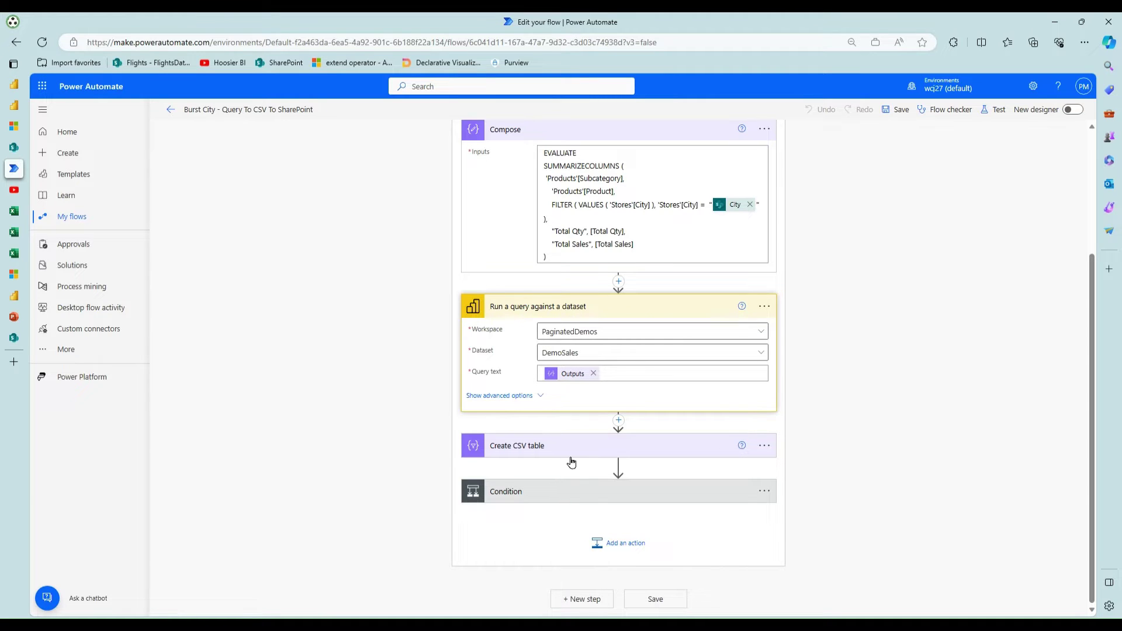
scroll("down", 3)
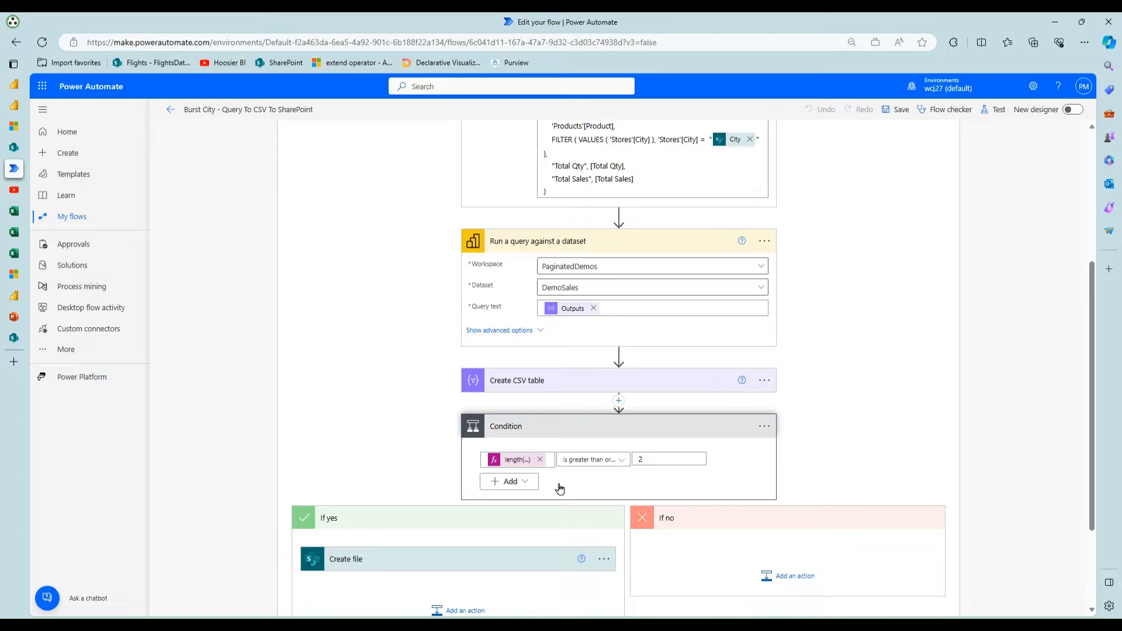
scroll("down", 3)
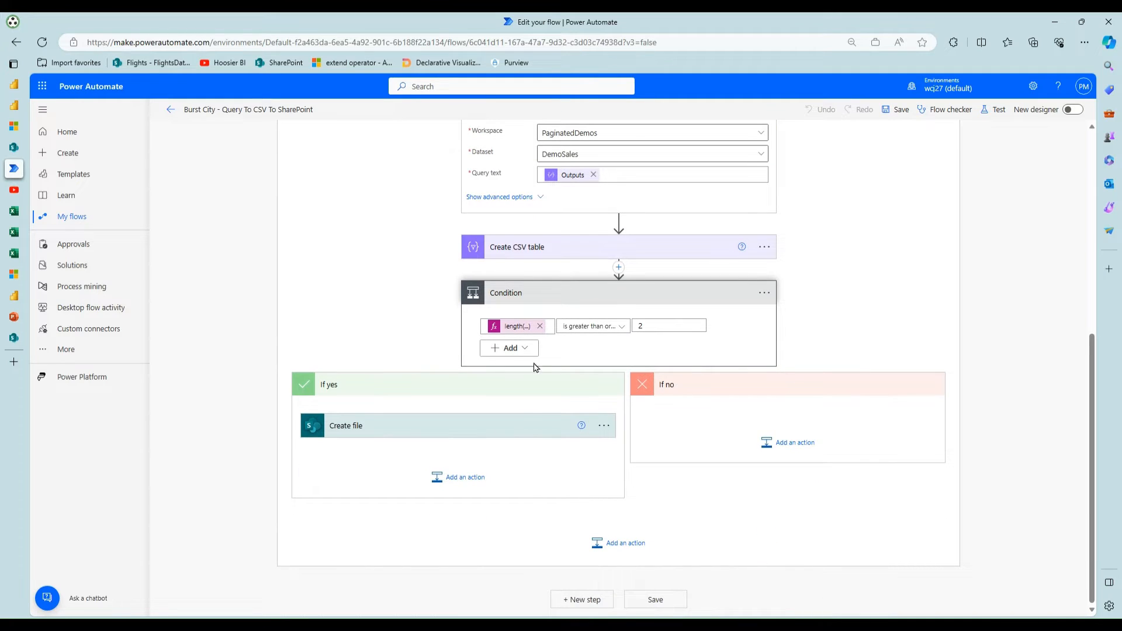
mouse_move(573, 279)
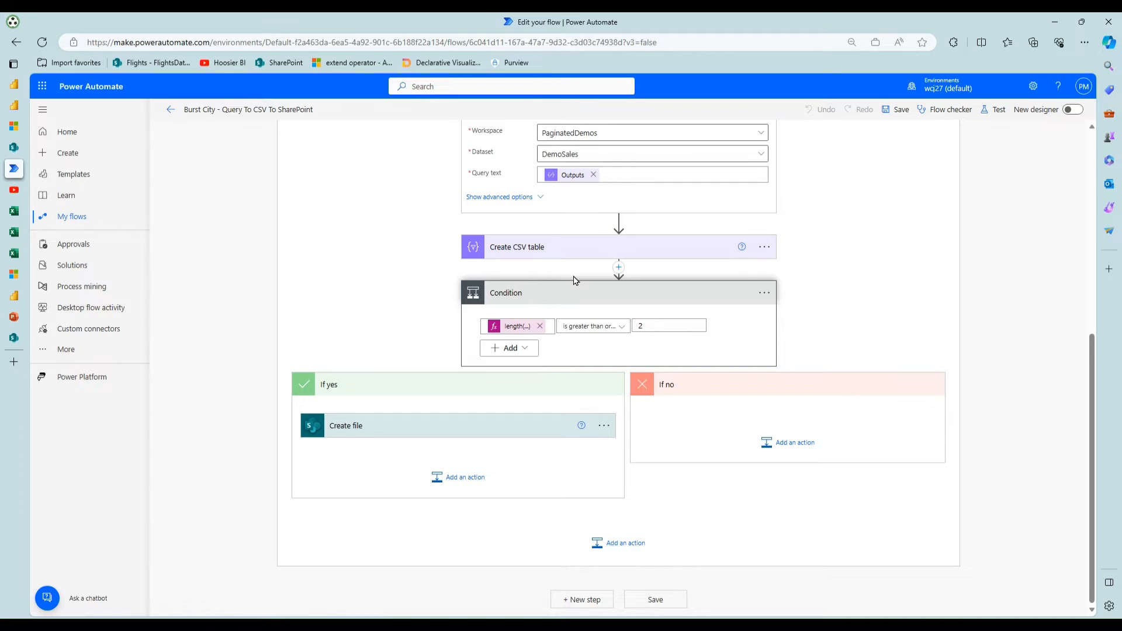
mouse_move(560, 365)
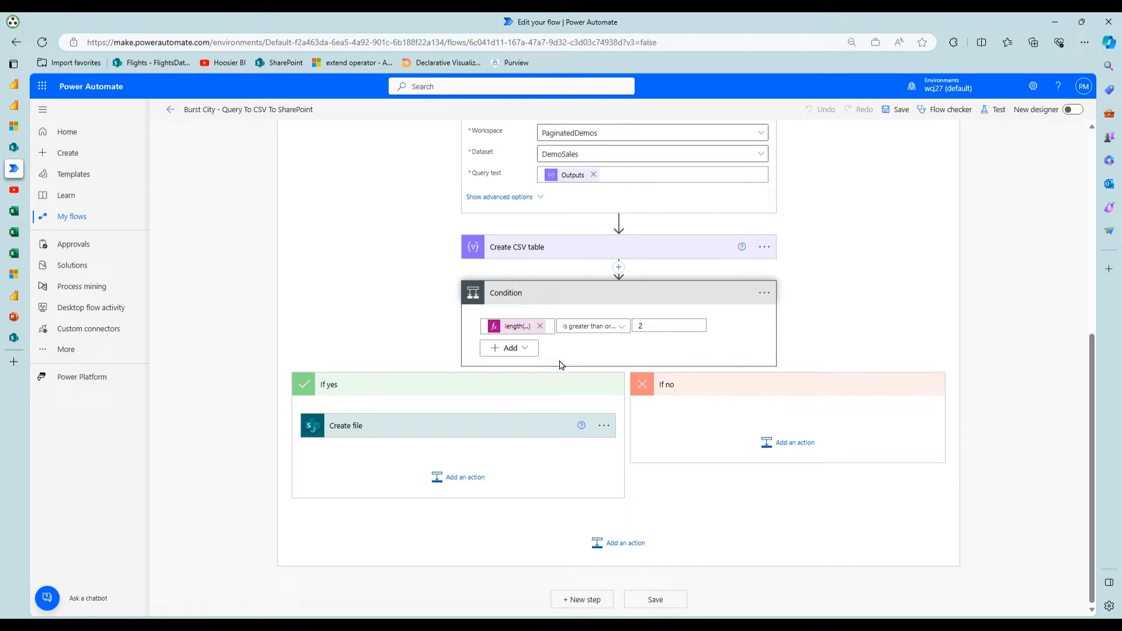
mouse_move(496, 428)
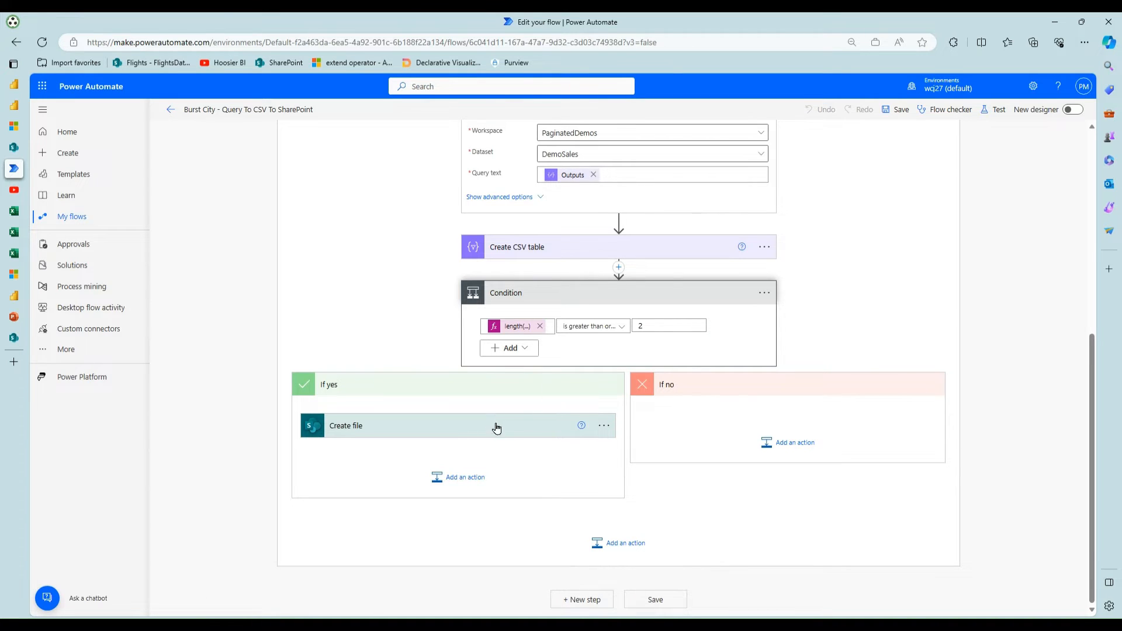
mouse_move(488, 433)
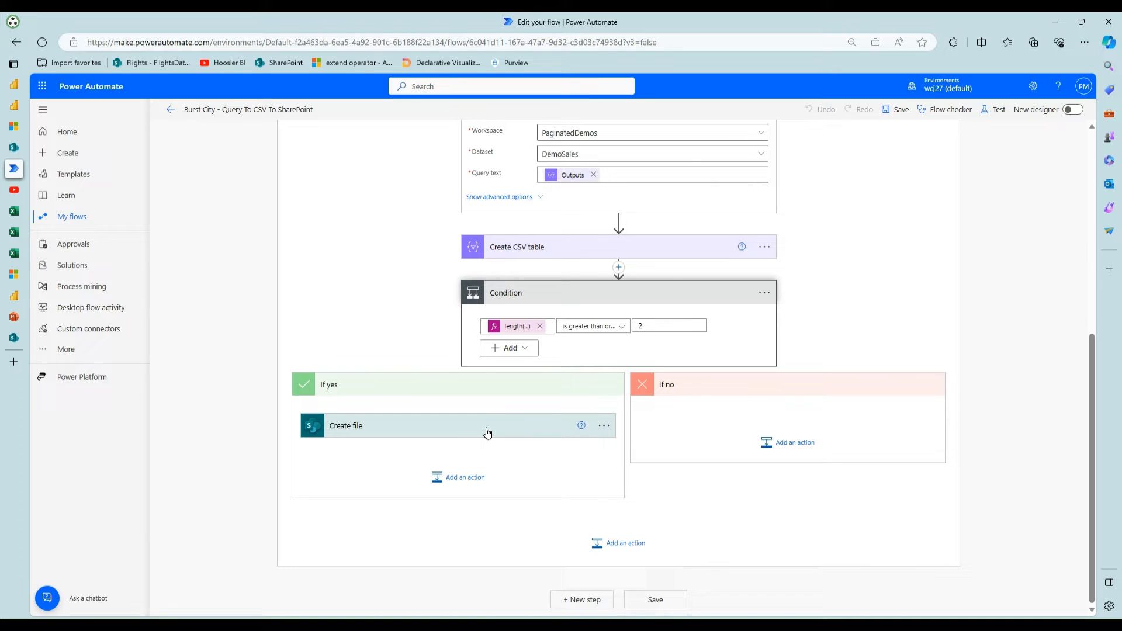
mouse_move(184, 127)
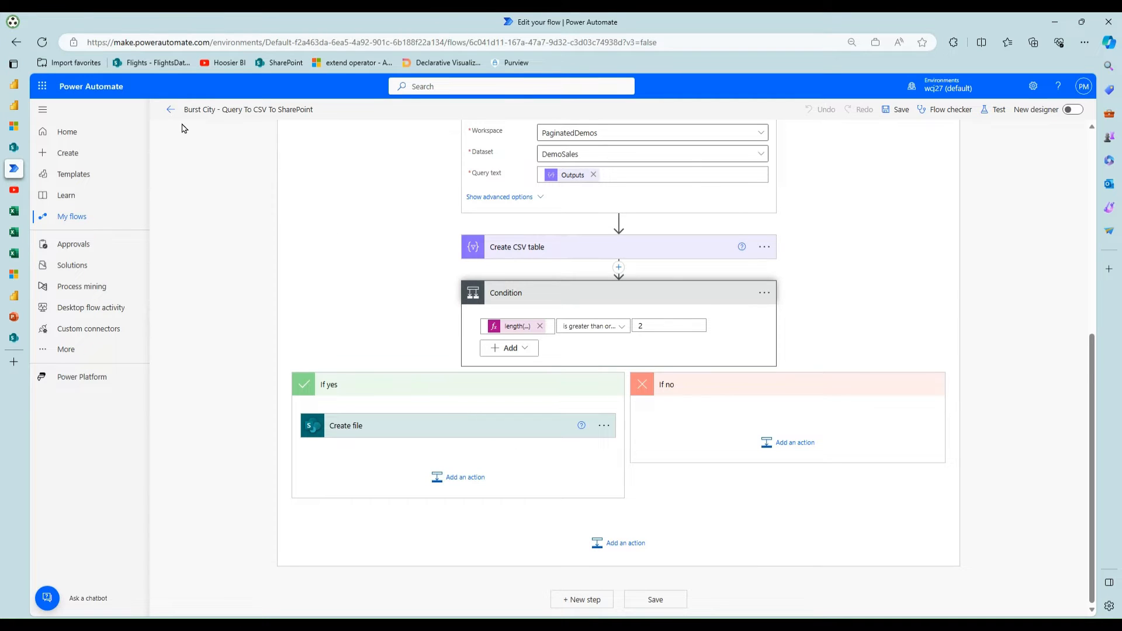
mouse_move(170, 110)
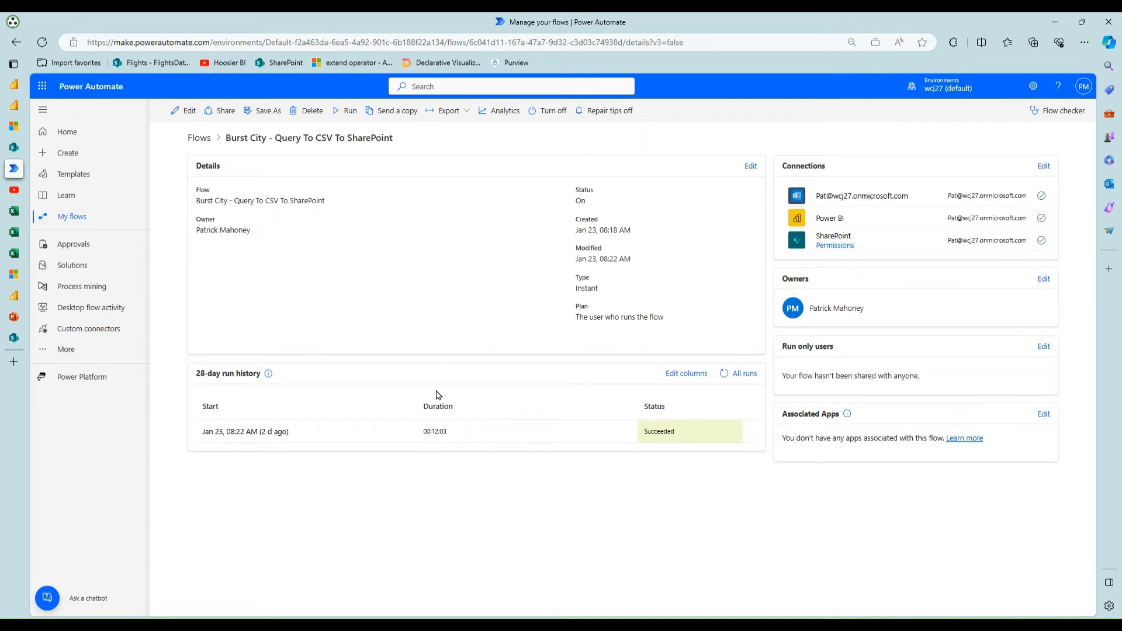
mouse_move(438, 431)
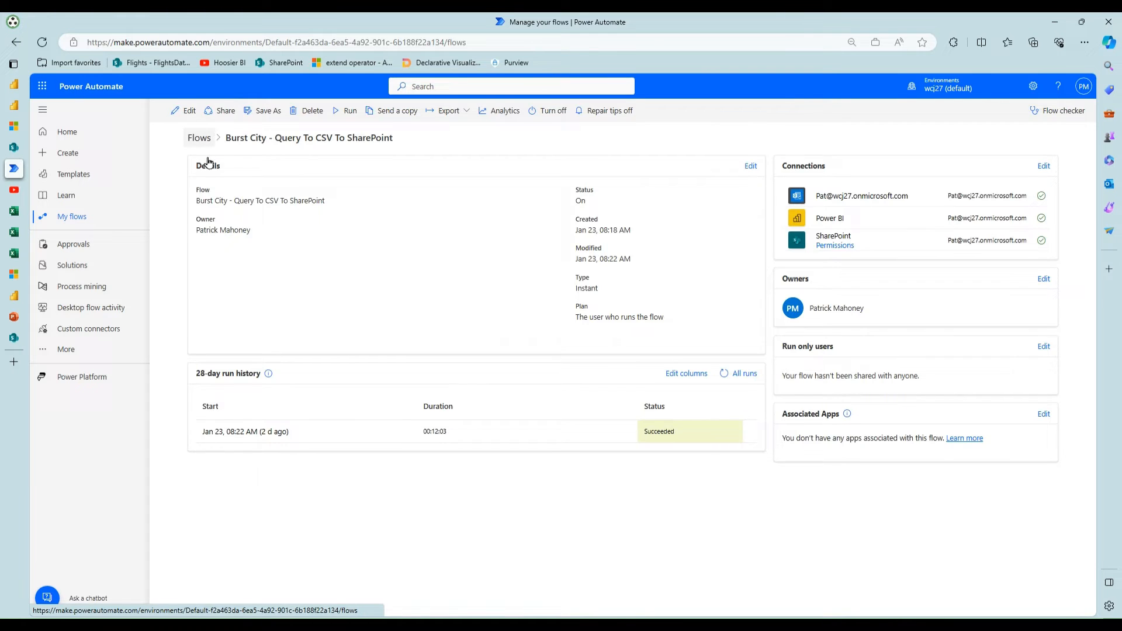
Return to the My flows cloud flows list via the Flows breadcrumb.
left_click(199, 138)
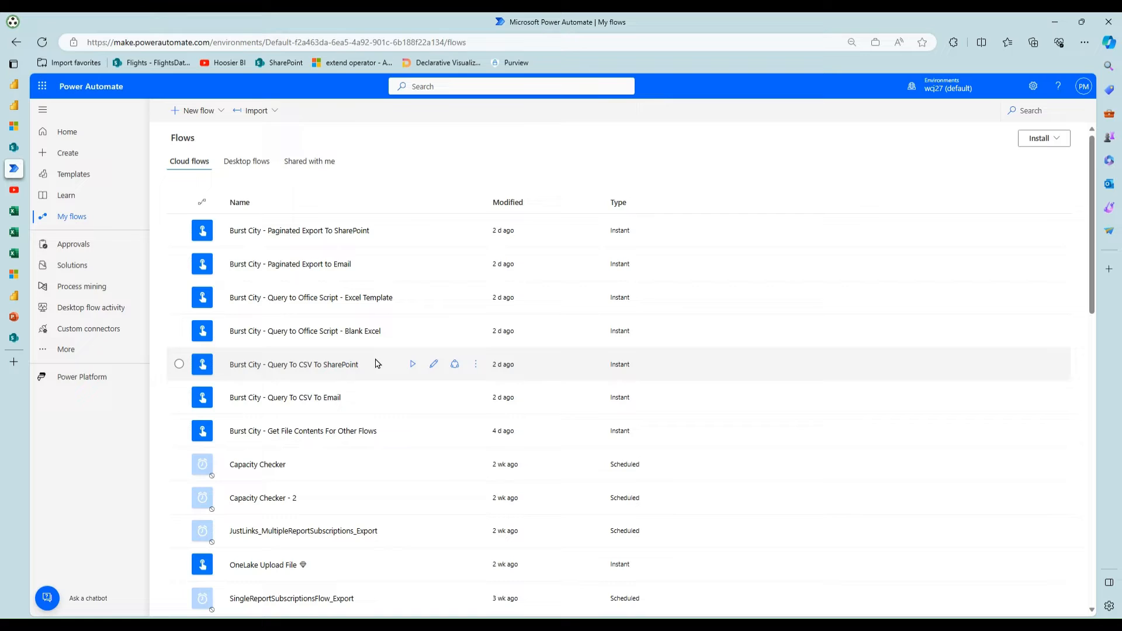
mouse_move(382, 369)
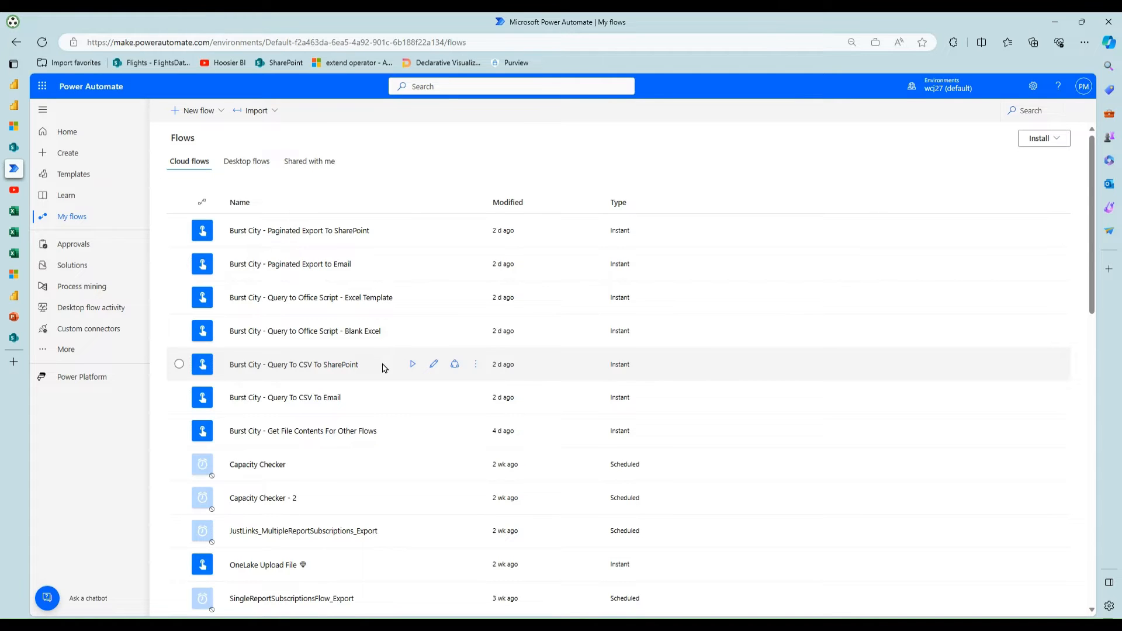
mouse_move(379, 361)
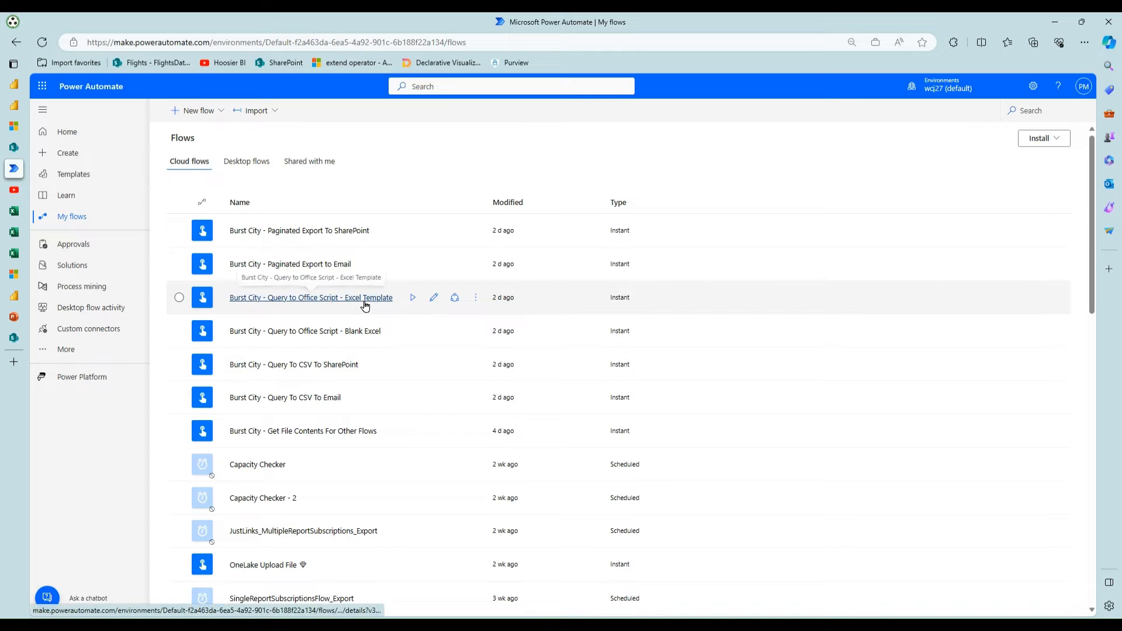
mouse_move(365, 309)
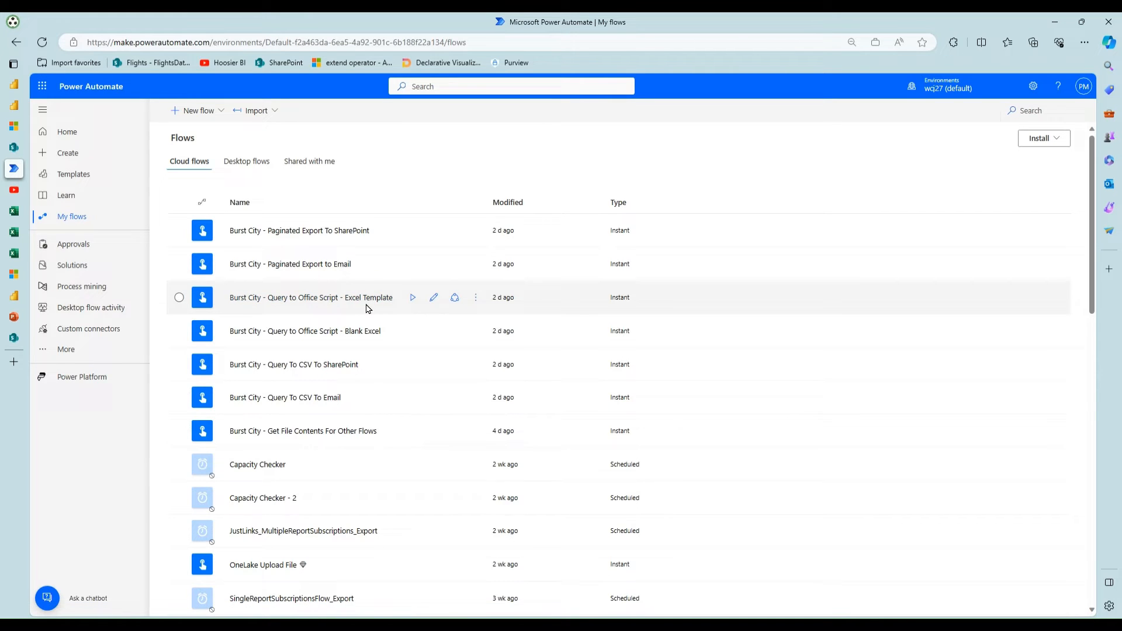
mouse_move(13, 213)
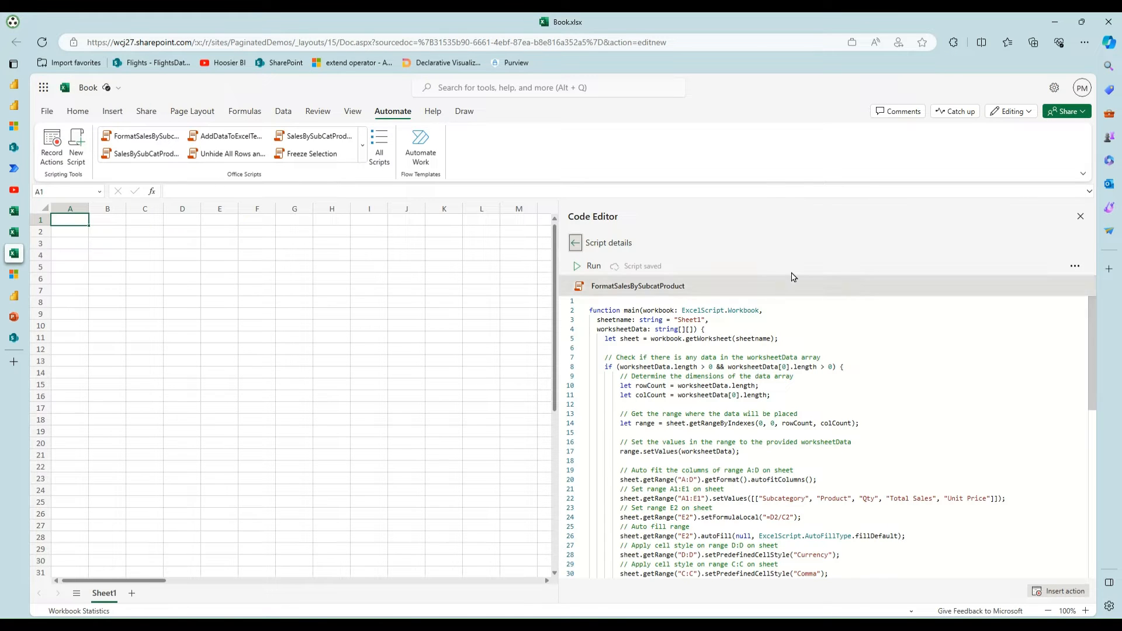
mouse_move(830, 263)
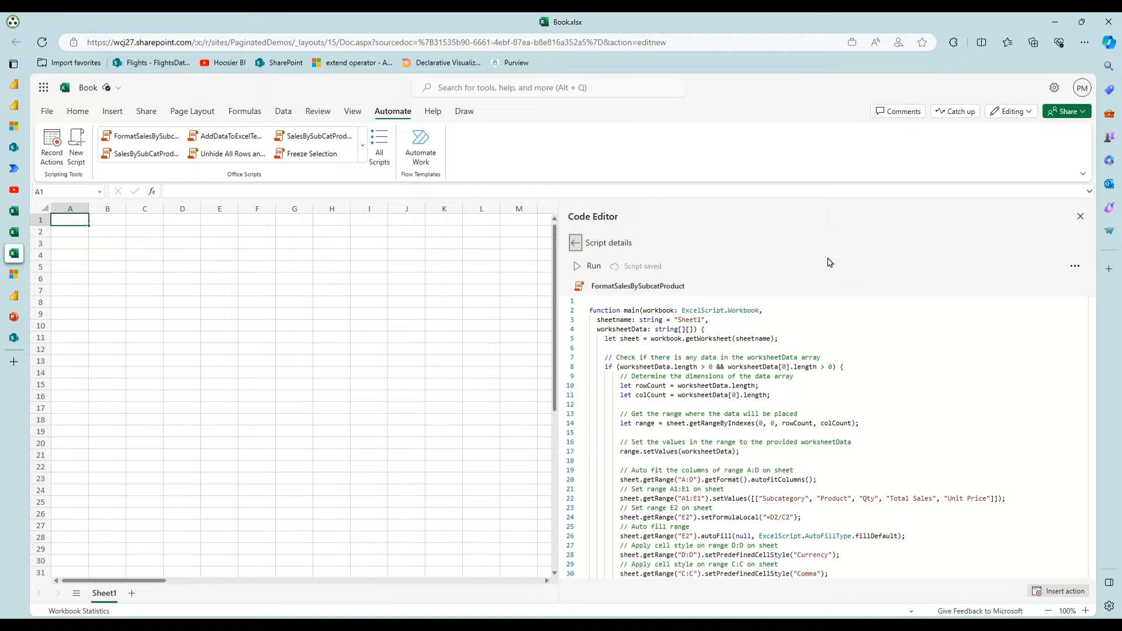
mouse_move(405, 273)
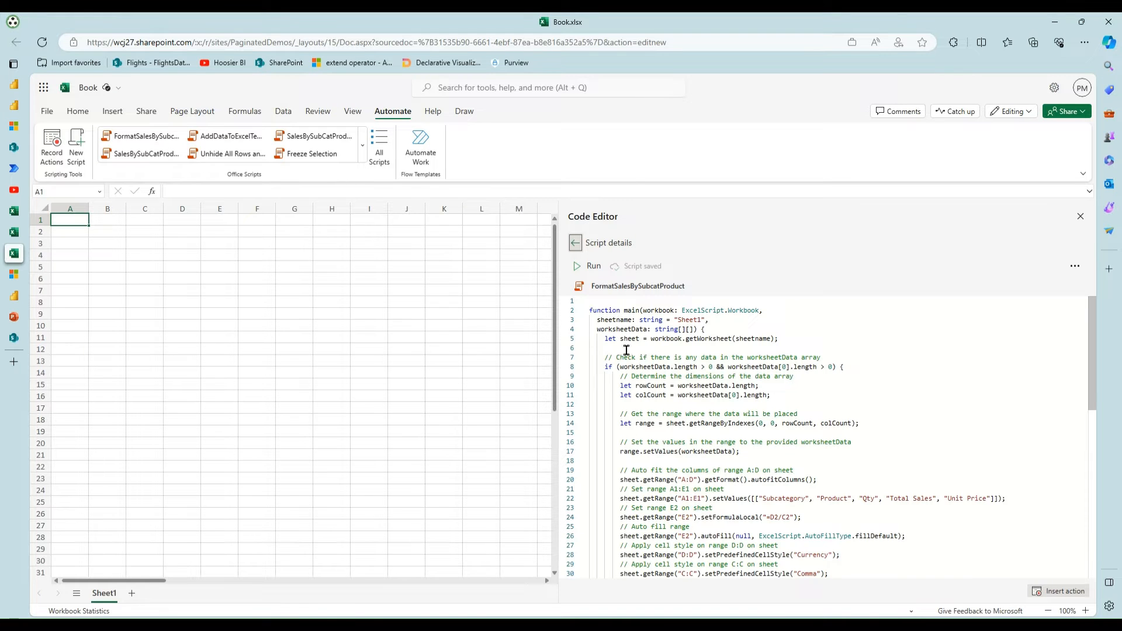
mouse_move(716, 395)
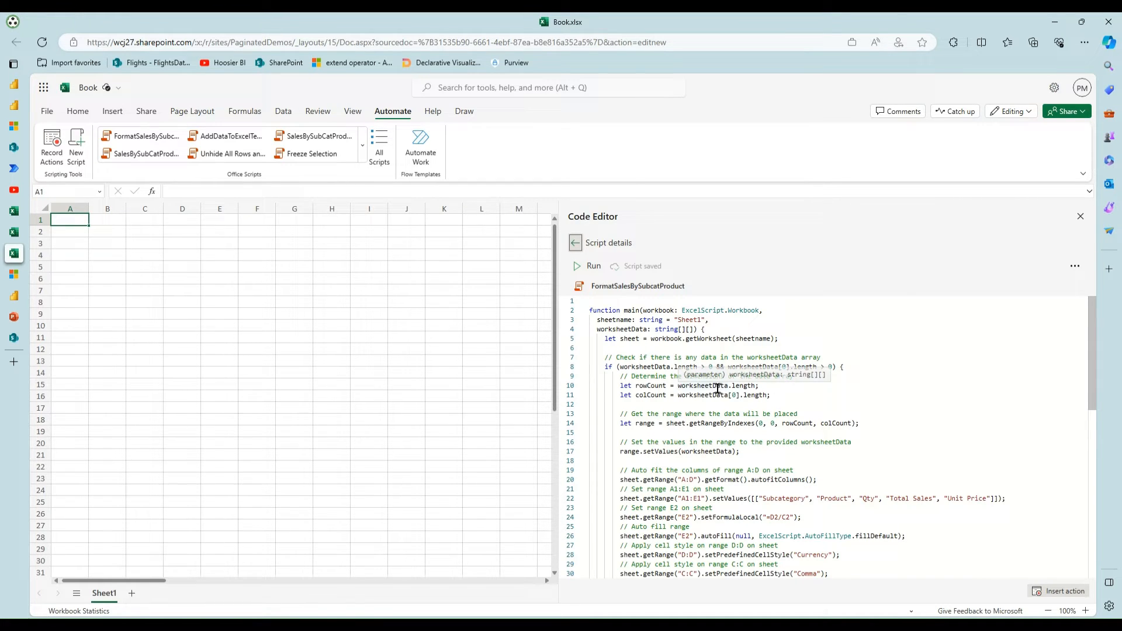
mouse_move(812, 324)
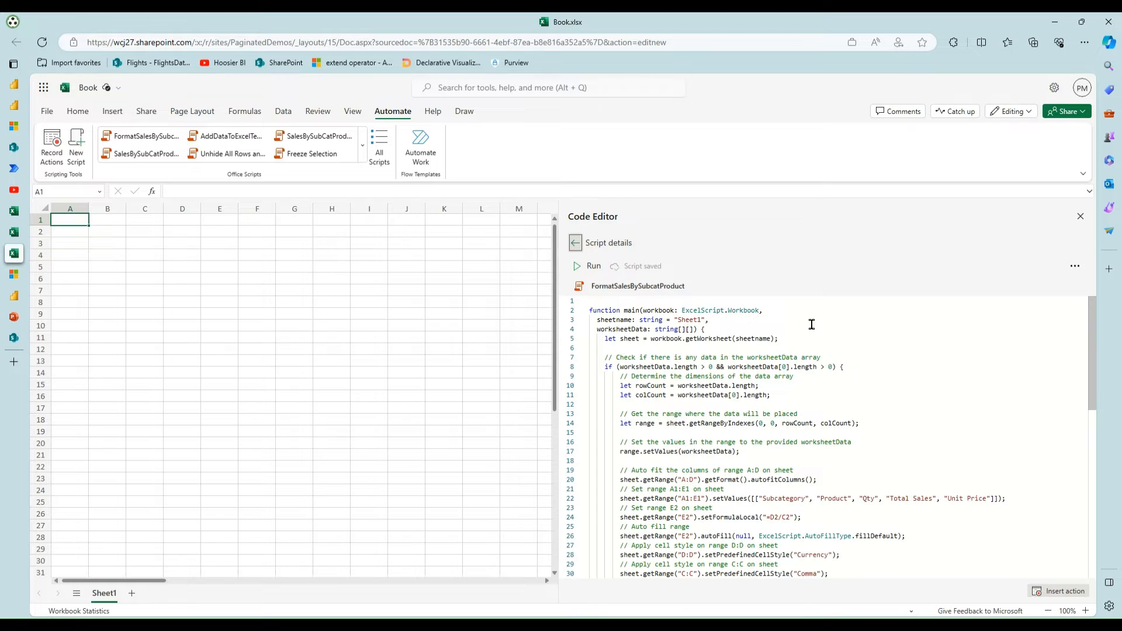
mouse_move(874, 379)
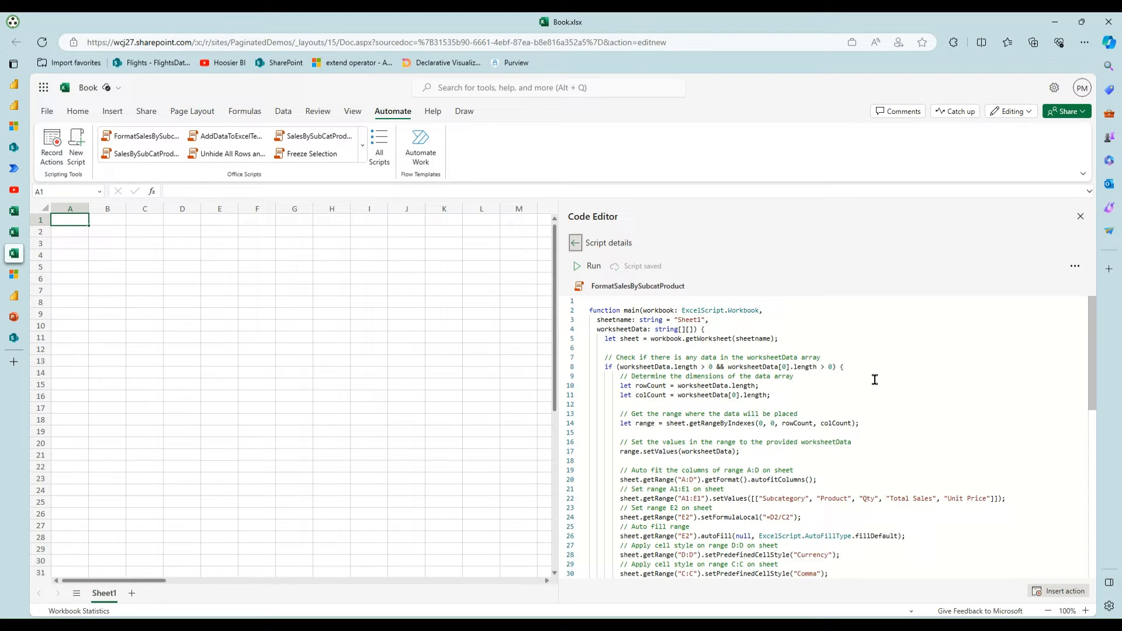
mouse_move(795, 377)
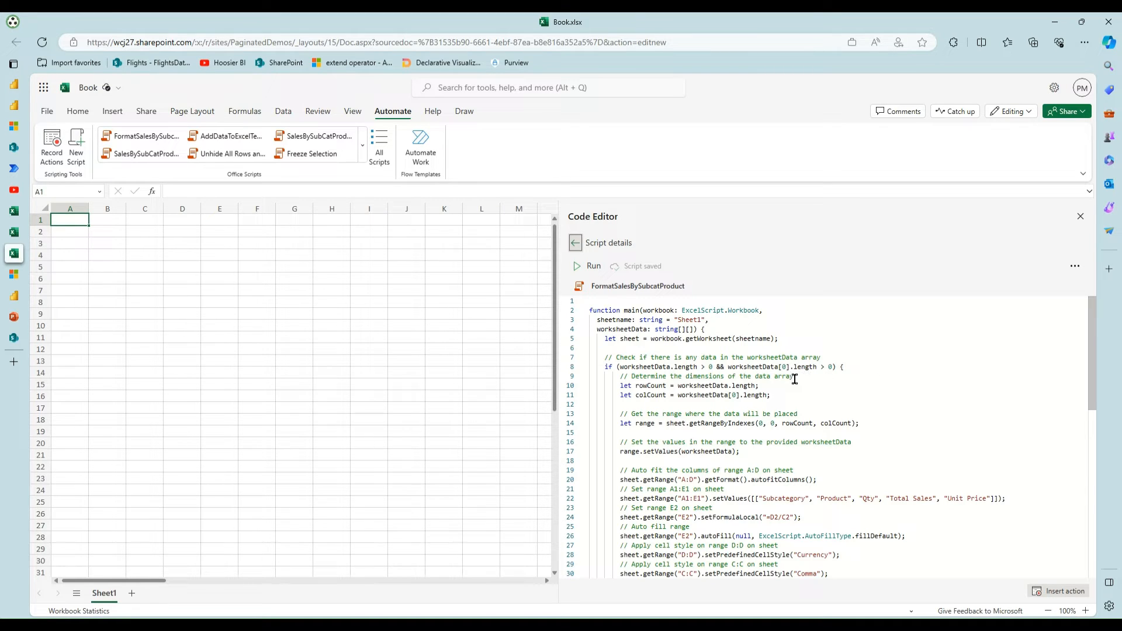
mouse_move(641, 366)
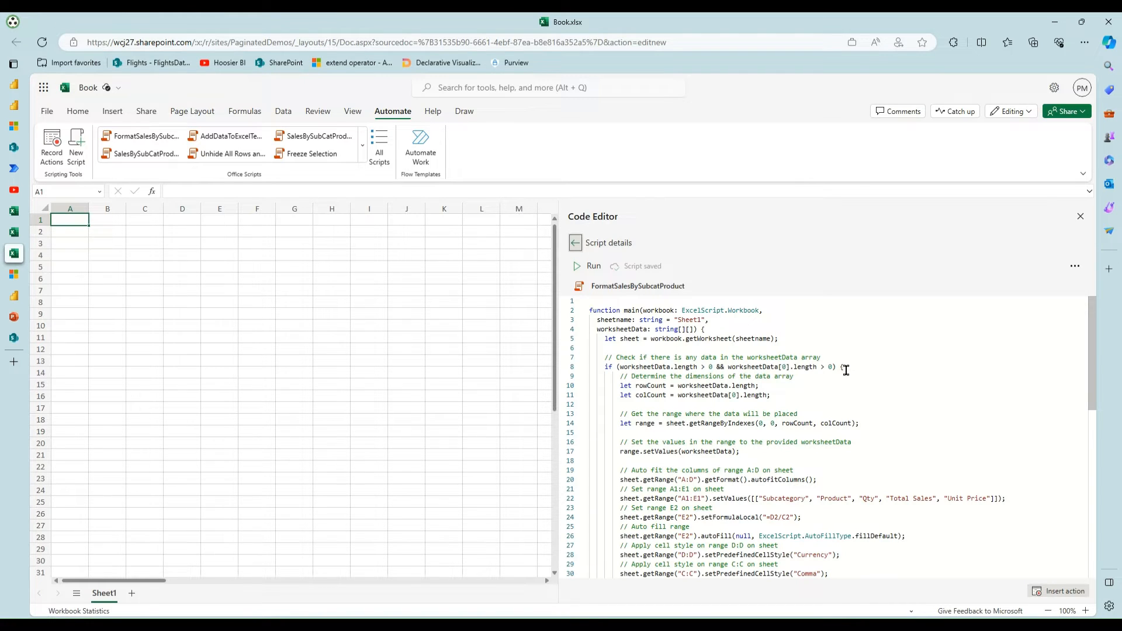
mouse_move(695, 388)
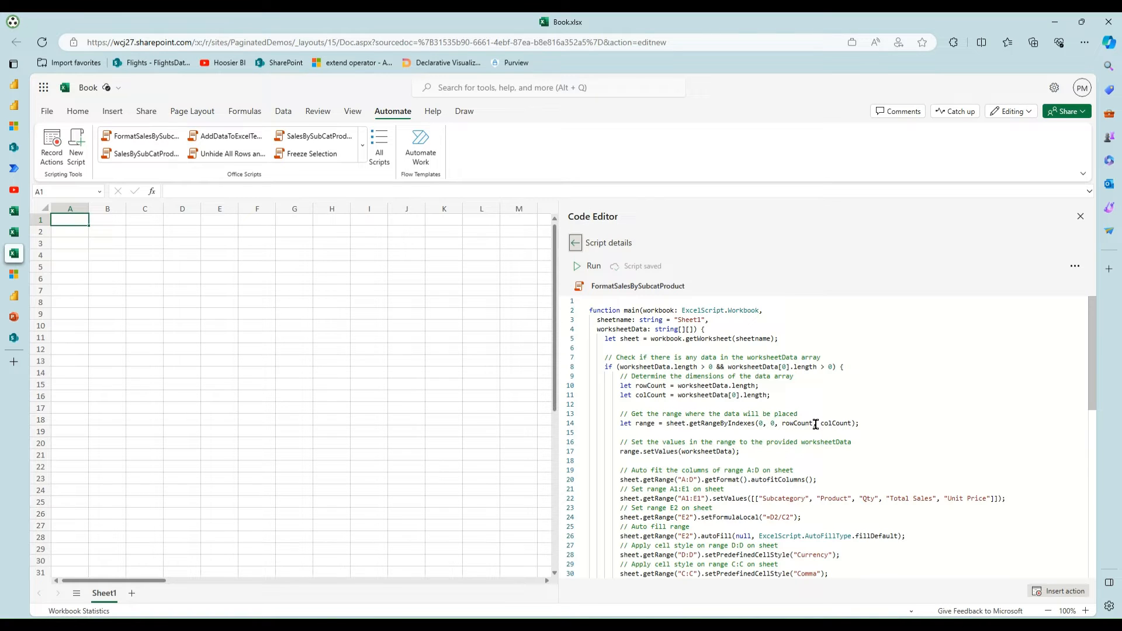
mouse_move(778, 436)
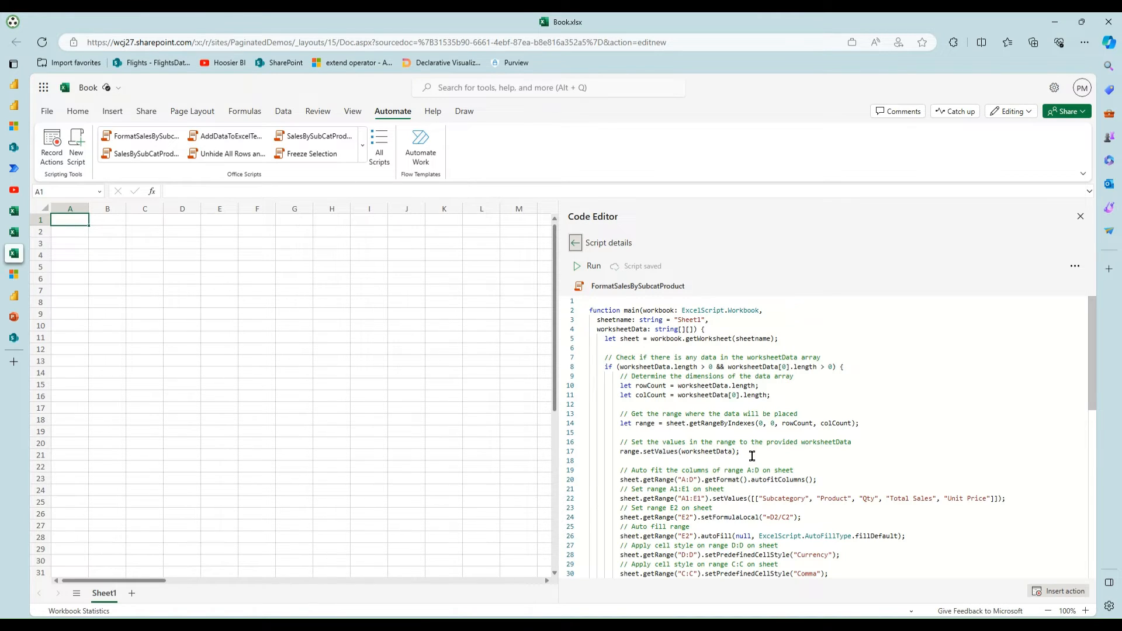
mouse_move(759, 451)
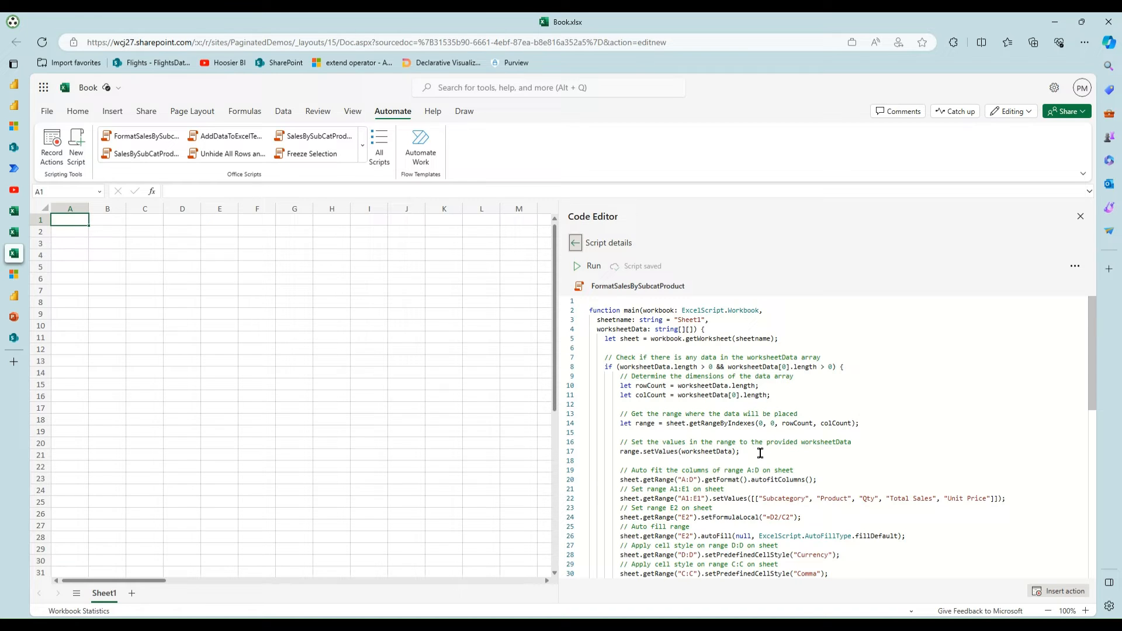
Scroll through the FormatSalesBySubcatProduct script's formatting code down to the final autofit.
scroll("down", 3)
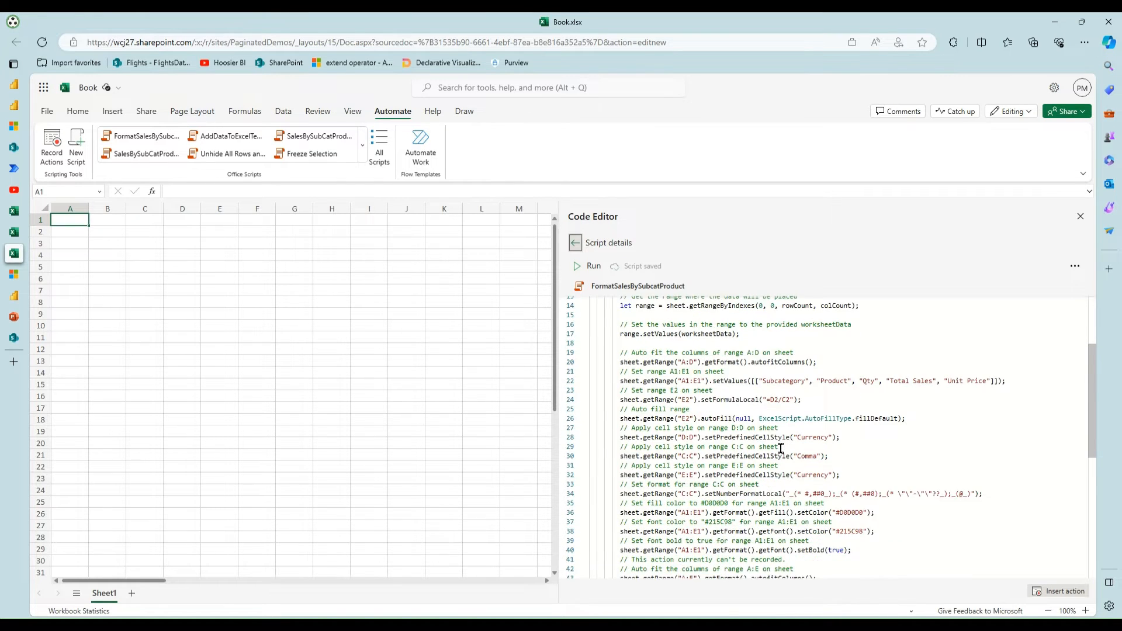
scroll("down", 3)
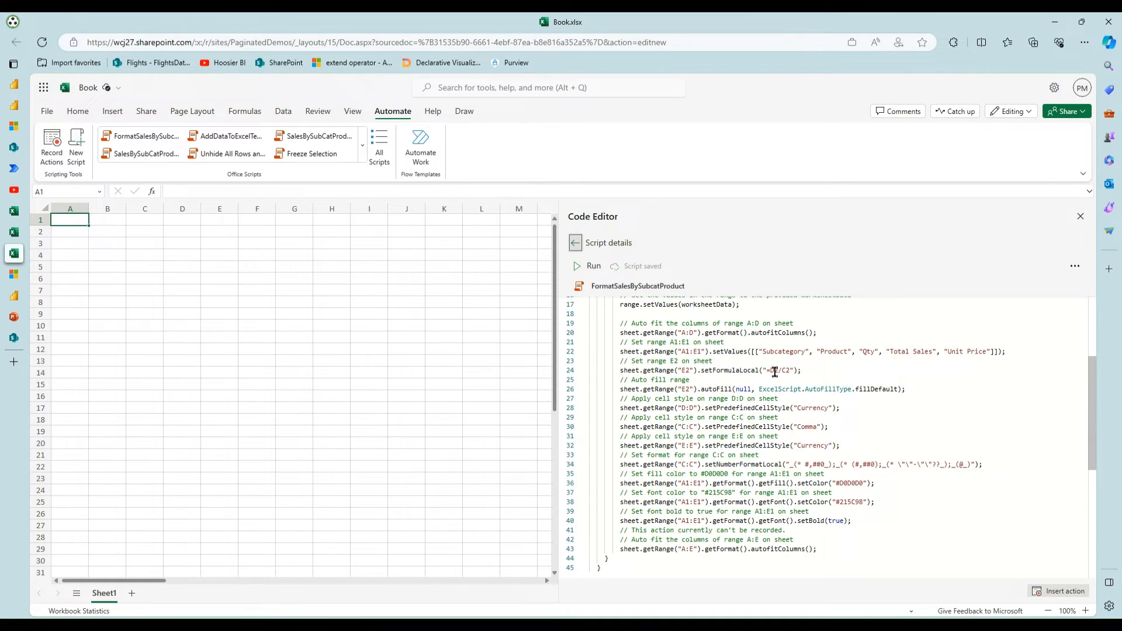
mouse_move(773, 427)
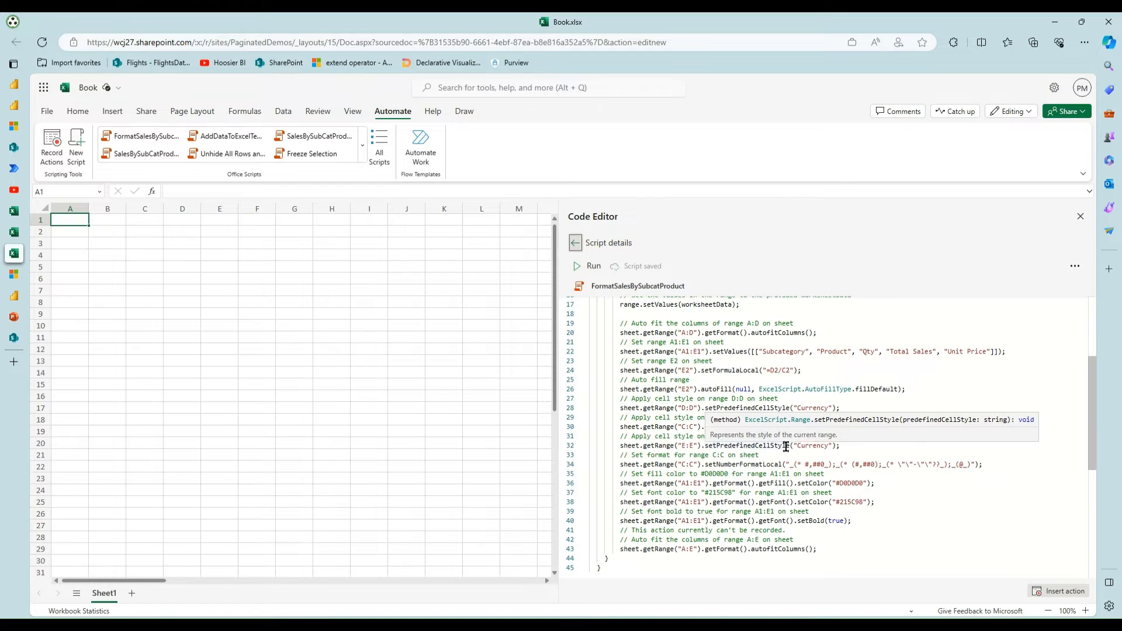
mouse_move(792, 428)
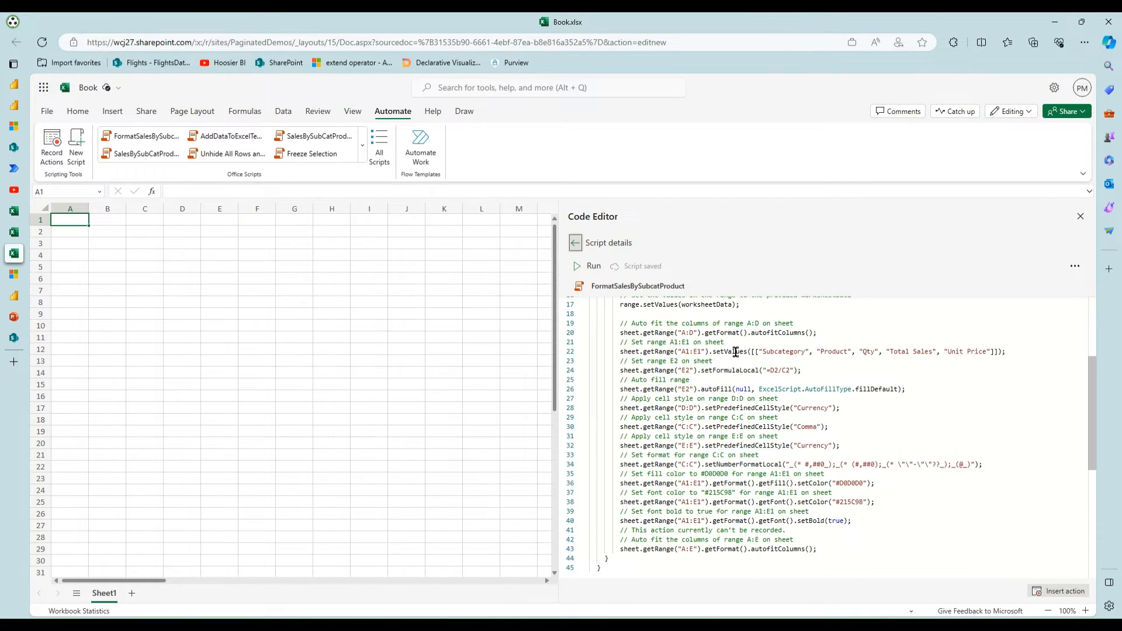
mouse_move(857, 352)
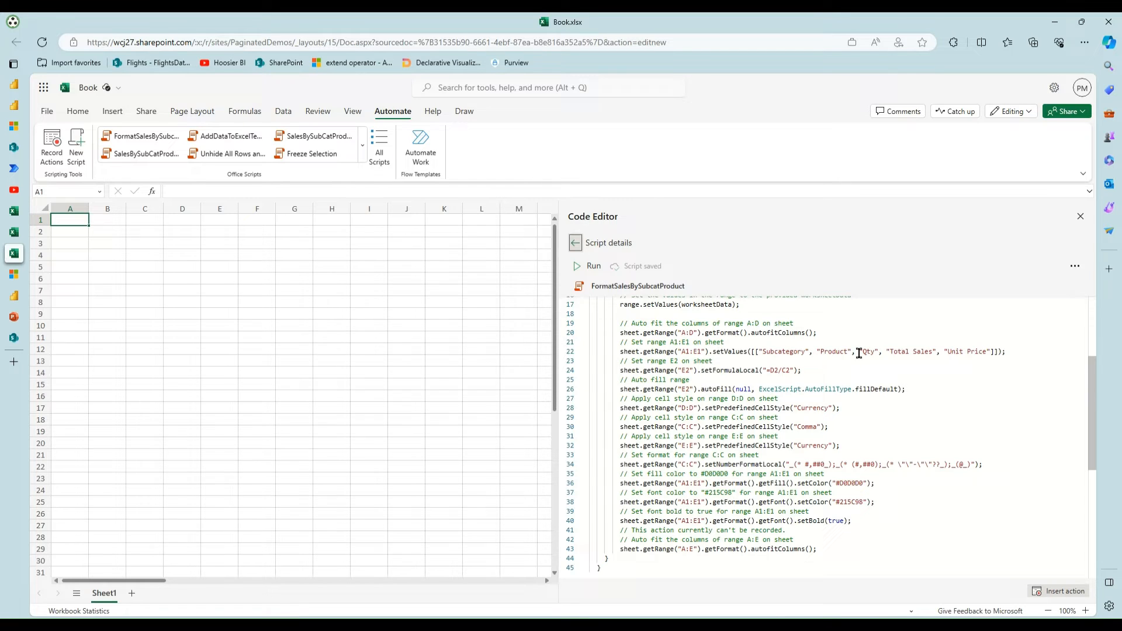
mouse_move(775, 370)
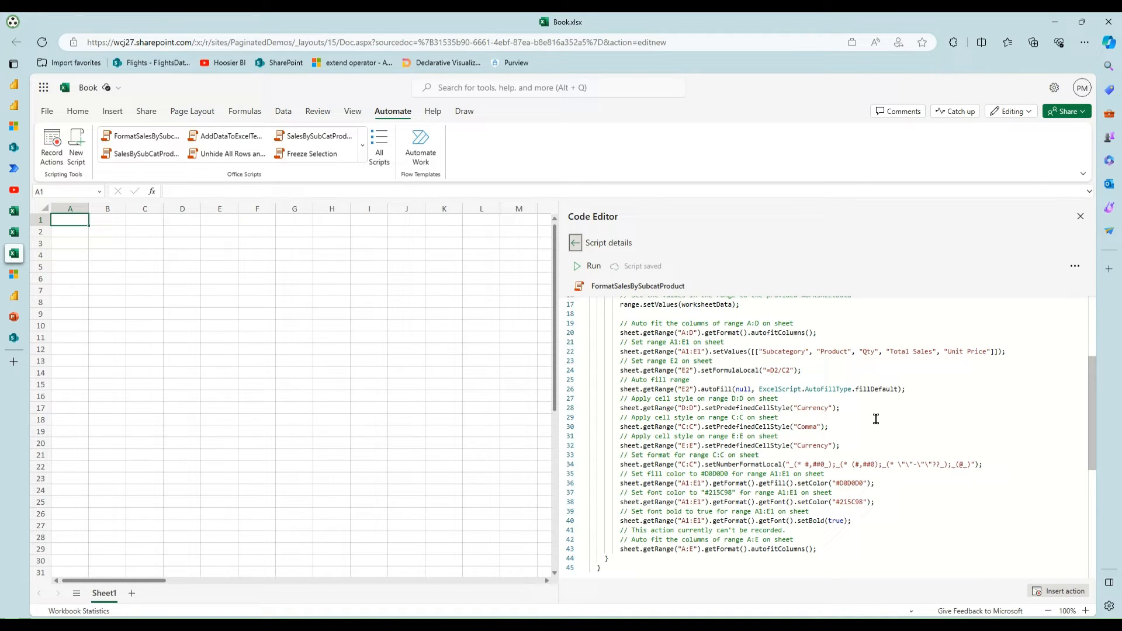
mouse_move(774, 526)
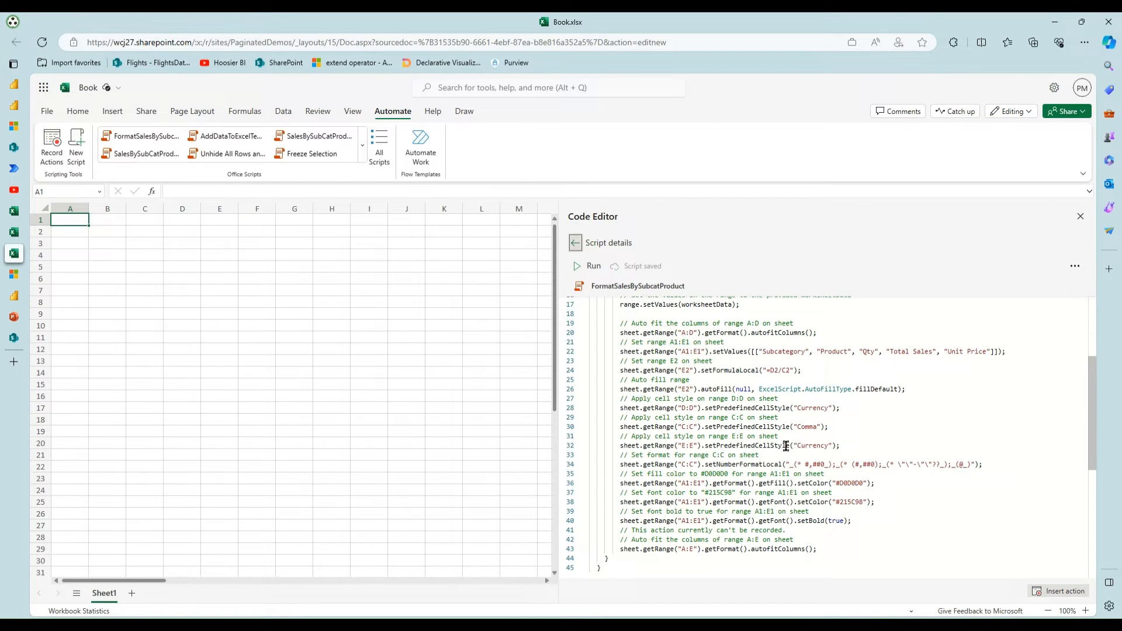
mouse_move(537, 331)
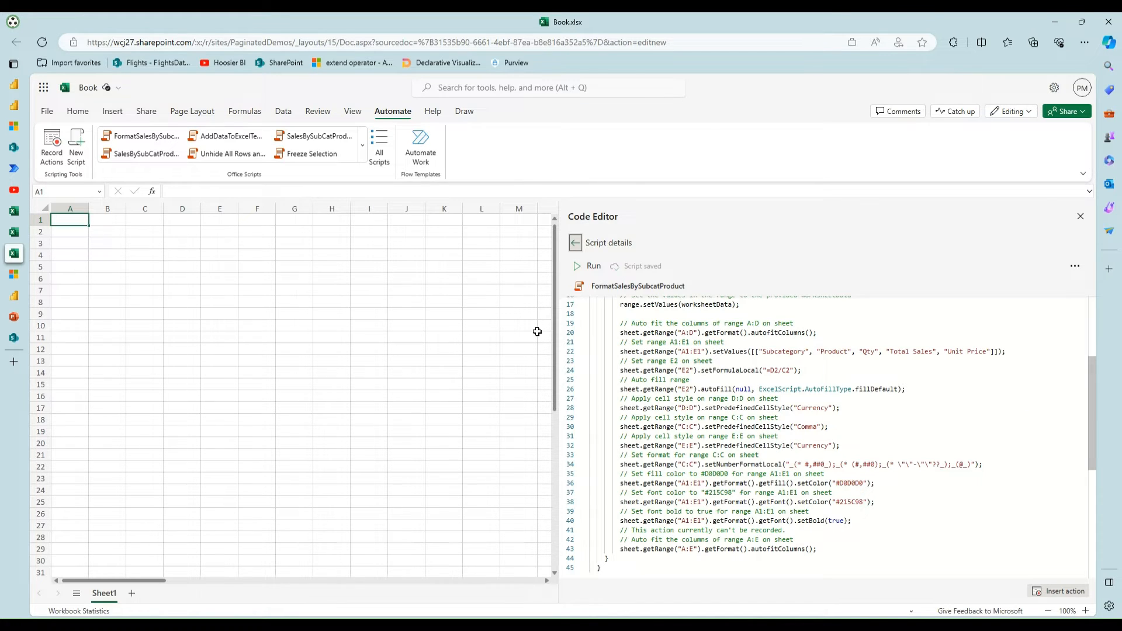
mouse_move(607, 303)
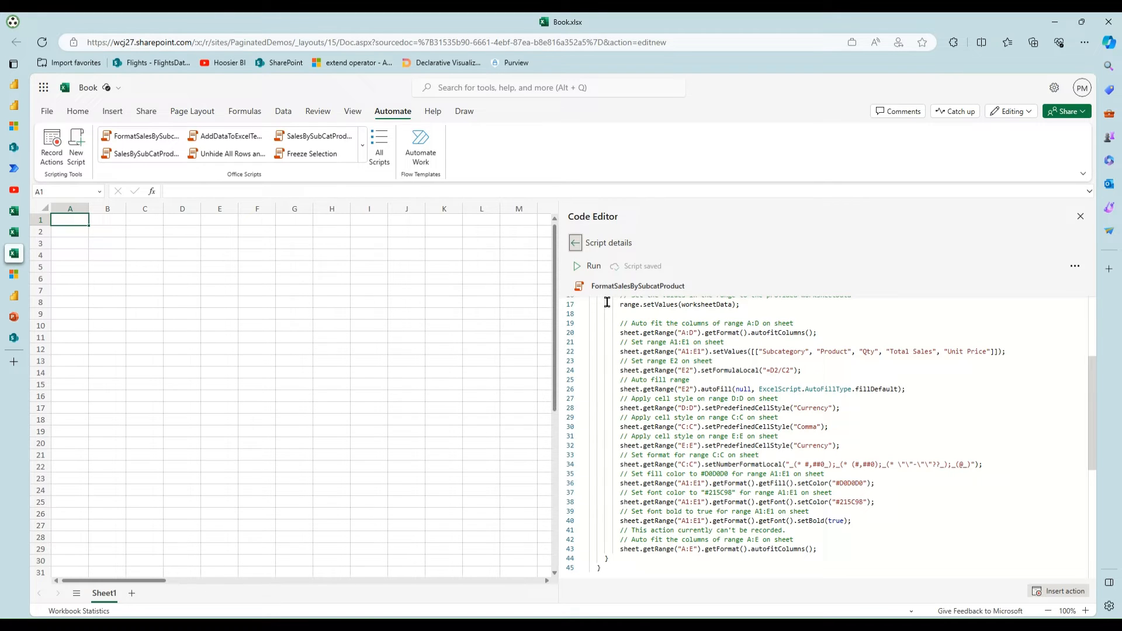
mouse_move(387, 330)
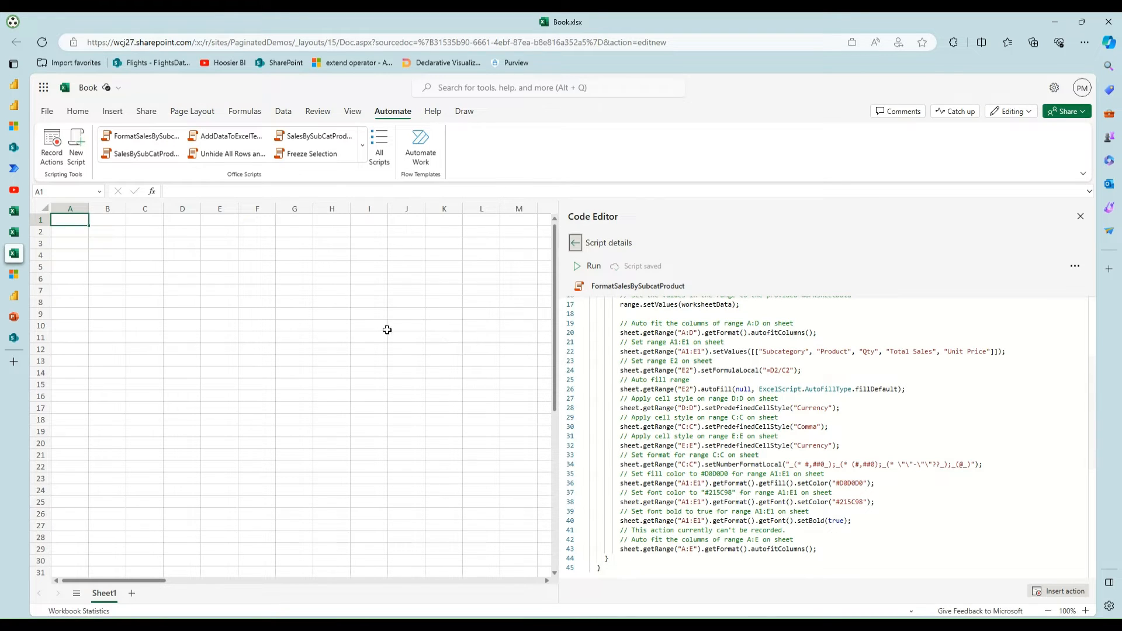
mouse_move(384, 327)
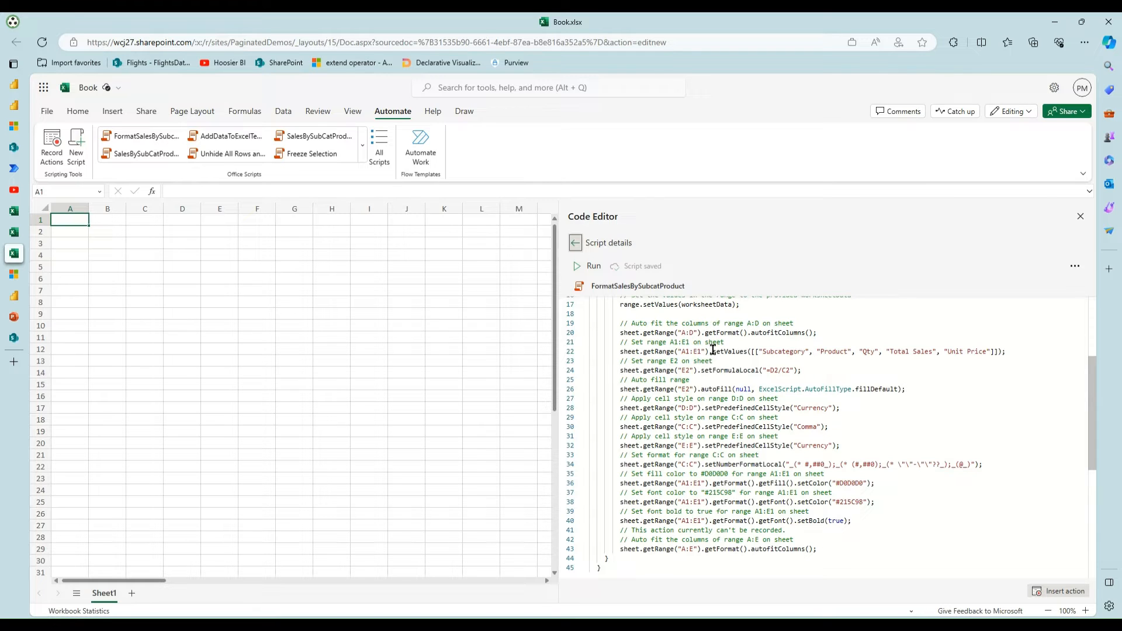
mouse_move(712, 464)
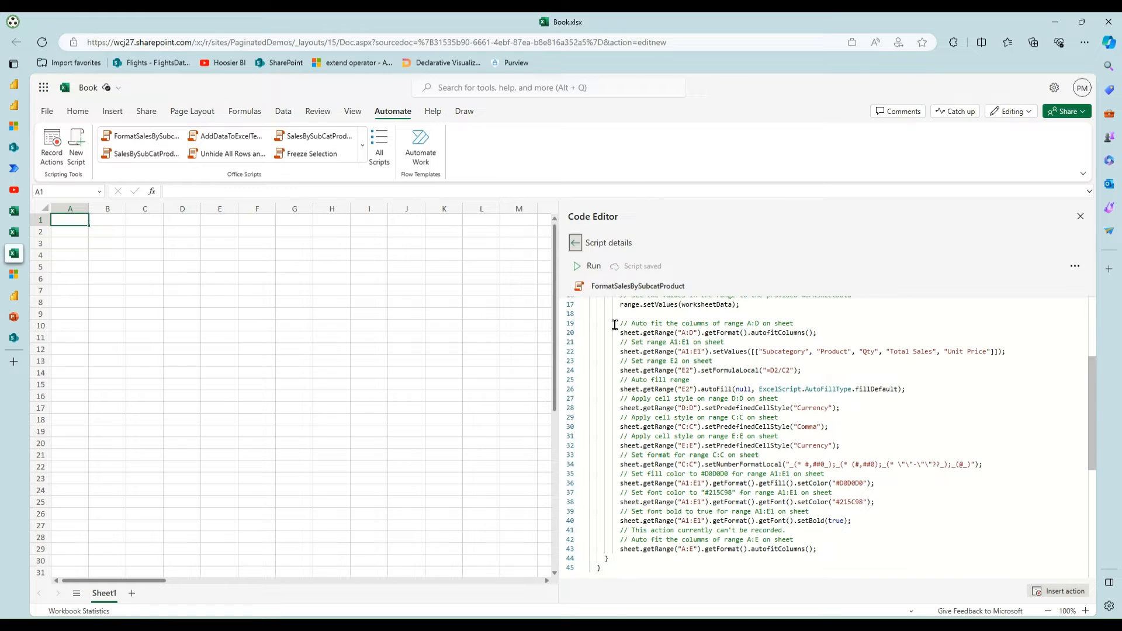
mouse_move(230, 135)
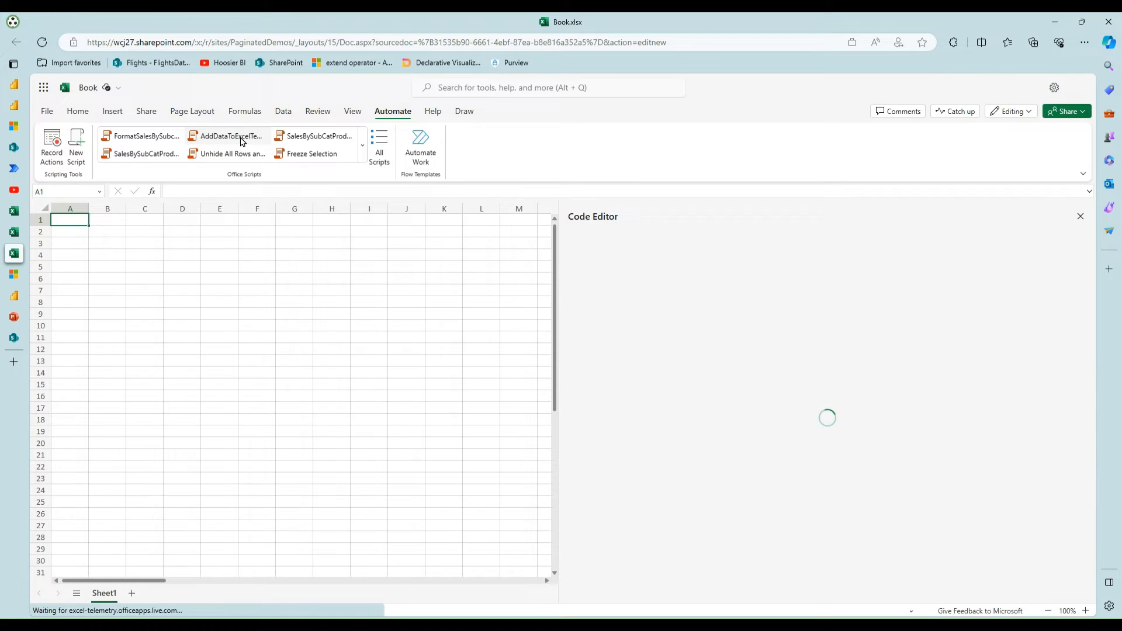
Show the AddDataToExcelTemplate script's code that writes worksheet data and refreshes PivotTable1.
left_click(230, 136)
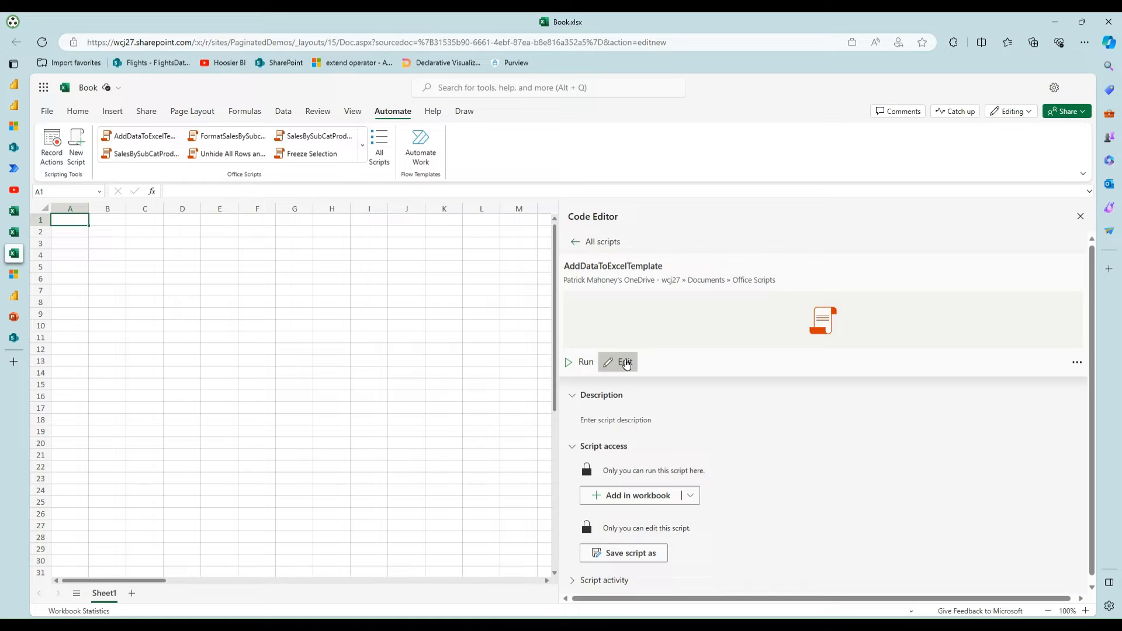
left_click(624, 363)
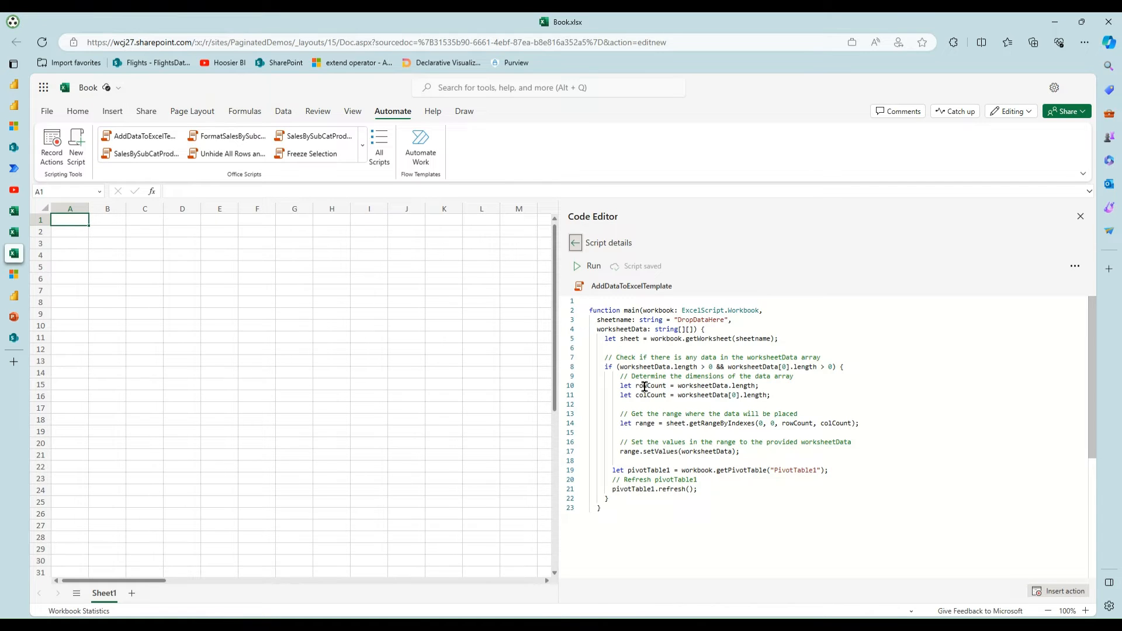
mouse_move(657, 436)
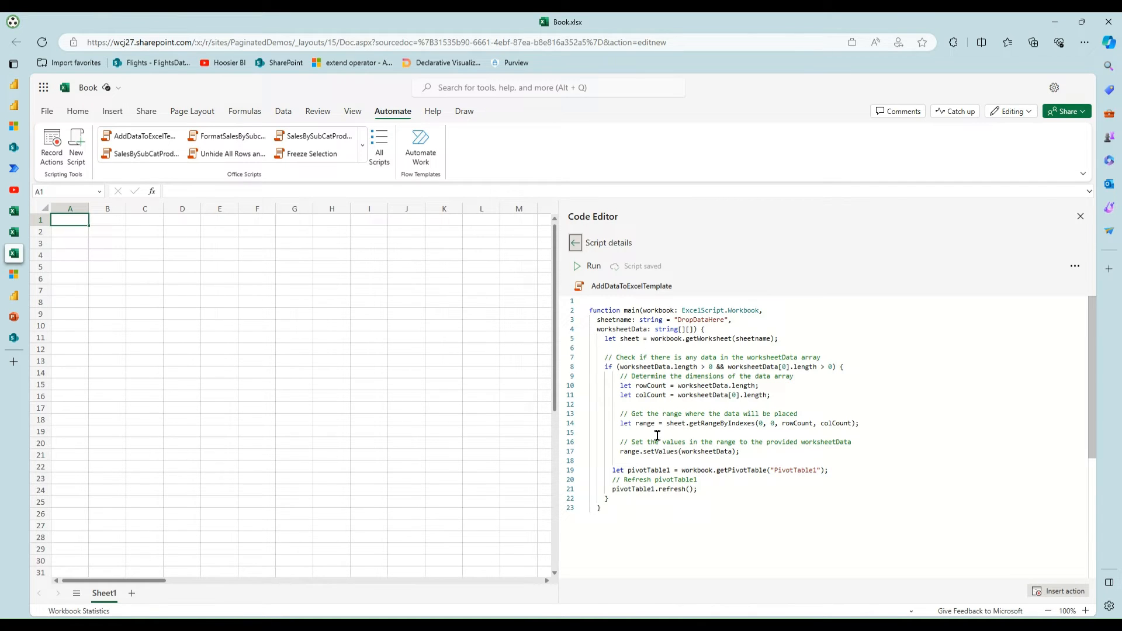
mouse_move(711, 451)
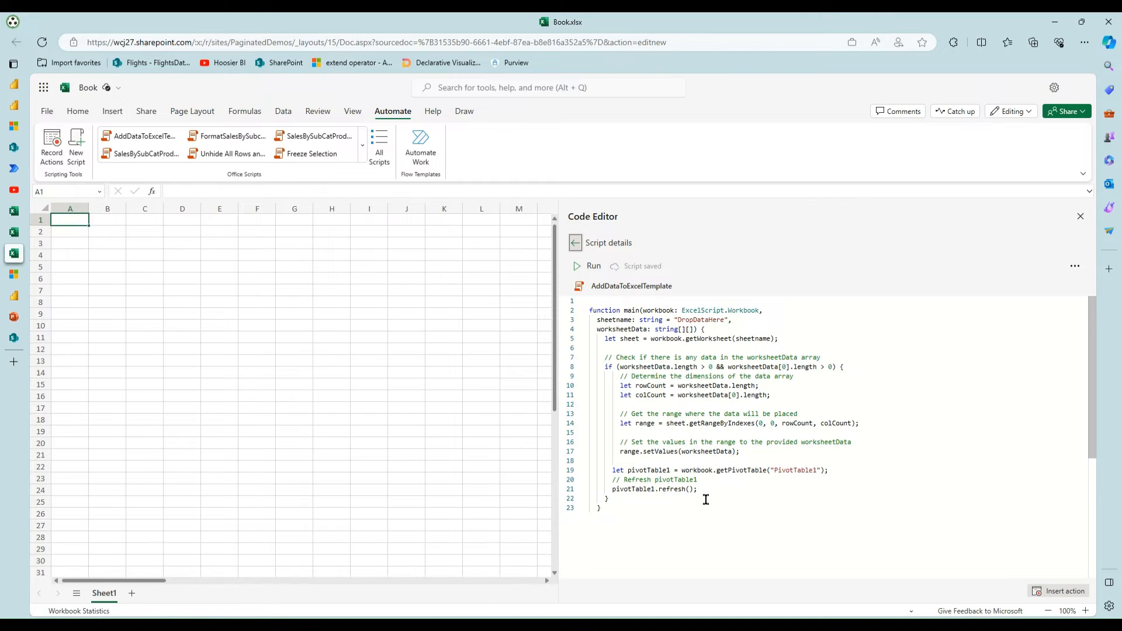
mouse_move(684, 493)
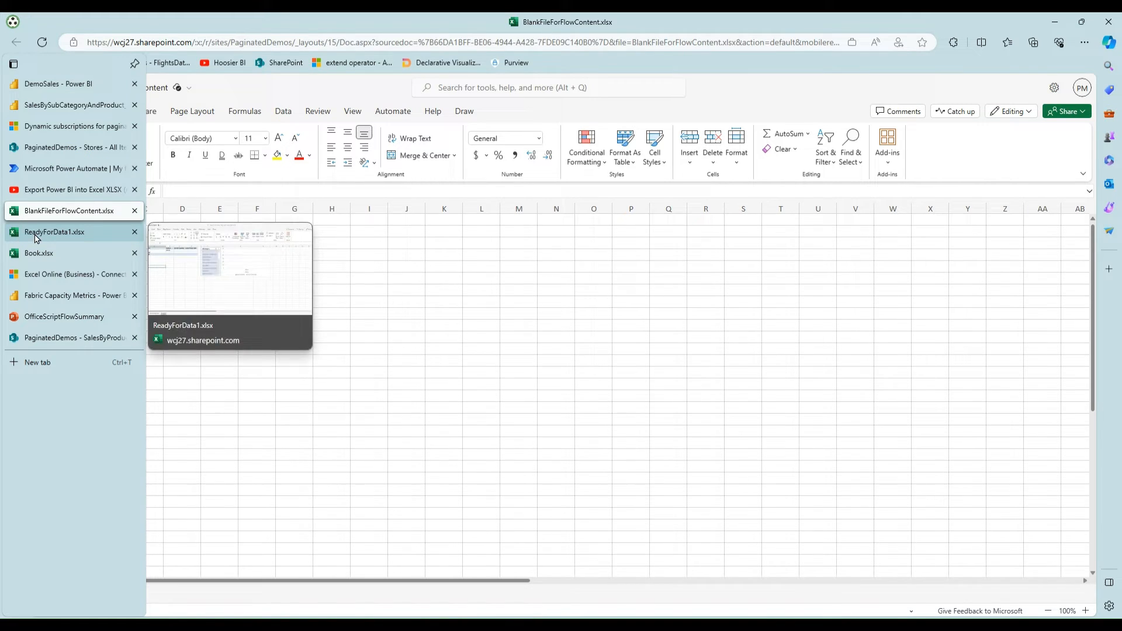
left_click(54, 232)
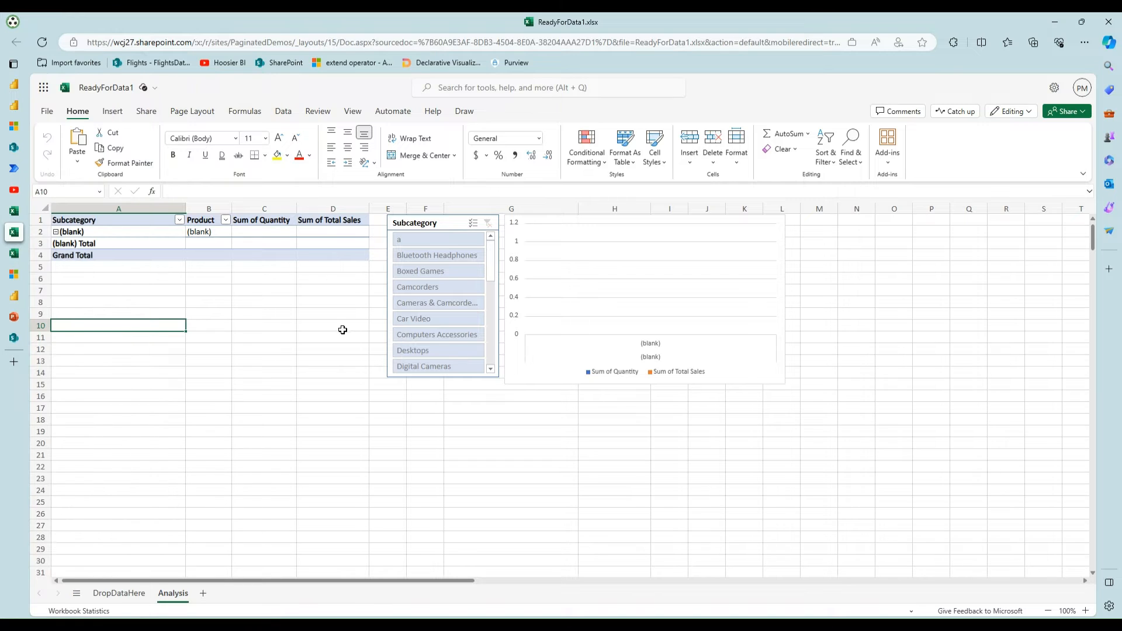
left_click(119, 593)
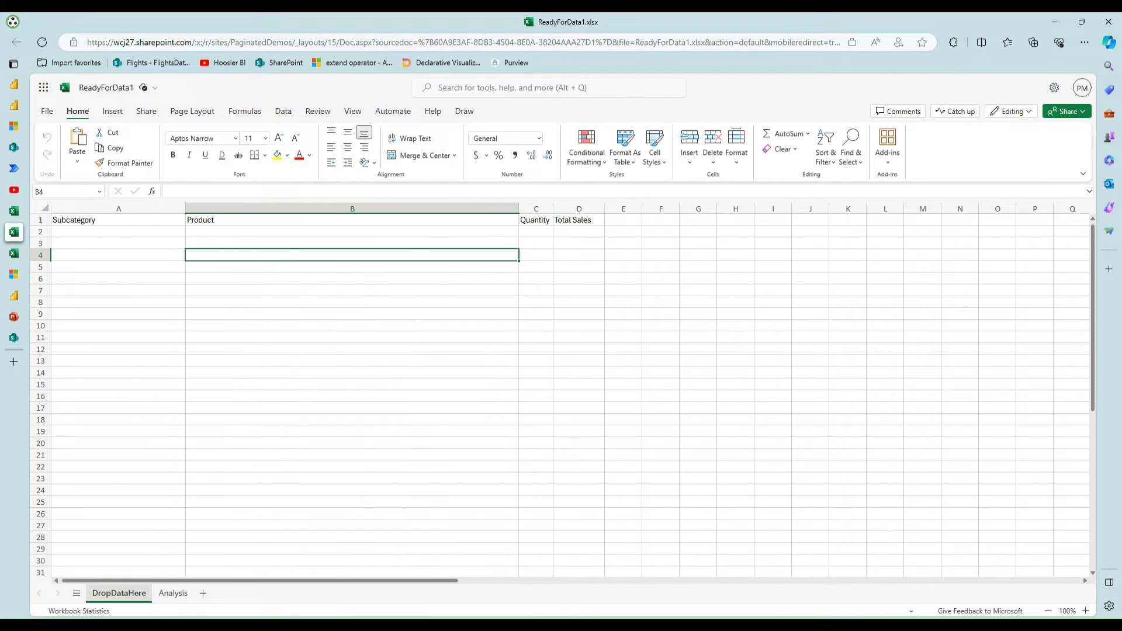
mouse_move(240, 361)
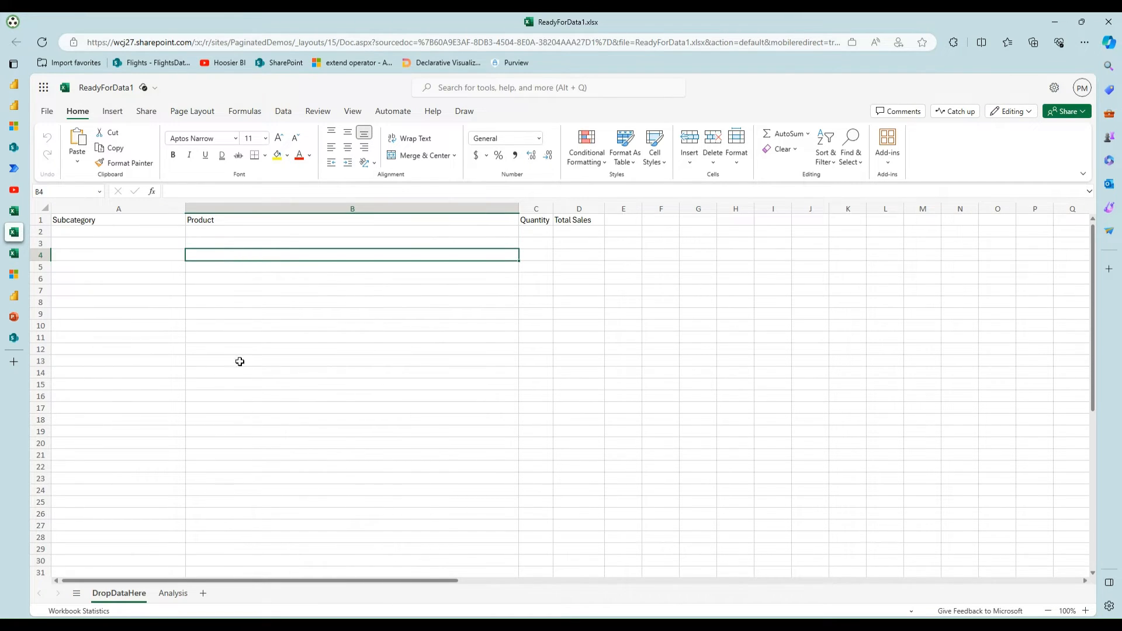
left_click(173, 594)
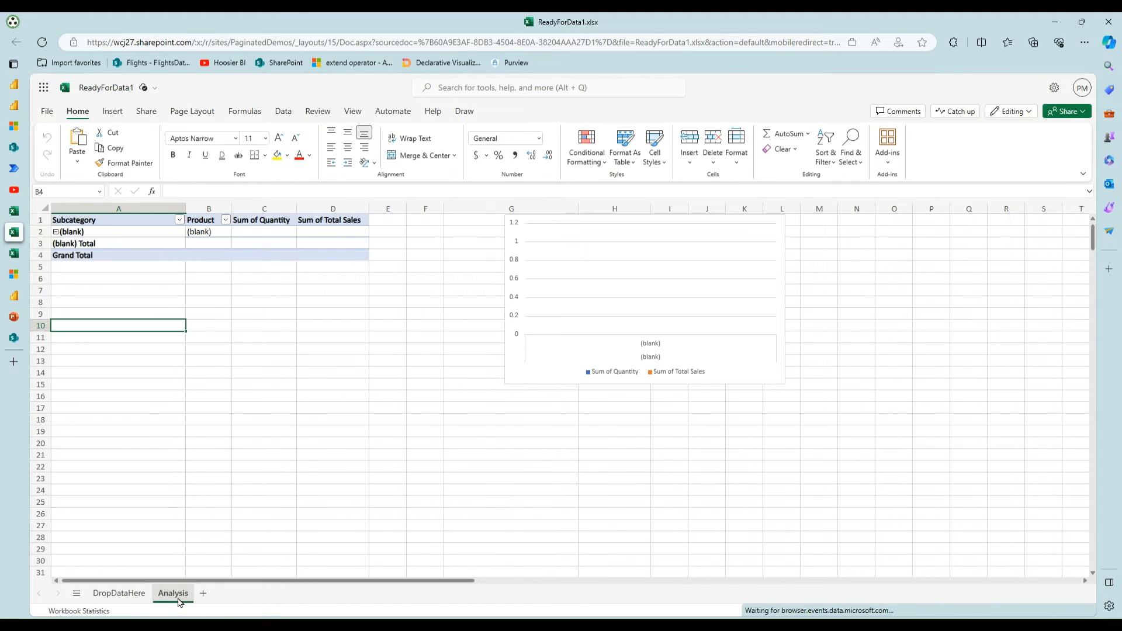
left_click(180, 220)
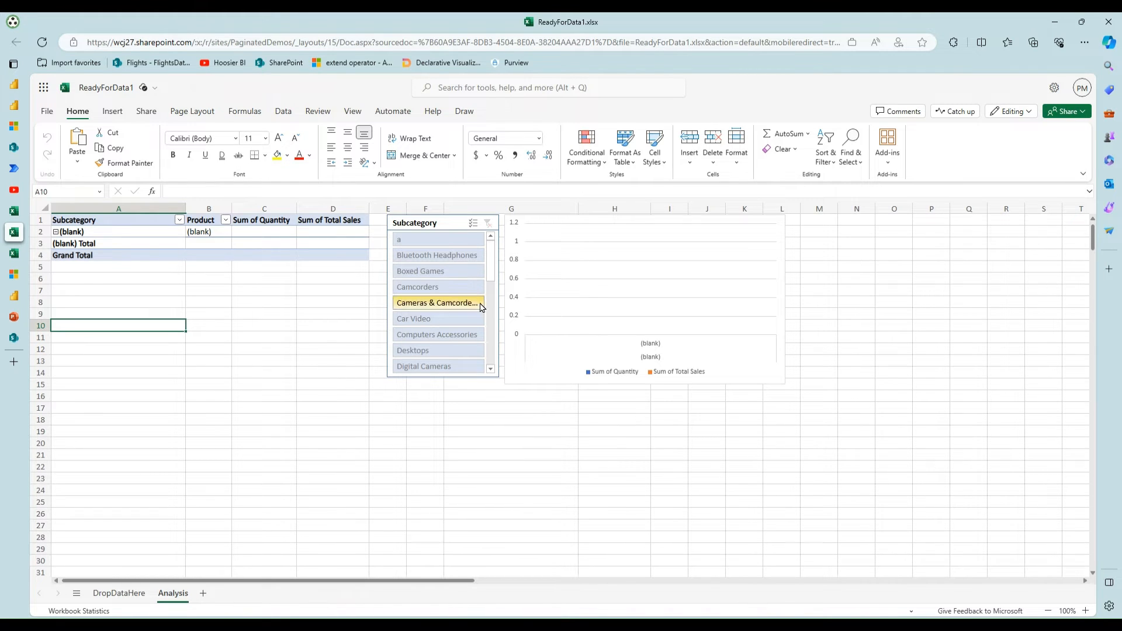
mouse_move(431, 309)
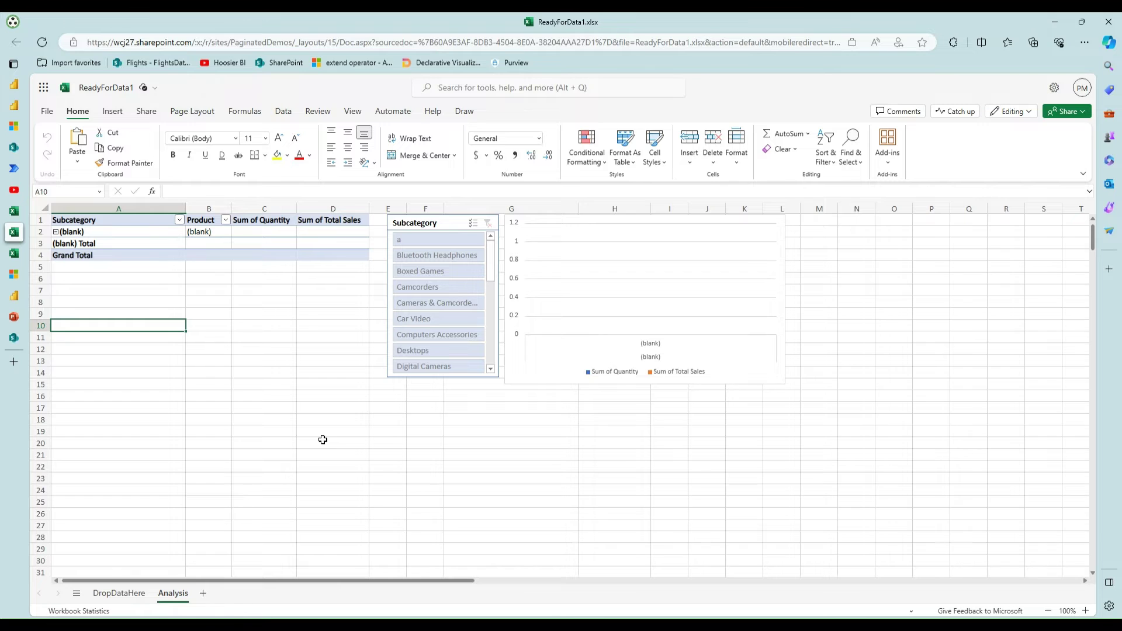
mouse_move(660, 459)
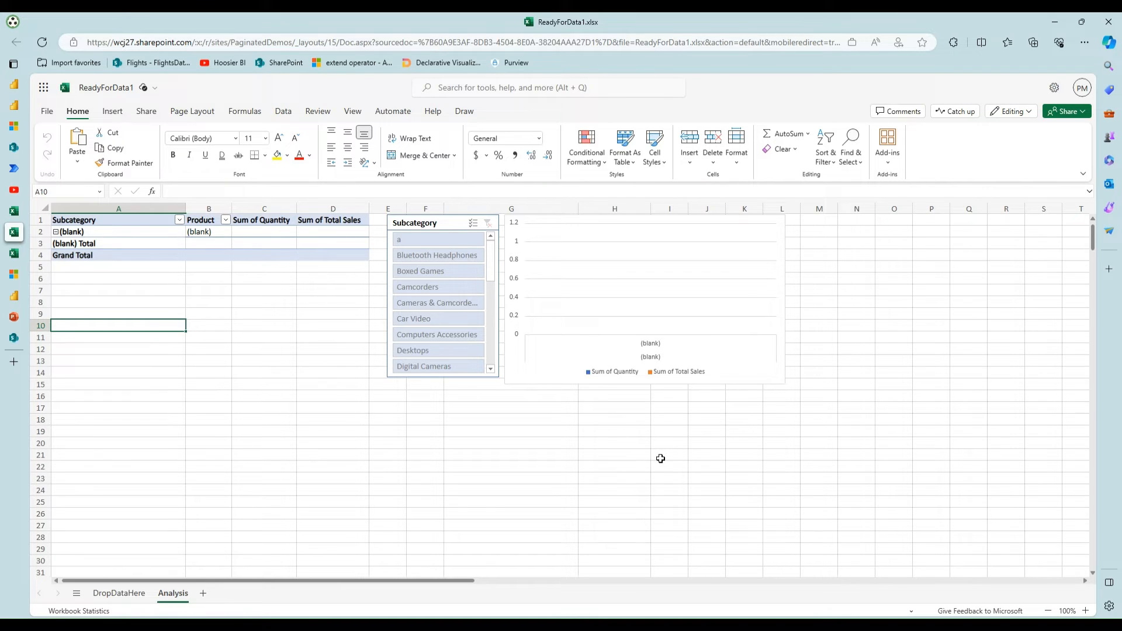
mouse_move(580, 481)
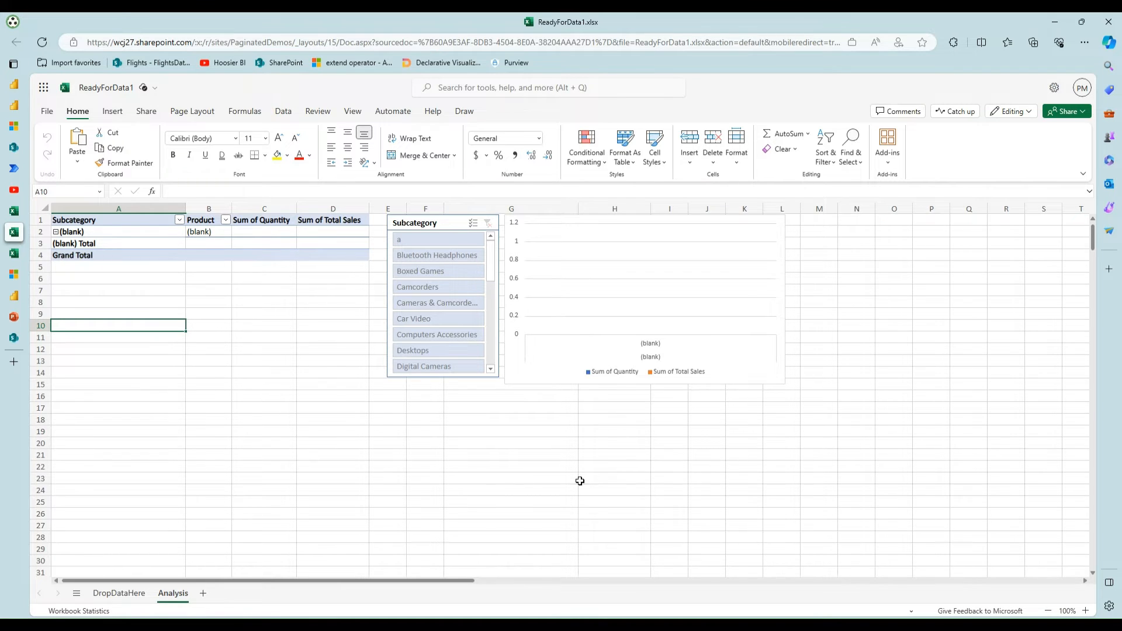
mouse_move(214, 392)
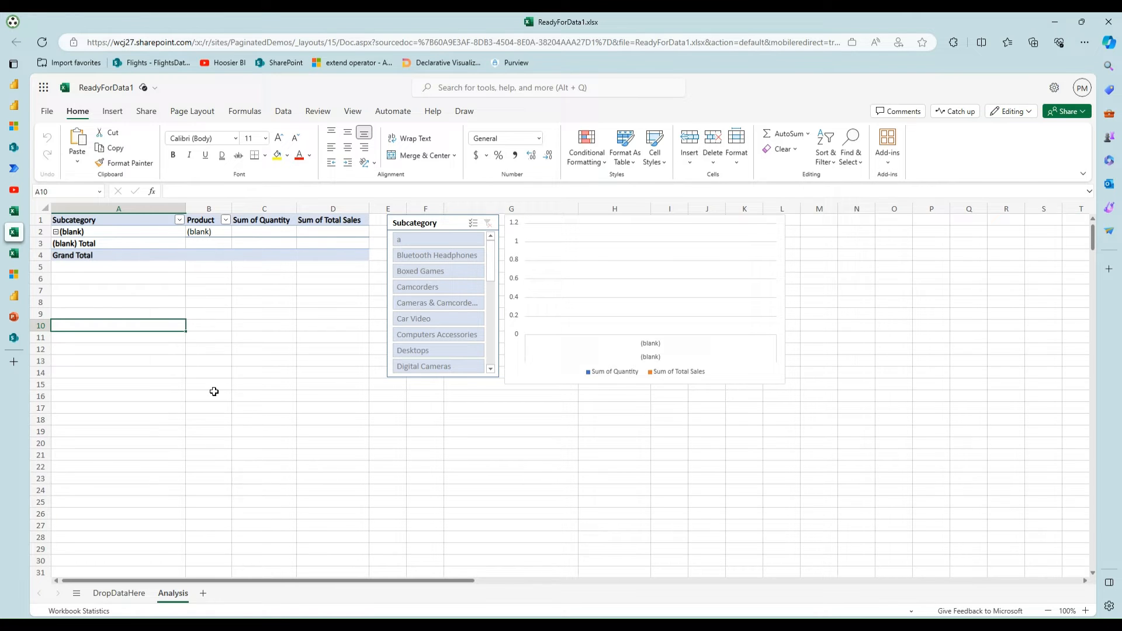
left_click(13, 63)
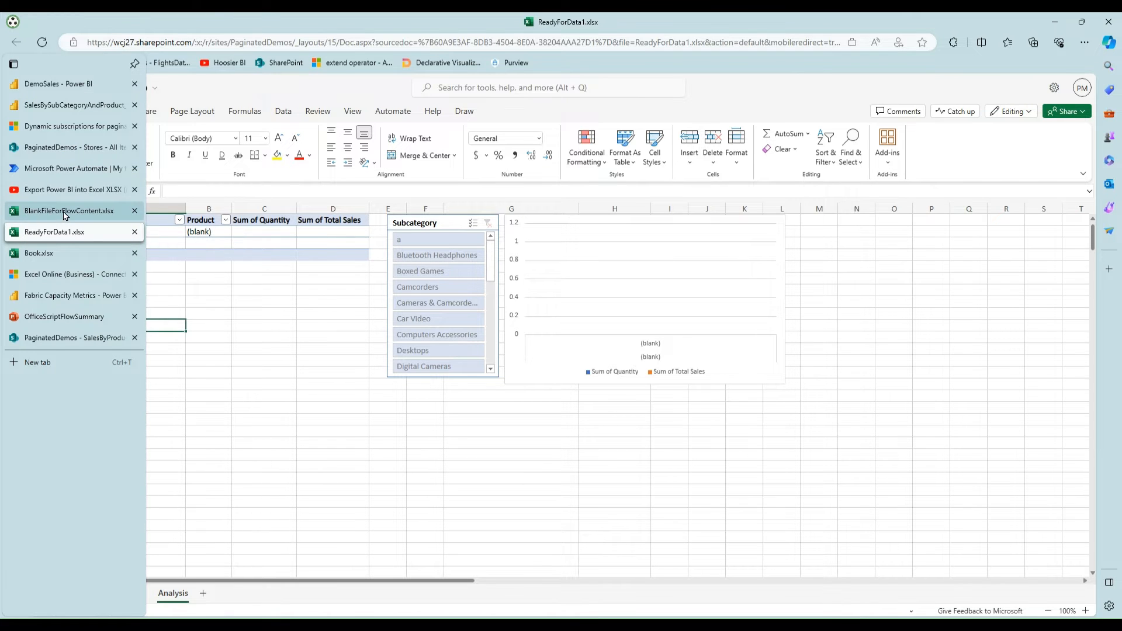
Open the Burst City - Query to Office Script - Excel Template flow in the flow editor.
left_click(69, 169)
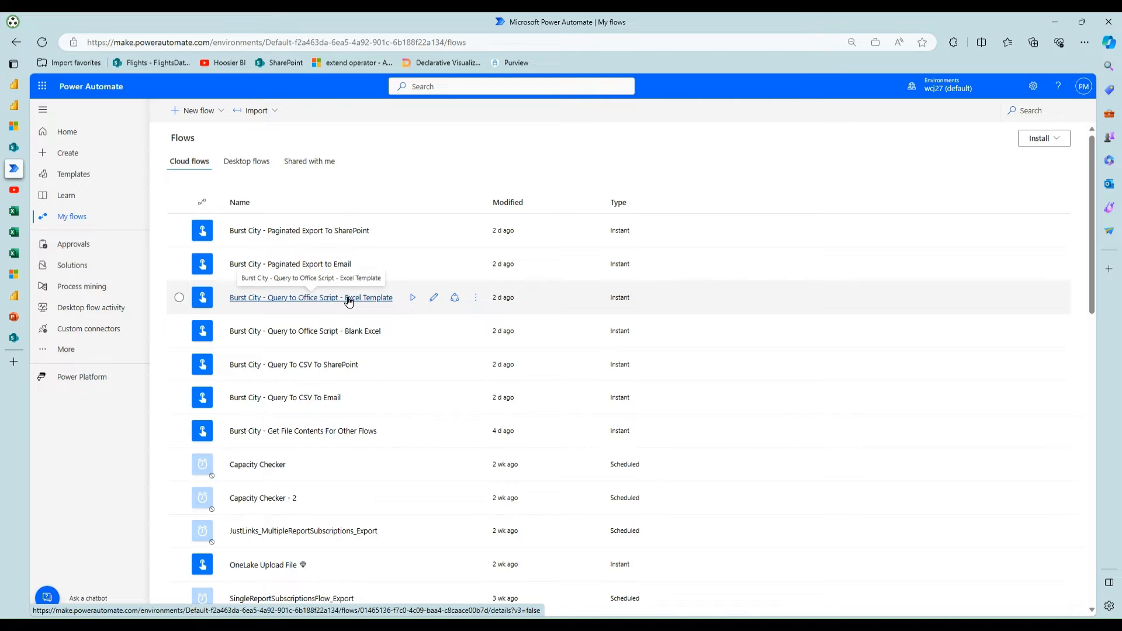
left_click(311, 297)
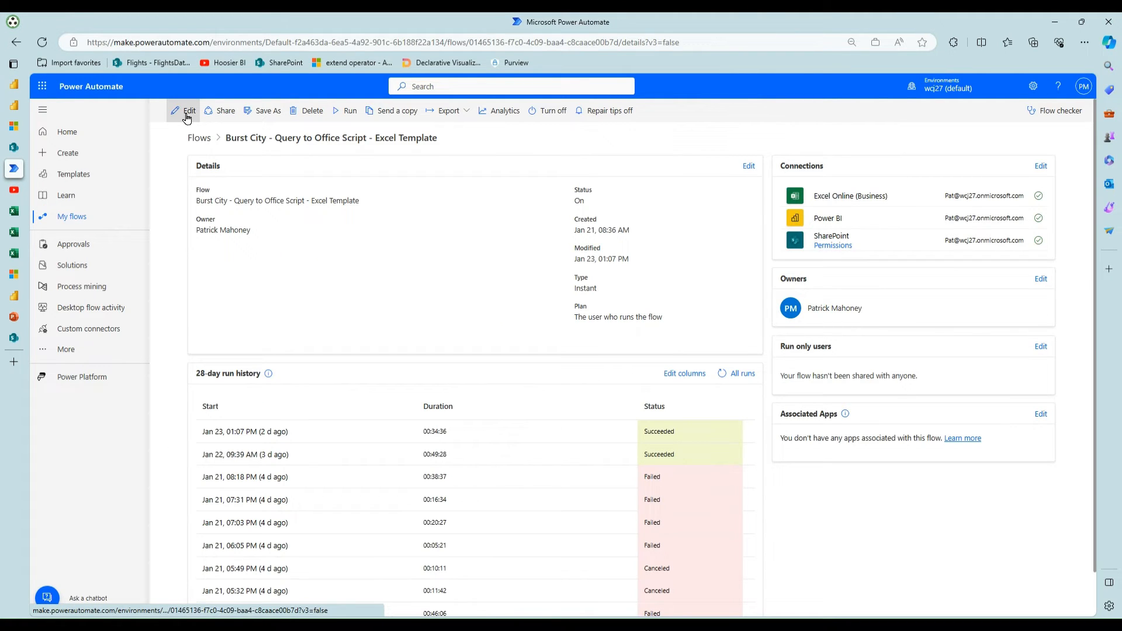
left_click(188, 110)
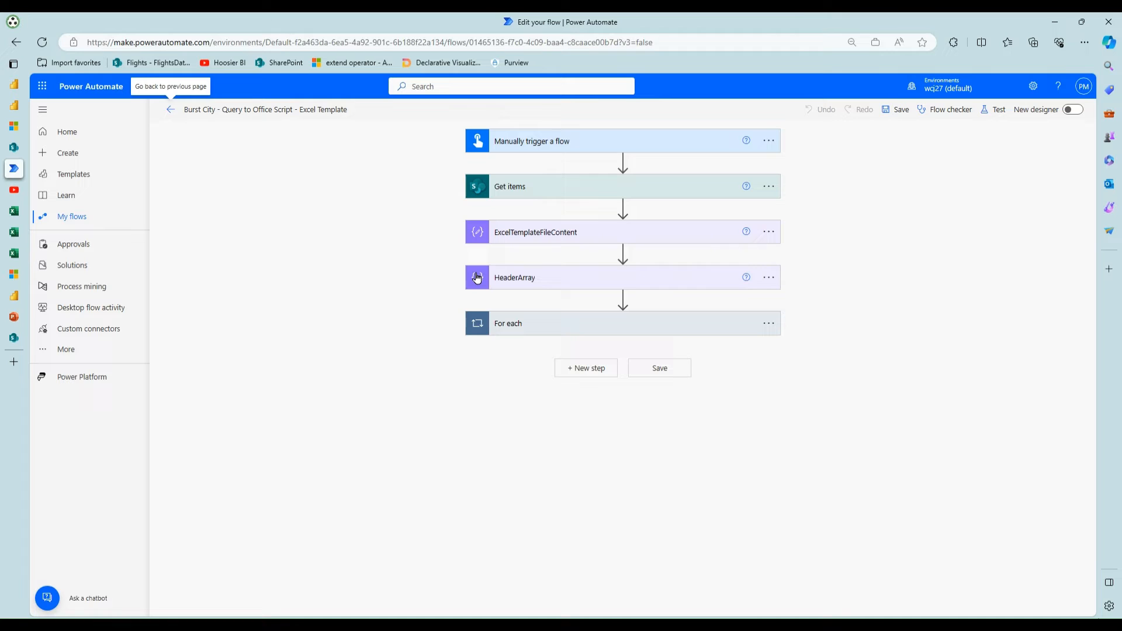
Review the For each loop's actions, then return to the My flows cloud flows list.
left_click(507, 322)
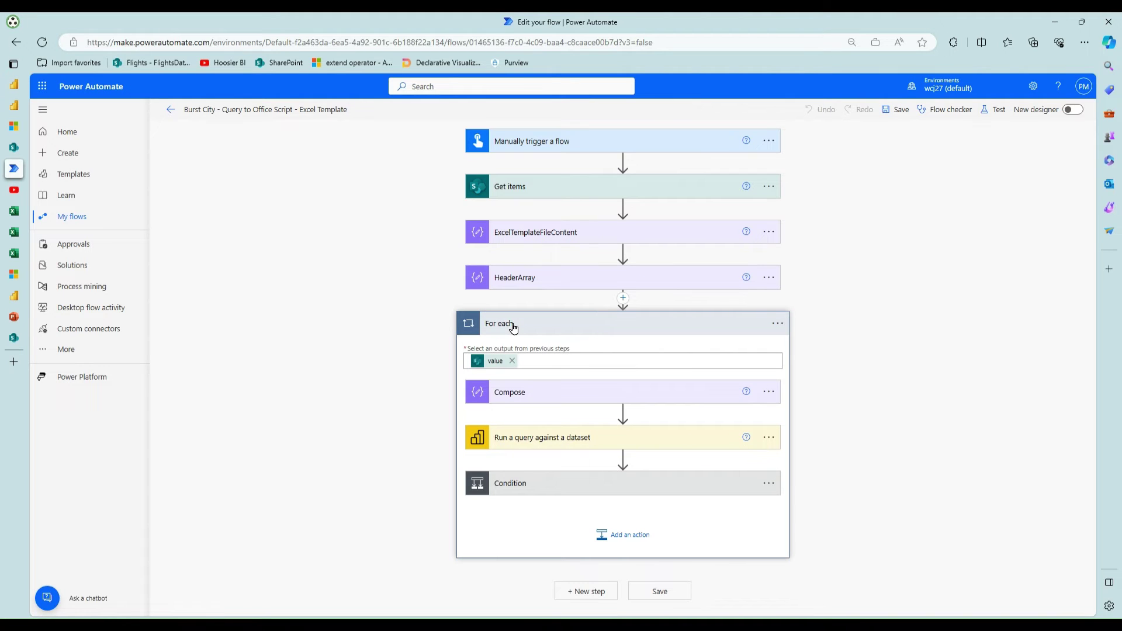
mouse_move(531, 435)
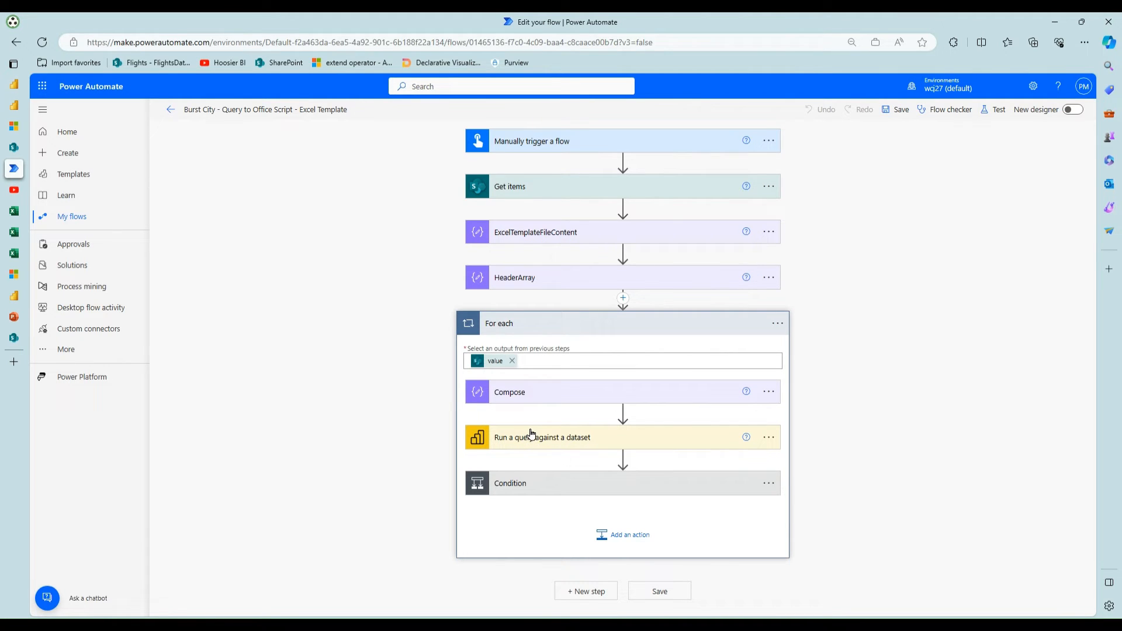
mouse_move(582, 241)
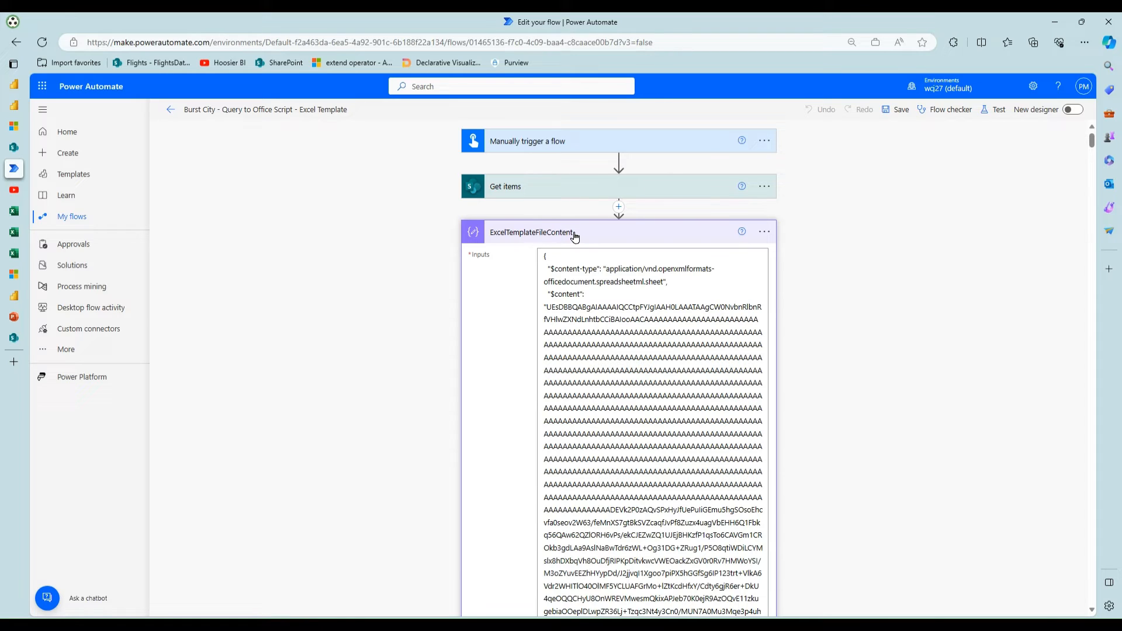
mouse_move(557, 243)
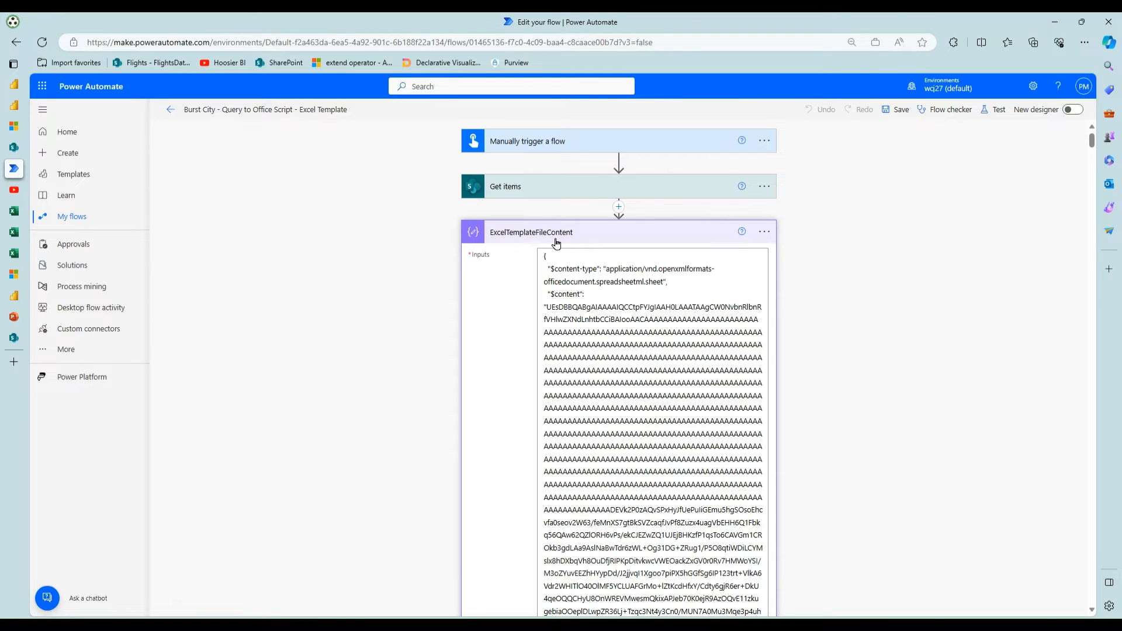
mouse_move(91, 308)
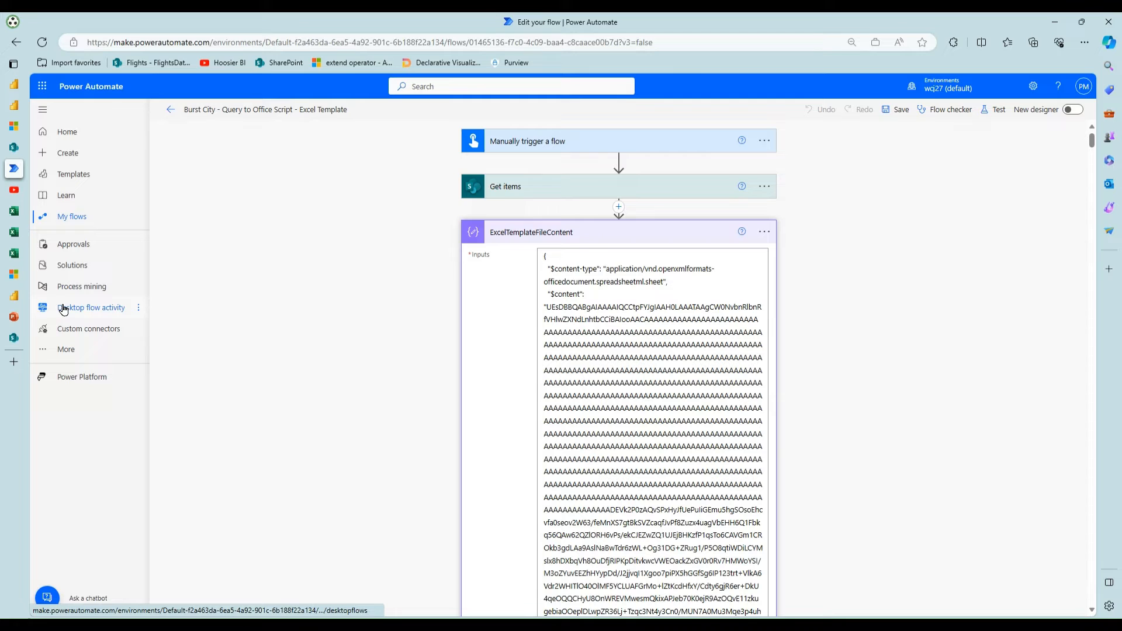
mouse_move(170, 110)
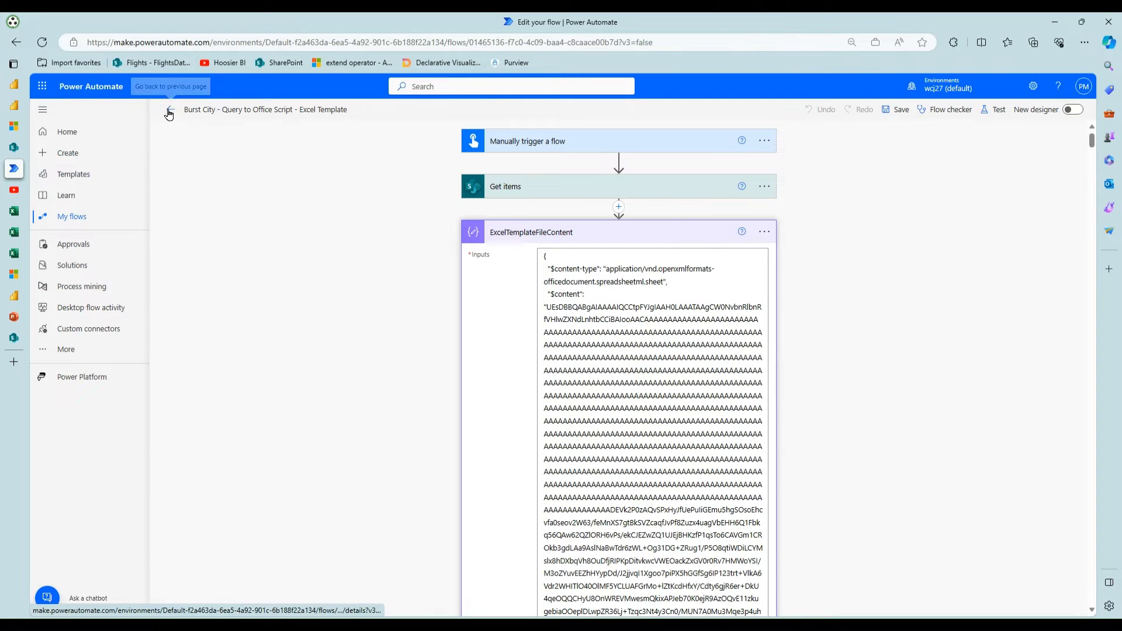
left_click(170, 113)
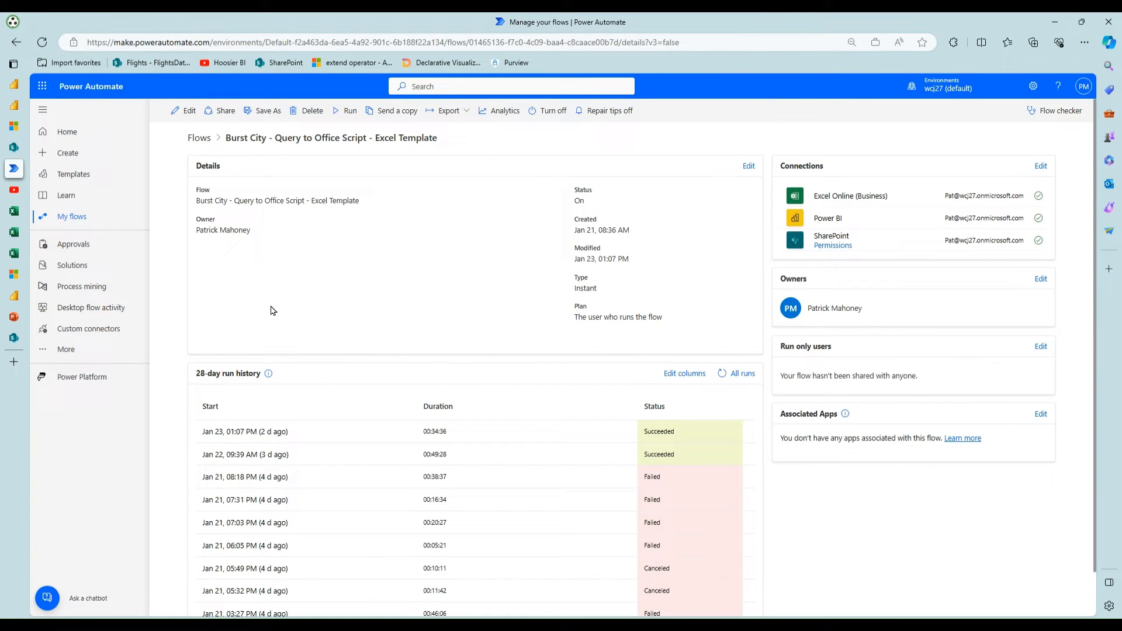
mouse_move(199, 138)
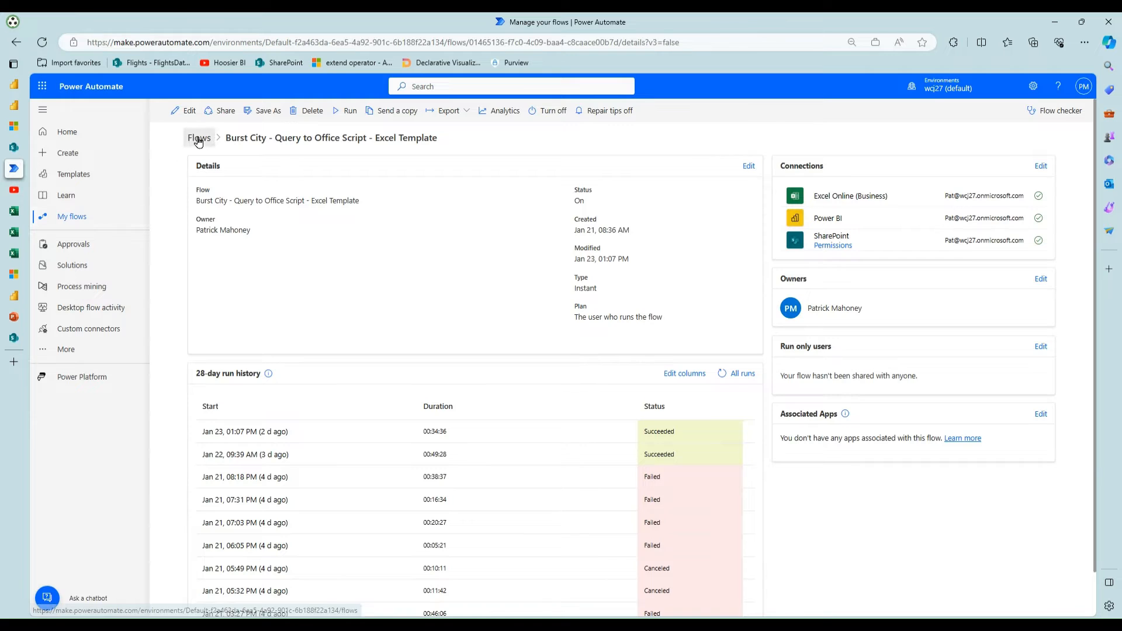
left_click(198, 138)
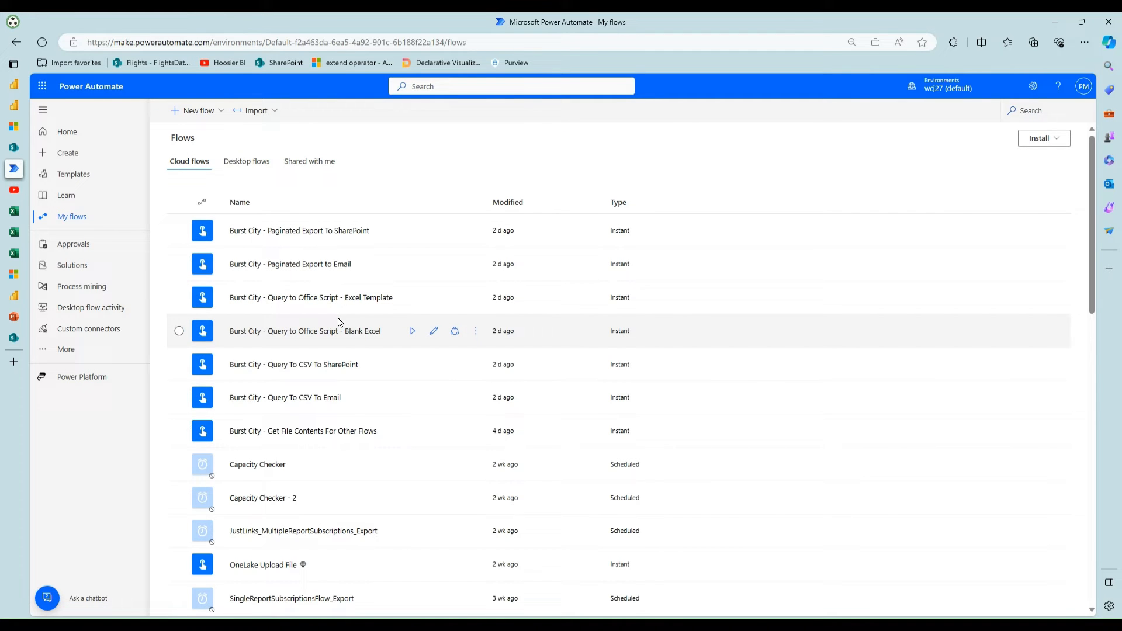
mouse_move(302, 430)
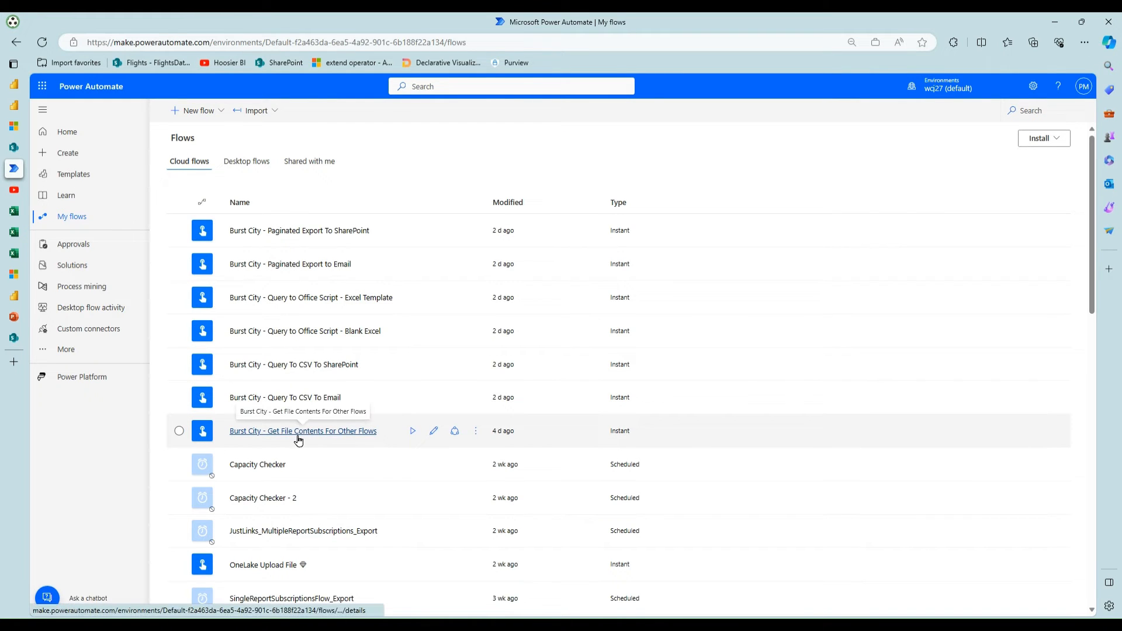
Review the Get BlankFile and Get ReadyForData File steps in classic designer, then return to details.
left_click(301, 431)
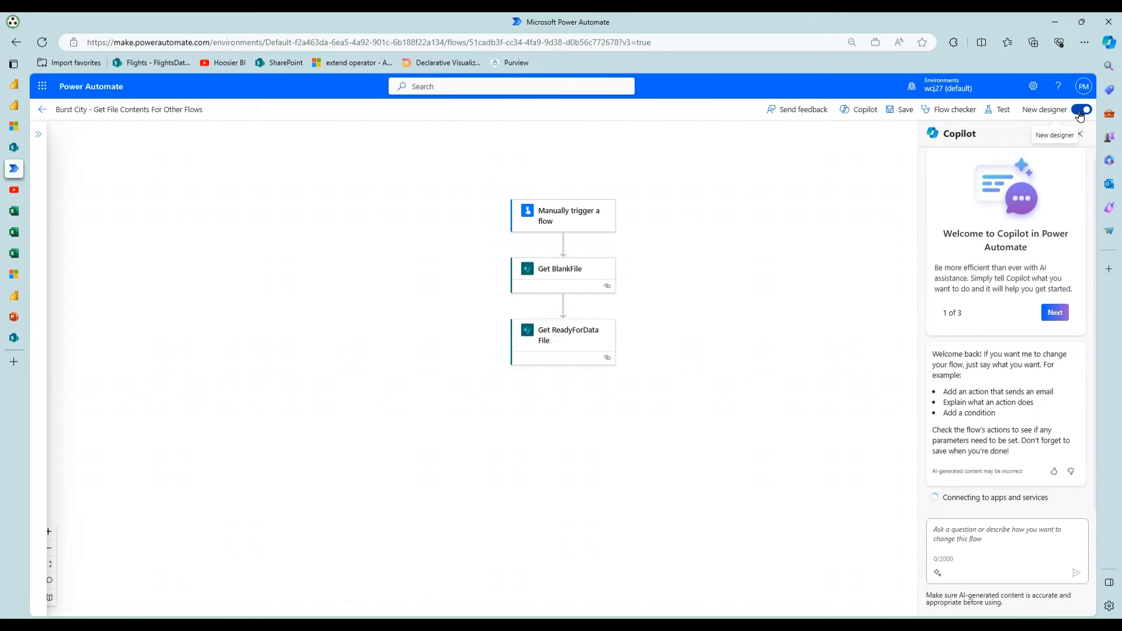
left_click(1073, 110)
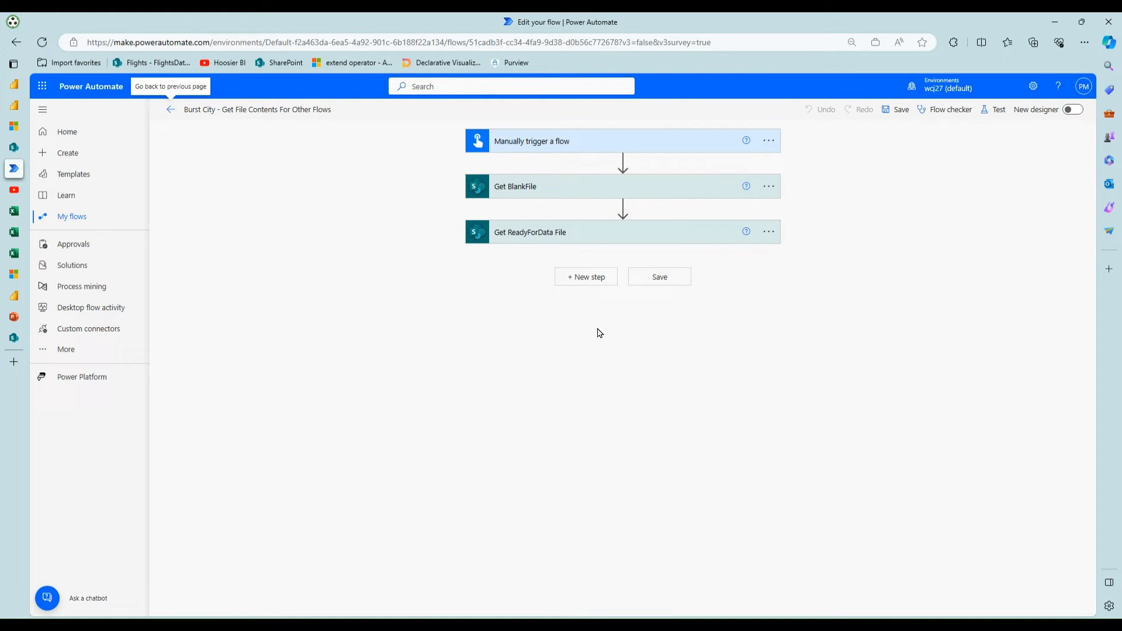
left_click(515, 186)
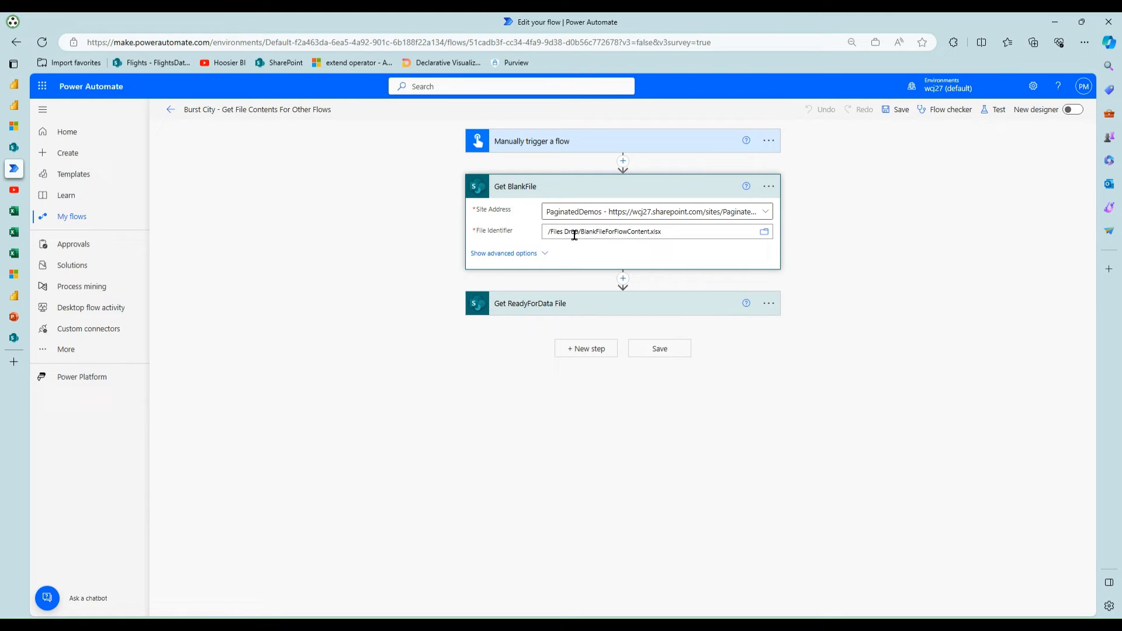
mouse_move(538, 258)
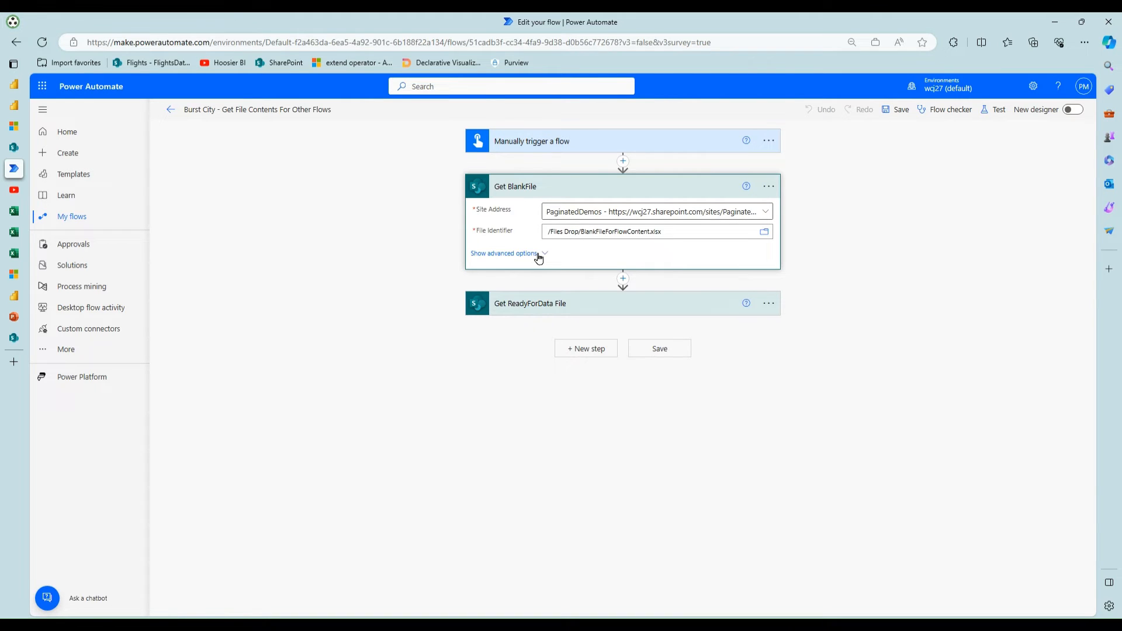
mouse_move(551, 267)
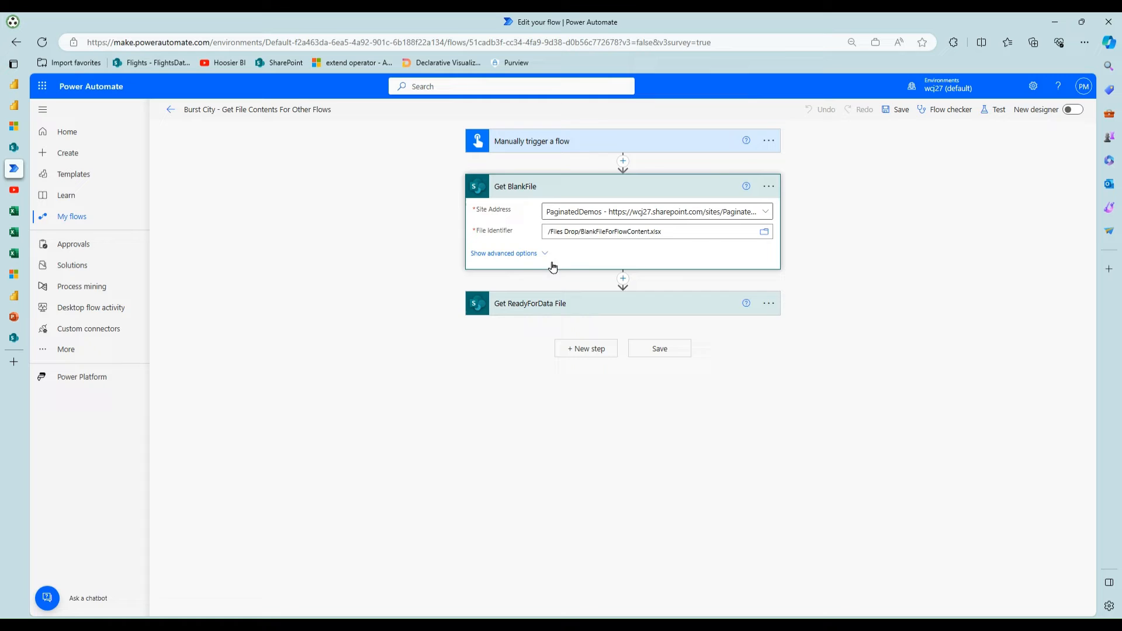
left_click(530, 303)
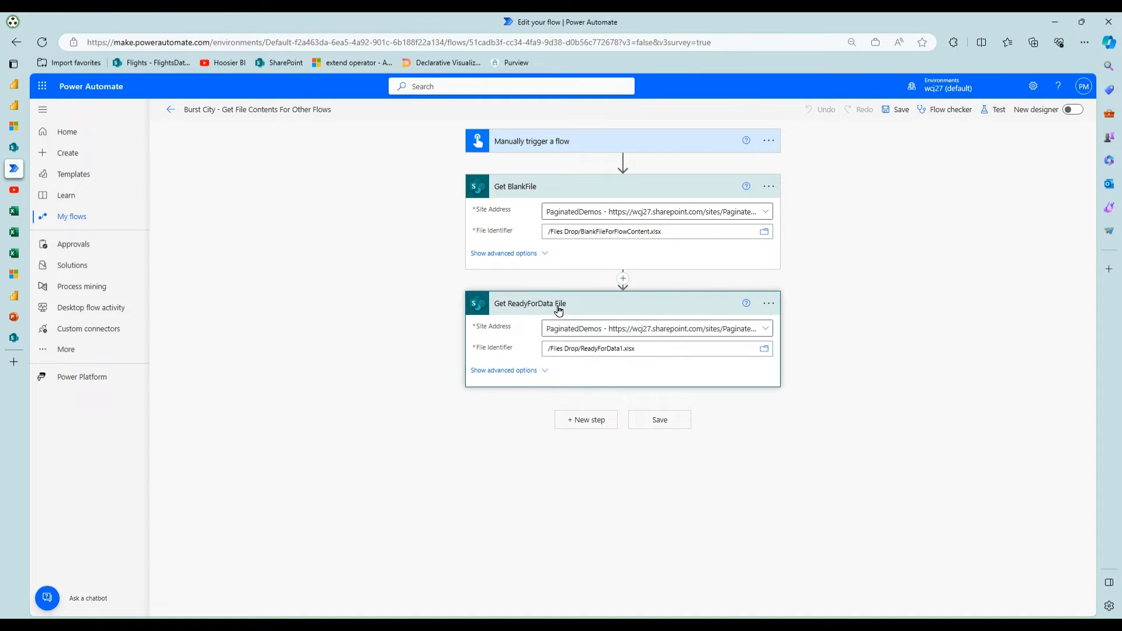
mouse_move(519, 331)
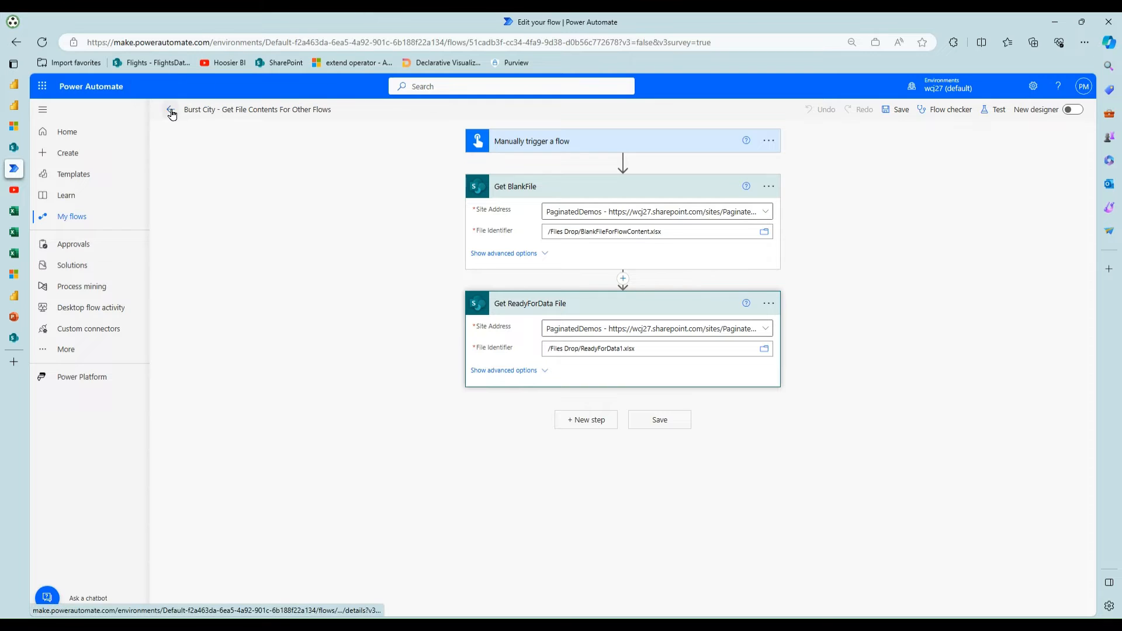
left_click(171, 112)
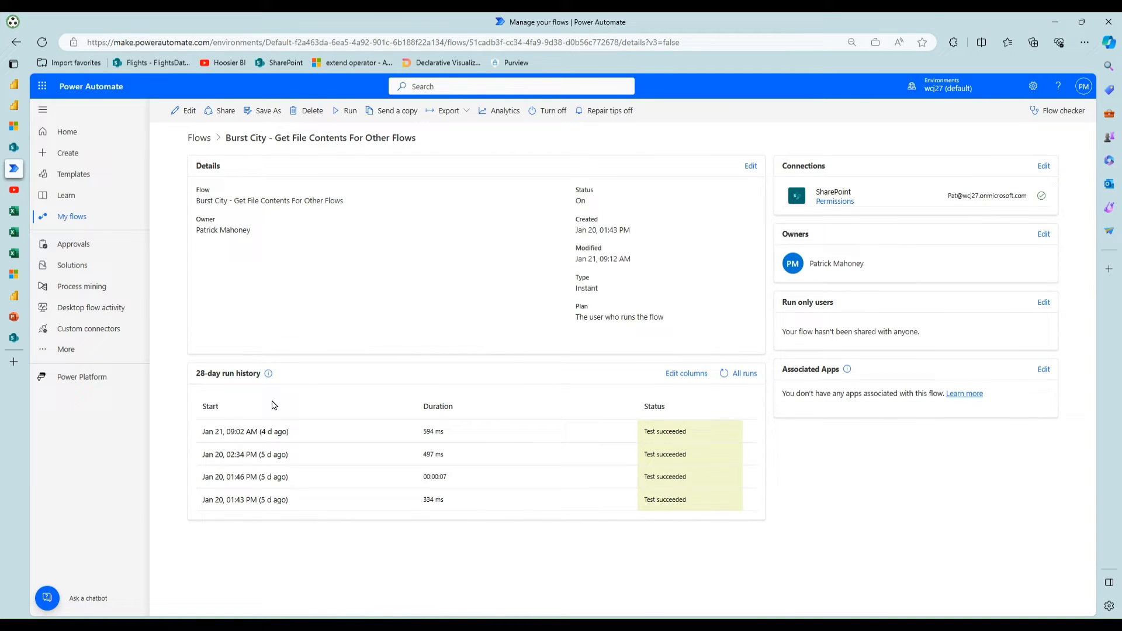
Inspect the latest succeeded test run's output, then return to the cloud flows list.
left_click(244, 432)
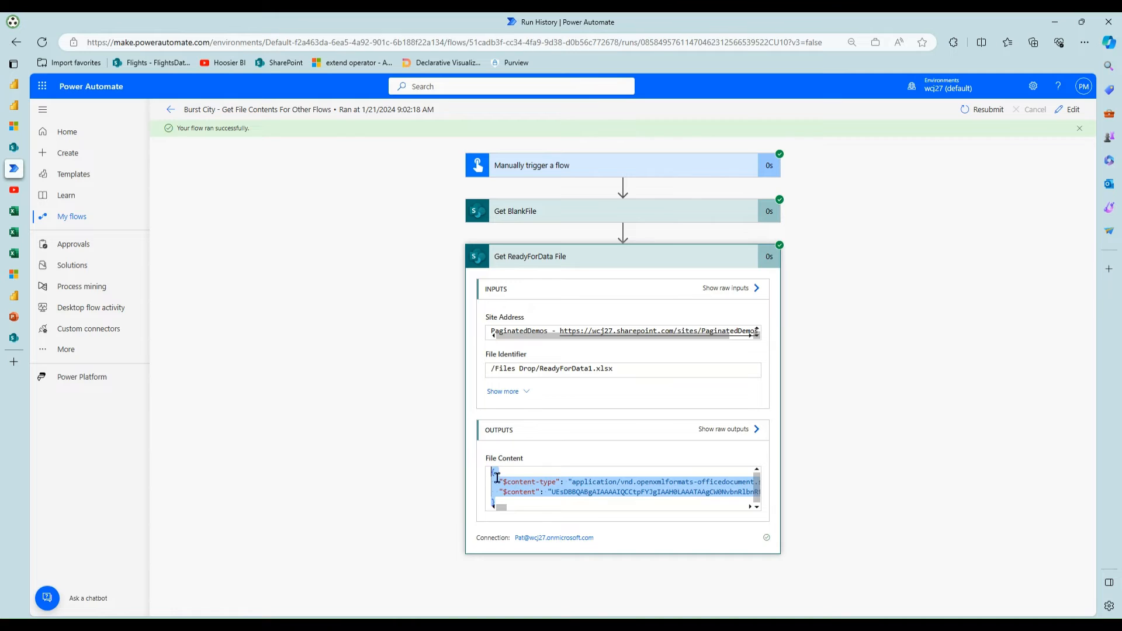
mouse_move(260, 247)
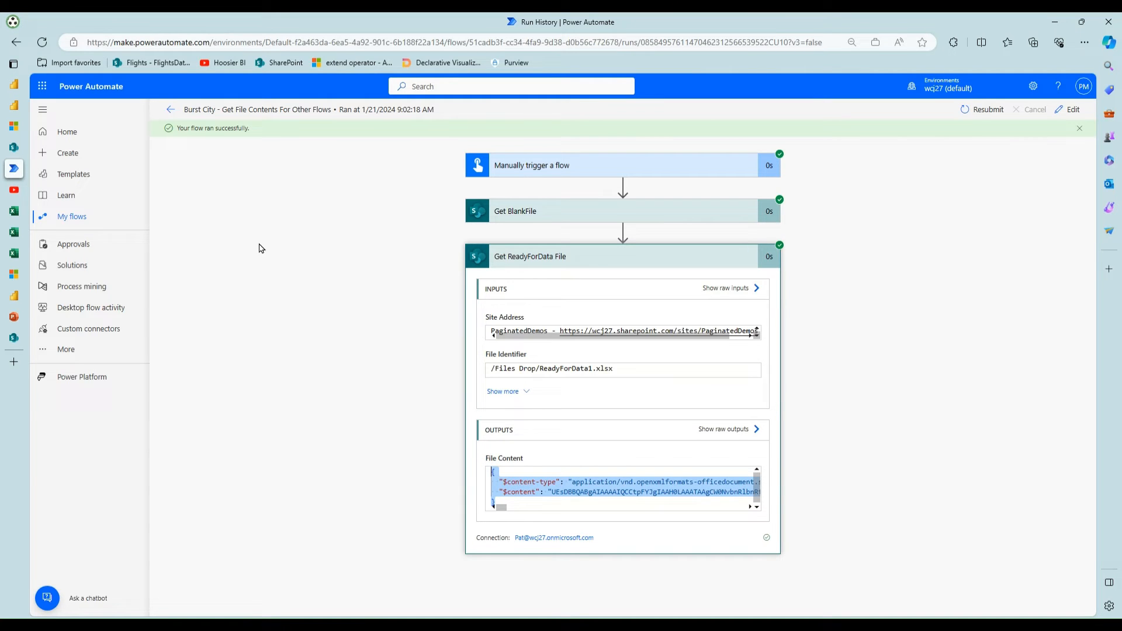
left_click(170, 110)
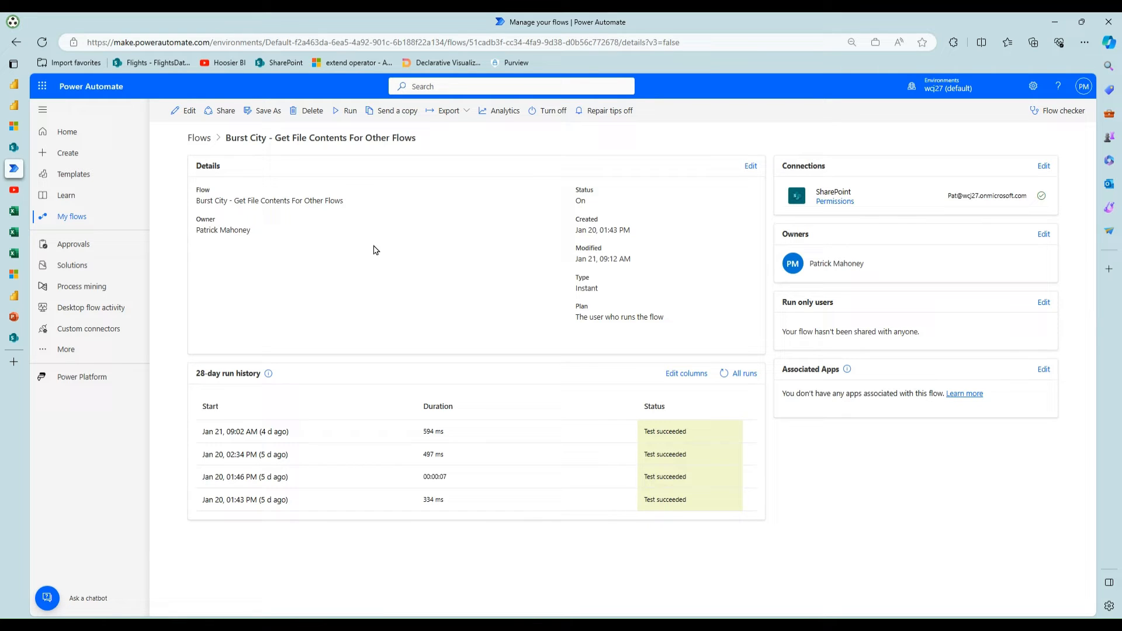
mouse_move(393, 264)
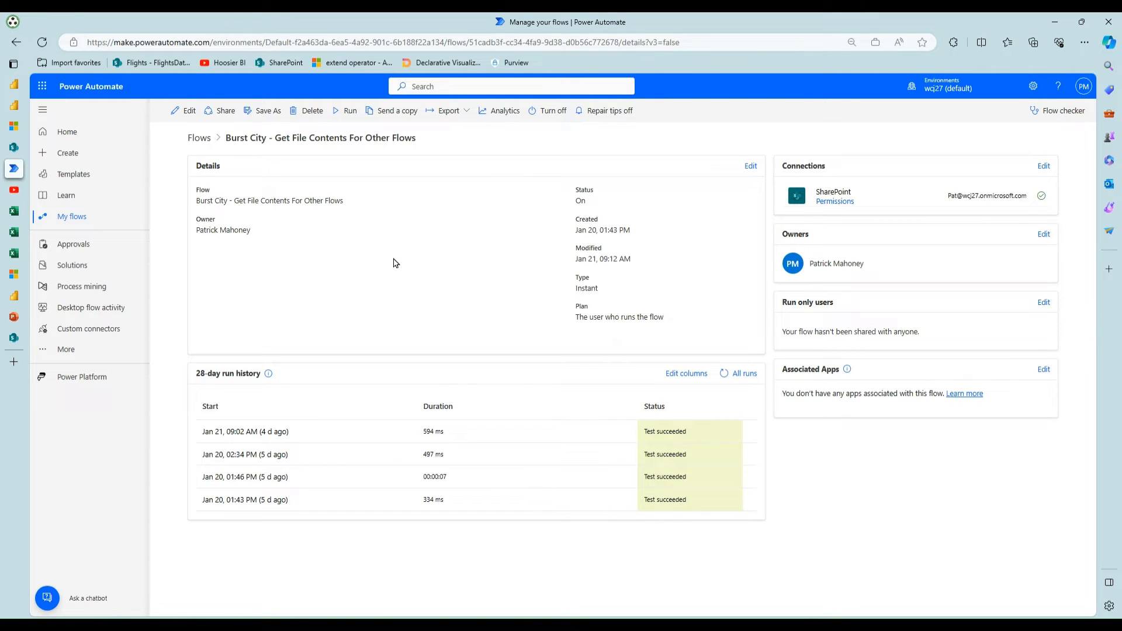
mouse_move(262, 165)
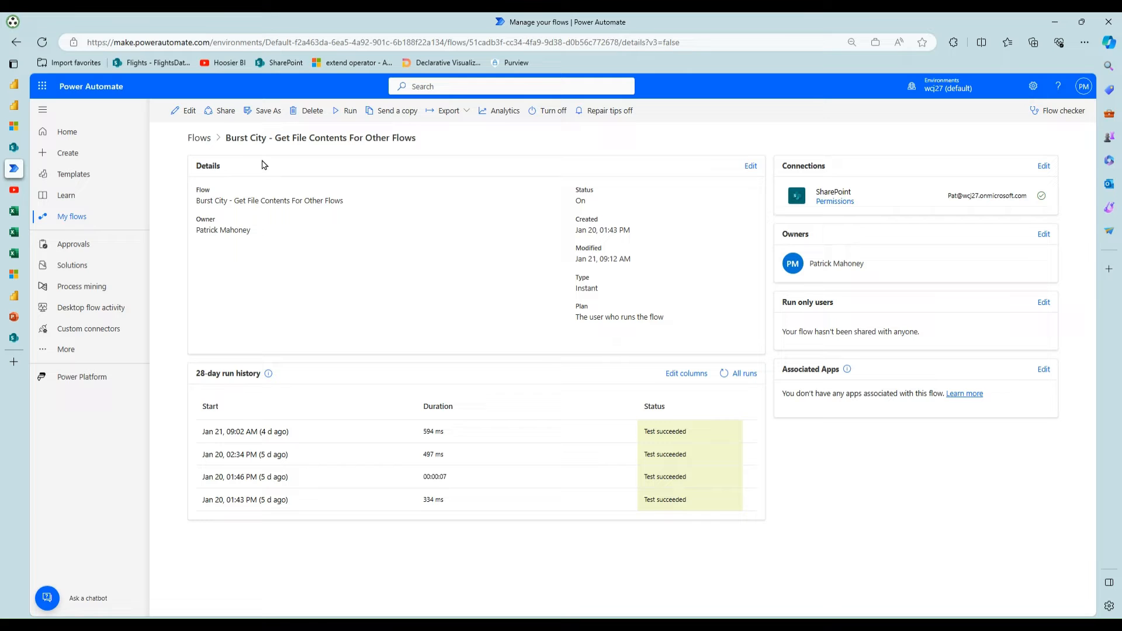
mouse_move(198, 138)
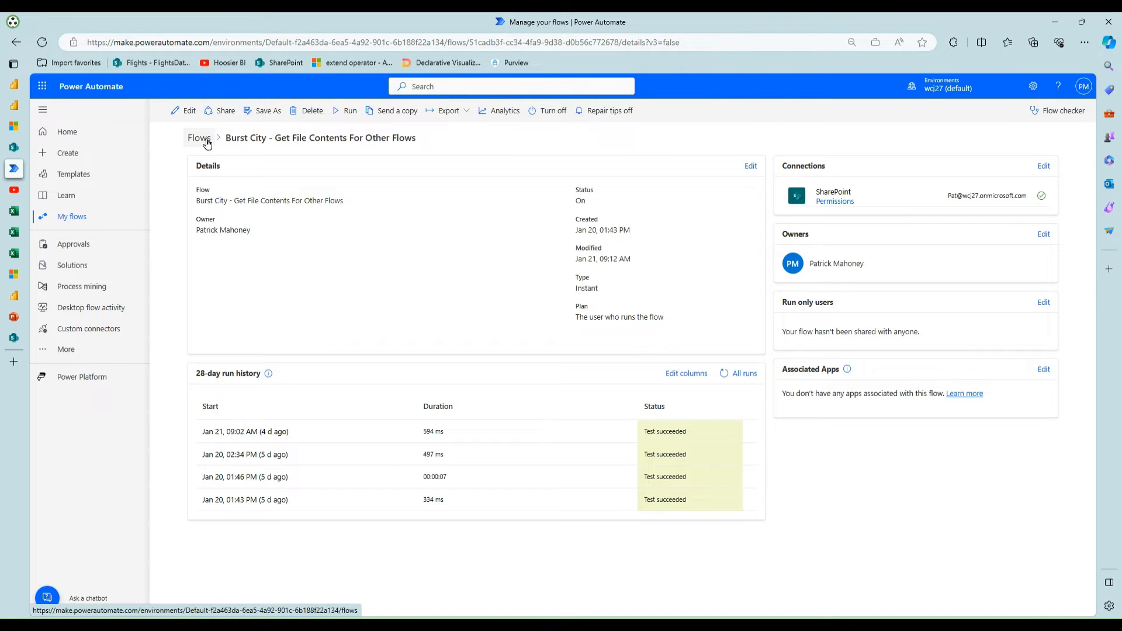
left_click(198, 138)
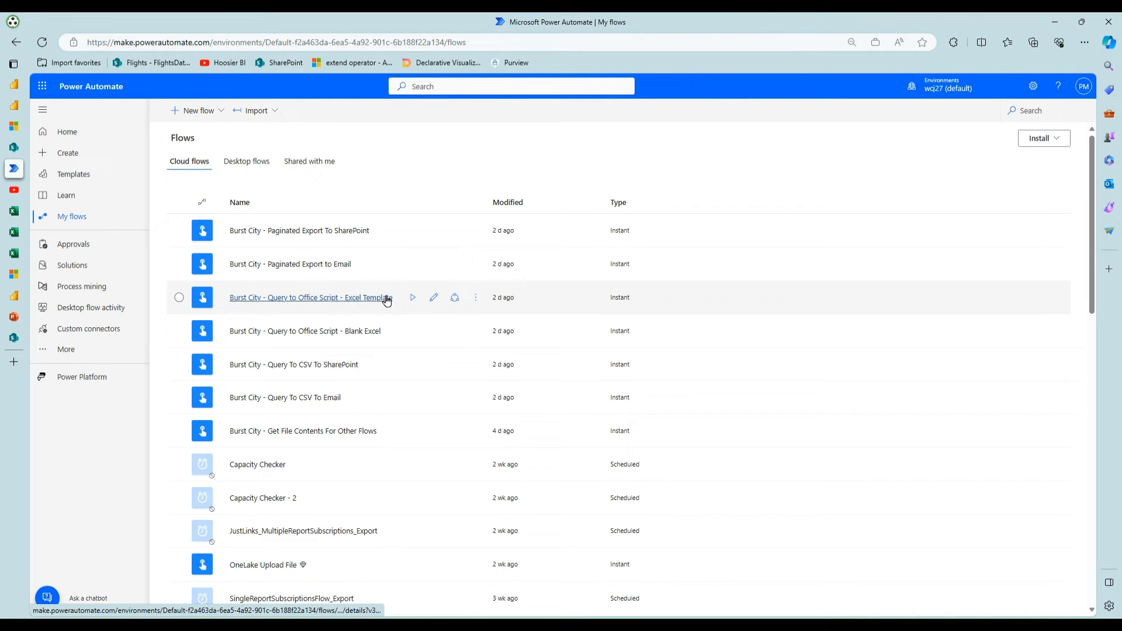
mouse_move(393, 363)
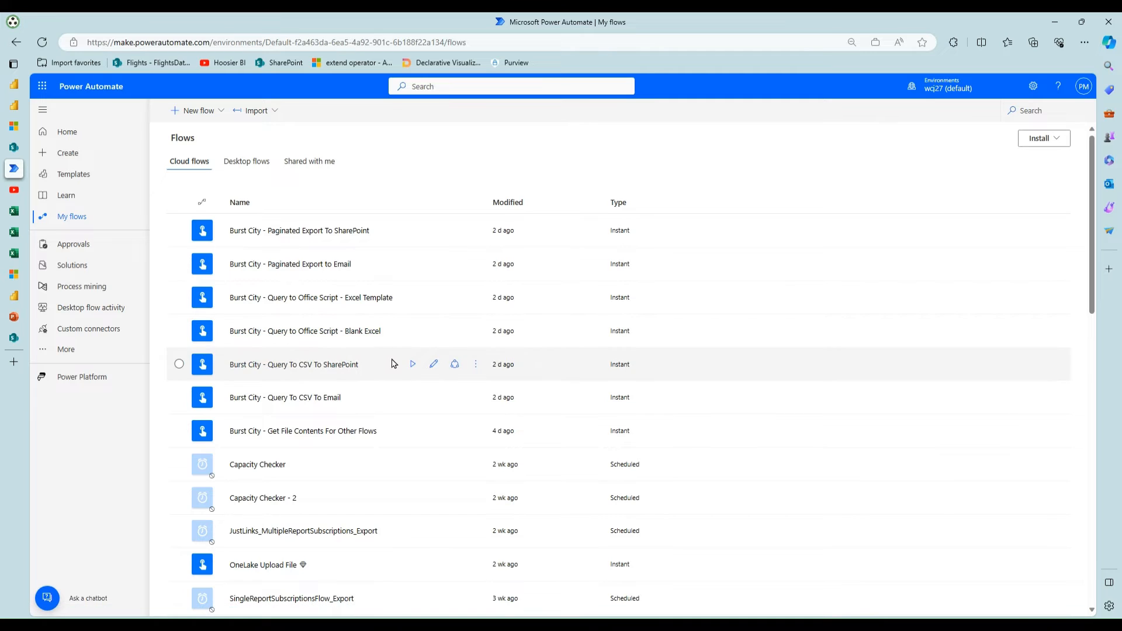
mouse_move(358, 297)
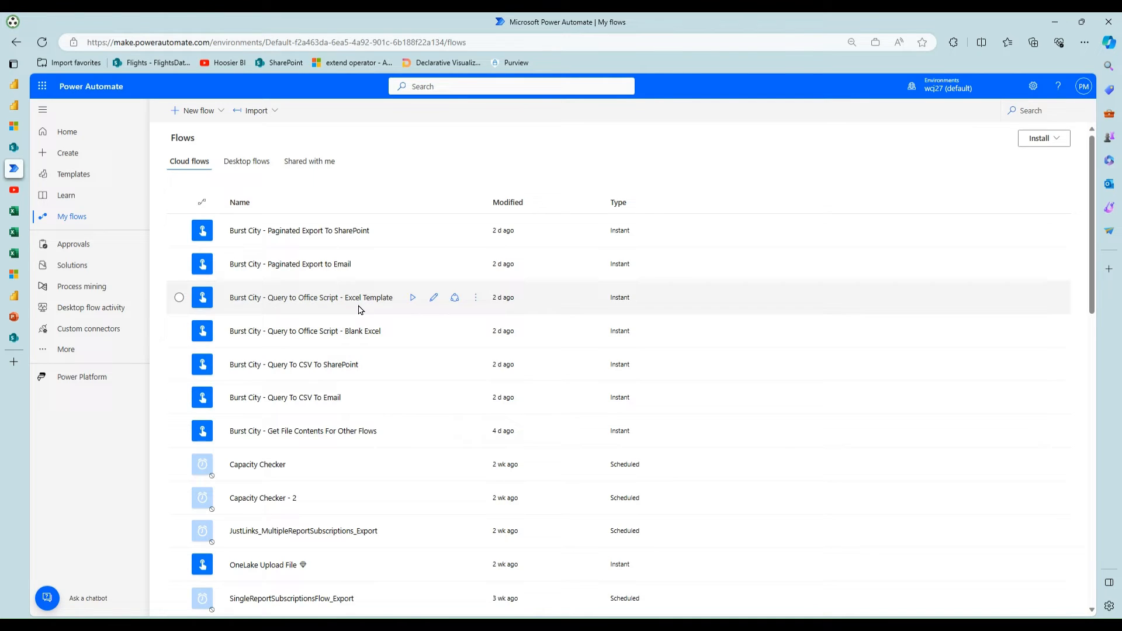
Reopen the Excel Template flow for editing and peek at the template file content step.
left_click(310, 297)
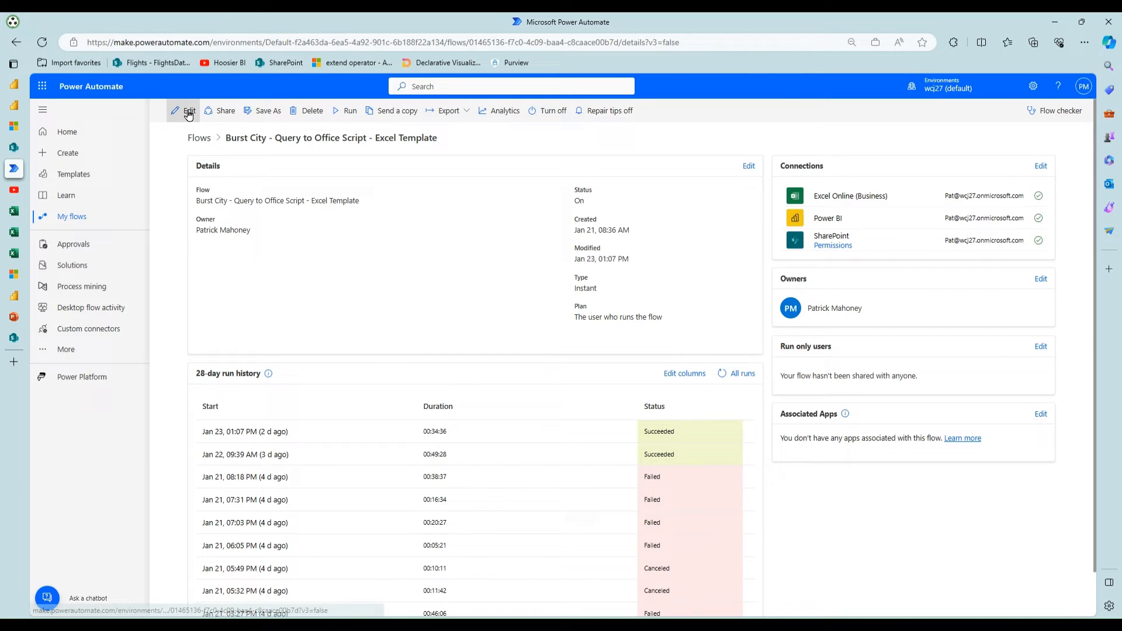
left_click(188, 109)
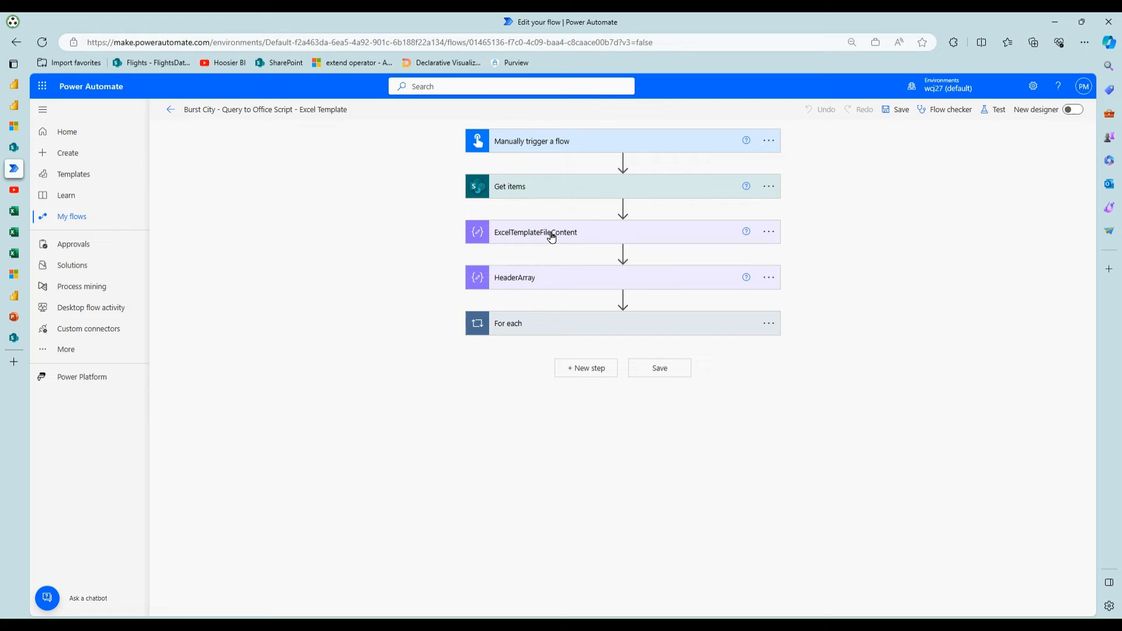
left_click(535, 232)
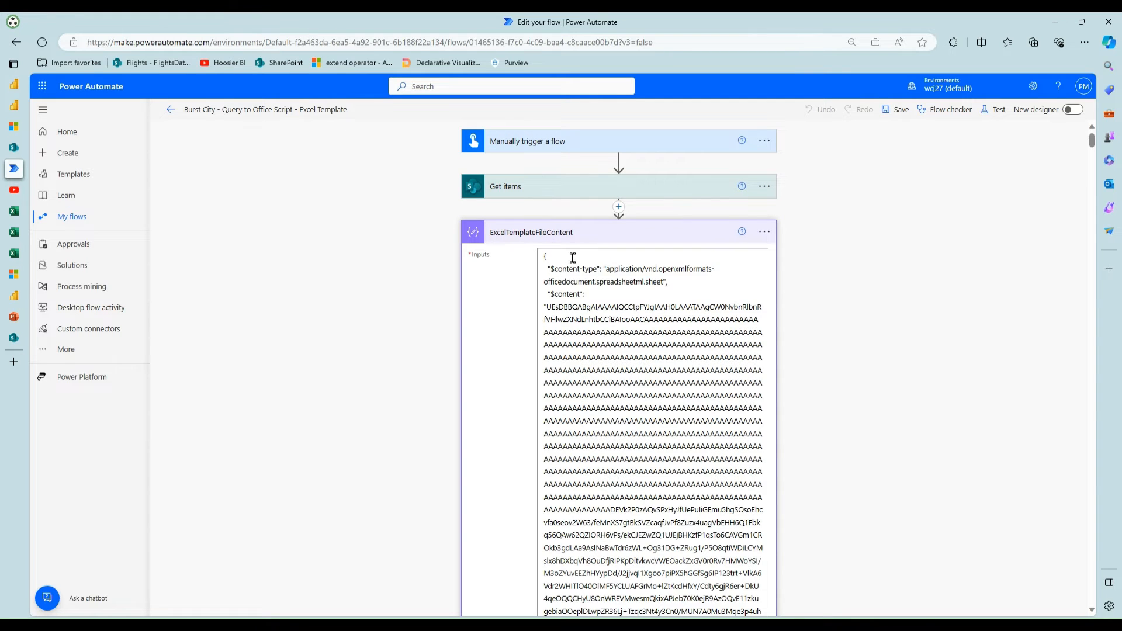
left_click(531, 231)
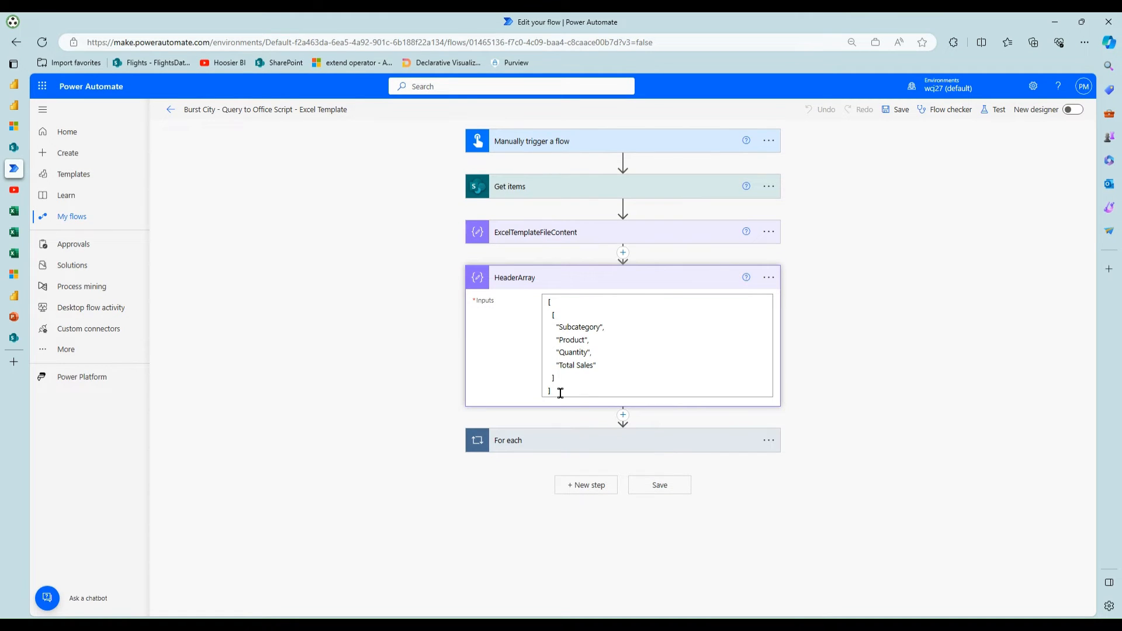
mouse_move(570, 435)
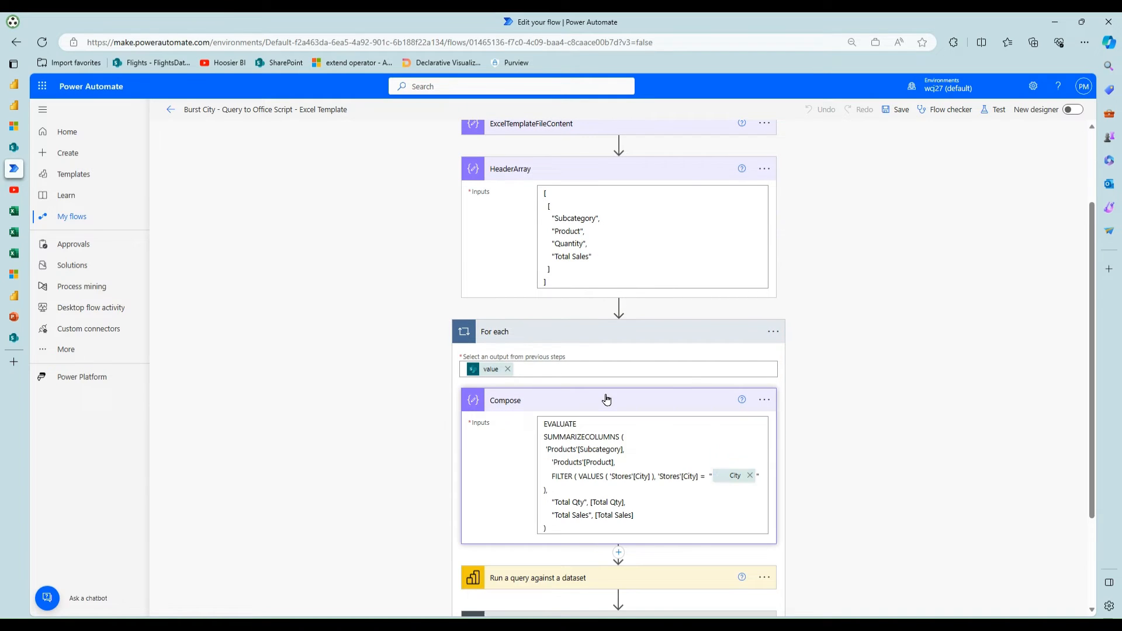
Expand the Condition's Parse JSON schema and CreateDataArray four-column mapping.
scroll("down", 3)
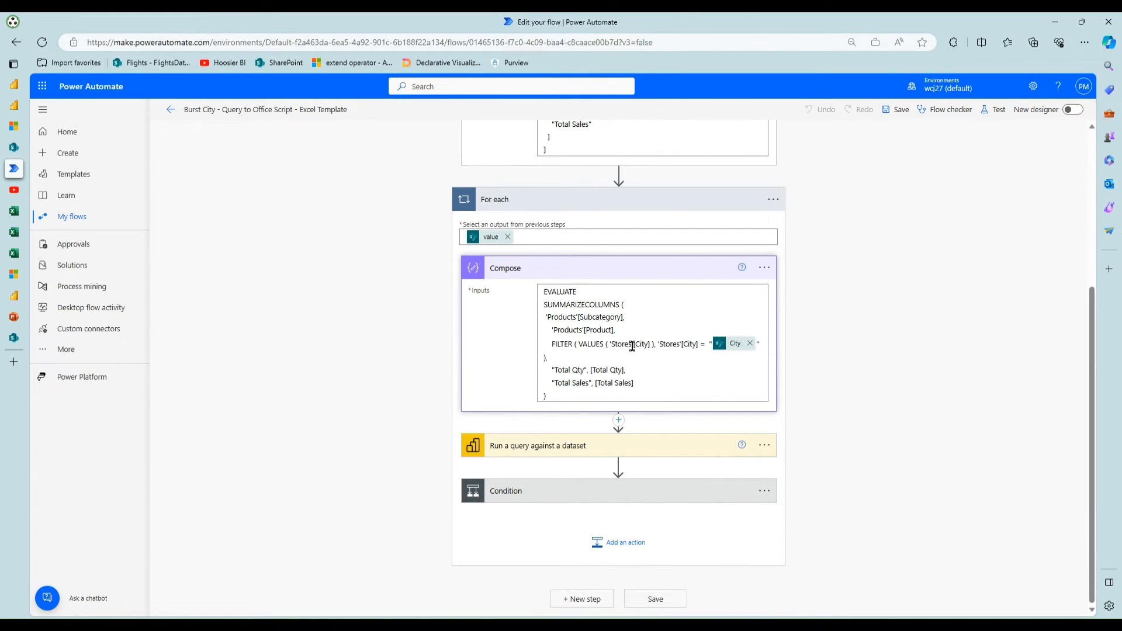
mouse_move(577, 496)
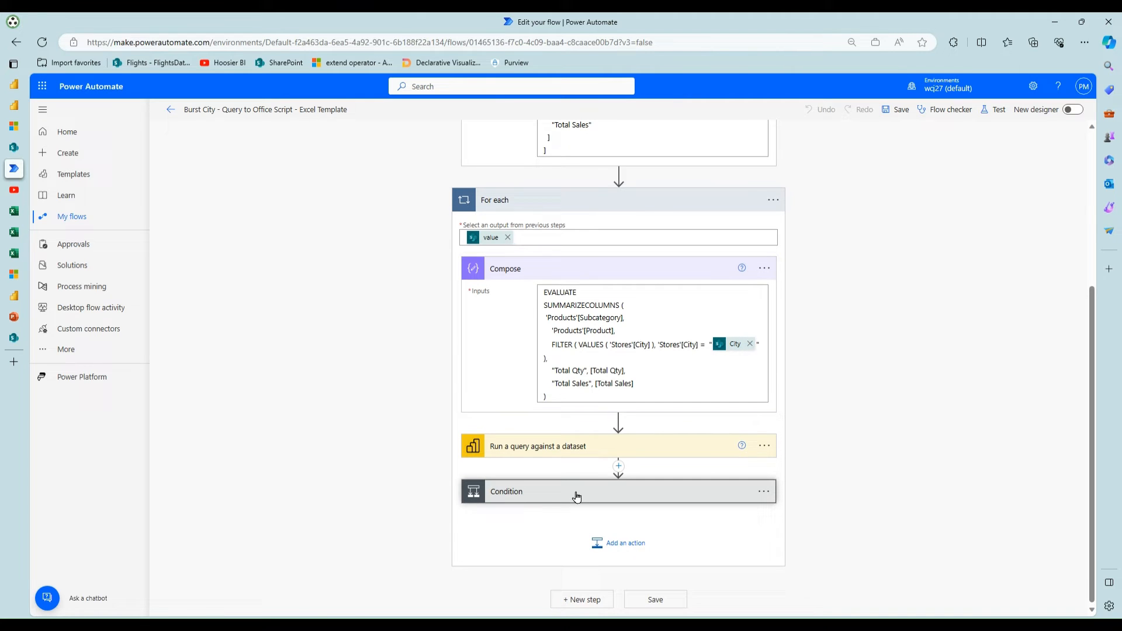
left_click(576, 491)
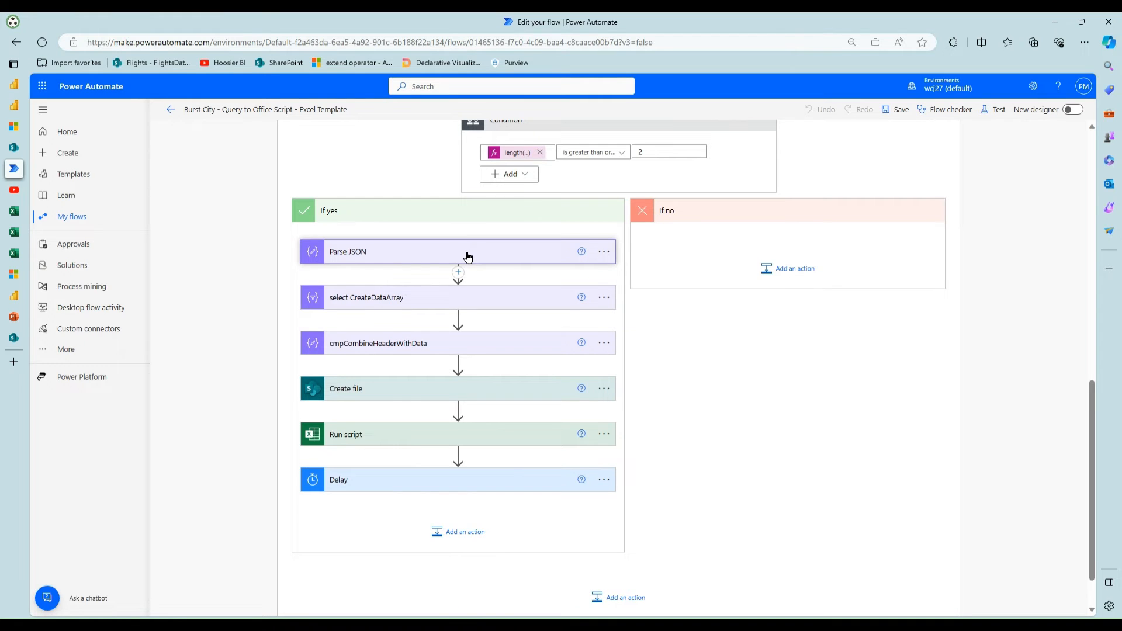
left_click(459, 251)
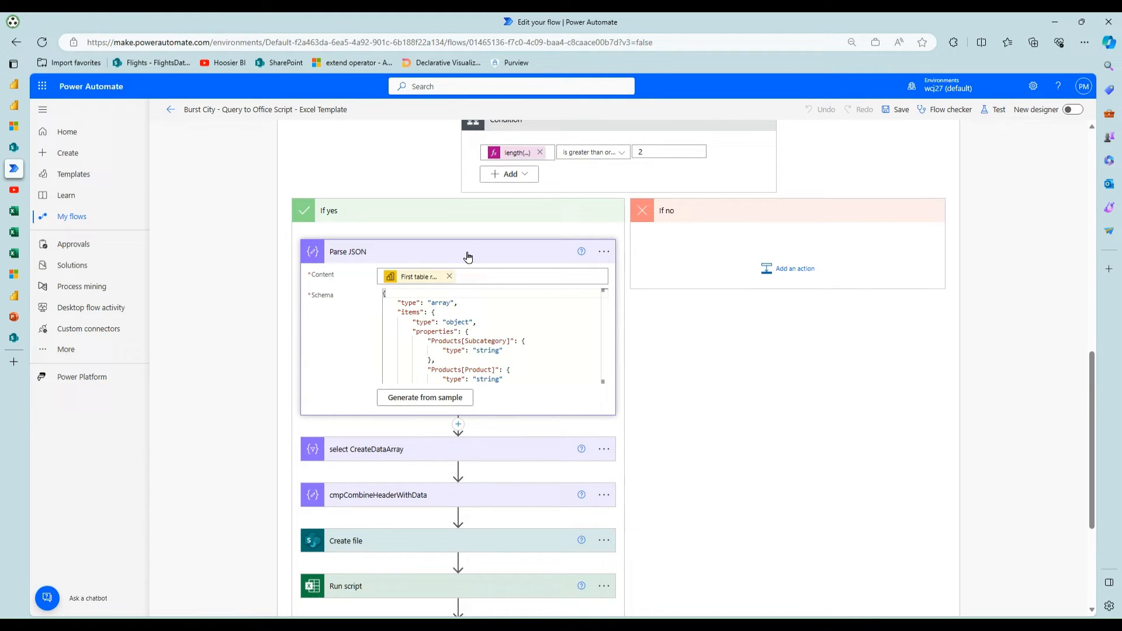
mouse_move(467, 270)
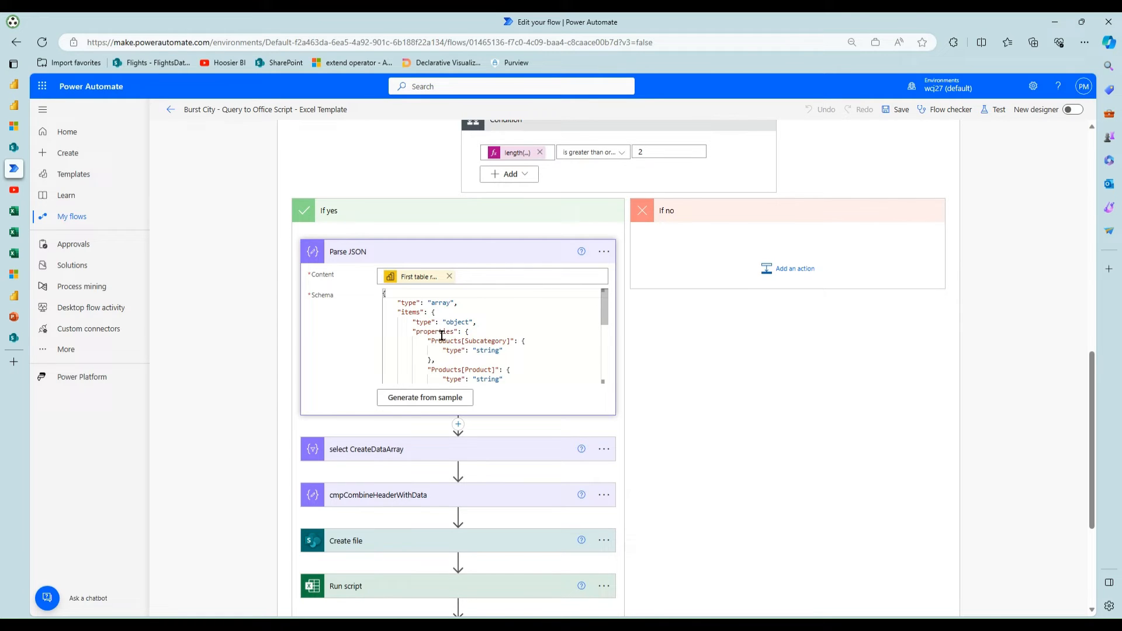
mouse_move(489, 344)
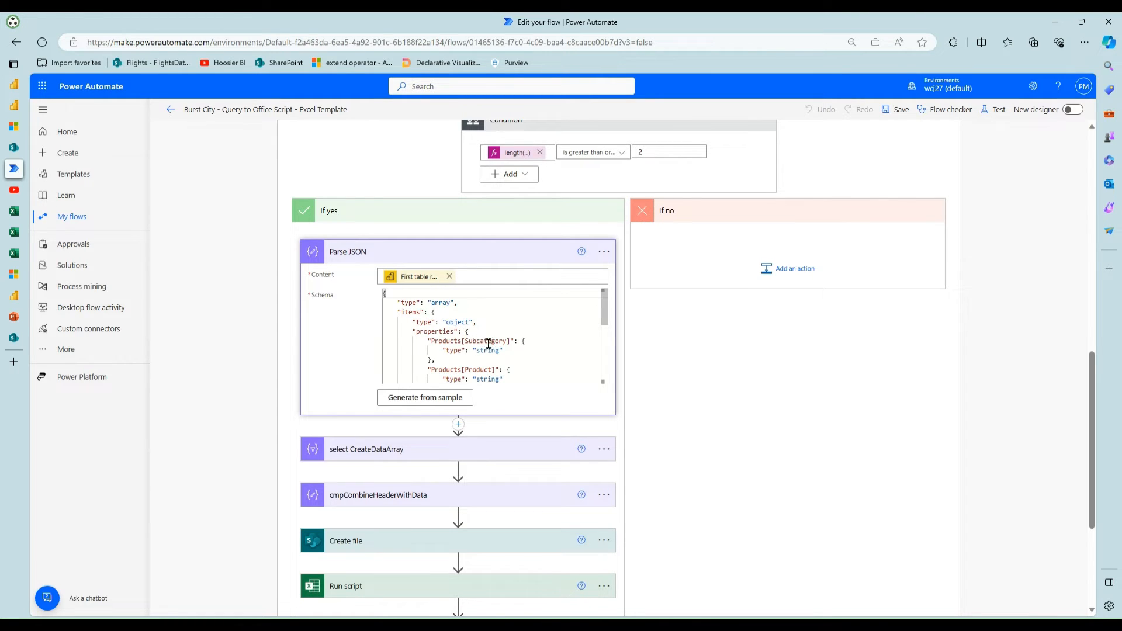
scroll("down", 3)
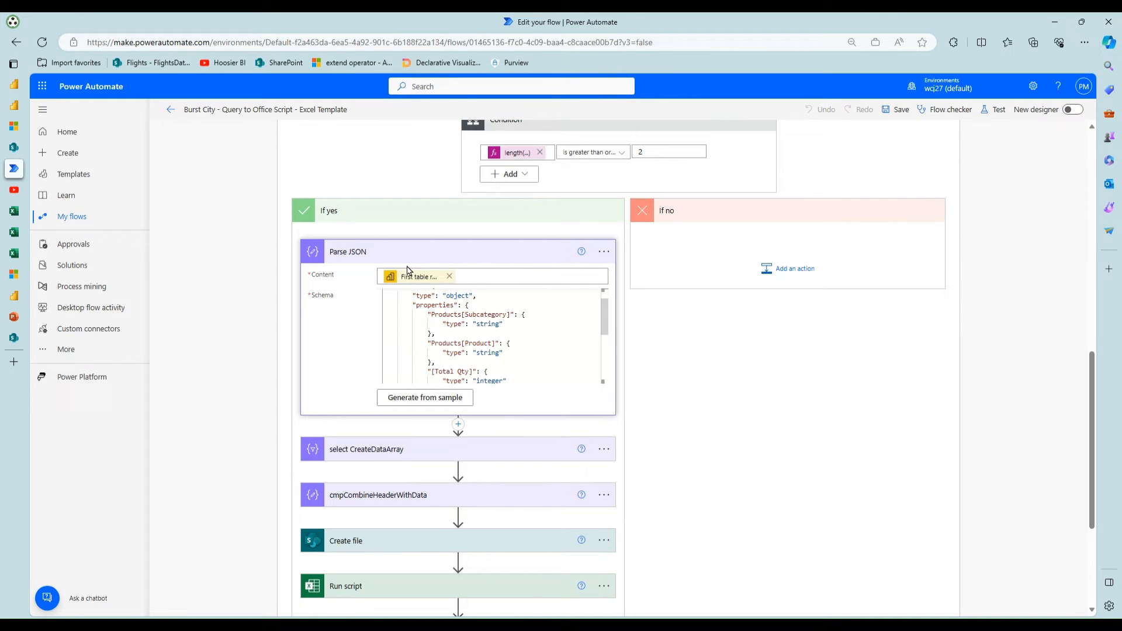
scroll("down", 3)
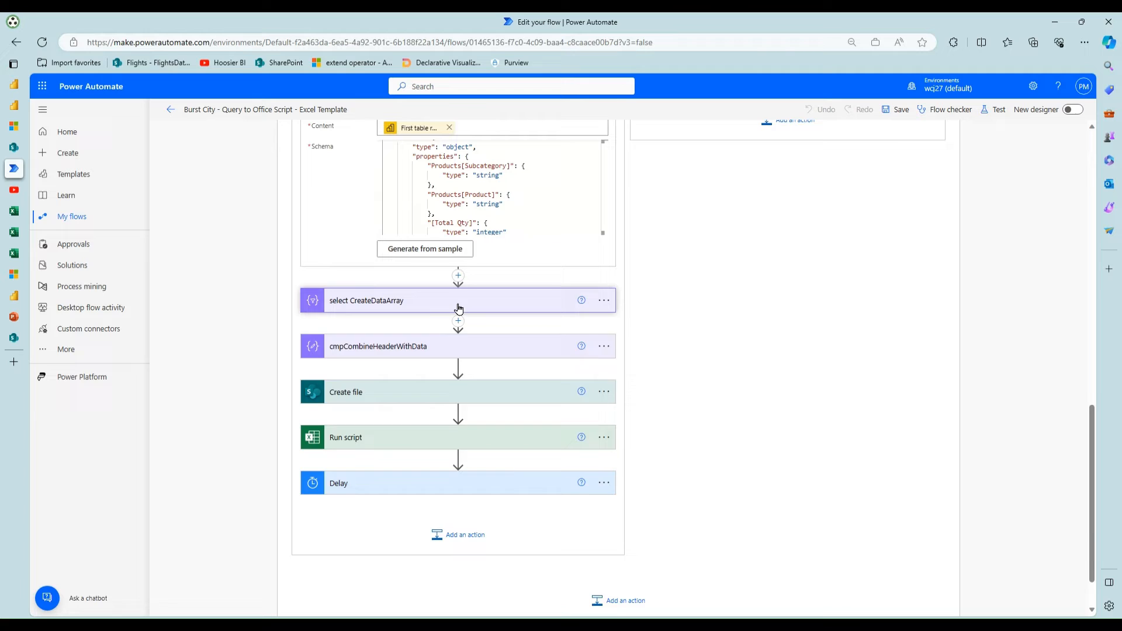
left_click(366, 301)
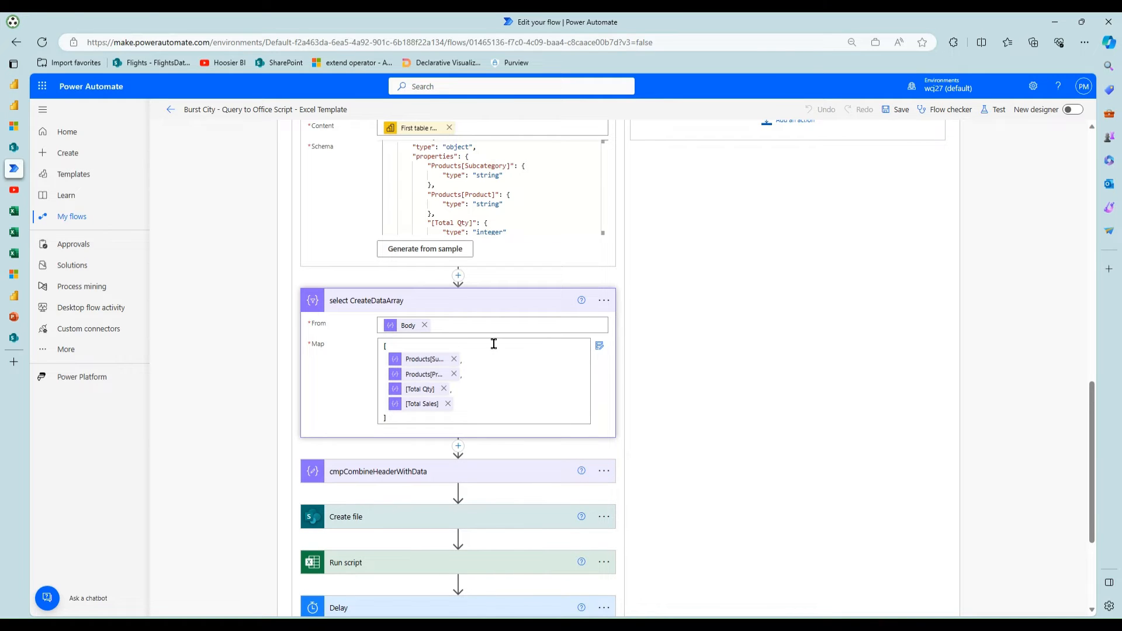
mouse_move(491, 309)
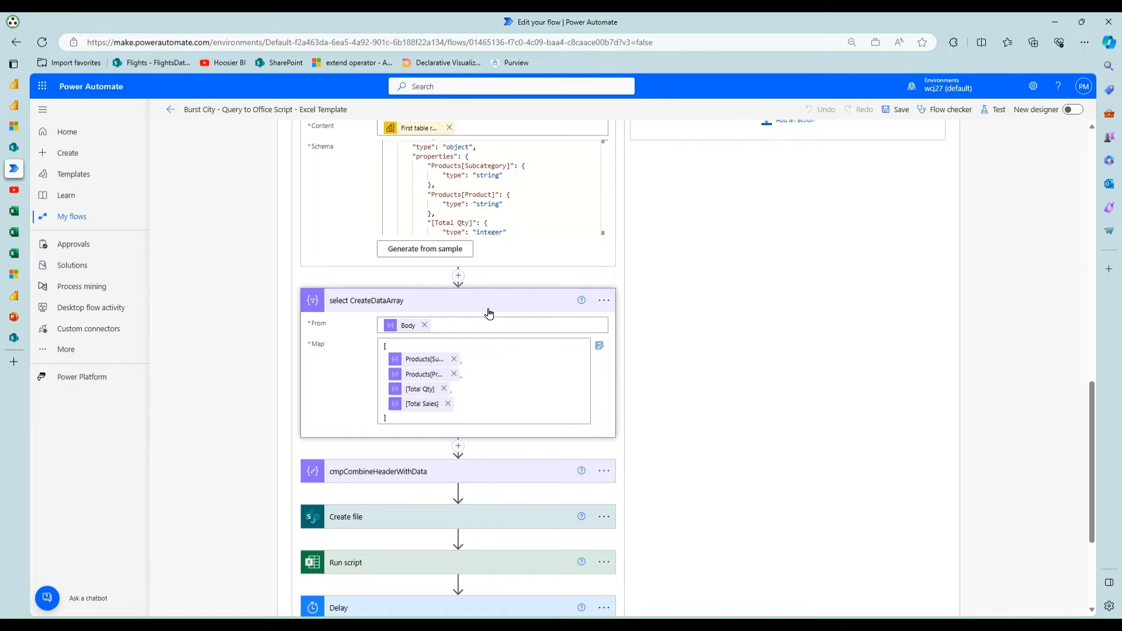
mouse_move(435, 368)
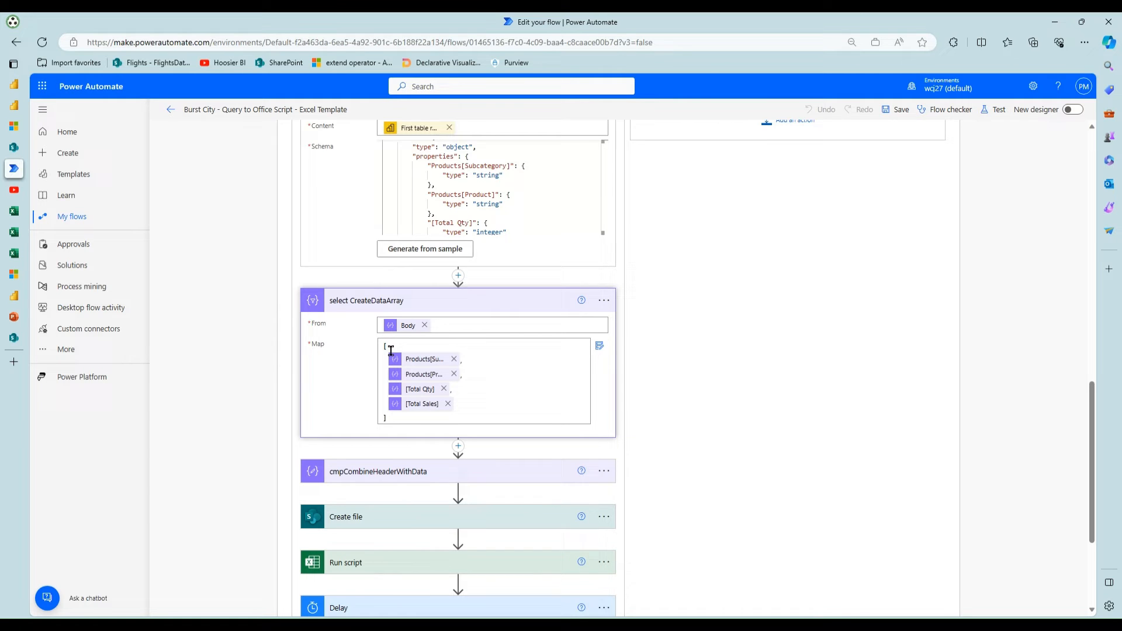
scroll("down", 3)
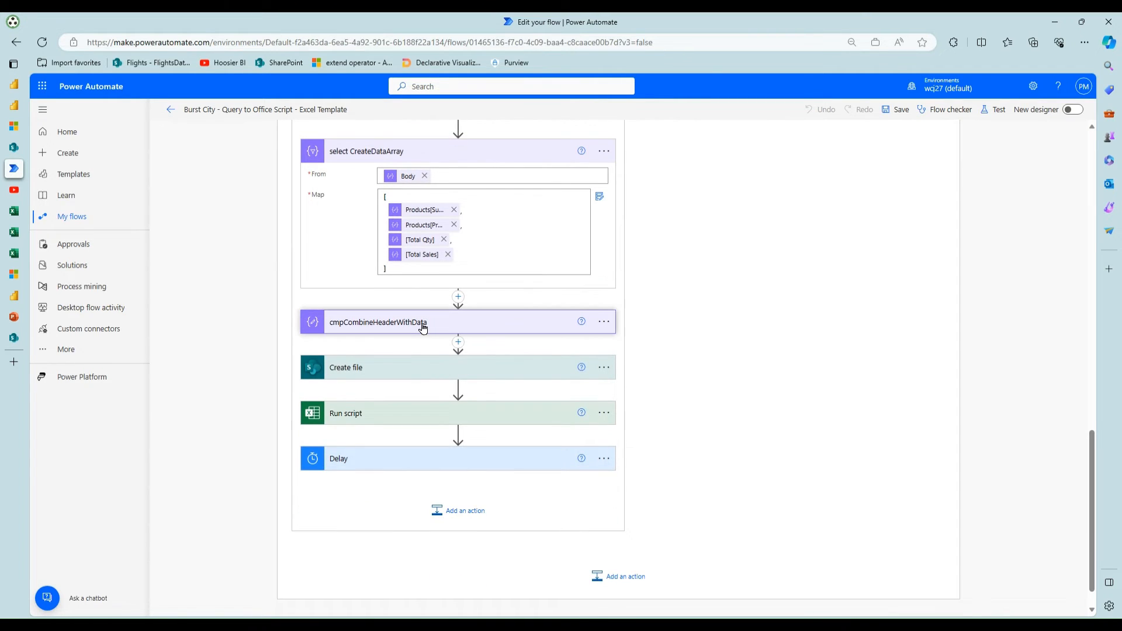
Review cmpCombineHeaderWithData and the Create file step's site, folder, .xlsx name and content.
left_click(378, 323)
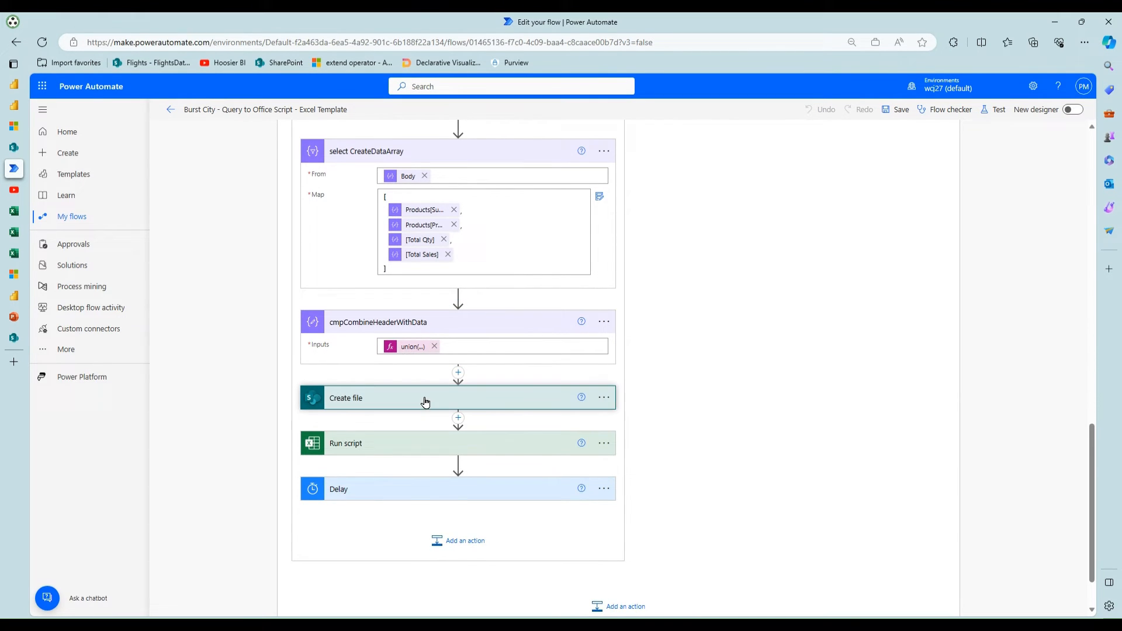
left_click(425, 397)
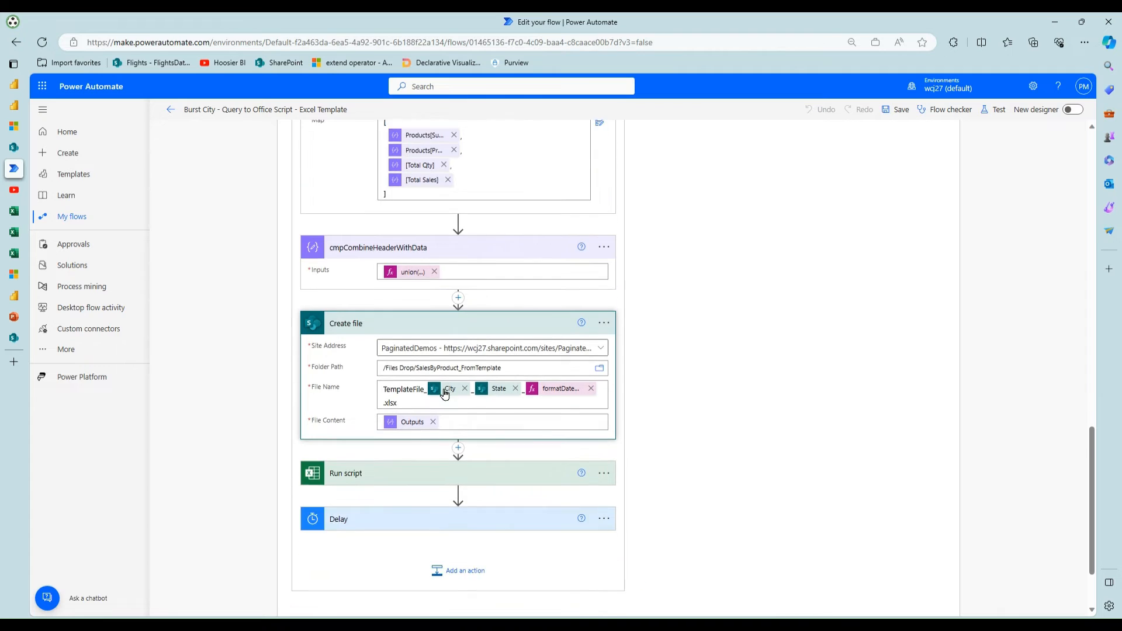
scroll("down", 3)
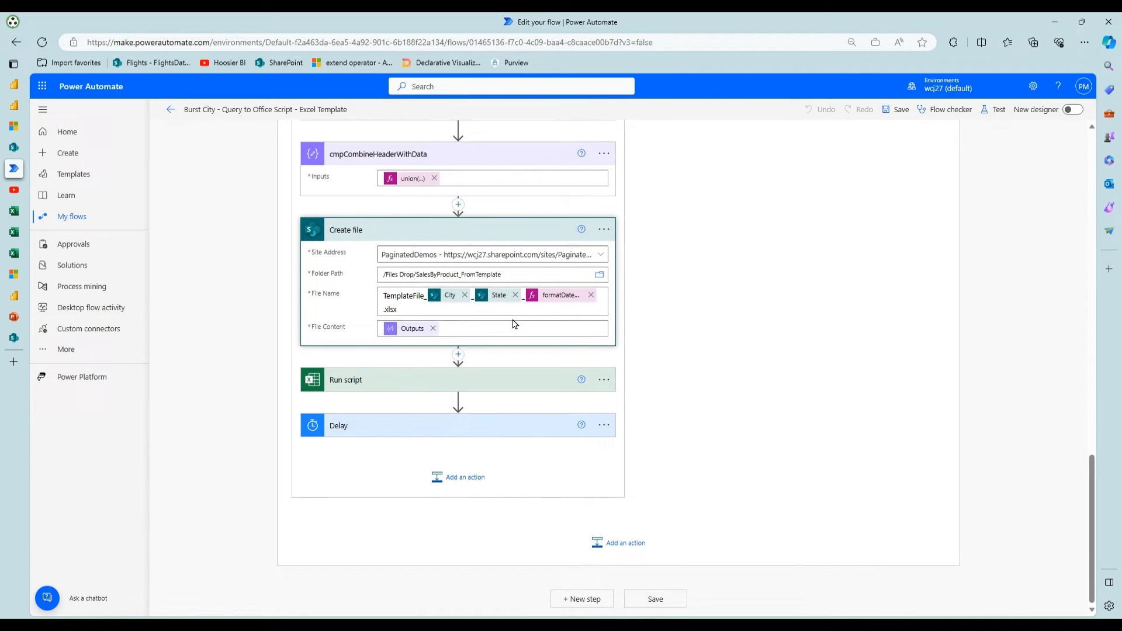
mouse_move(503, 306)
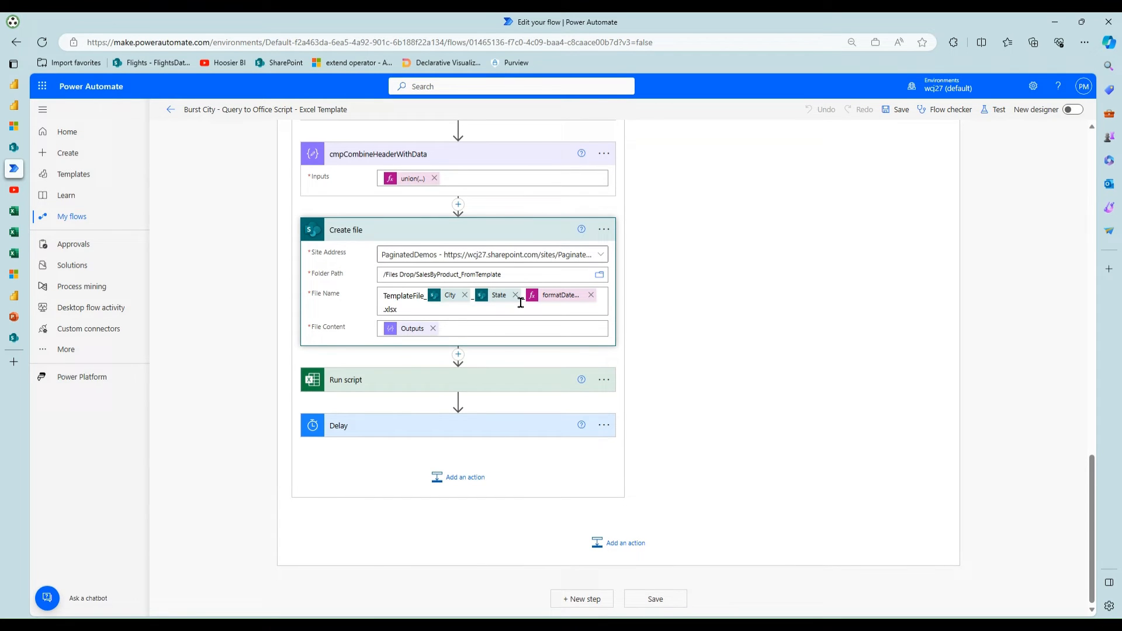
mouse_move(441, 328)
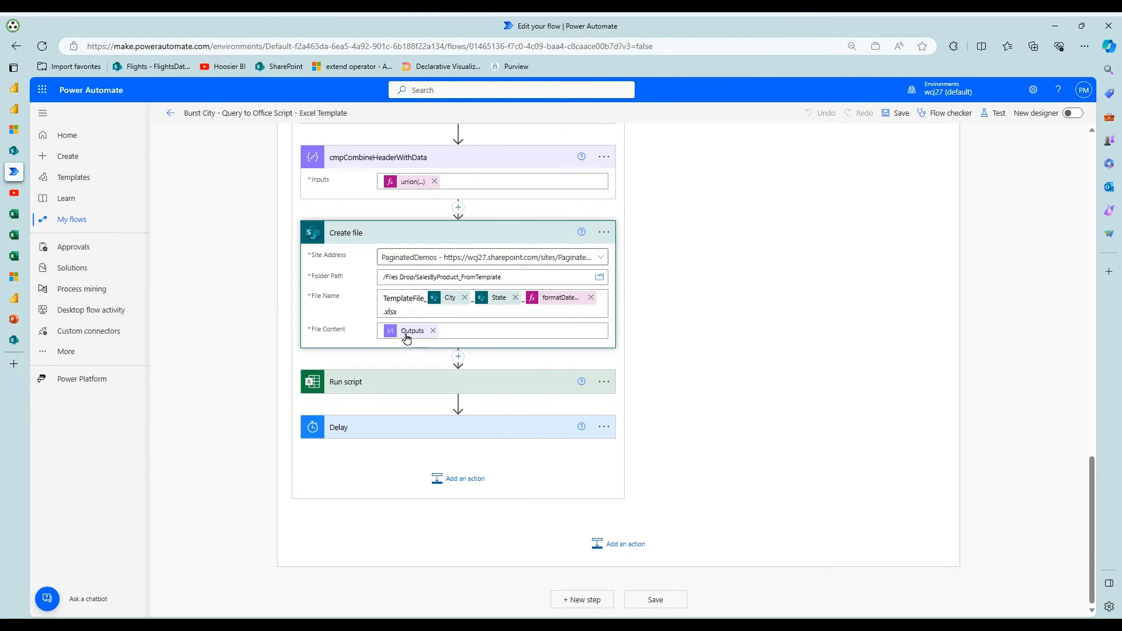
scroll("up", 3)
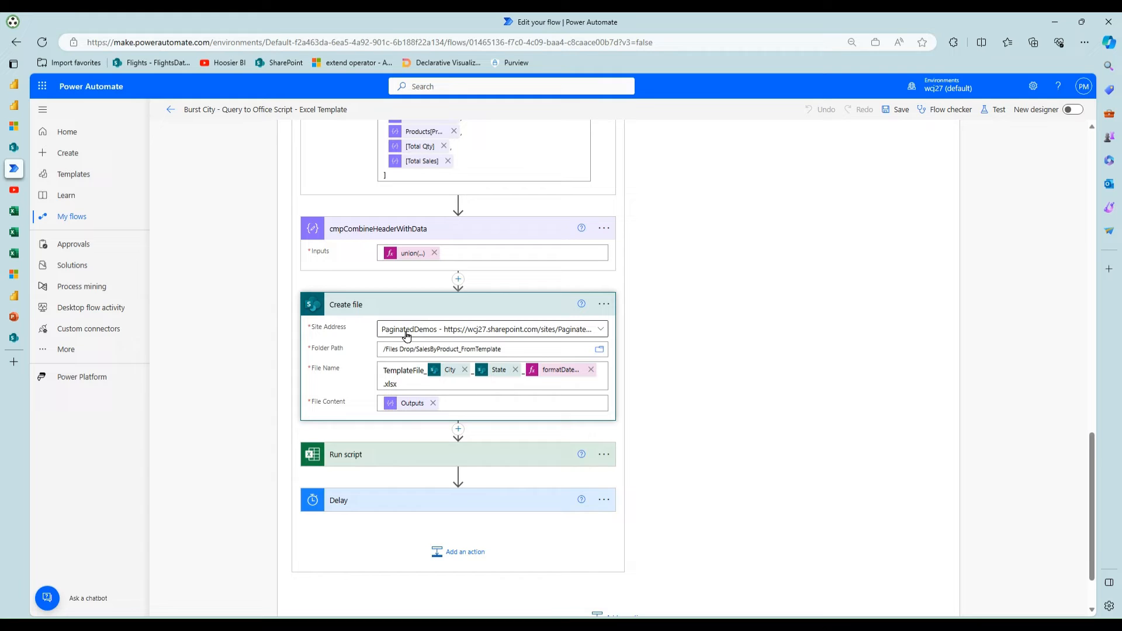
scroll("down", 3)
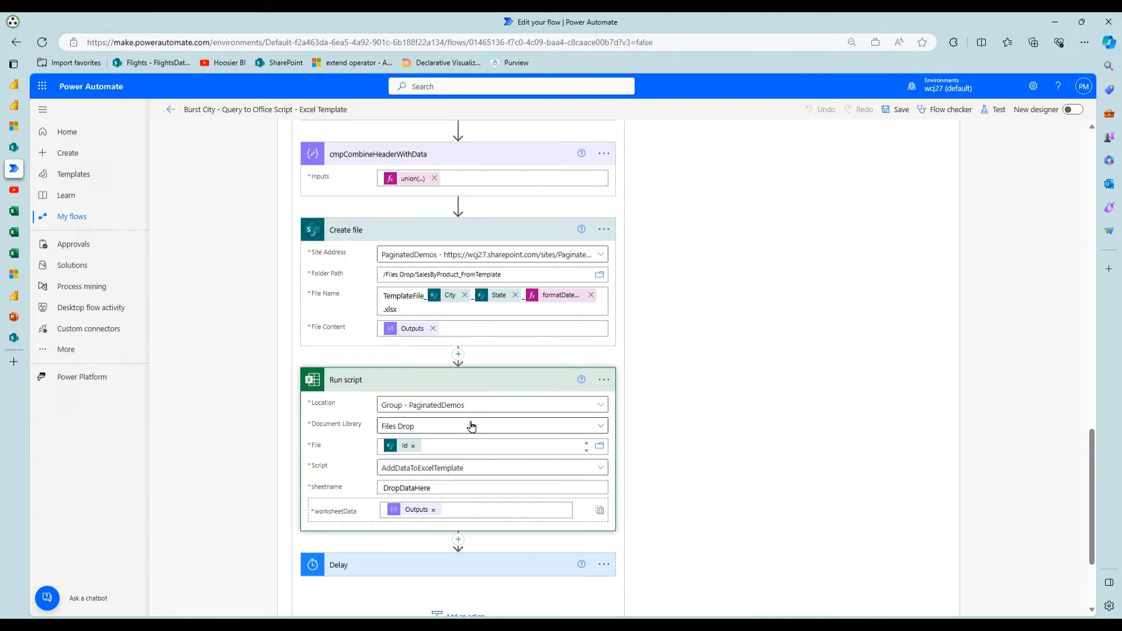
Keep AddDataToExcelTemplate as the Run script and show the 10-second Delay step.
scroll("down", 3)
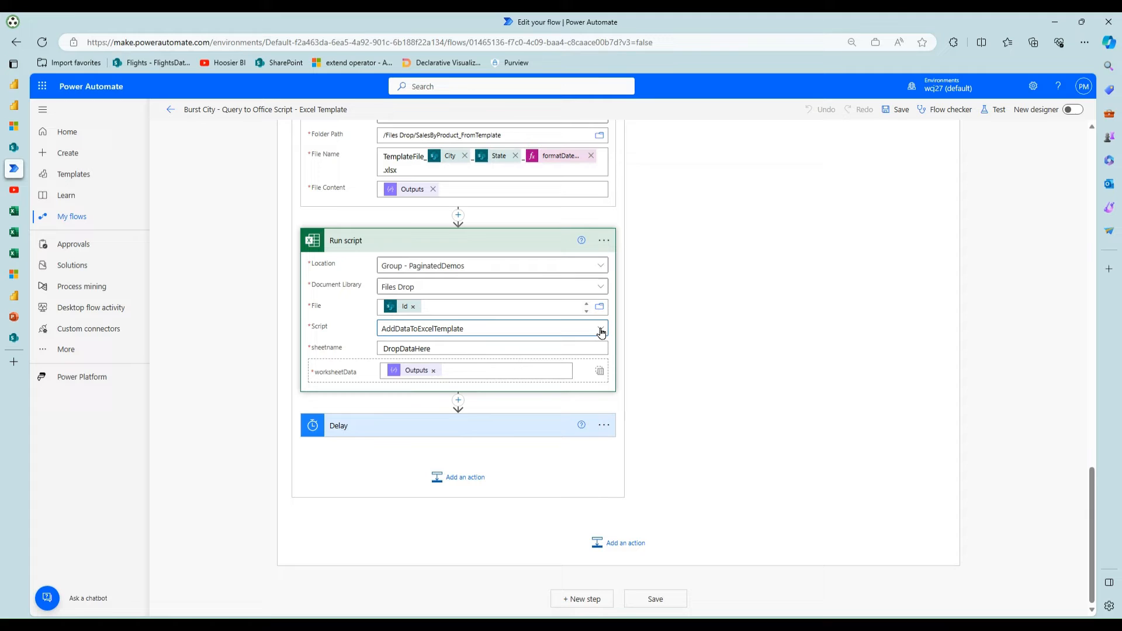
left_click(601, 328)
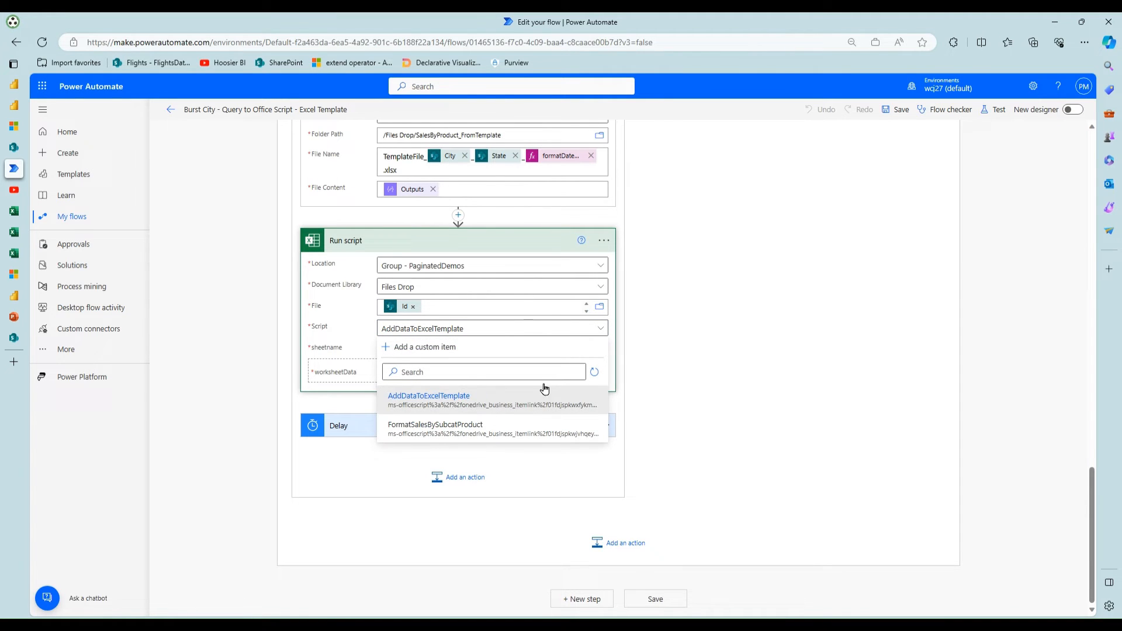
left_click(427, 398)
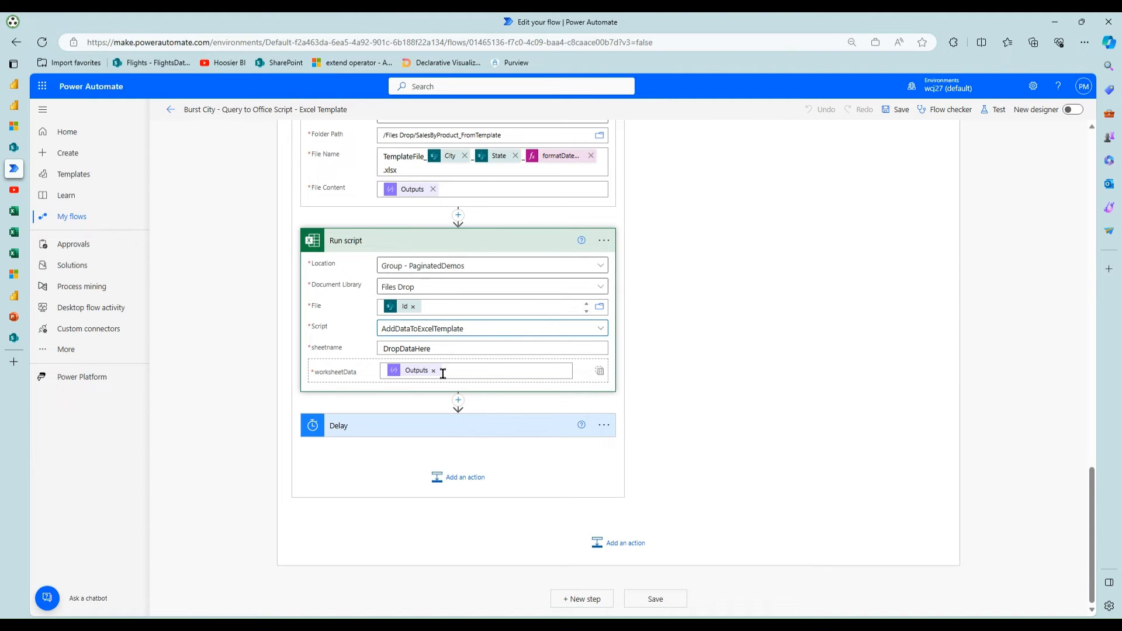
left_click(442, 426)
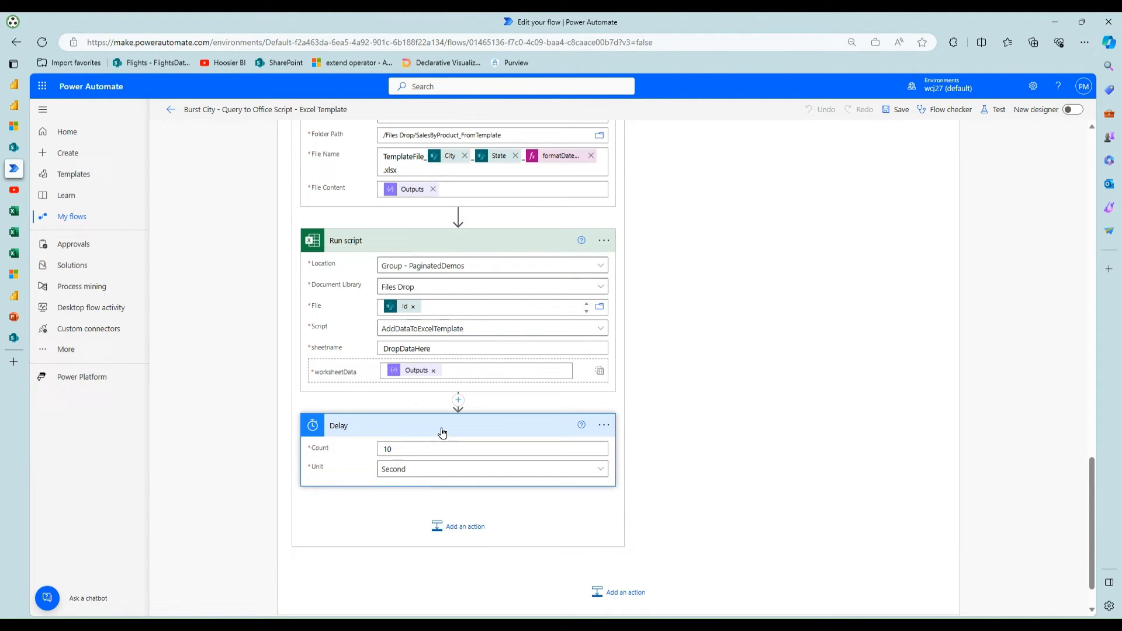
mouse_move(403, 355)
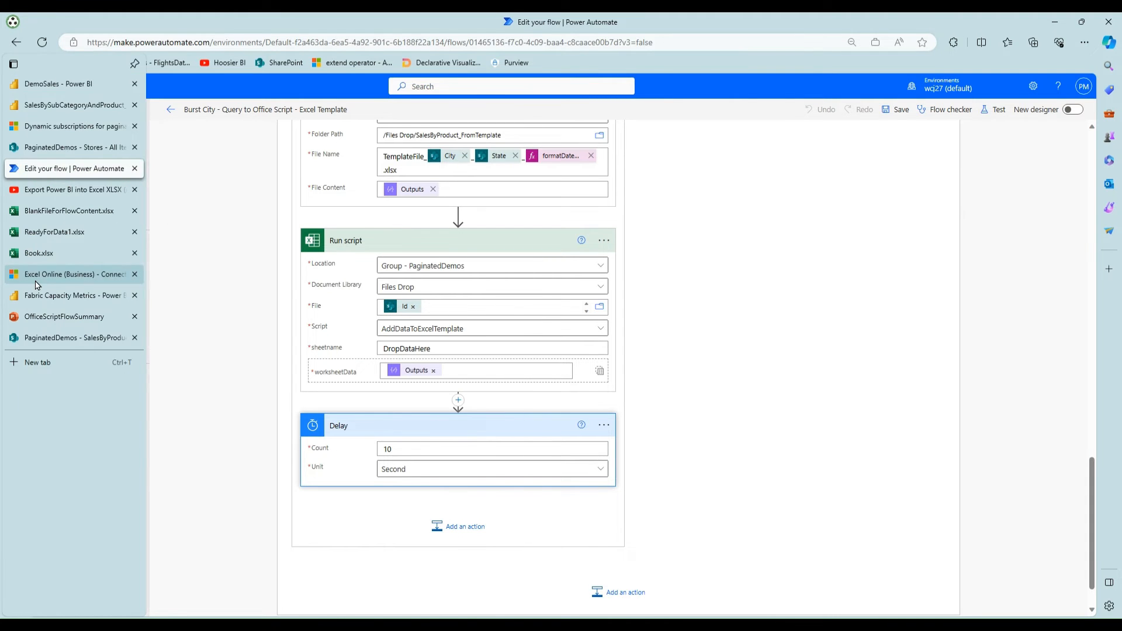
left_click(72, 274)
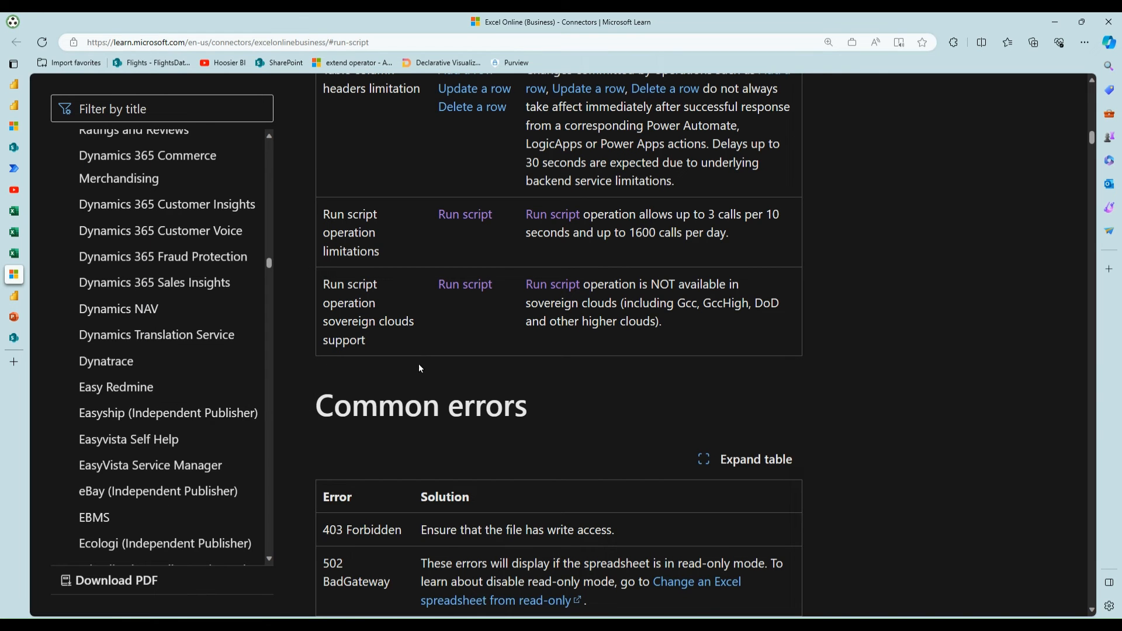
mouse_move(586, 298)
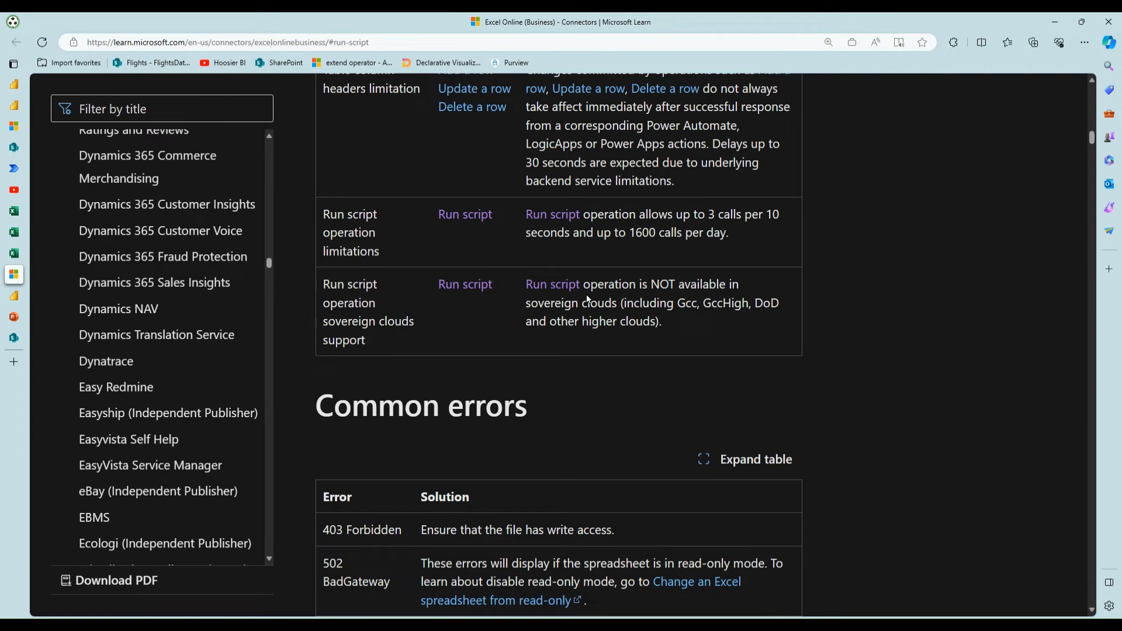
mouse_move(546, 221)
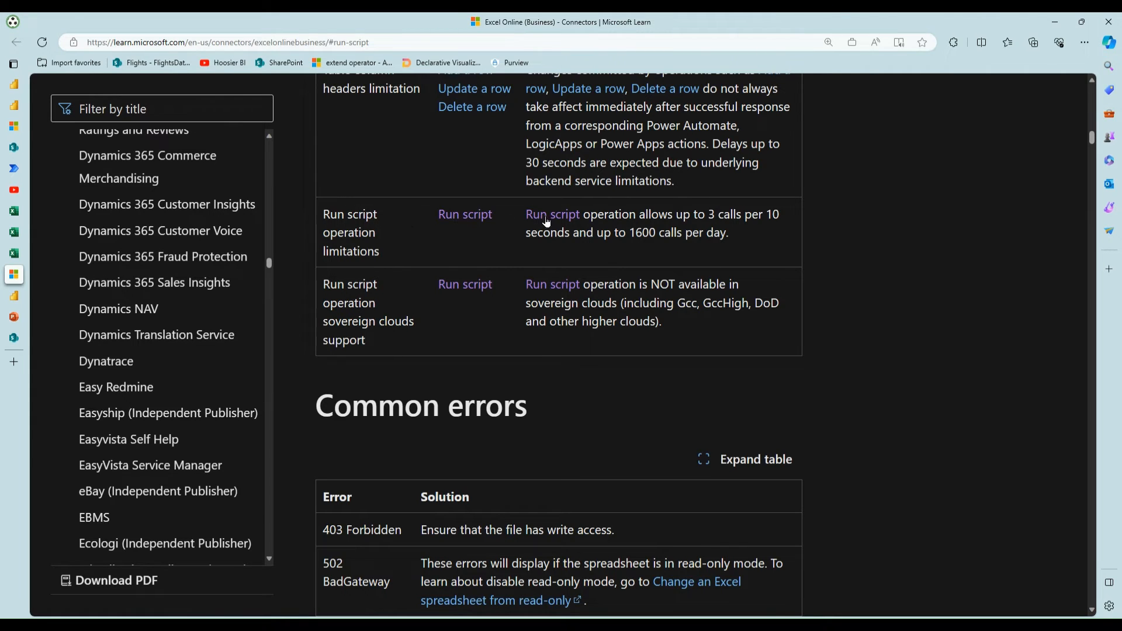
mouse_move(646, 247)
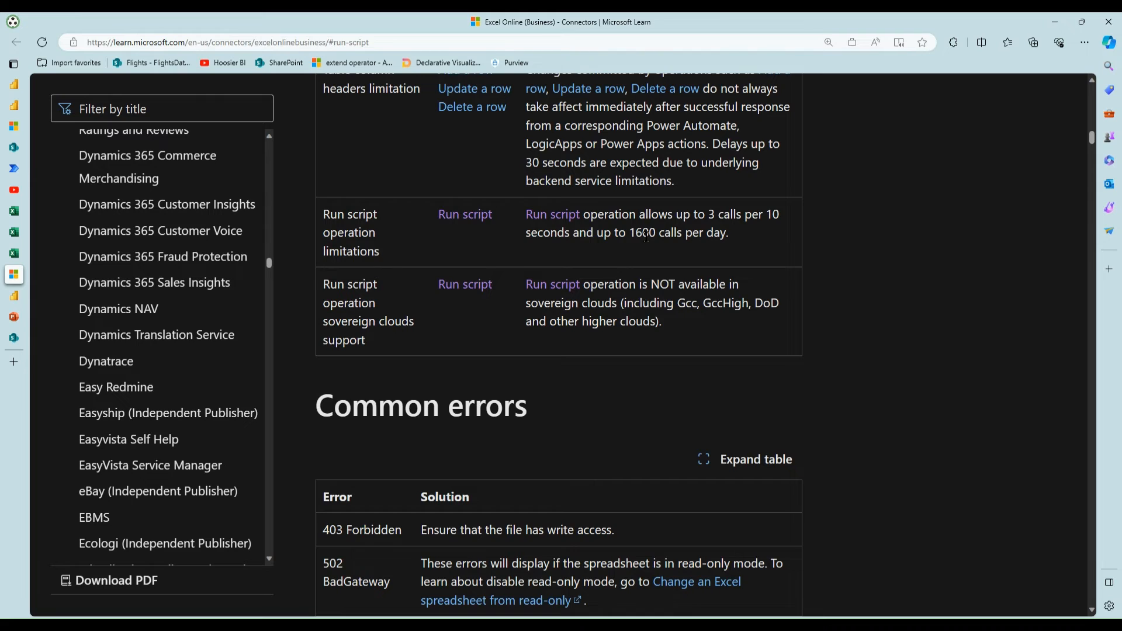
mouse_move(670, 251)
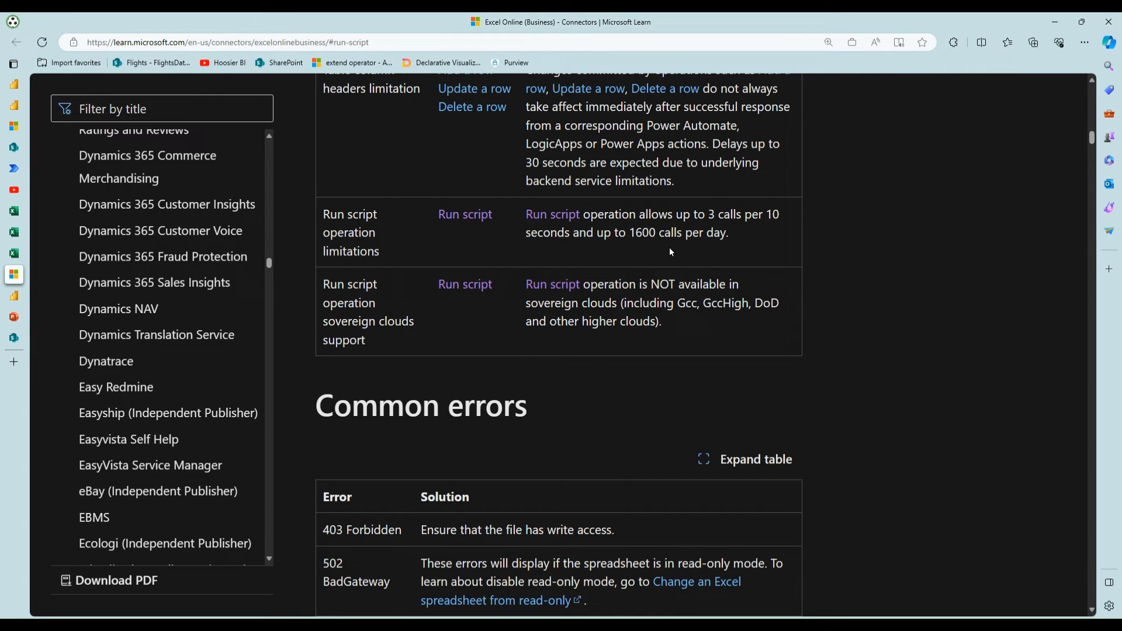
mouse_move(717, 215)
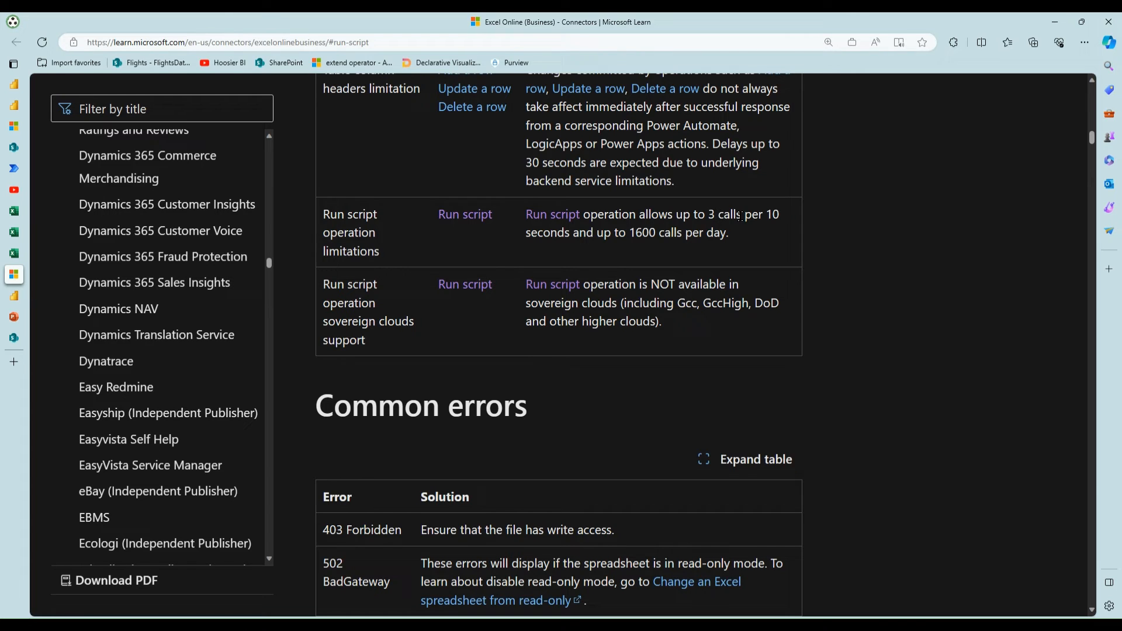
mouse_move(28, 184)
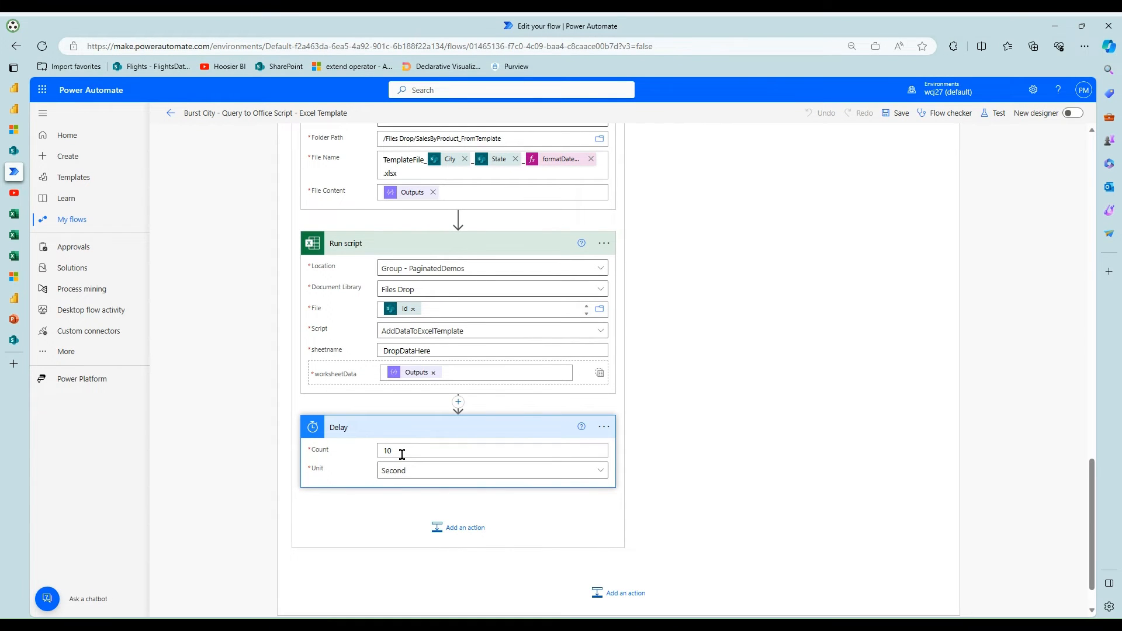
mouse_move(457, 445)
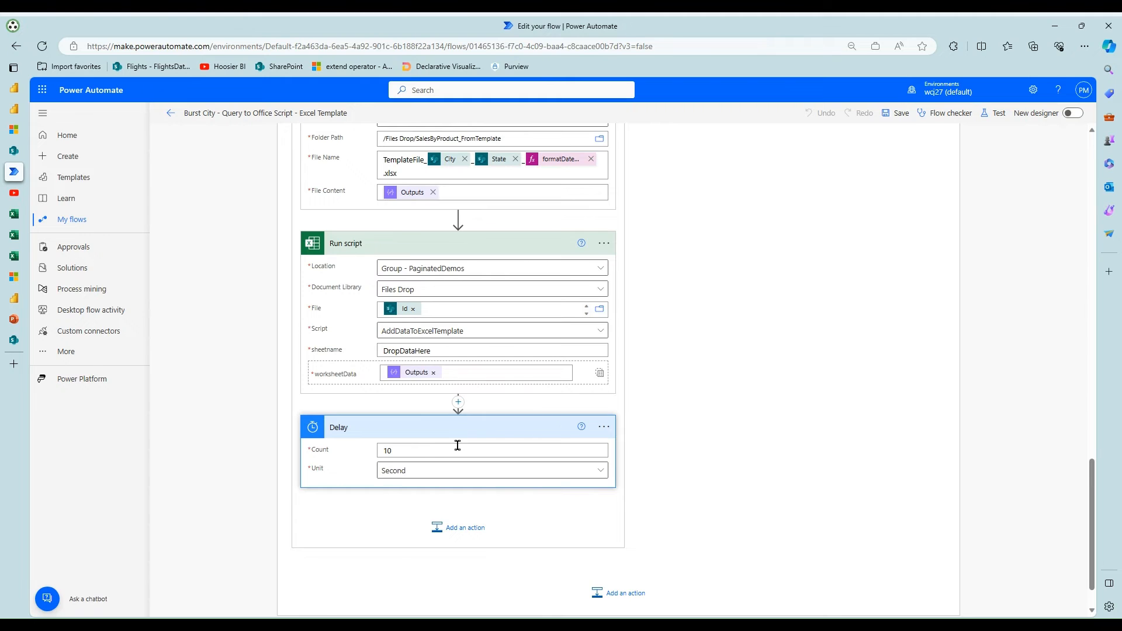
scroll("up", 3)
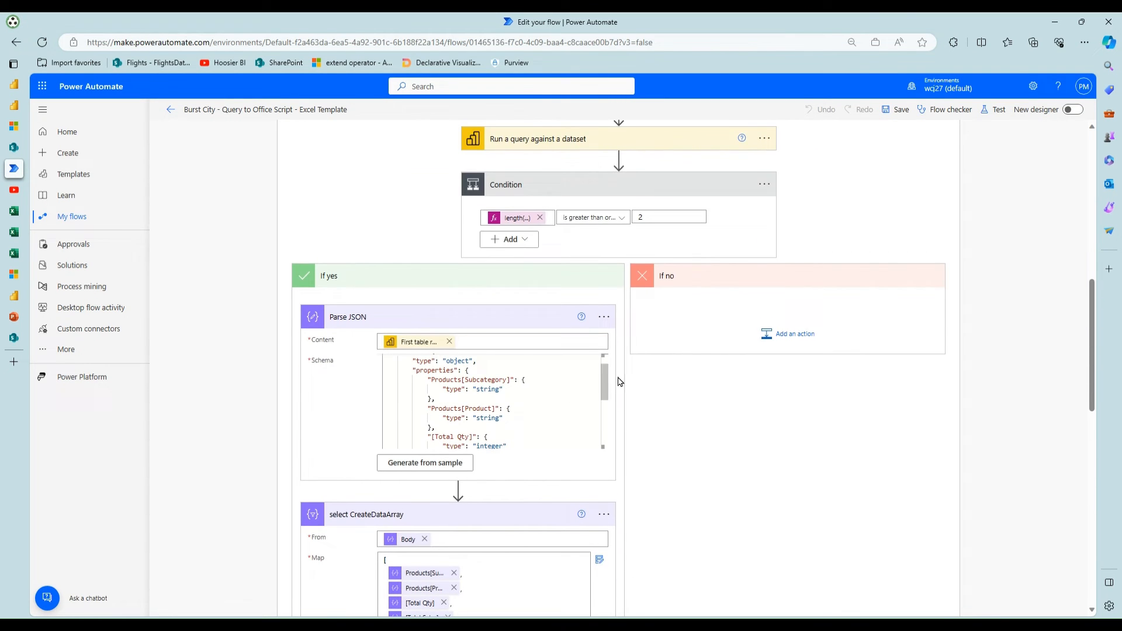
scroll("up", 3)
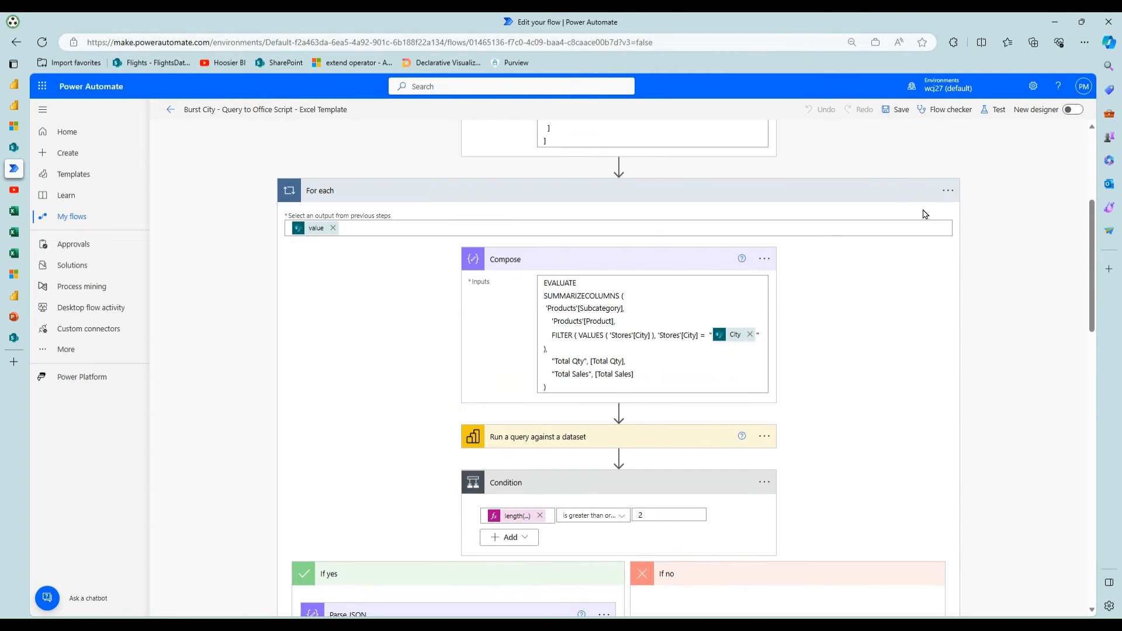
left_click(948, 190)
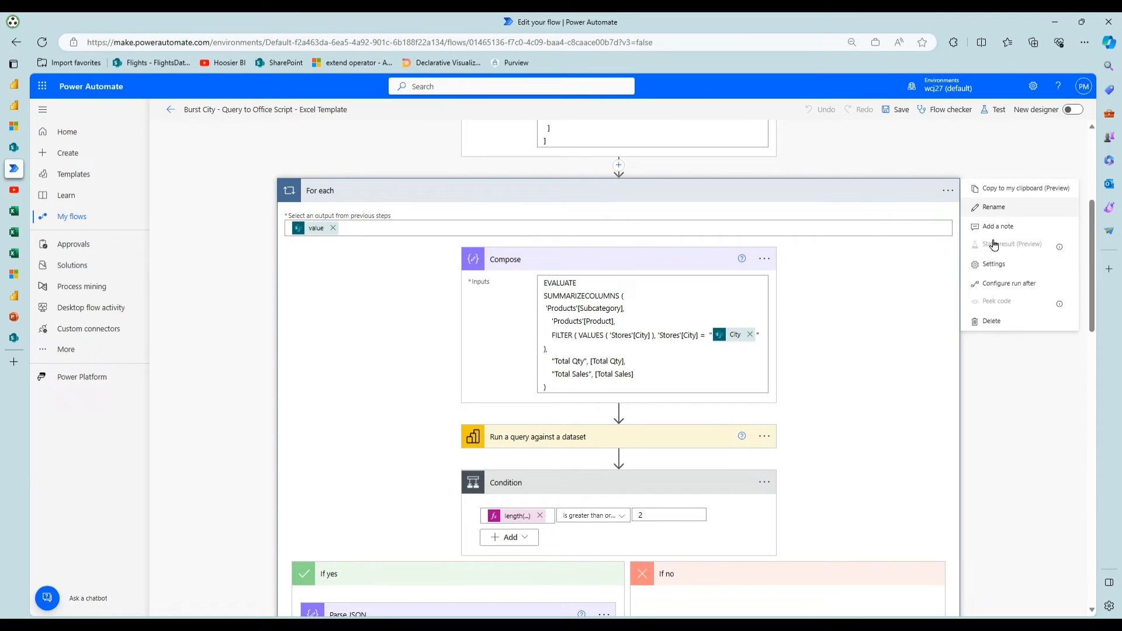
left_click(994, 263)
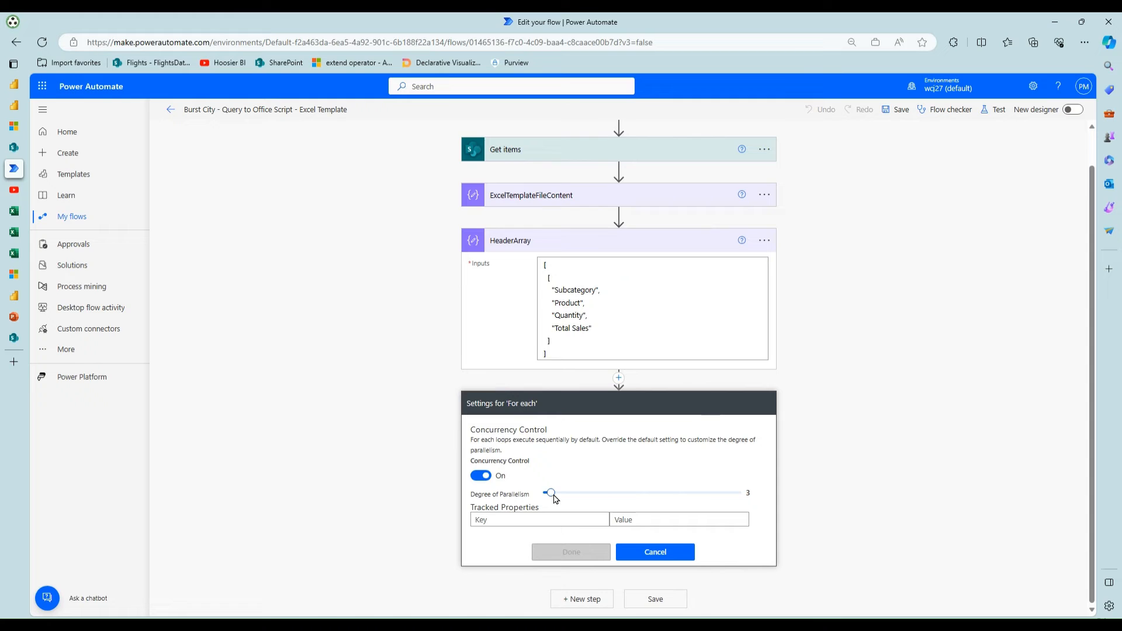
mouse_move(654, 552)
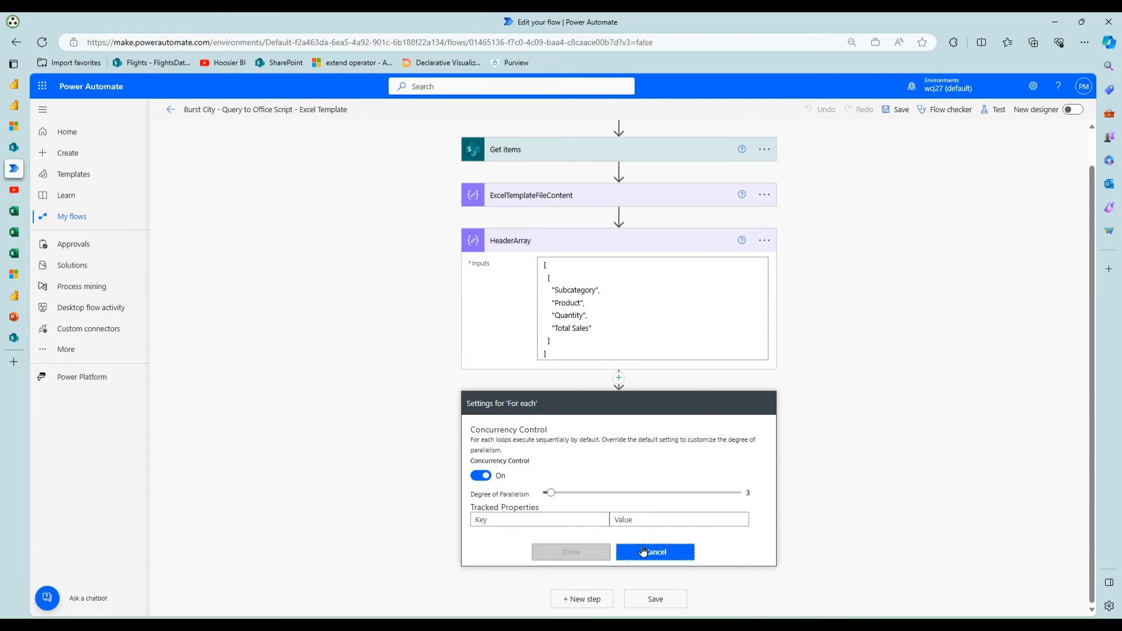
left_click(655, 552)
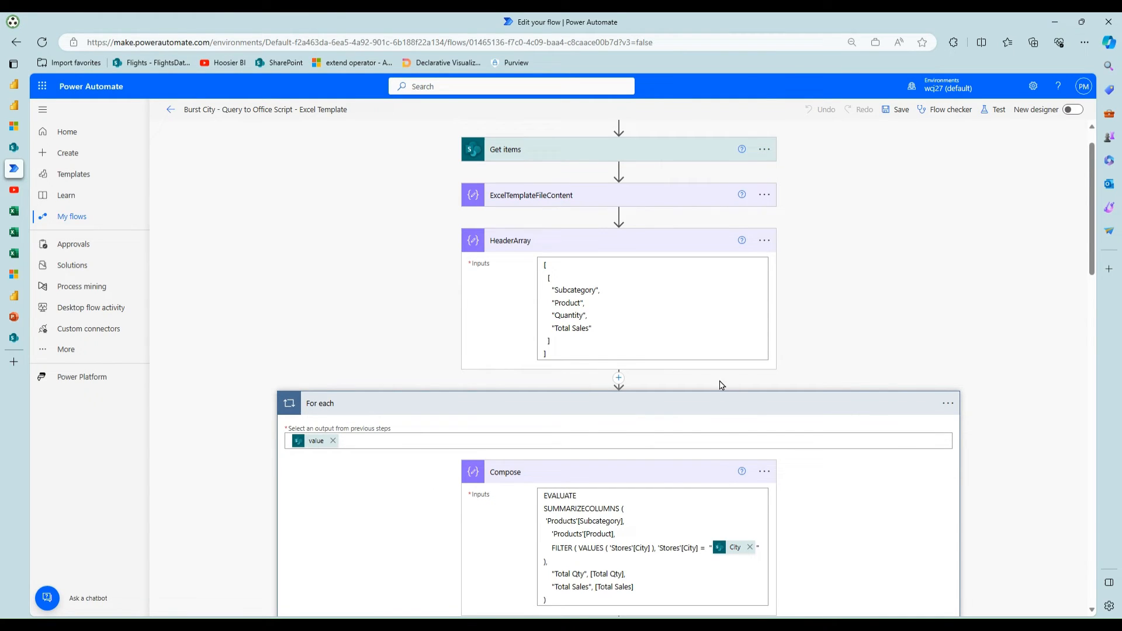
scroll("down", 3)
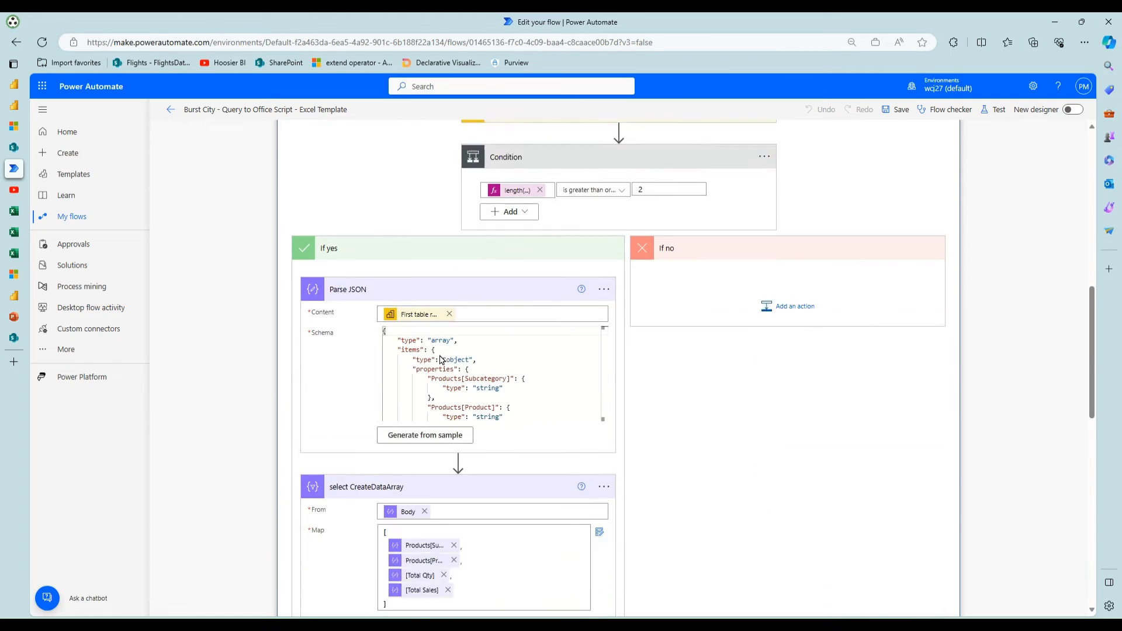
scroll("down", 3)
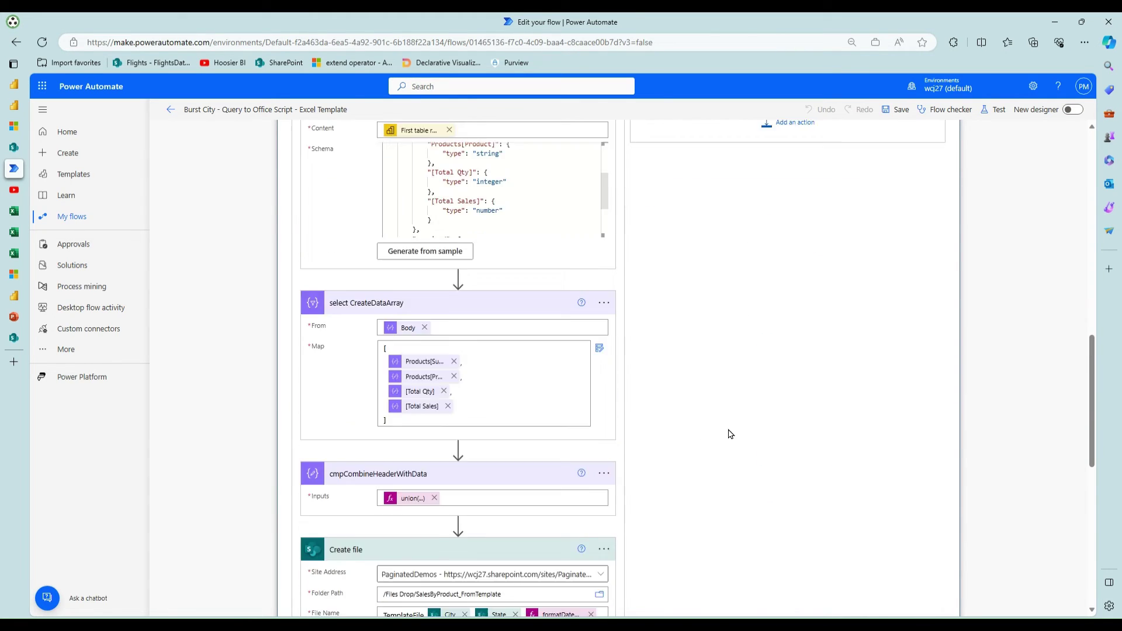
scroll("down", 3)
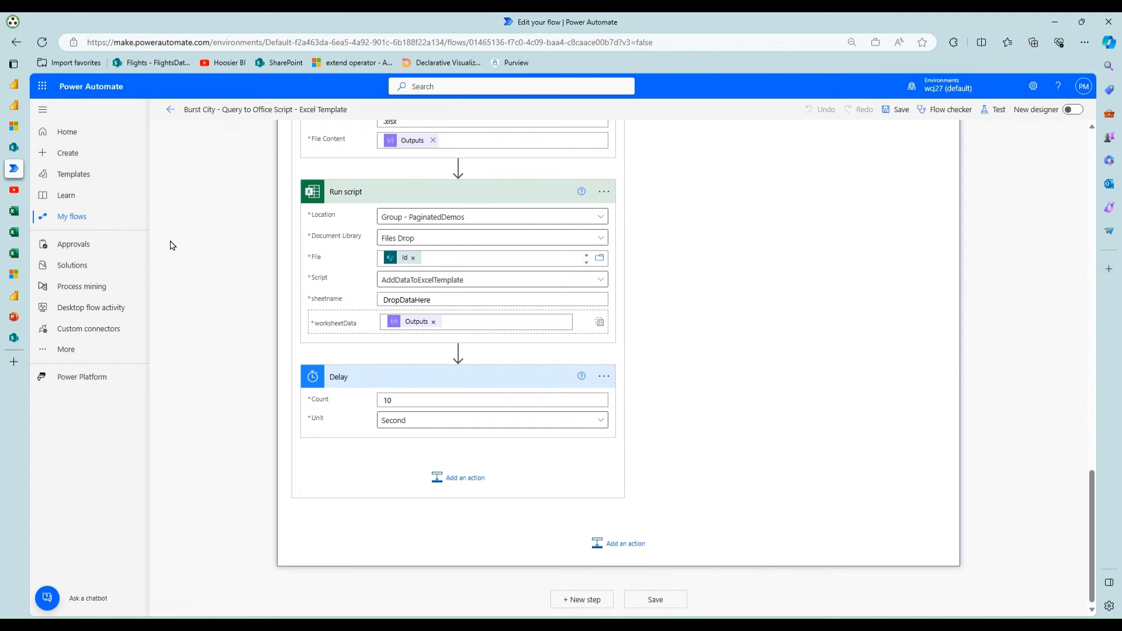
mouse_move(182, 179)
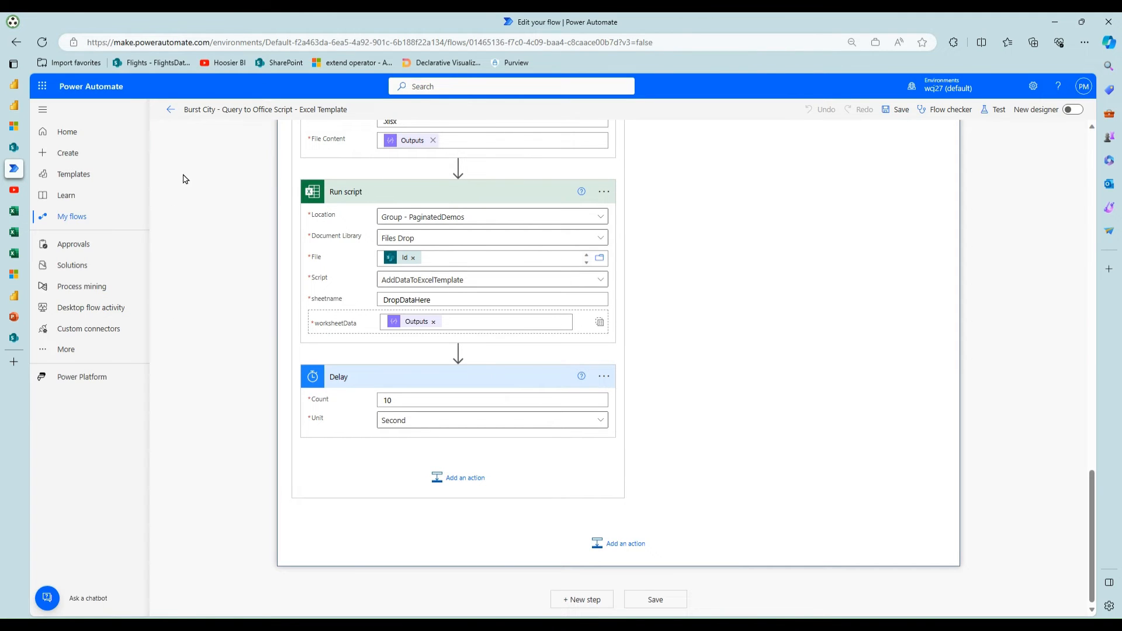
left_click(170, 110)
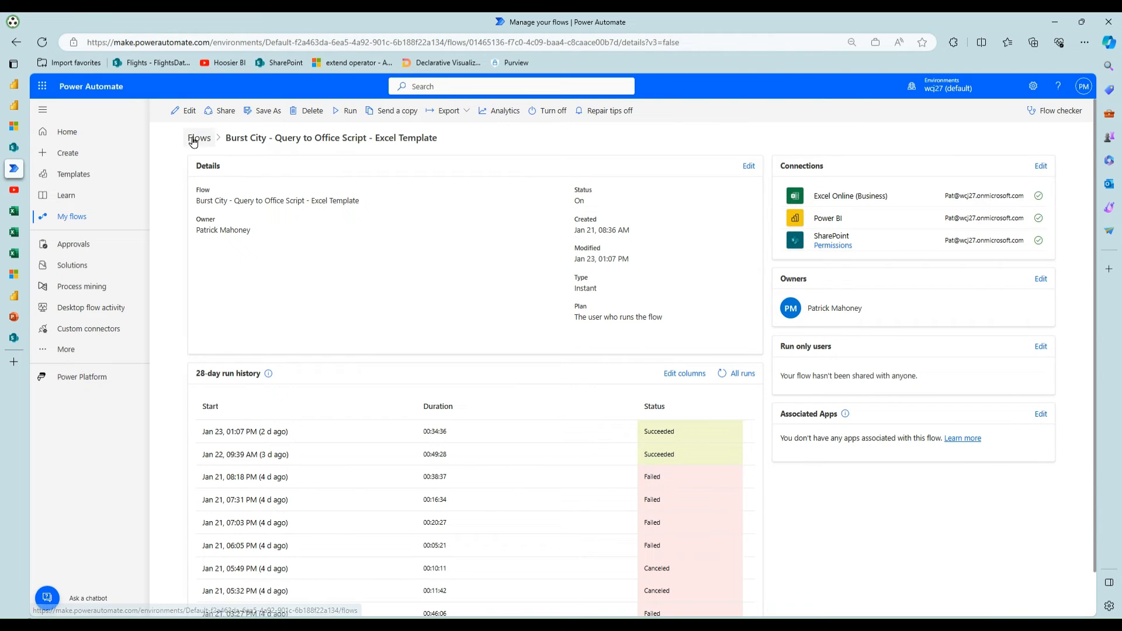
Return to the cloud flows list, then switch to the Fabric Capacity Metrics report tab.
left_click(199, 138)
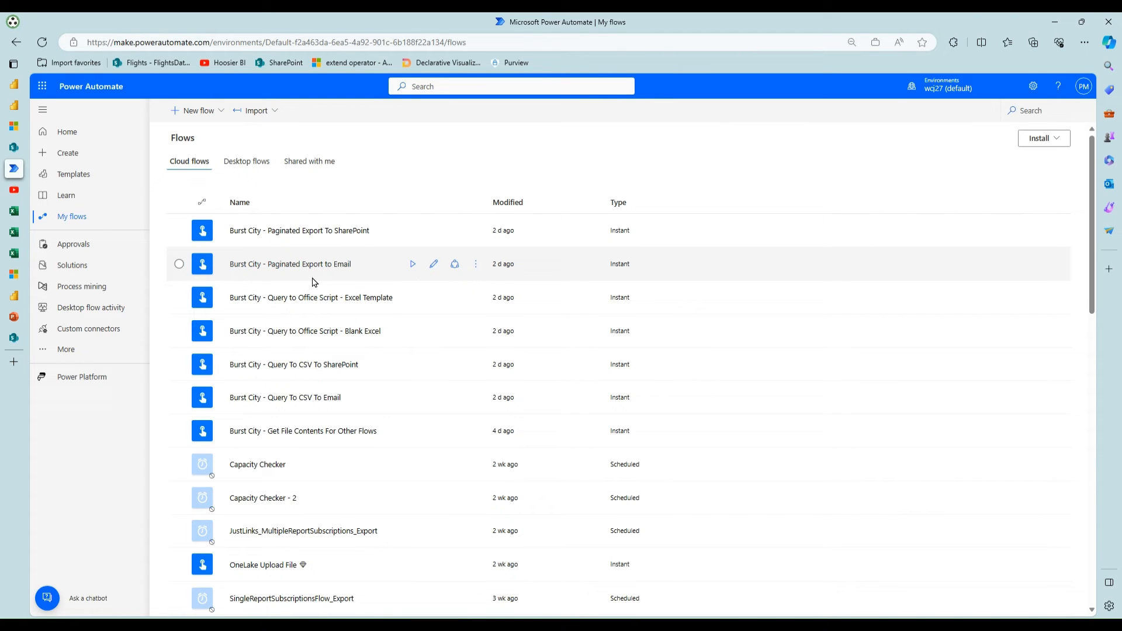
mouse_move(378, 331)
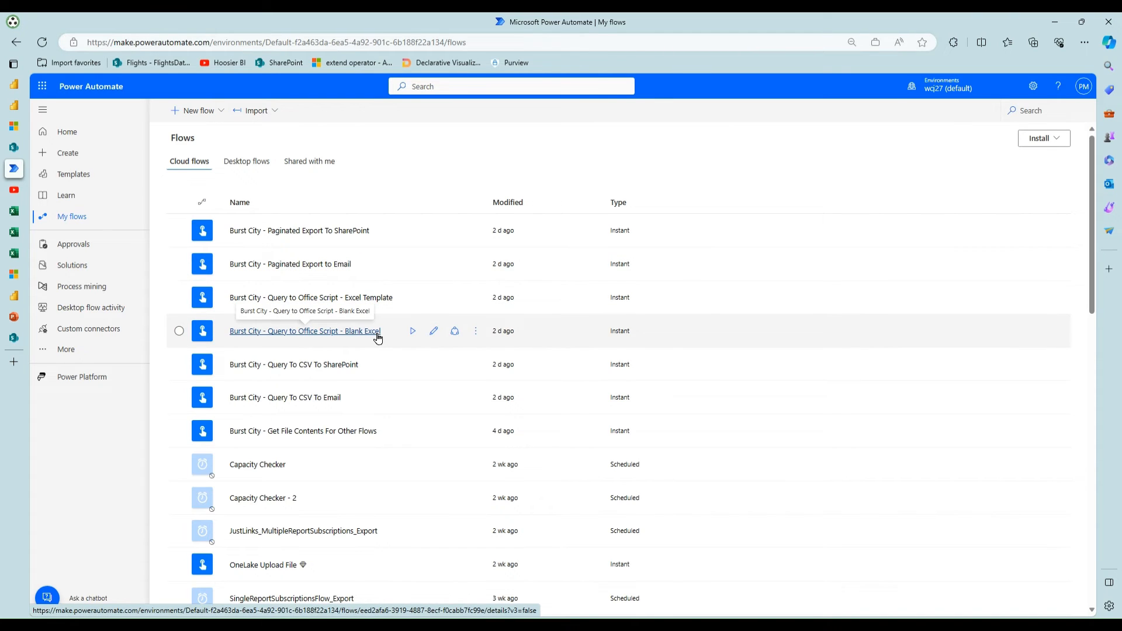
mouse_move(358, 398)
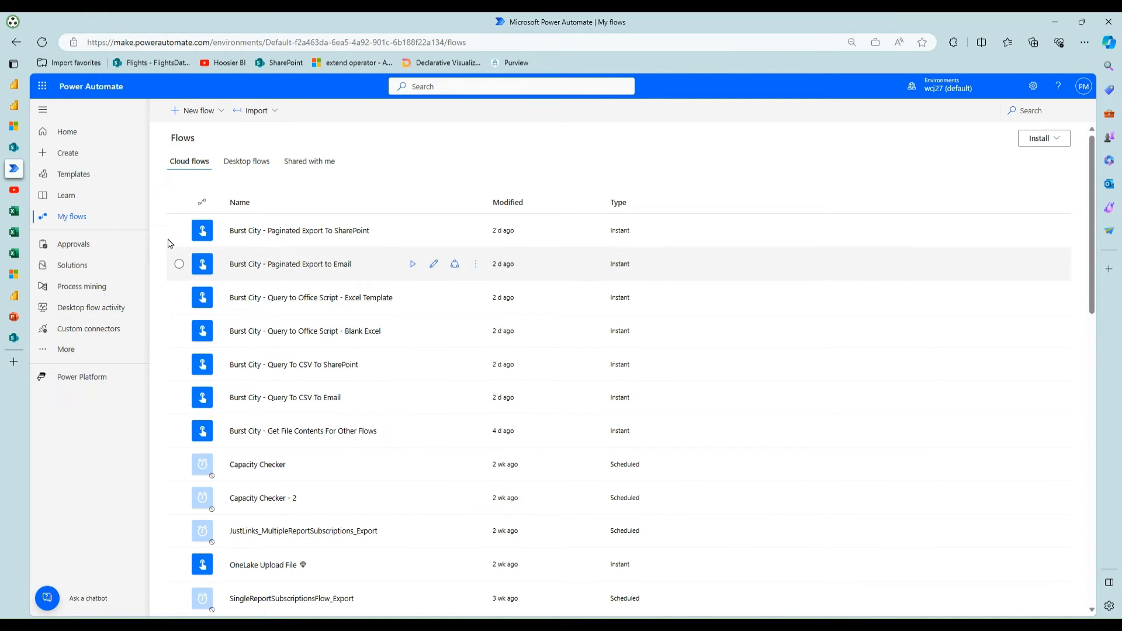
left_click(13, 64)
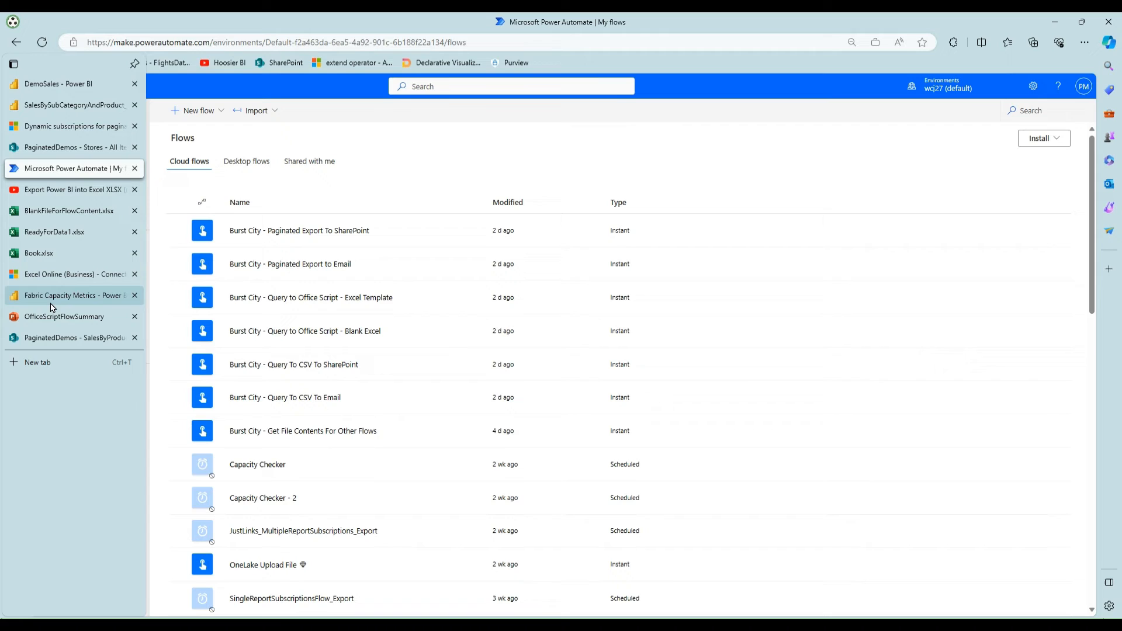
mouse_move(71, 294)
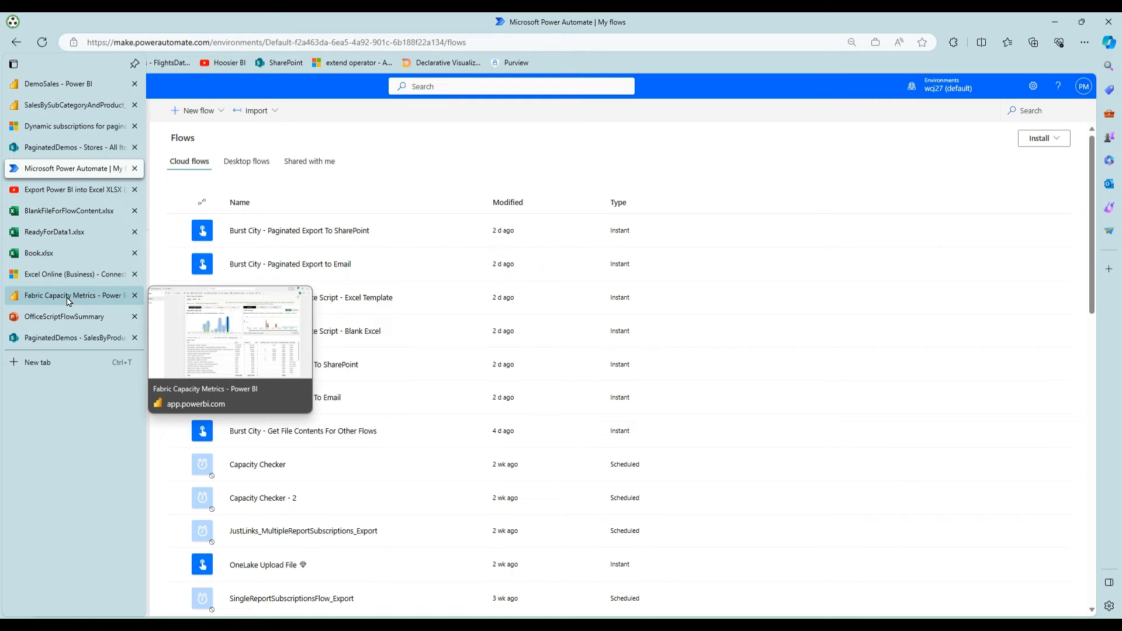
left_click(71, 294)
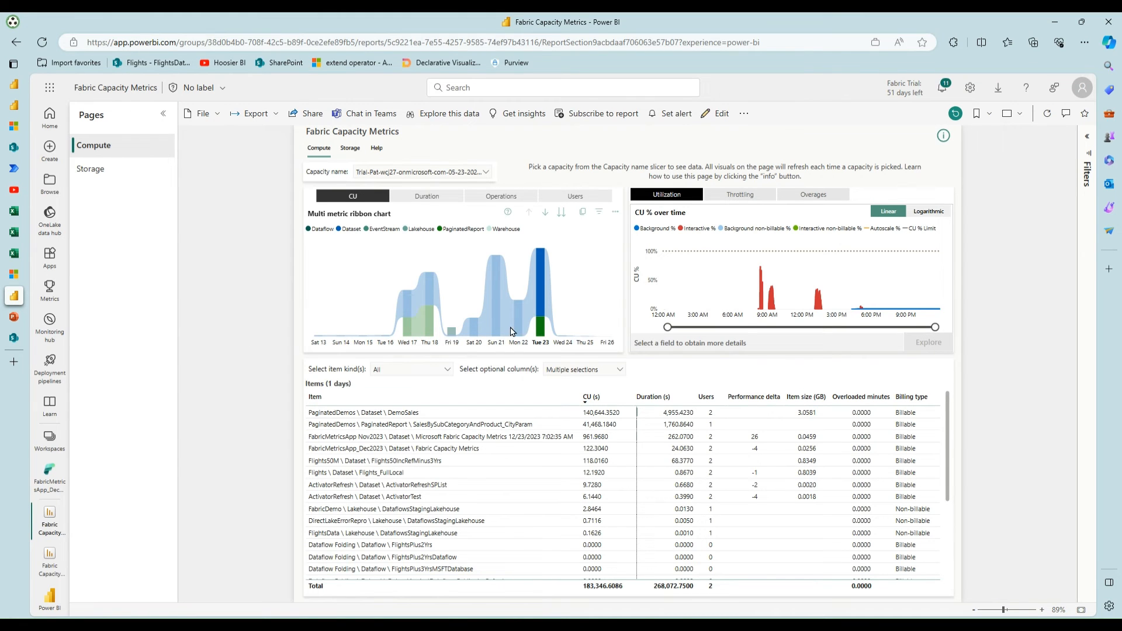
mouse_move(569, 352)
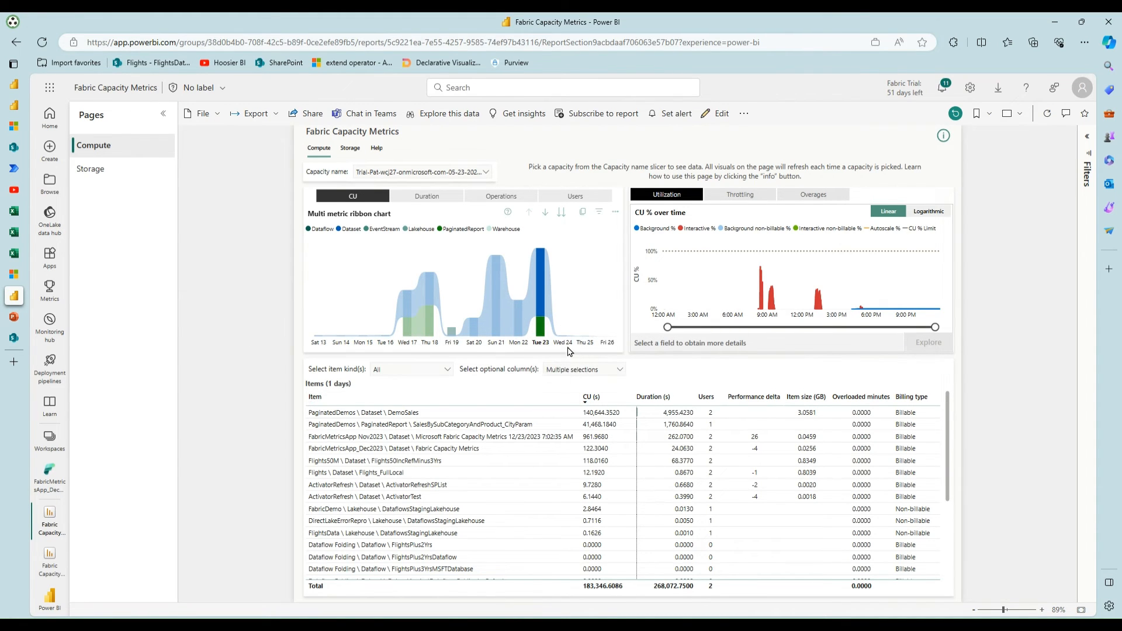
mouse_move(551, 353)
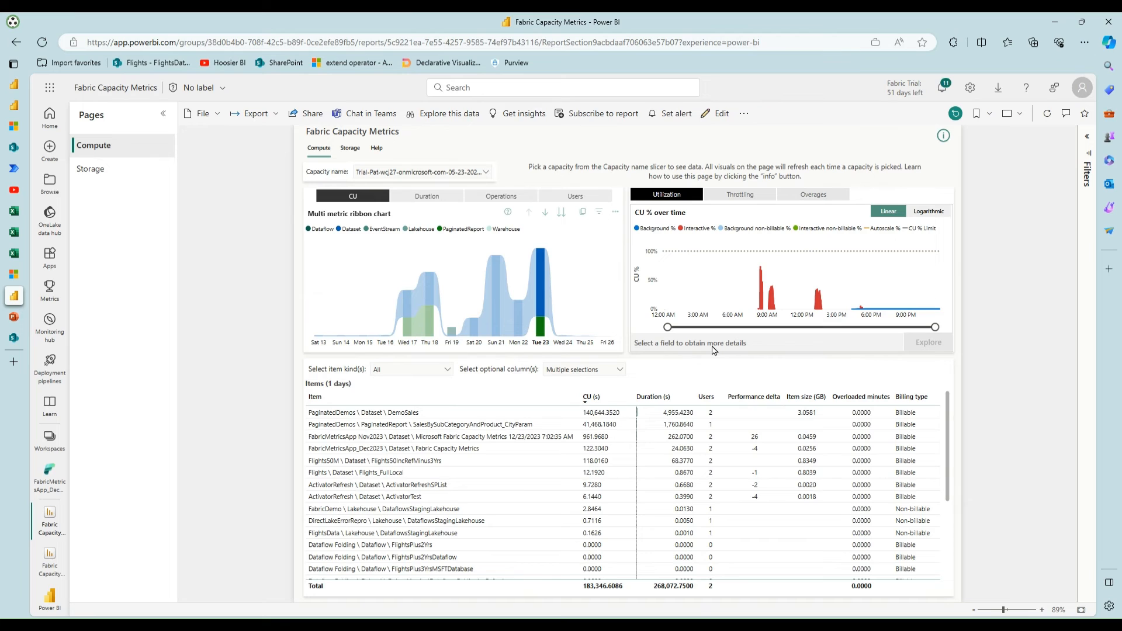
mouse_move(772, 313)
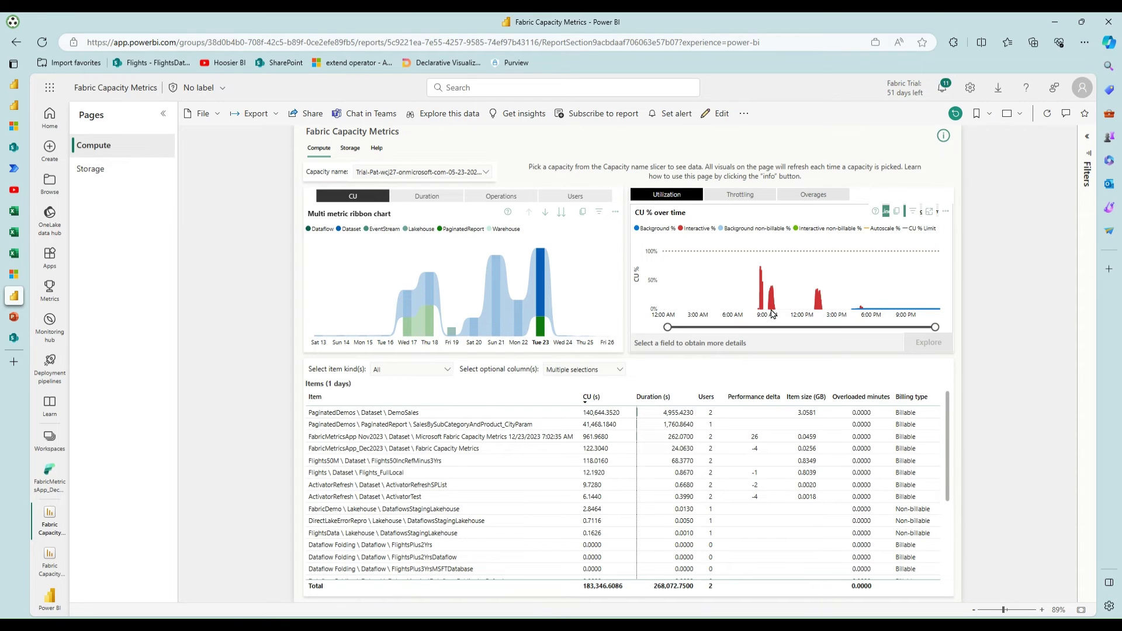
mouse_move(834, 324)
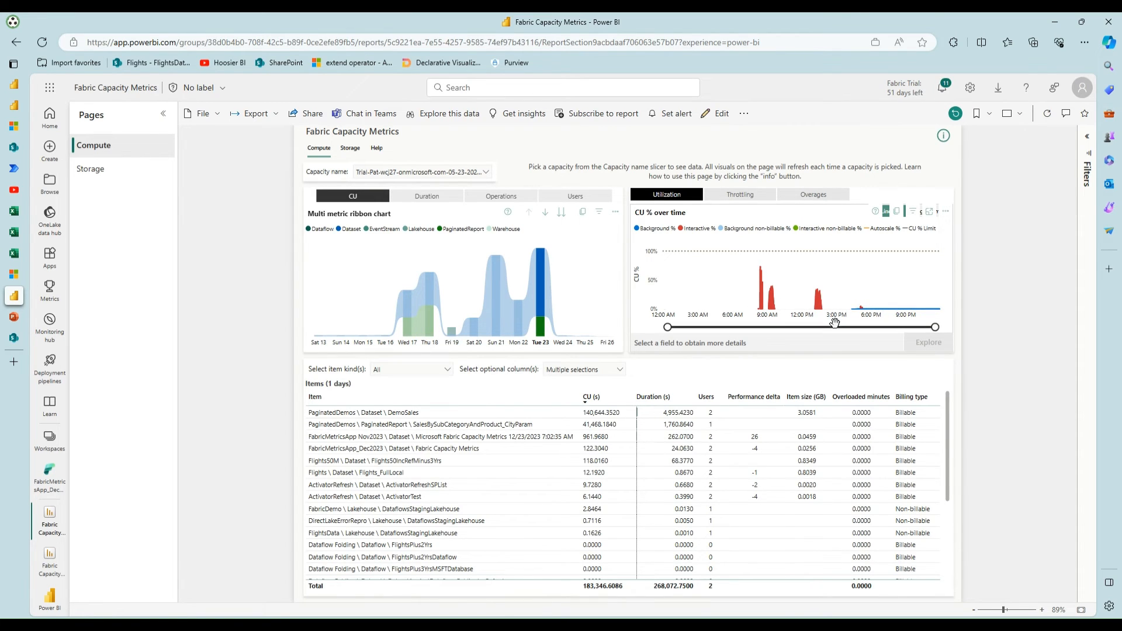
mouse_move(745, 326)
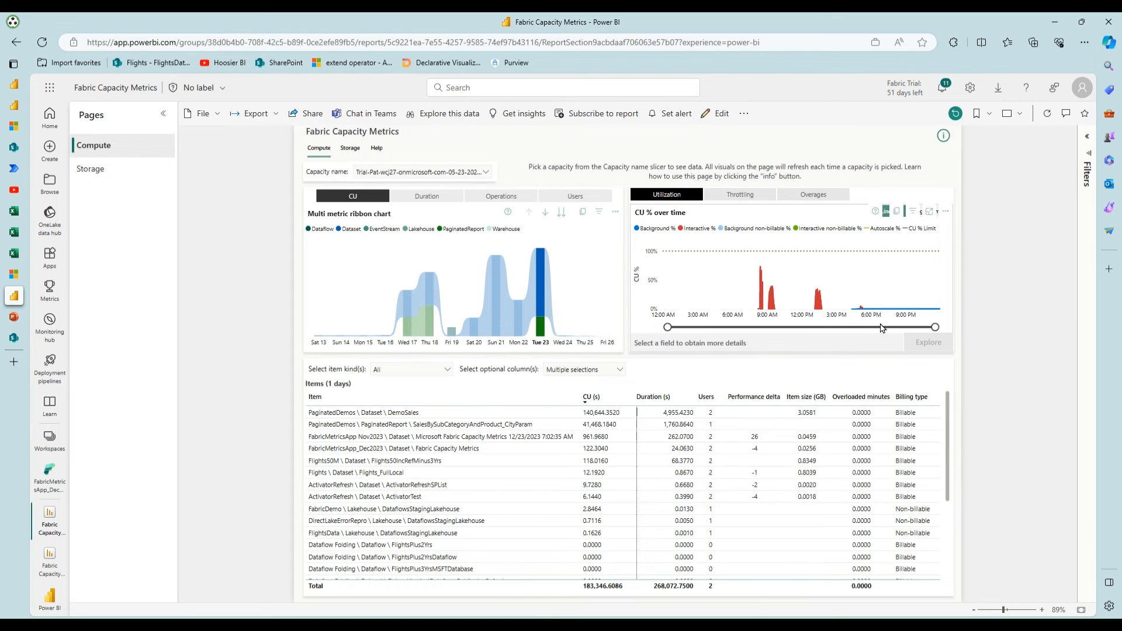
mouse_move(762, 297)
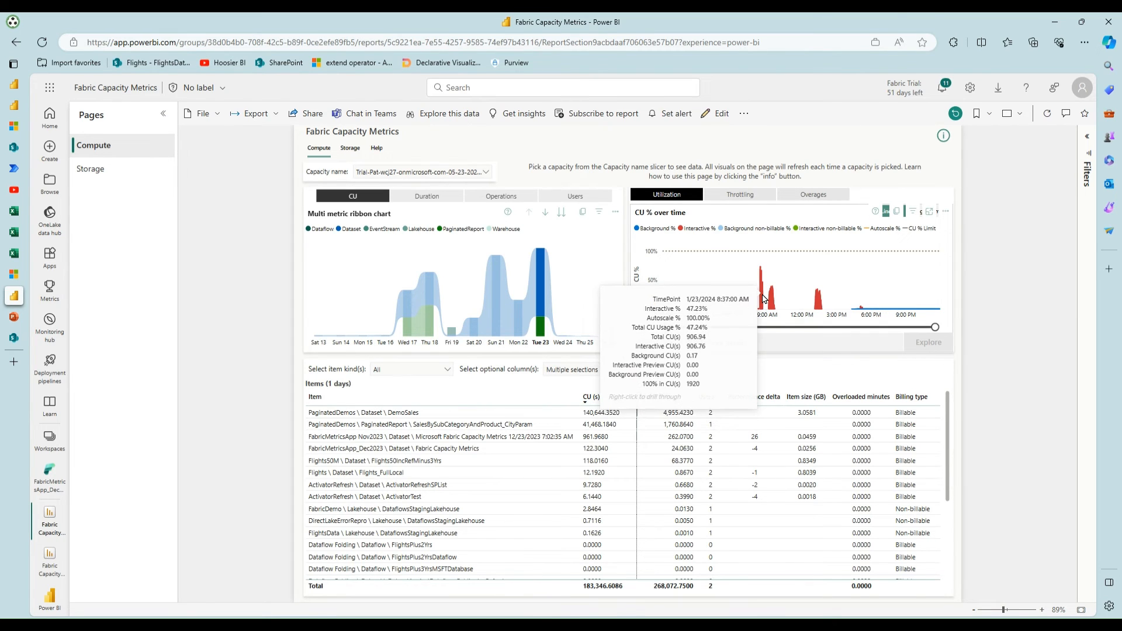
mouse_move(795, 309)
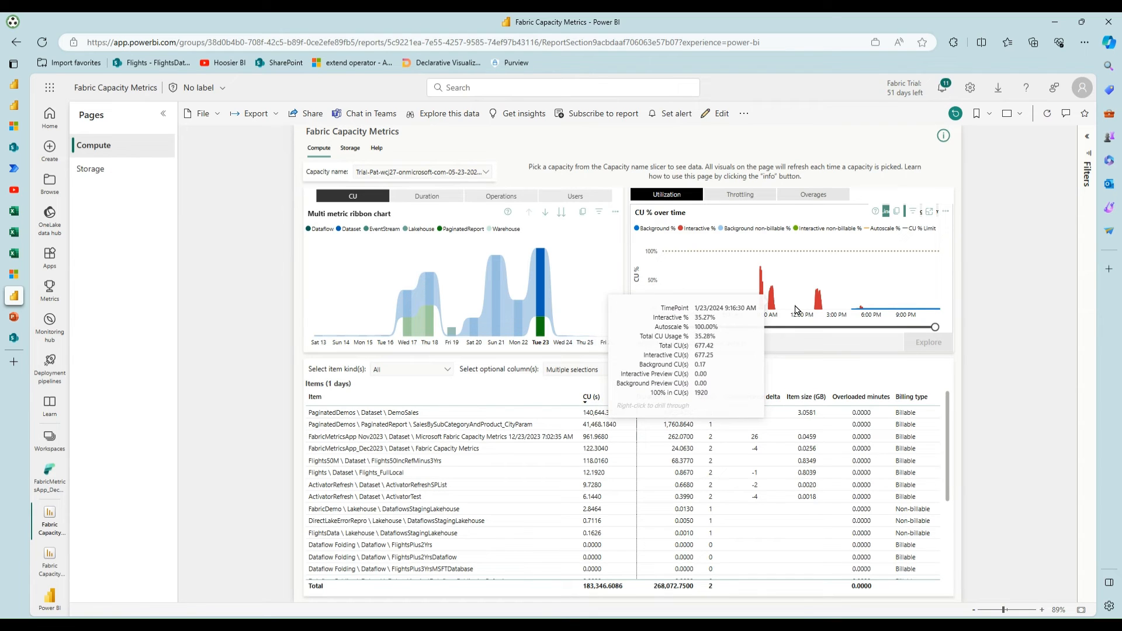
mouse_move(809, 311)
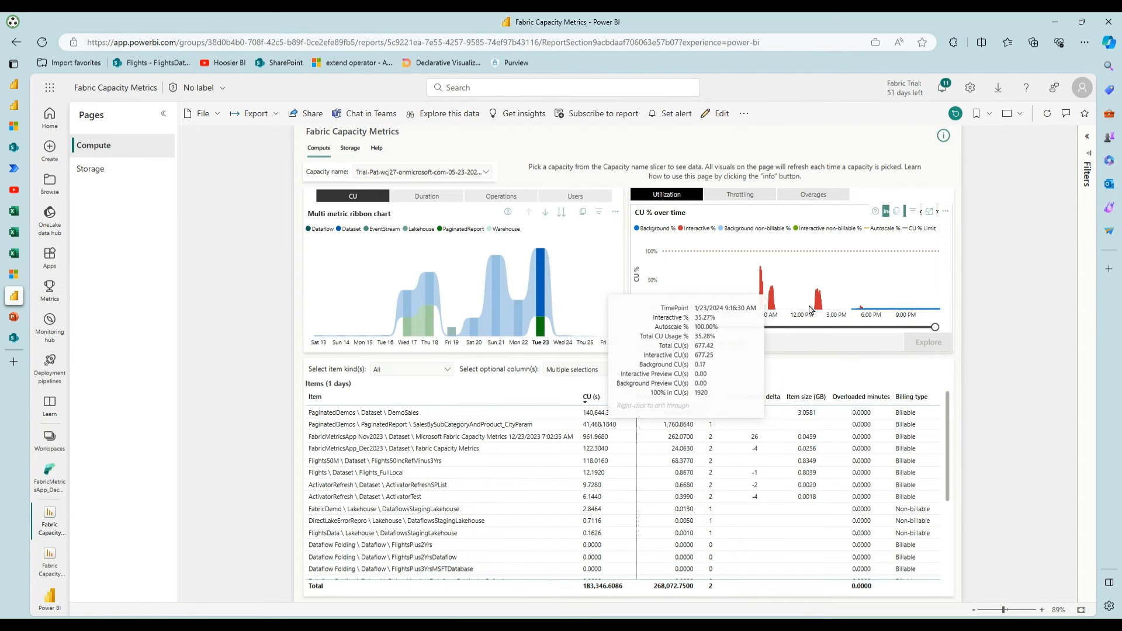
mouse_move(819, 304)
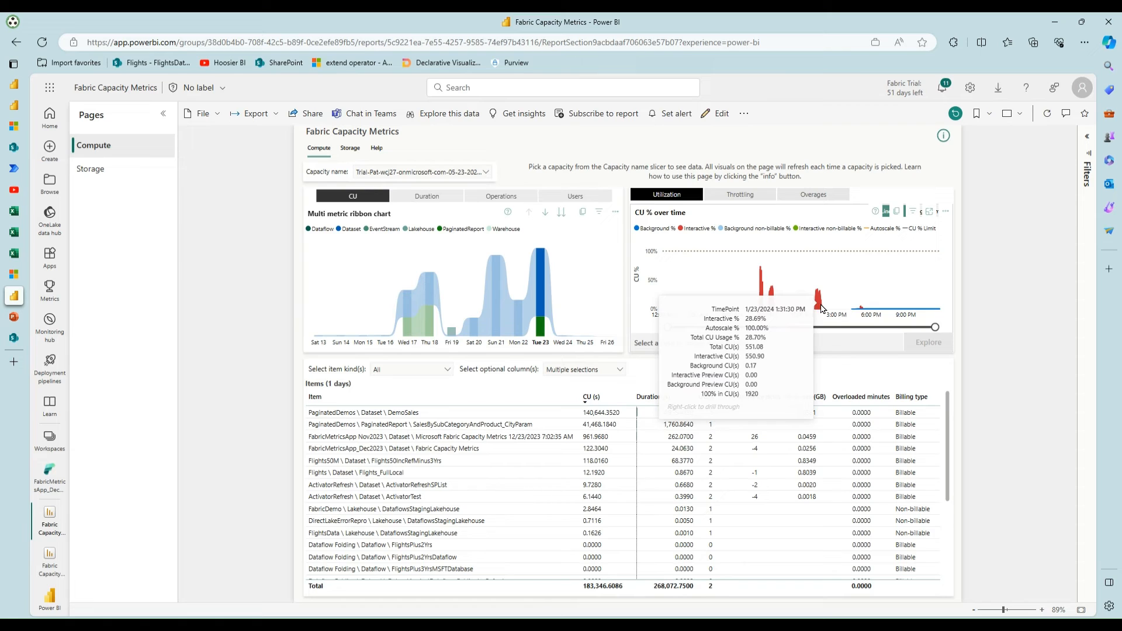
mouse_move(843, 316)
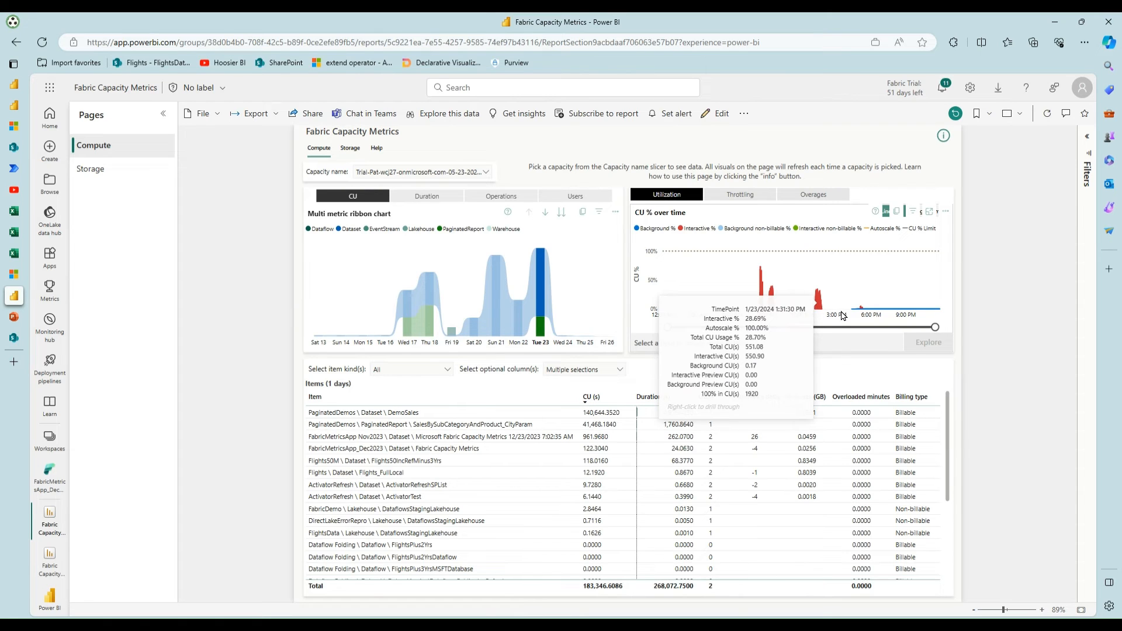
mouse_move(867, 311)
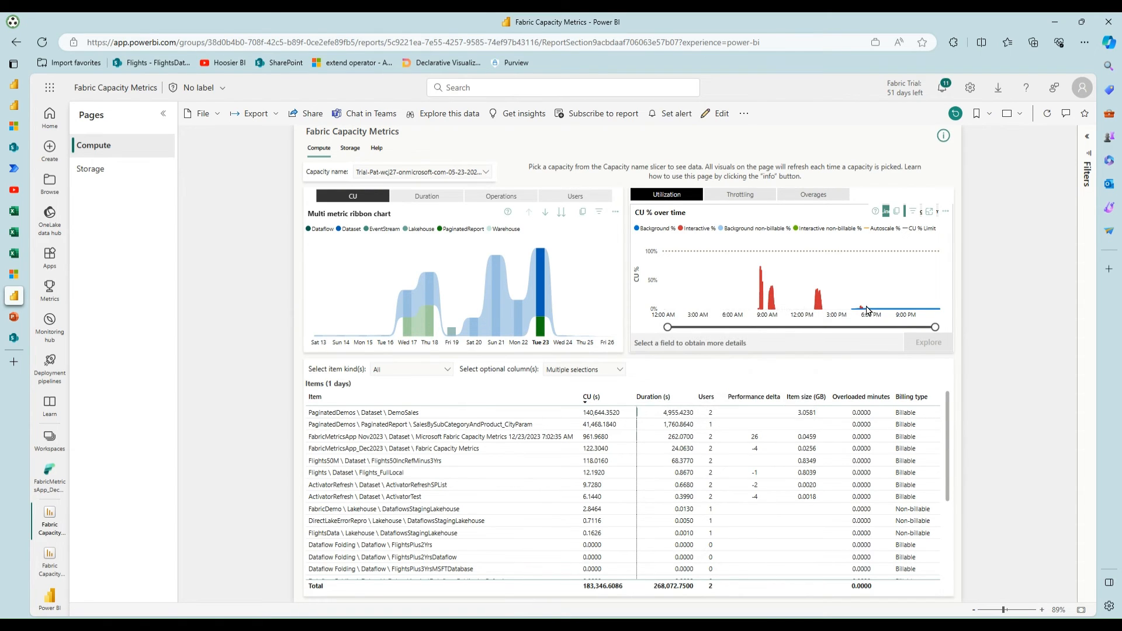
mouse_move(852, 313)
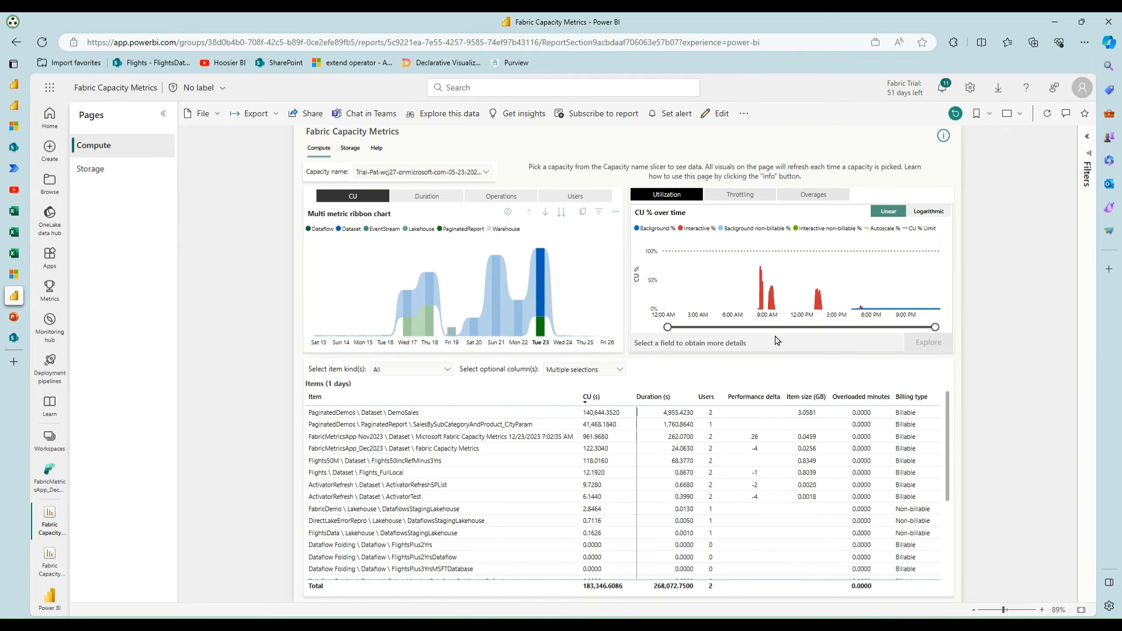
mouse_move(769, 319)
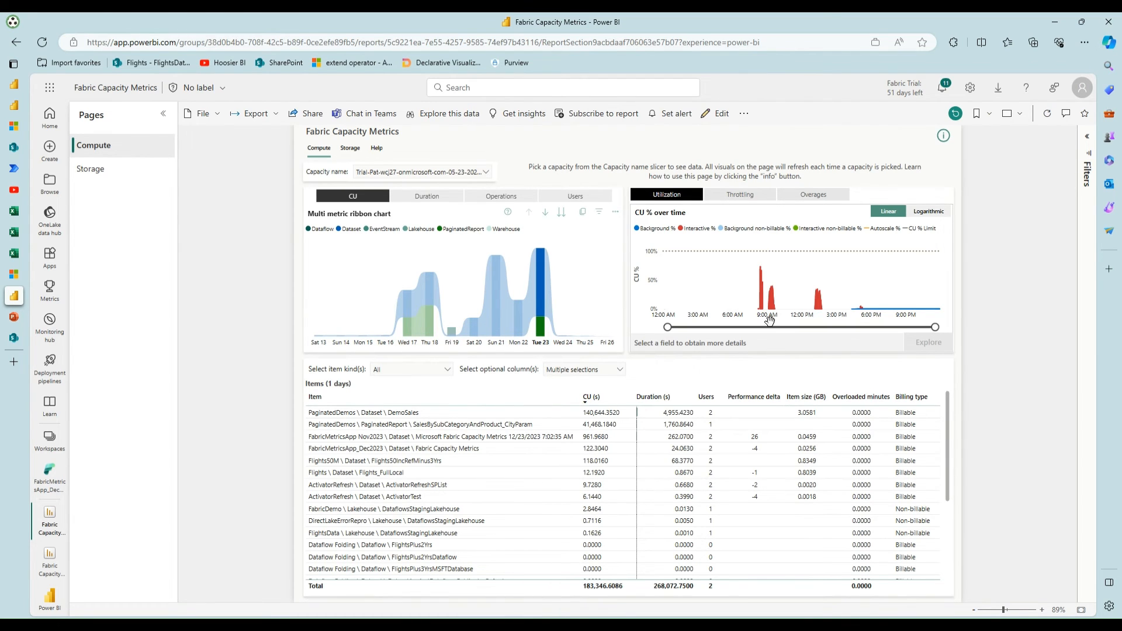
mouse_move(770, 308)
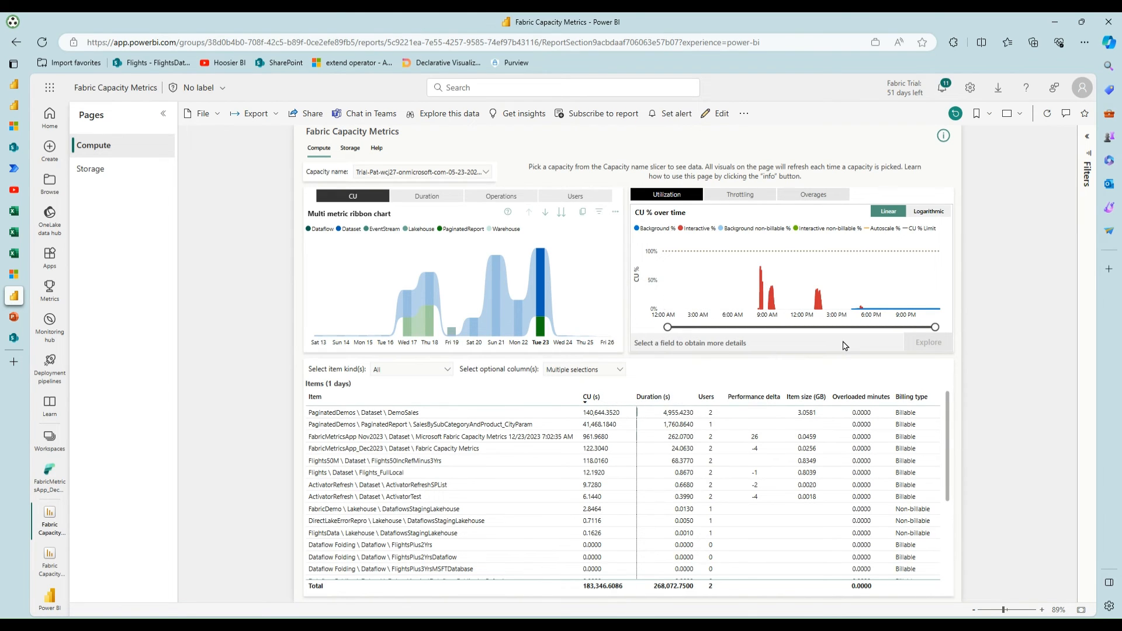
mouse_move(866, 325)
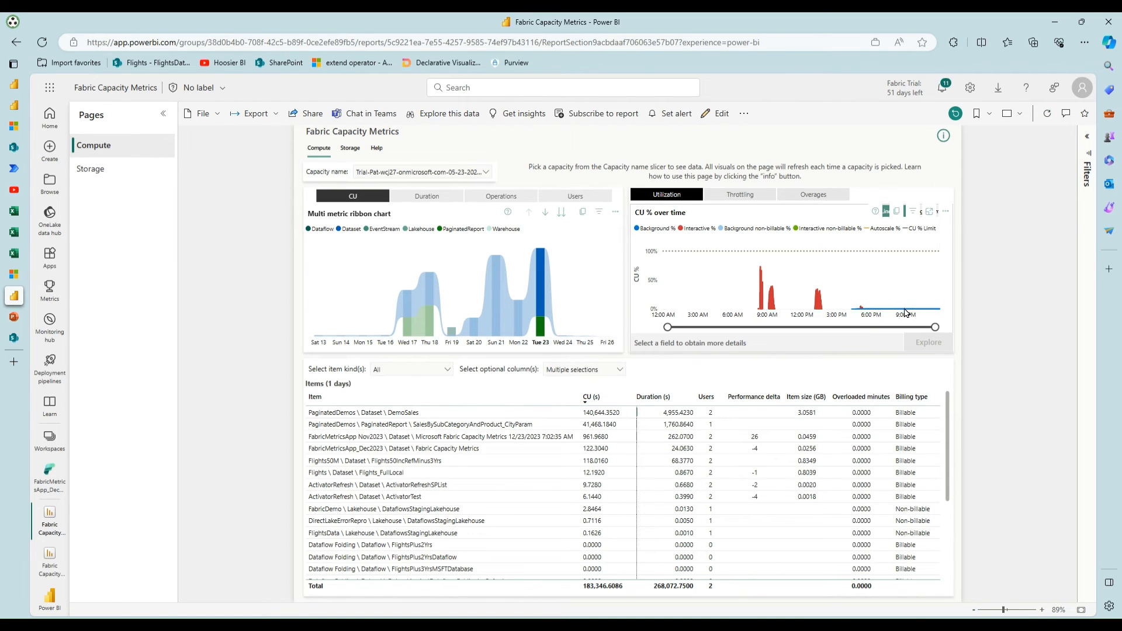
mouse_move(900, 314)
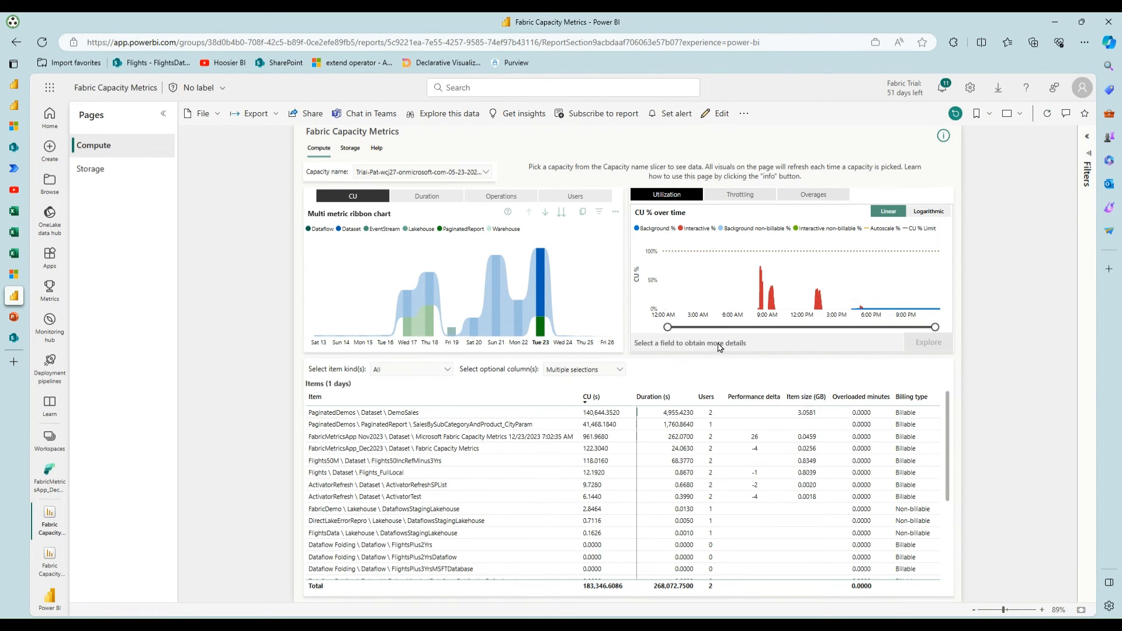
mouse_move(675, 336)
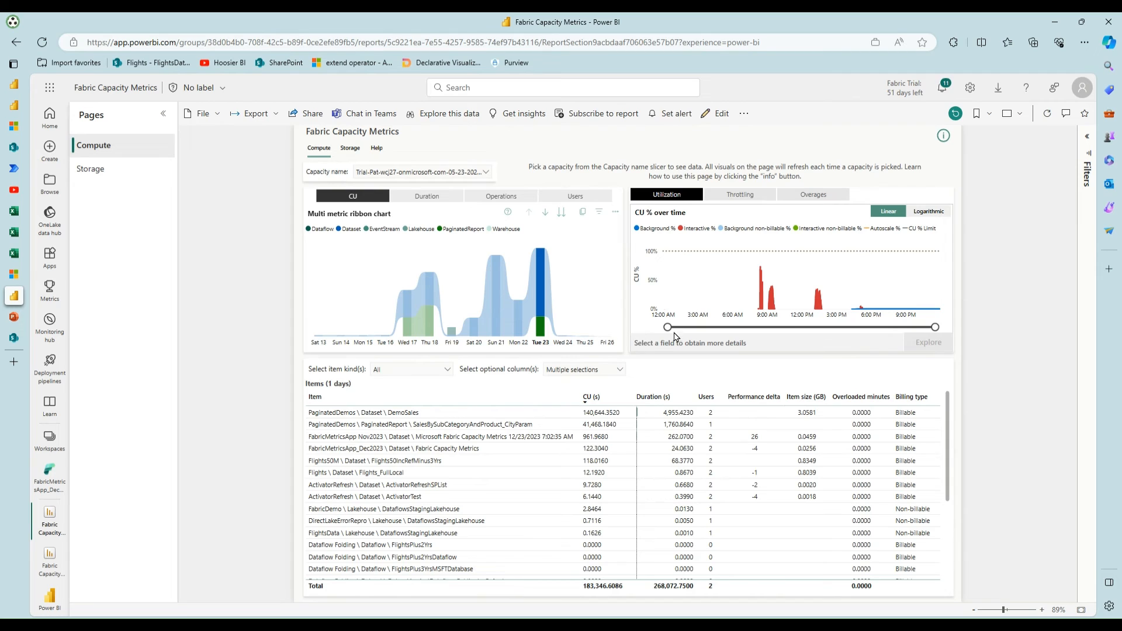
Drill the multi-metric ribbon chart down from daily to hourly compute usage.
right_click(540, 327)
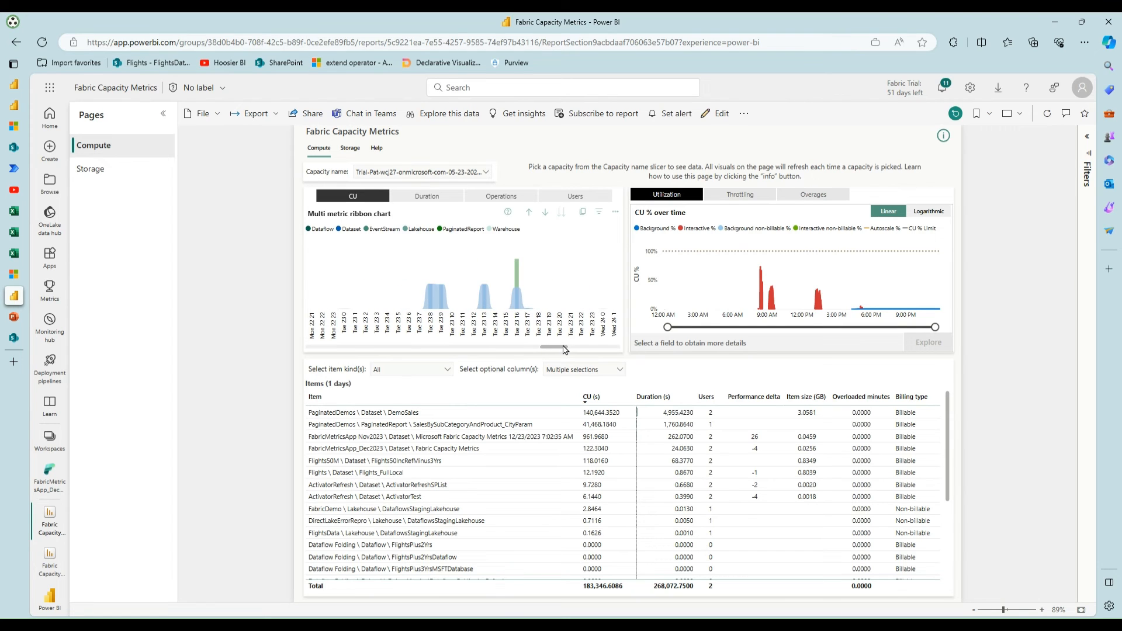
mouse_move(546, 285)
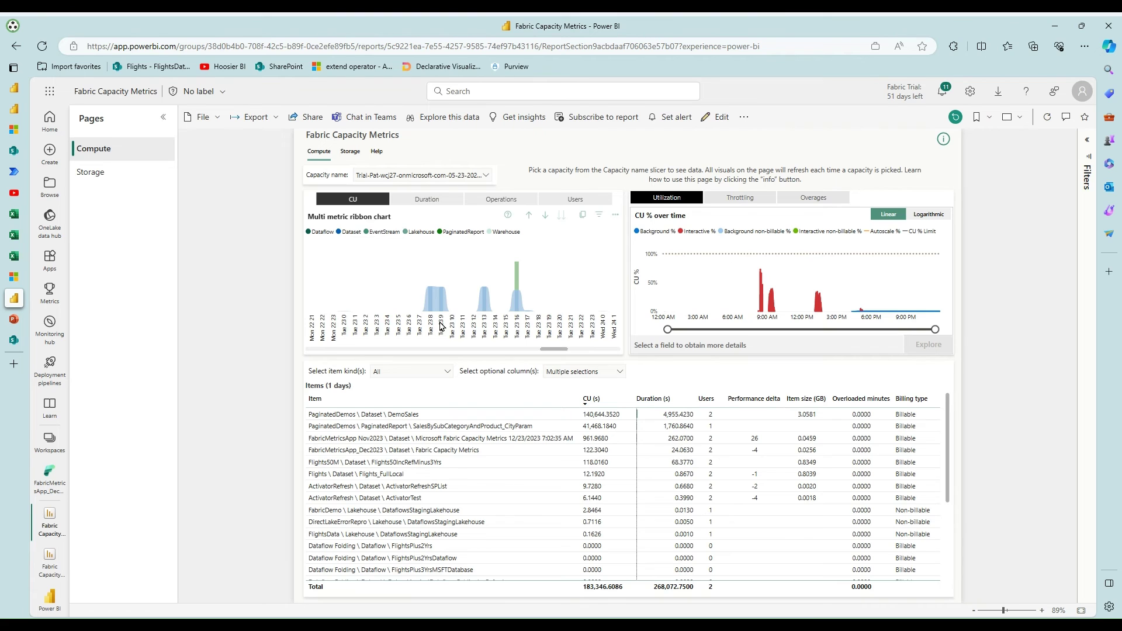
mouse_move(485, 330)
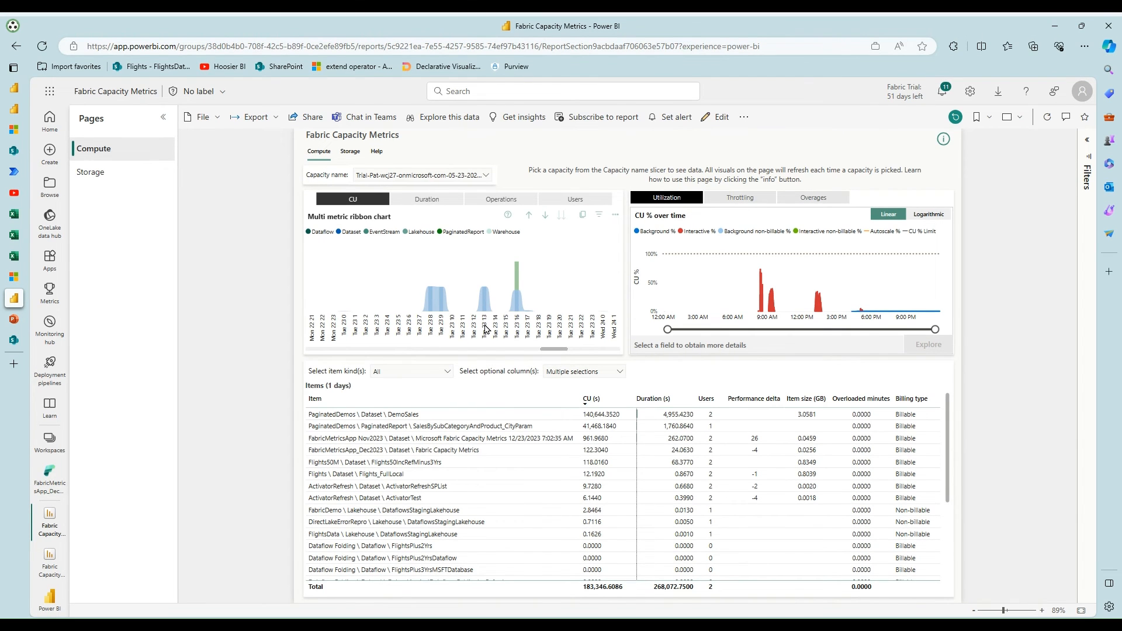
mouse_move(517, 324)
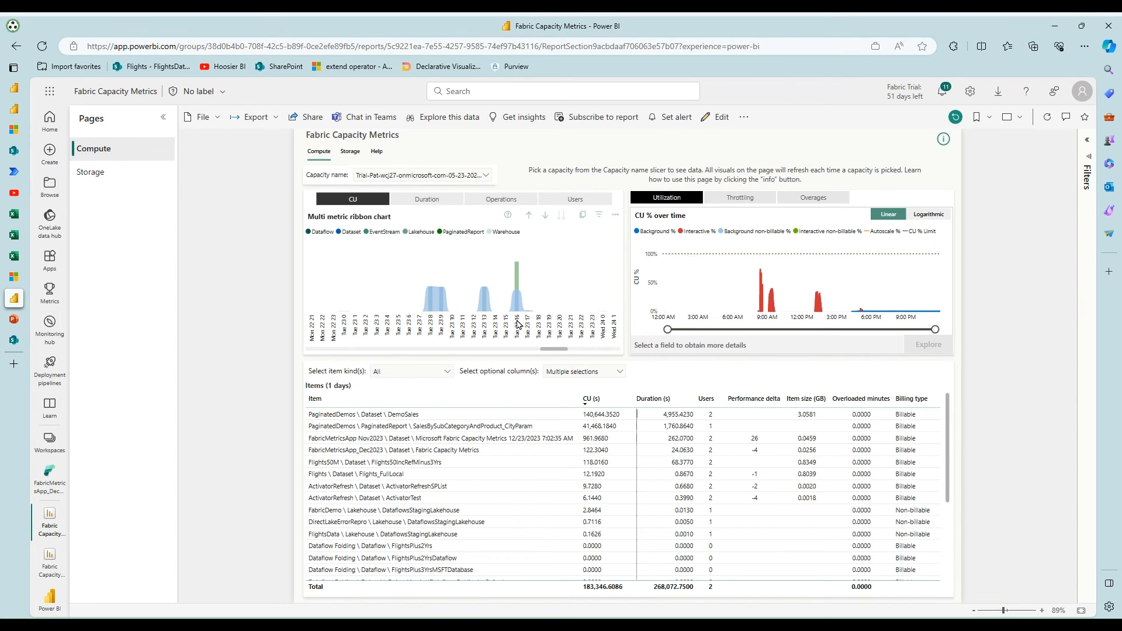
mouse_move(521, 331)
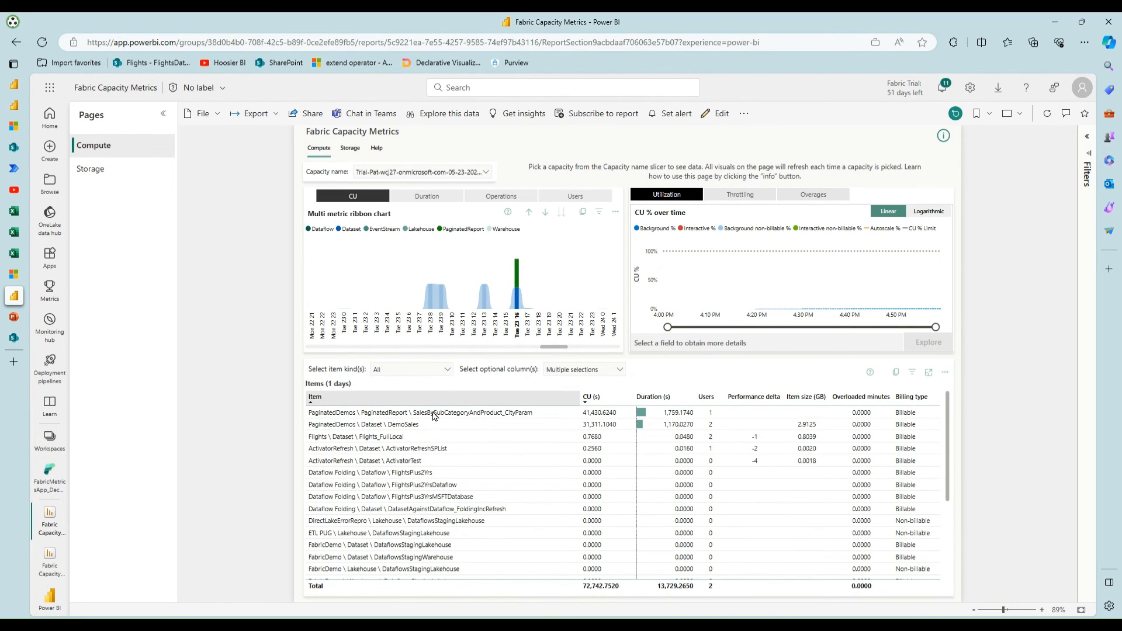
mouse_move(459, 402)
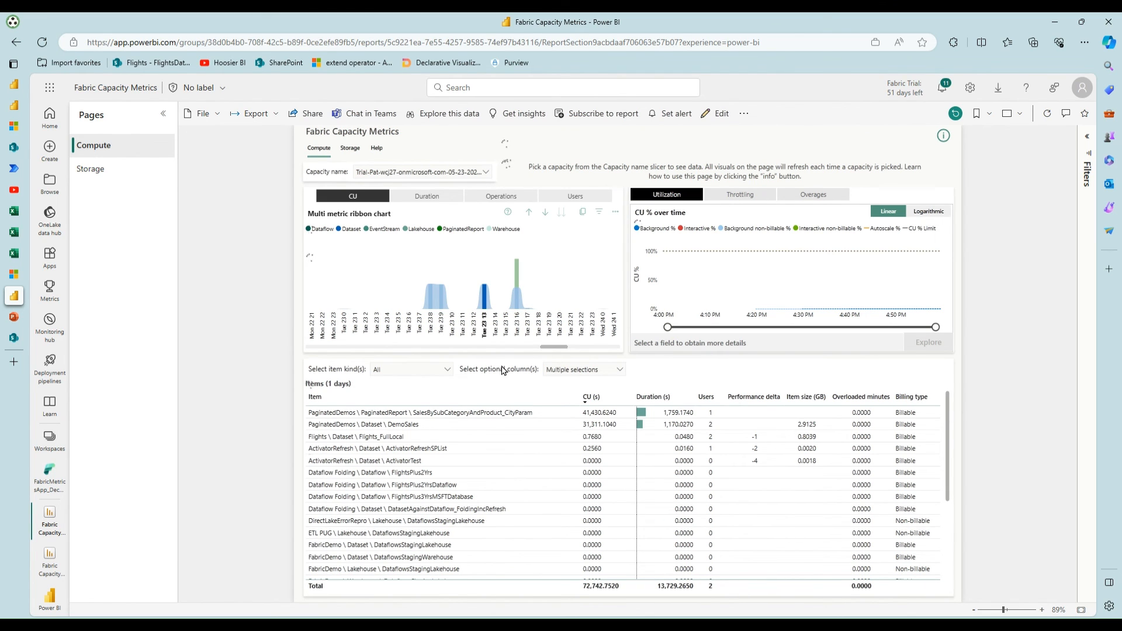
Focus the Compute page on the Tue 23 13:00 hour to filter the Items table.
left_click(420, 412)
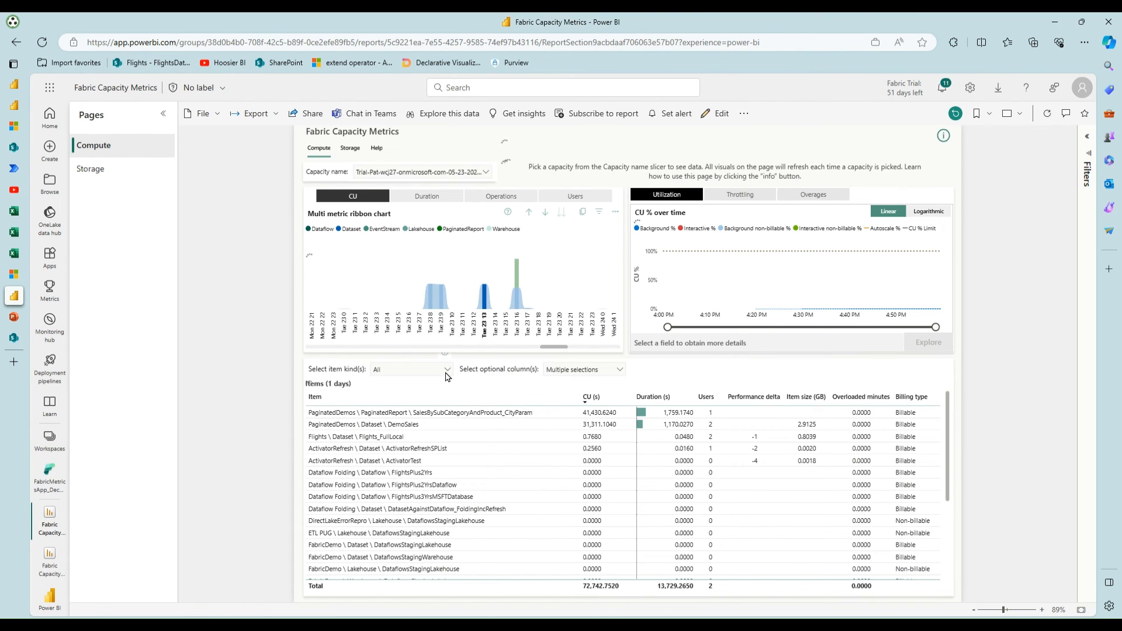
mouse_move(278, 381)
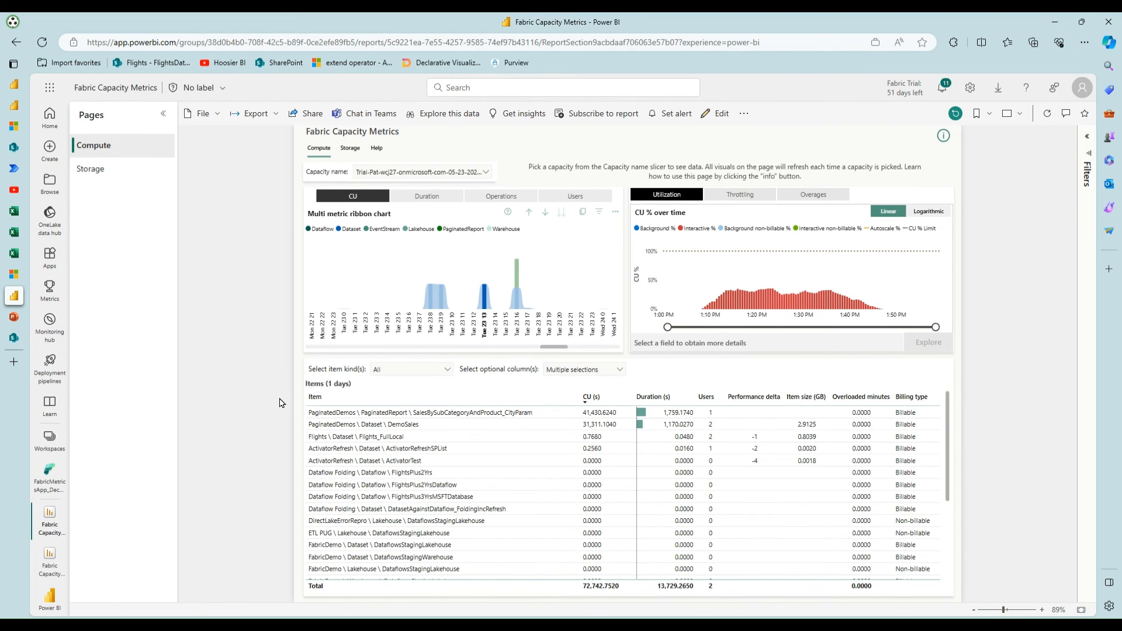
mouse_move(809, 313)
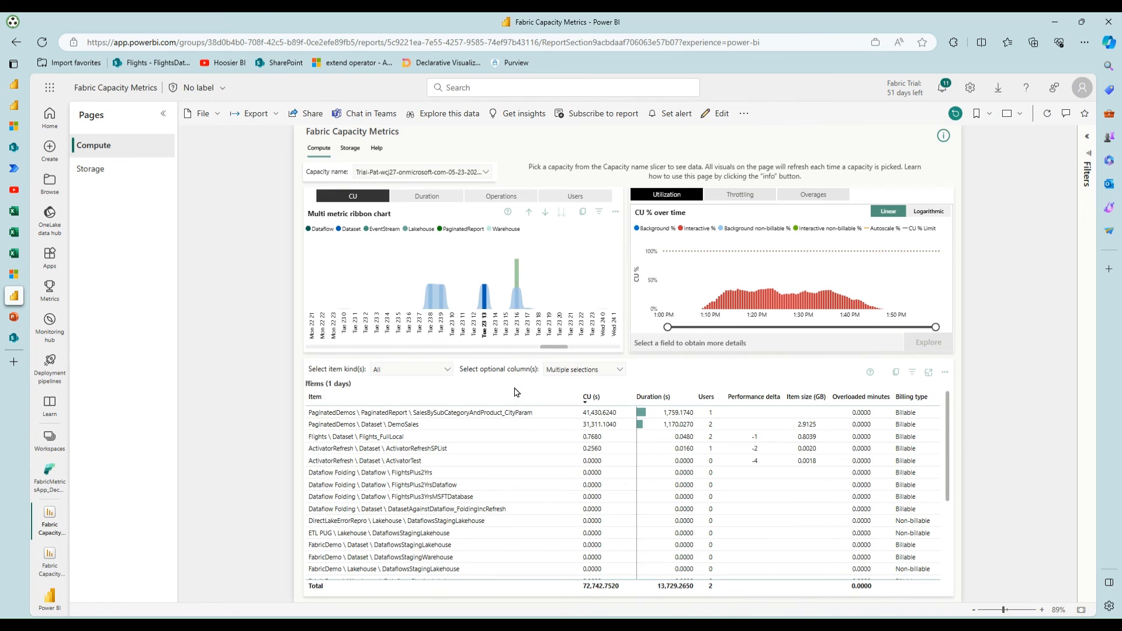
mouse_move(313, 388)
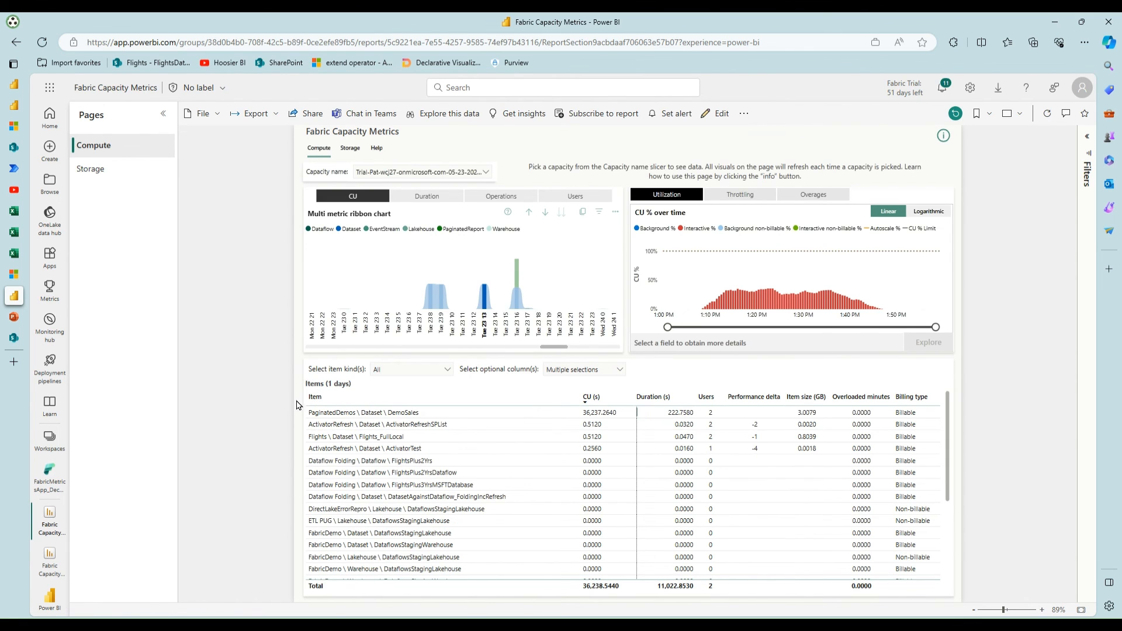
mouse_move(362, 413)
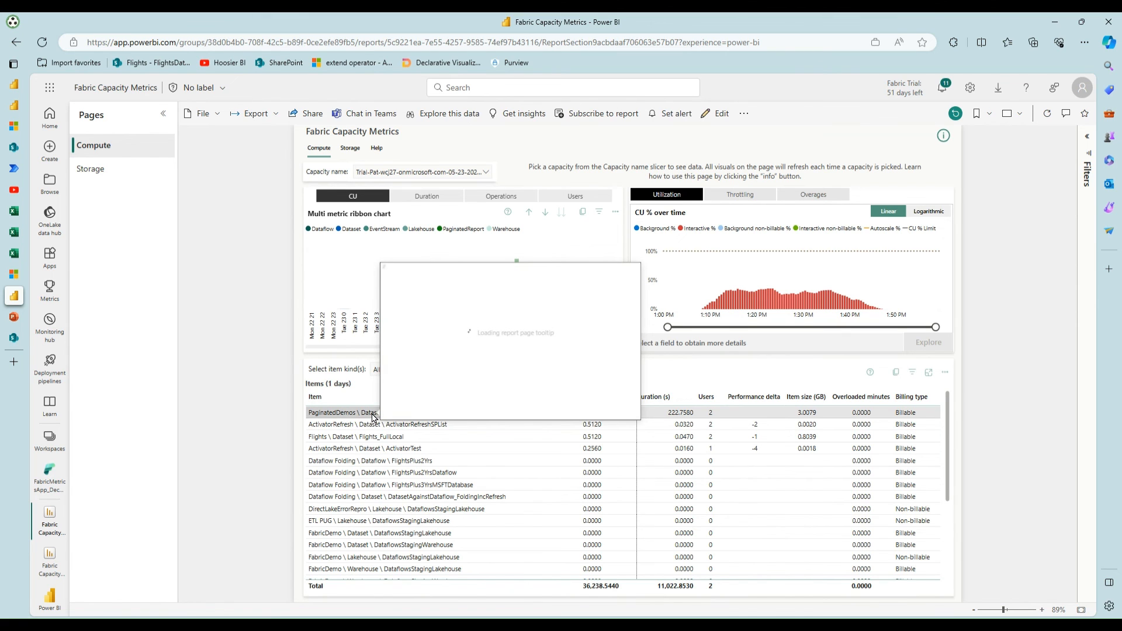
mouse_move(356, 413)
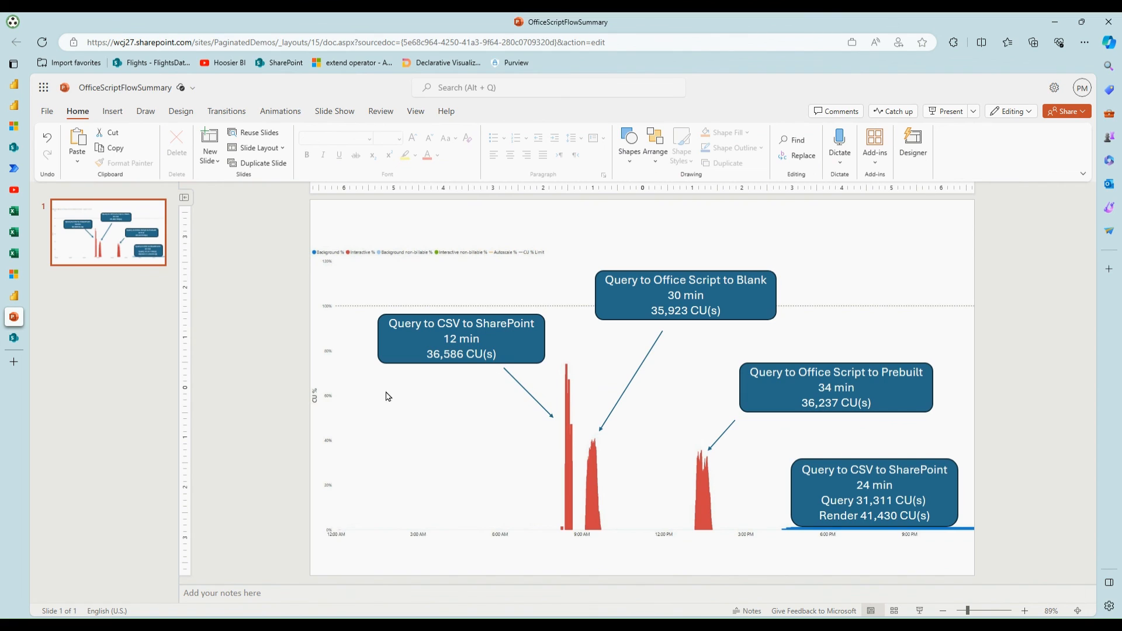
mouse_move(464, 430)
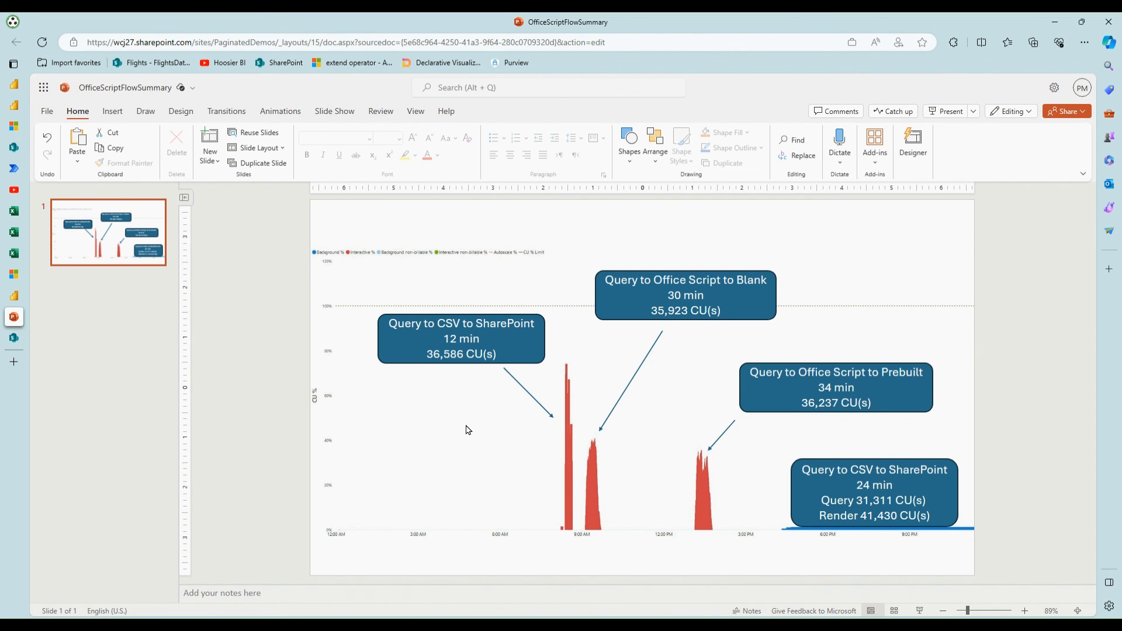
mouse_move(476, 422)
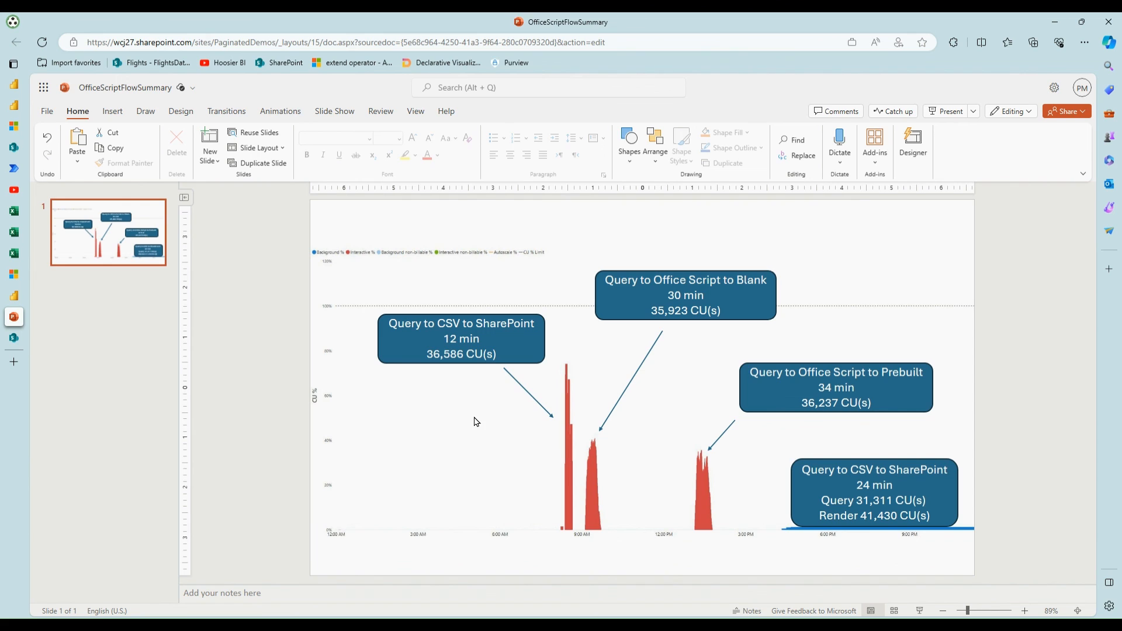
mouse_move(481, 419)
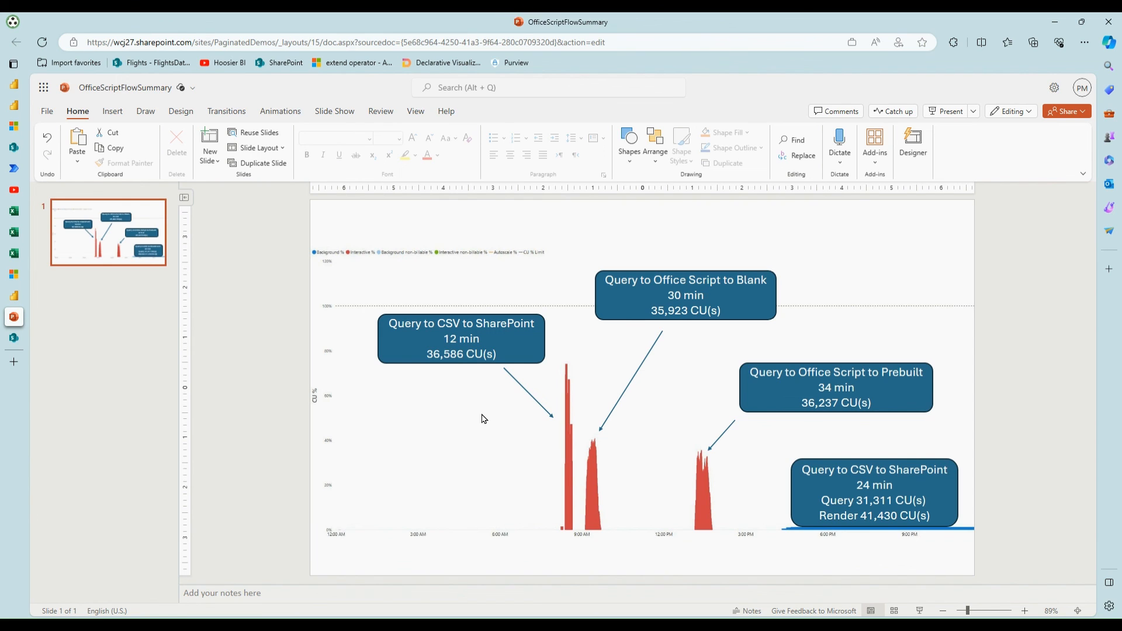
mouse_move(497, 416)
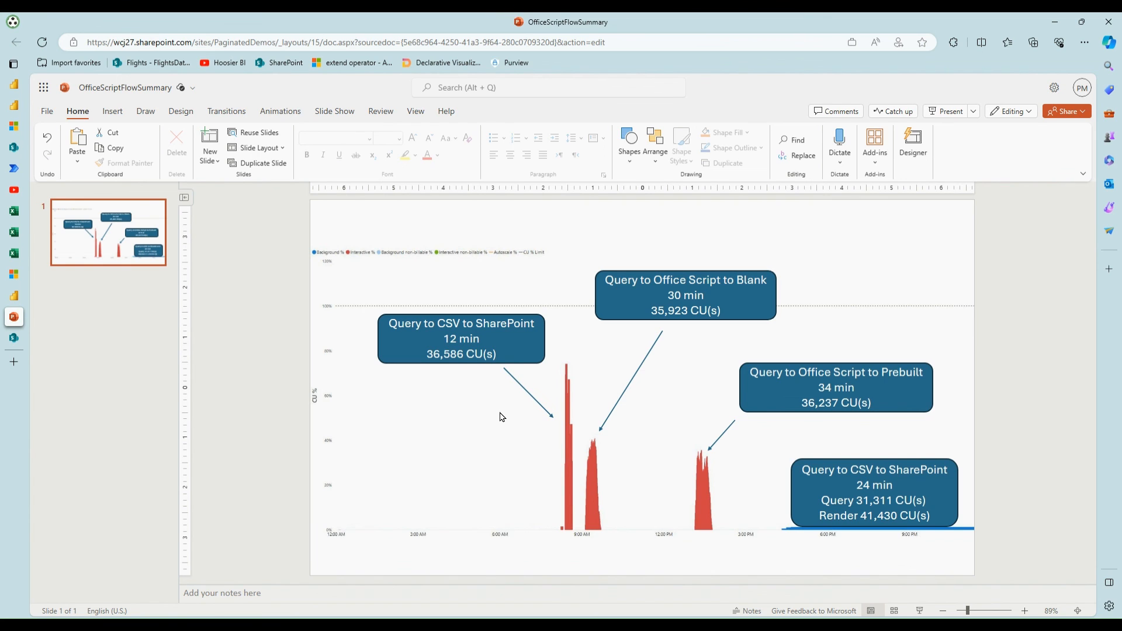
mouse_move(493, 372)
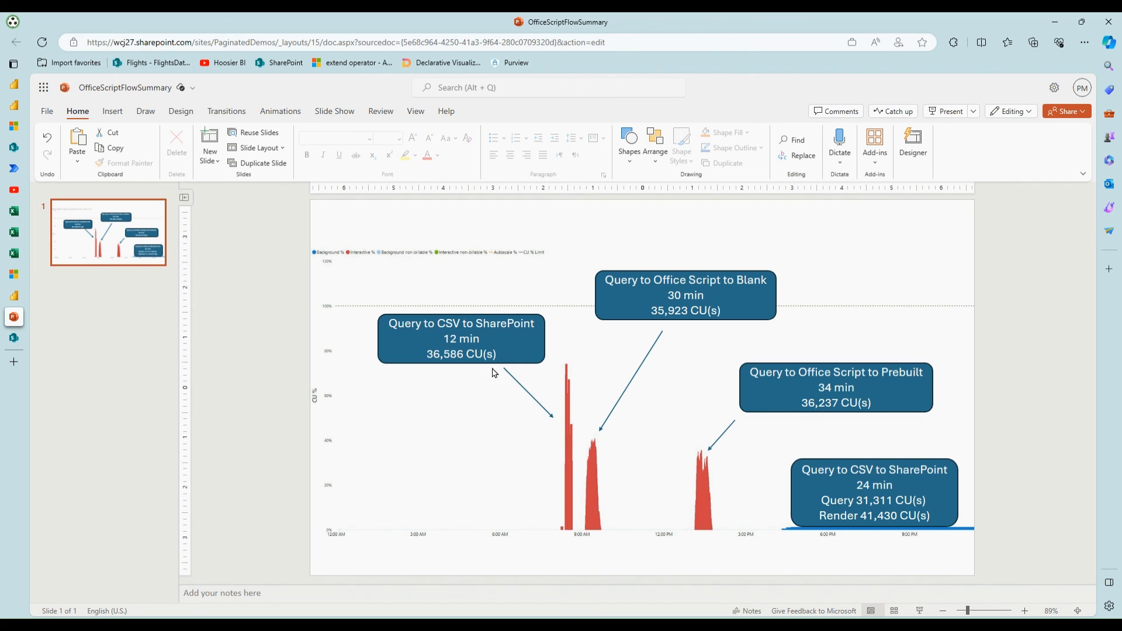
mouse_move(457, 363)
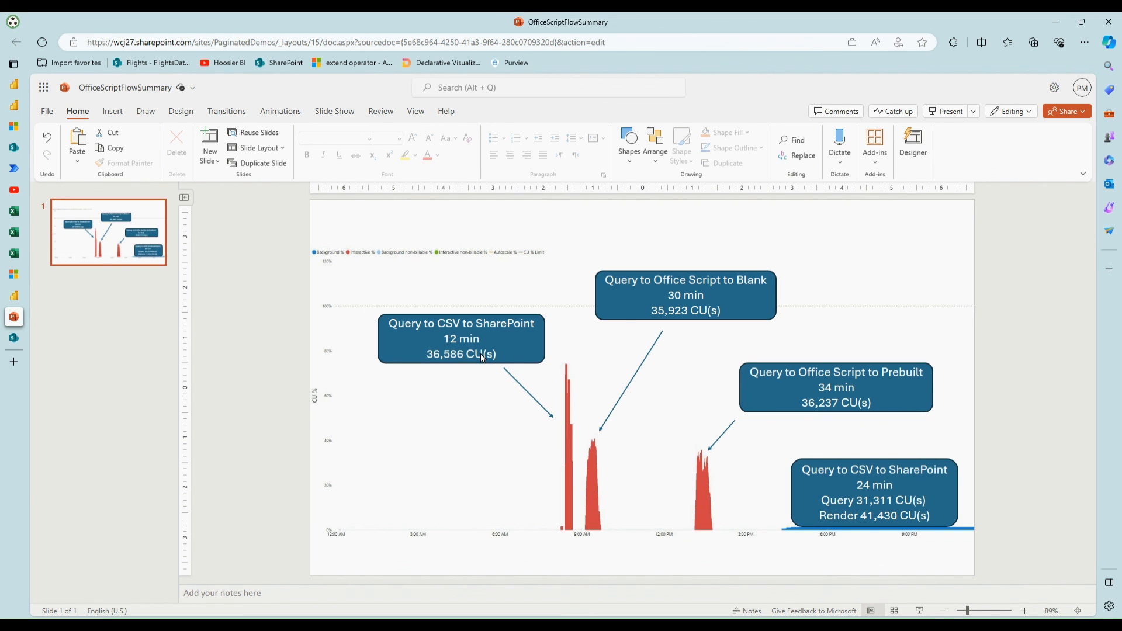
mouse_move(662, 314)
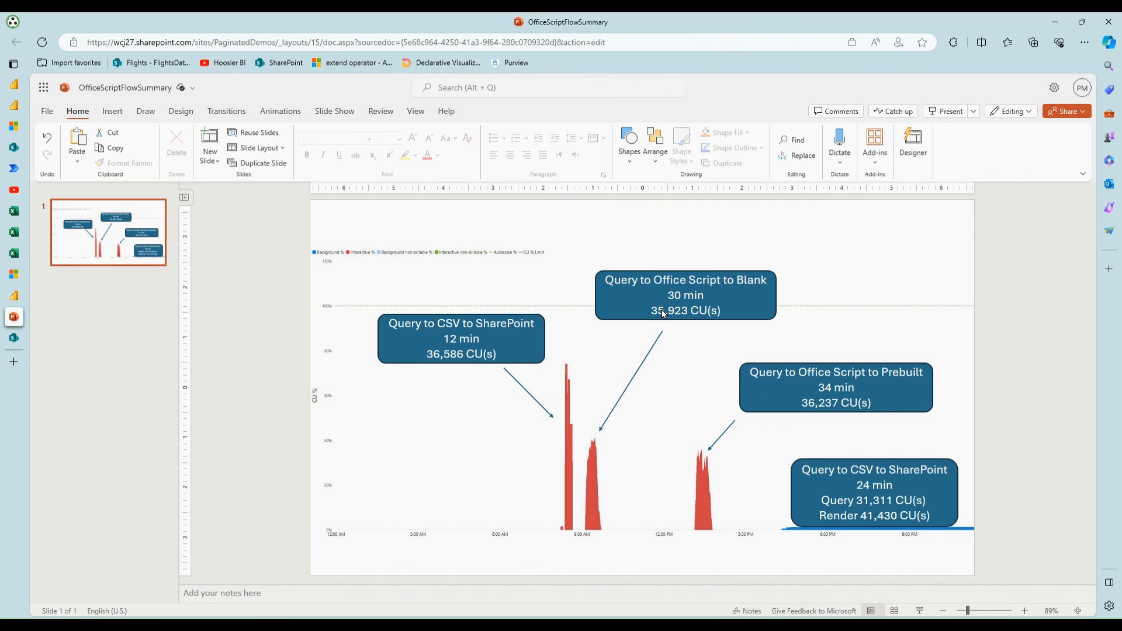
mouse_move(718, 332)
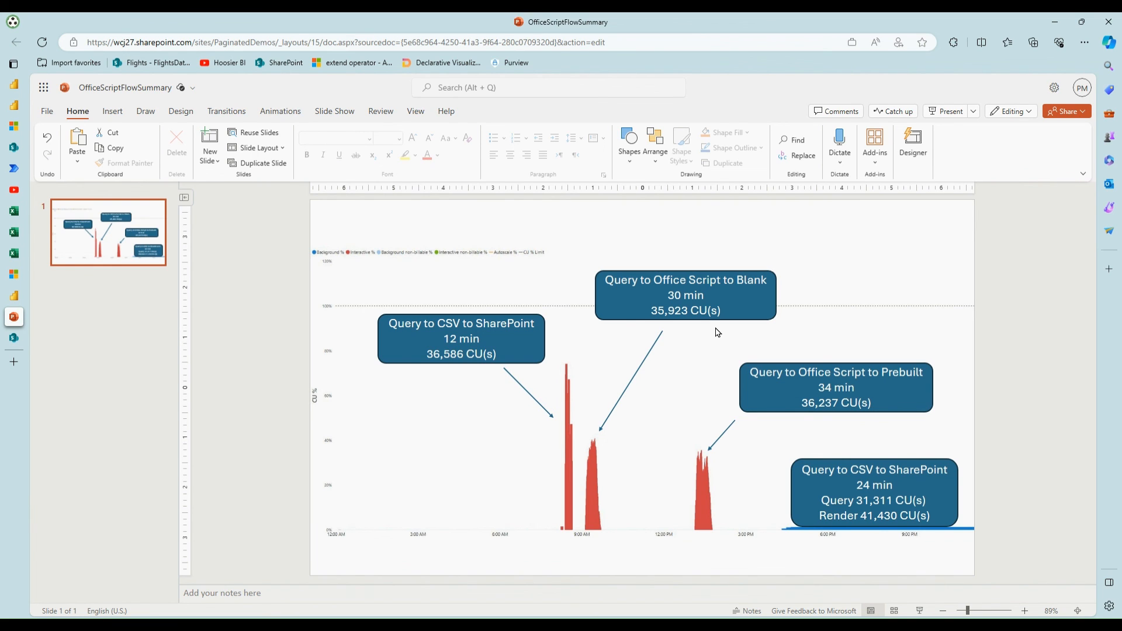
mouse_move(684, 324)
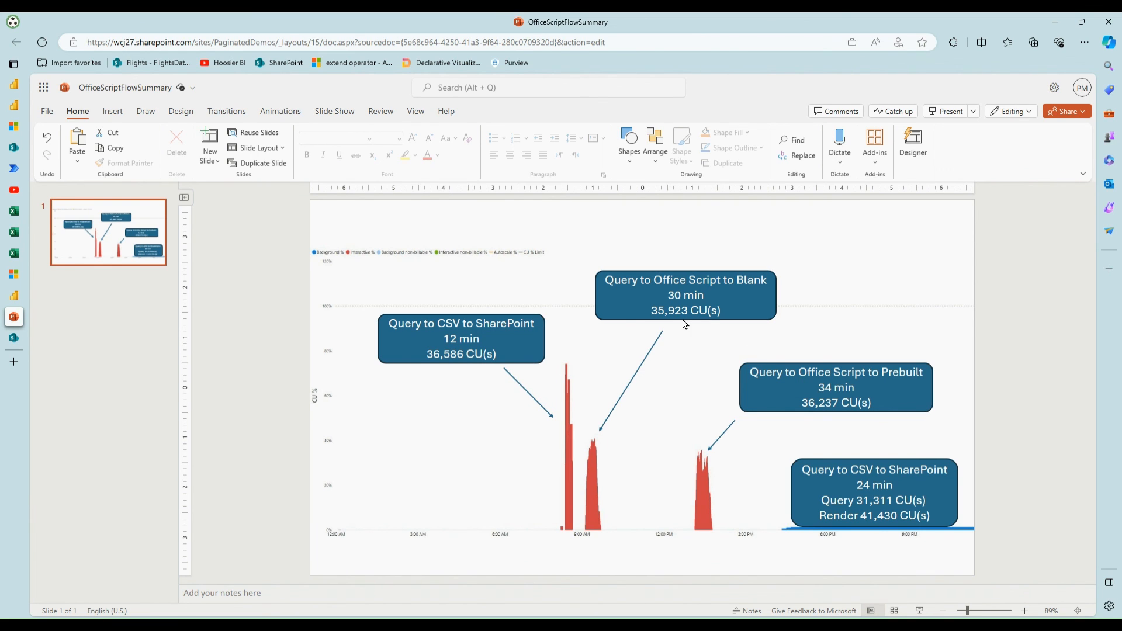
mouse_move(658, 318)
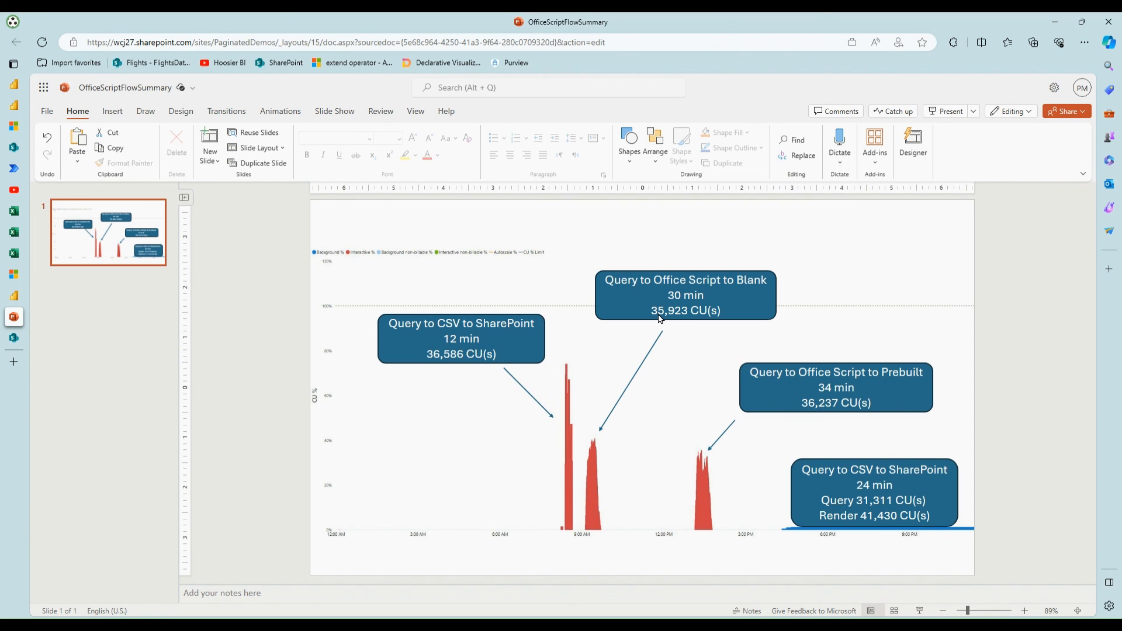
mouse_move(712, 396)
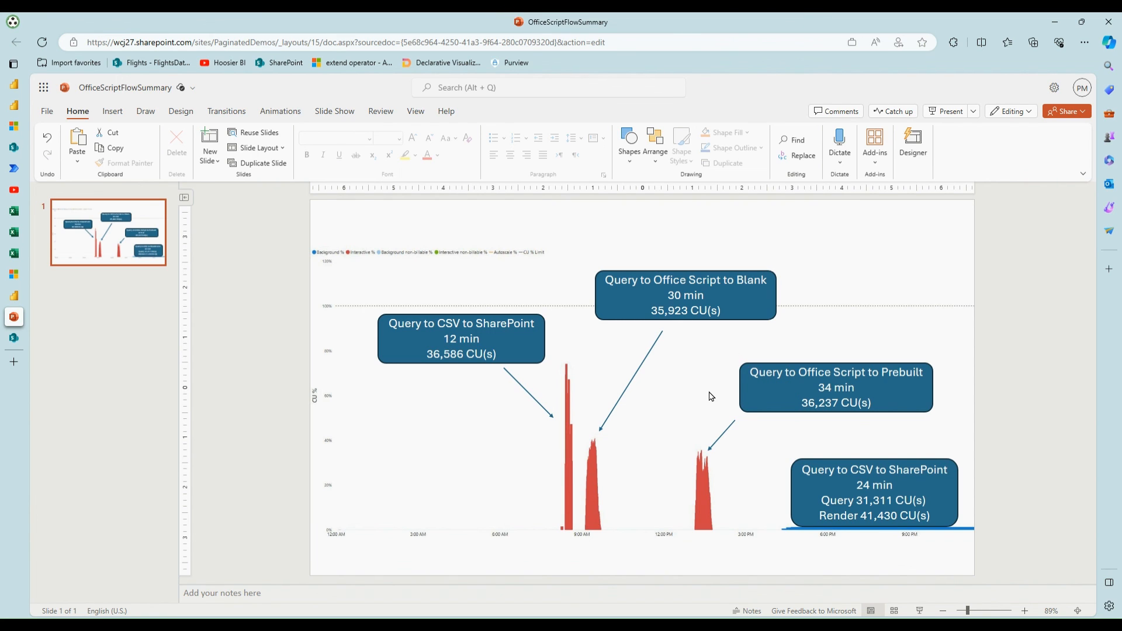
mouse_move(317, 355)
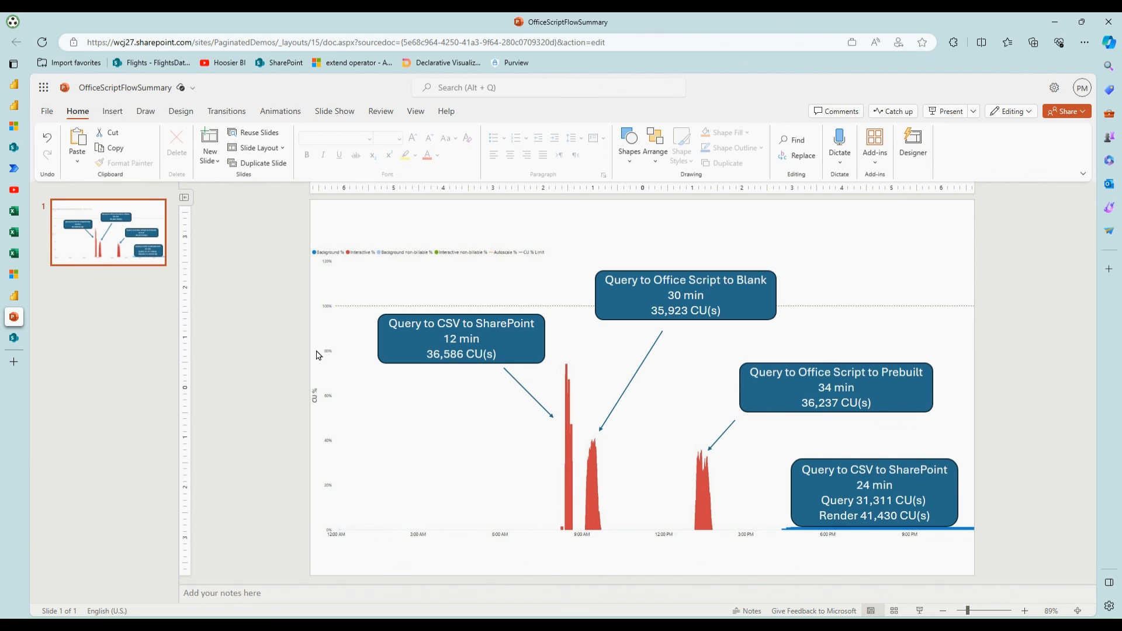
Show the browser's vertical list of open tabs after reviewing the flow summary callouts.
left_click(13, 63)
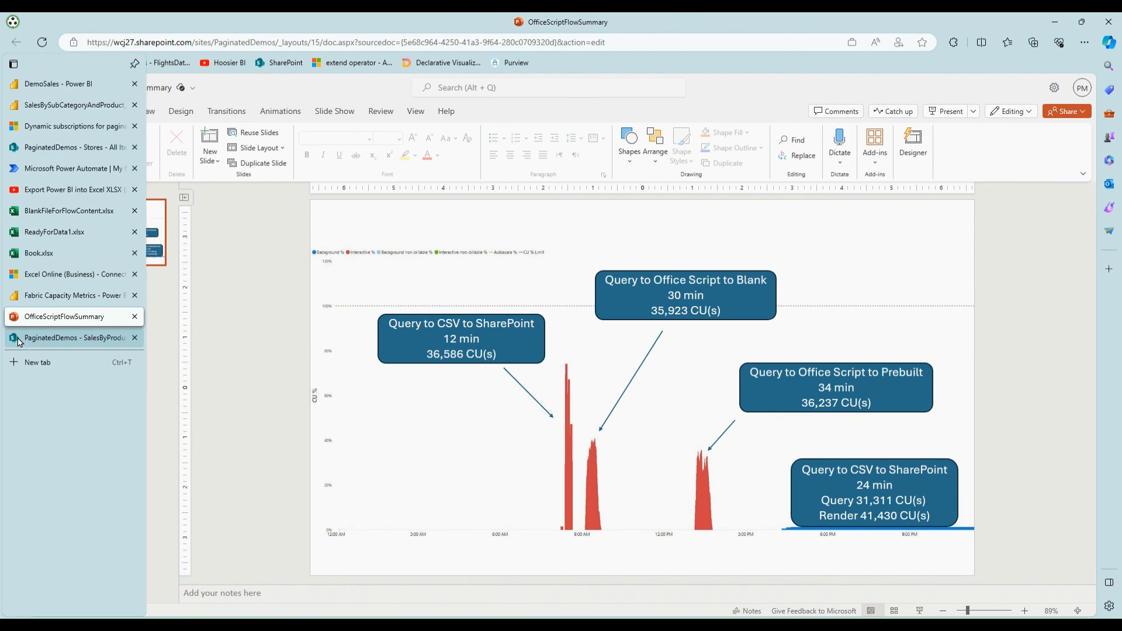
Open the TemplateFile_Albany_NY workbook from the SalesByProduct_FromTemplate SharePoint library.
left_click(75, 336)
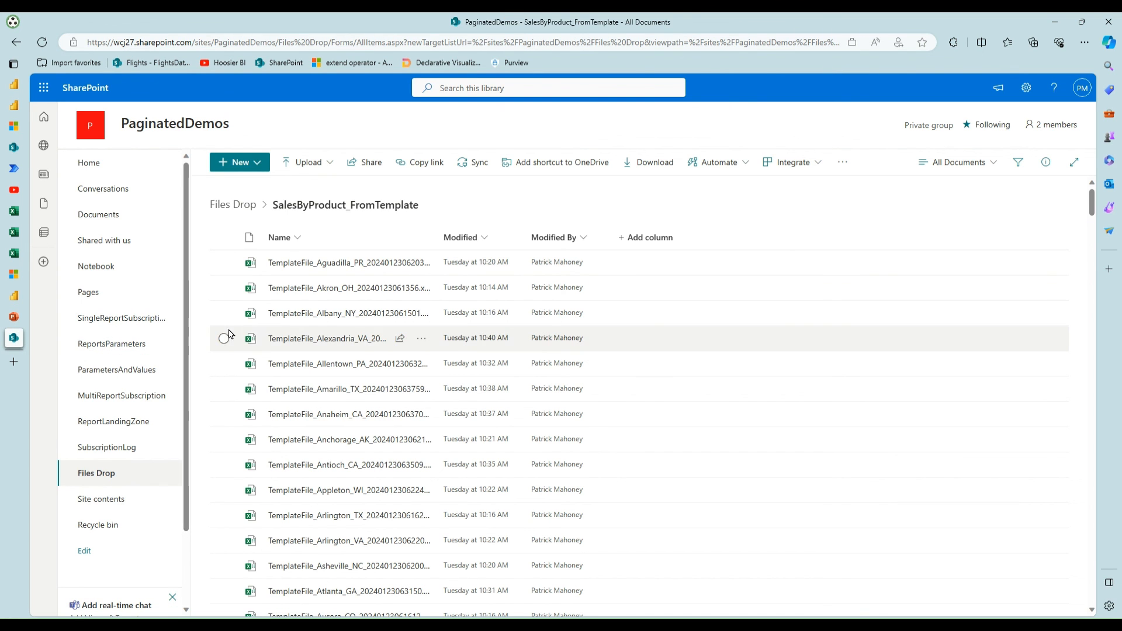
mouse_move(327, 329)
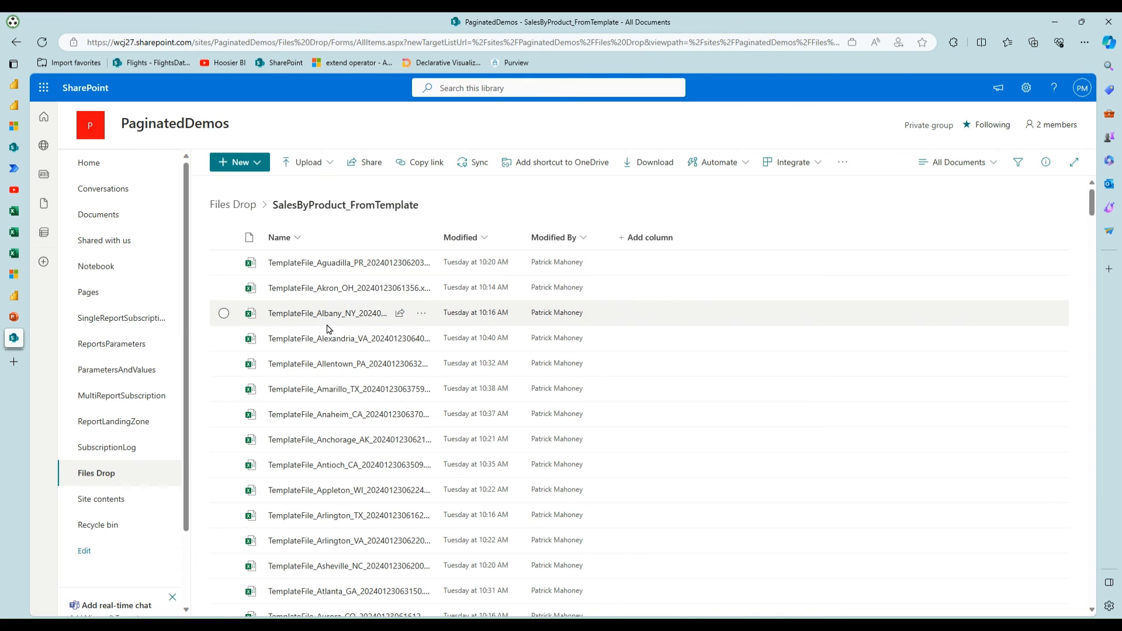
mouse_move(372, 213)
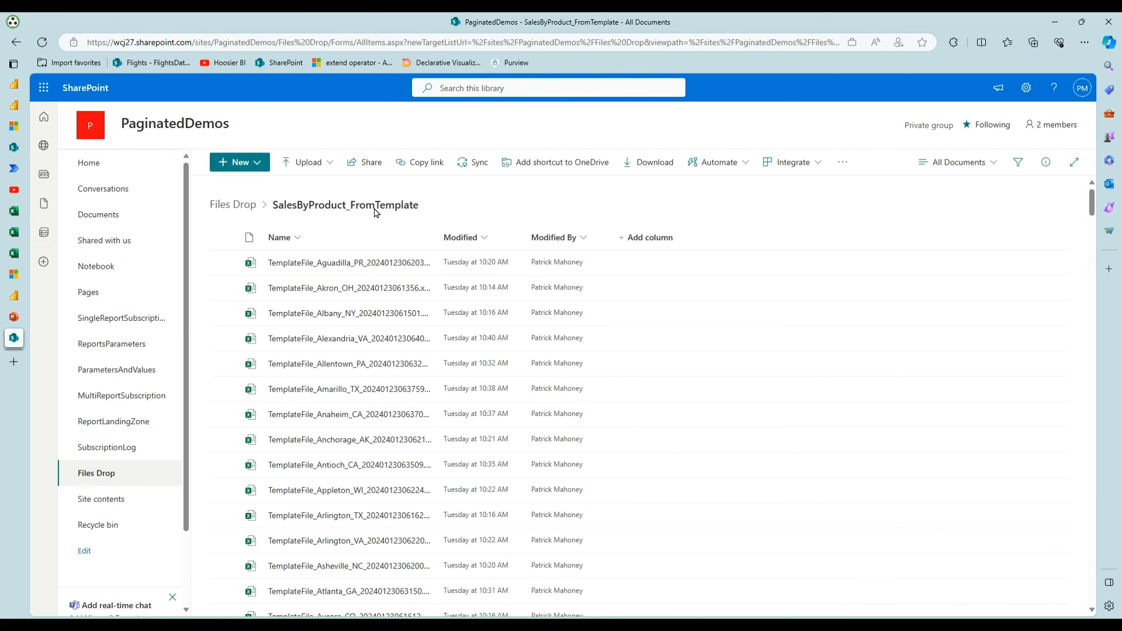
mouse_move(329, 313)
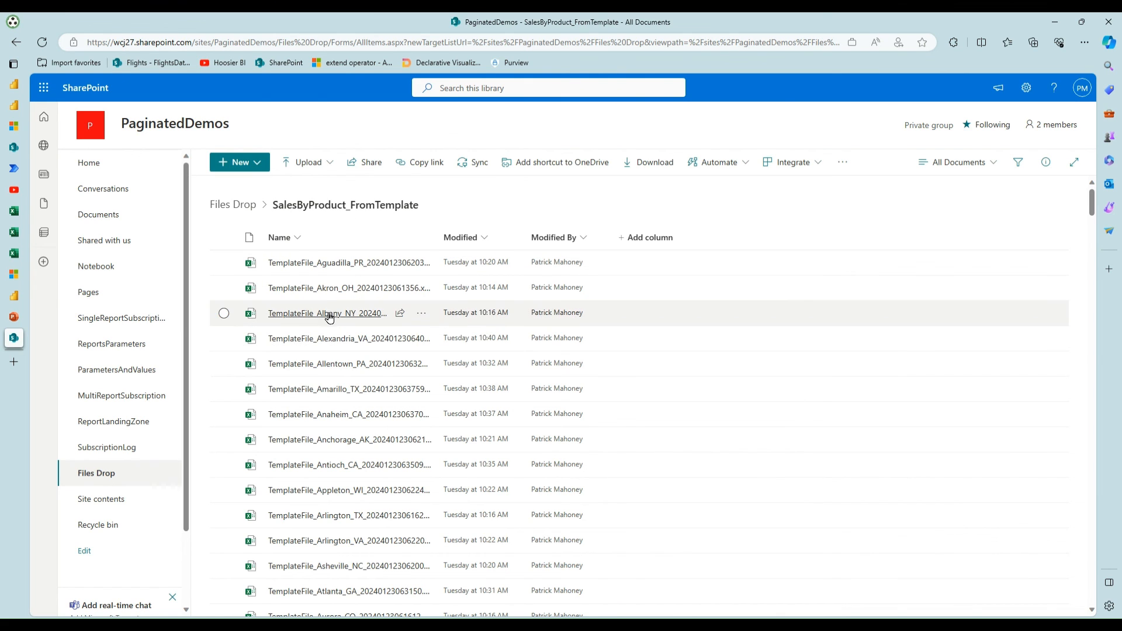
left_click(326, 314)
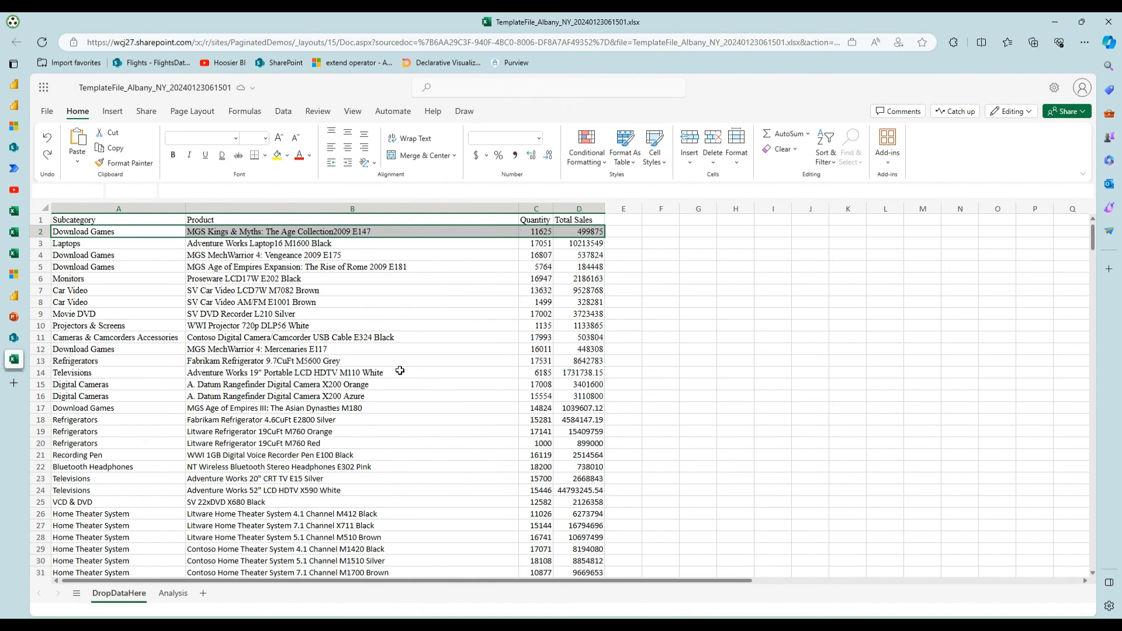
View the Albany workbook's Analysis sheet with its subcategory pivot table, slicer and chart.
left_click(118, 232)
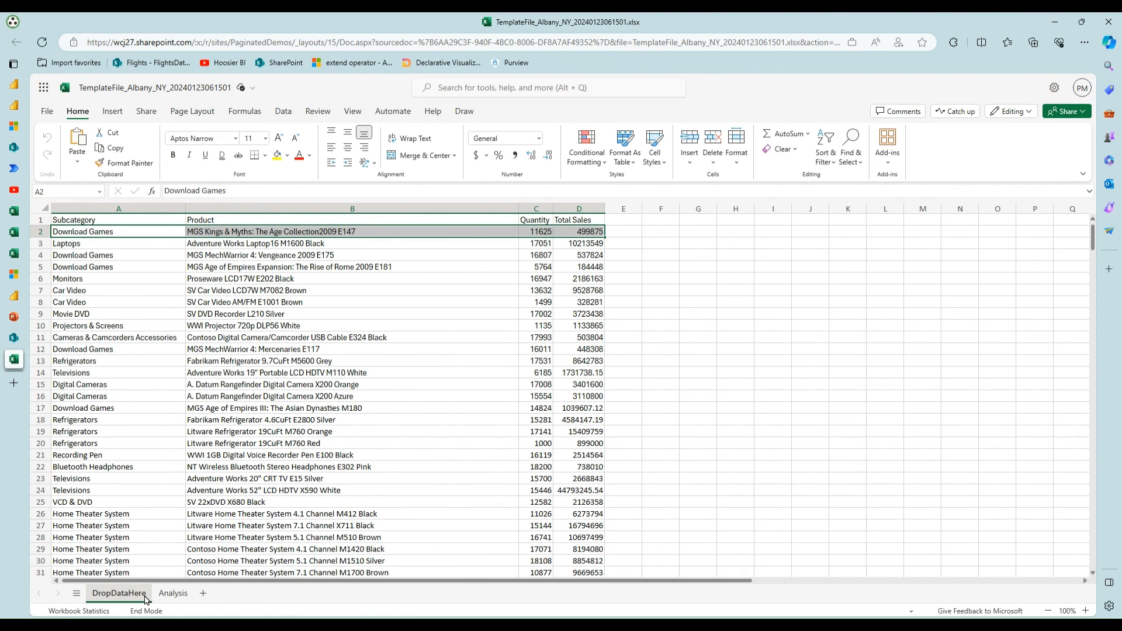
left_click(173, 593)
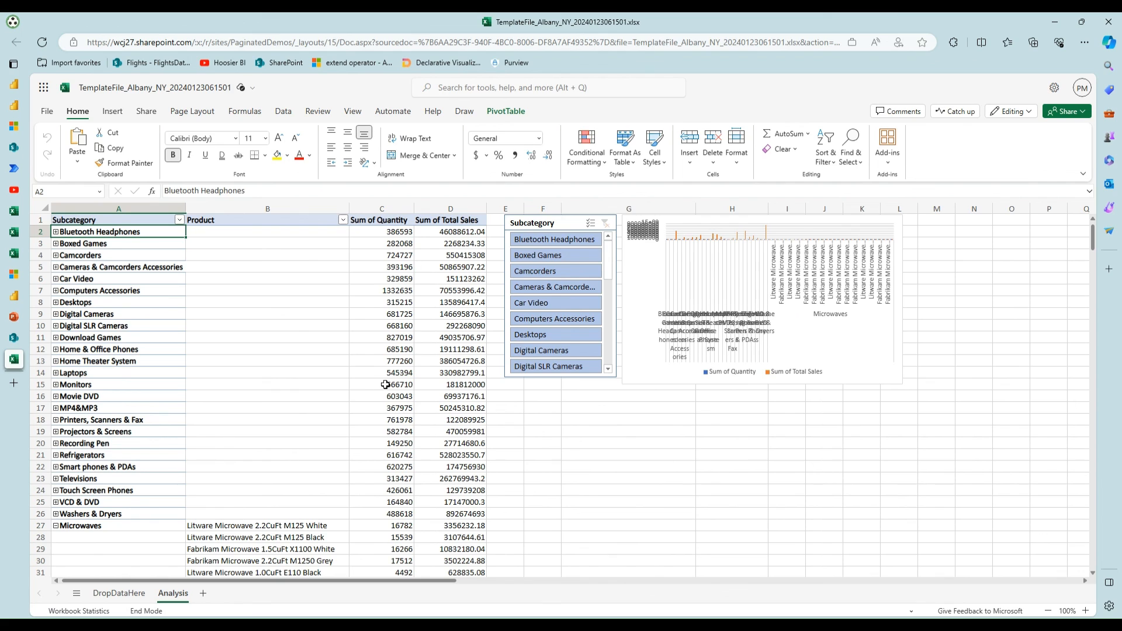
mouse_move(294, 335)
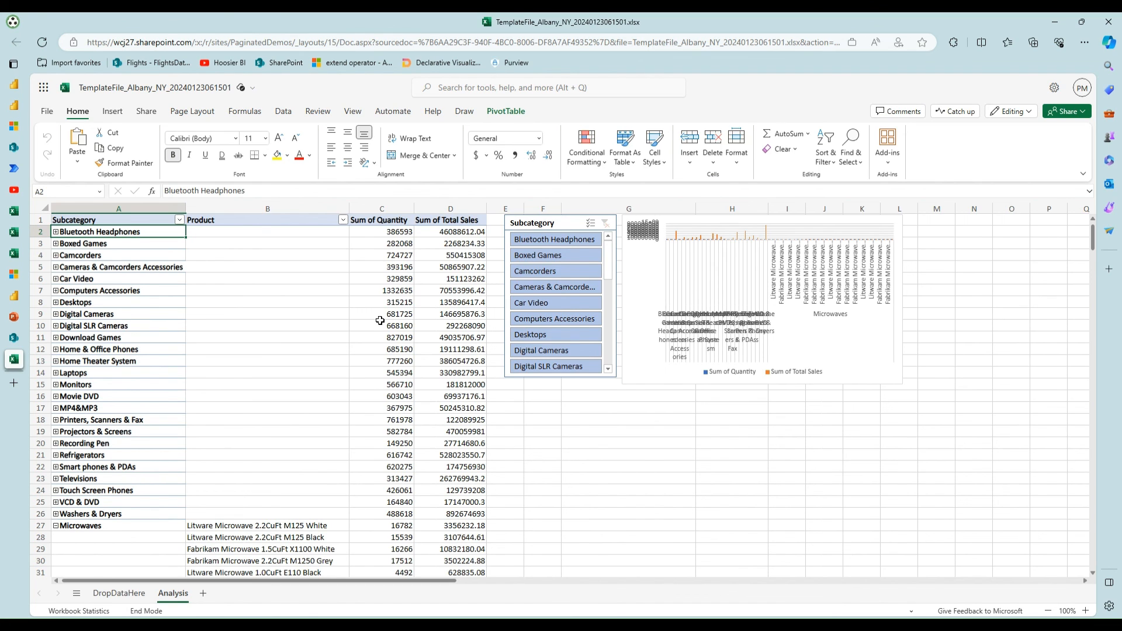
mouse_move(366, 328)
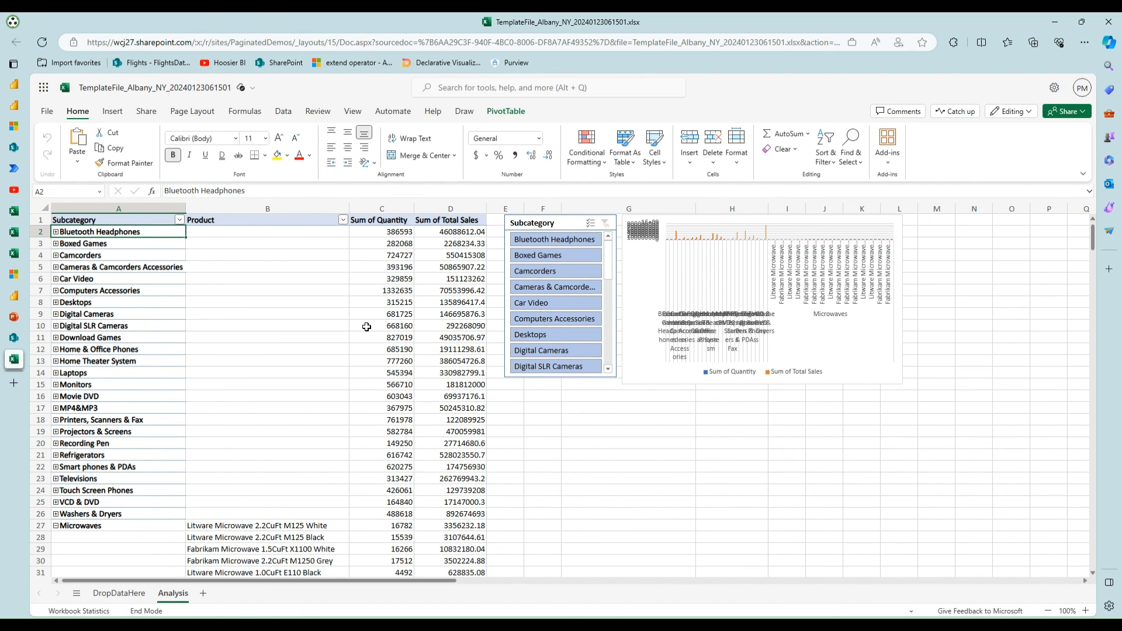
mouse_move(361, 333)
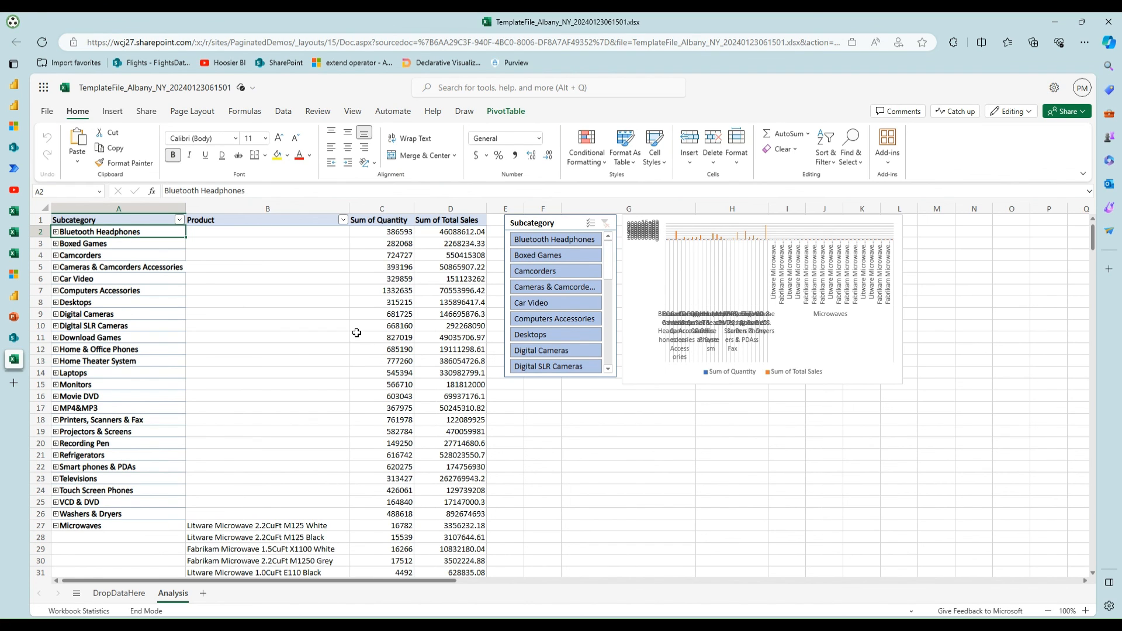
mouse_move(343, 331)
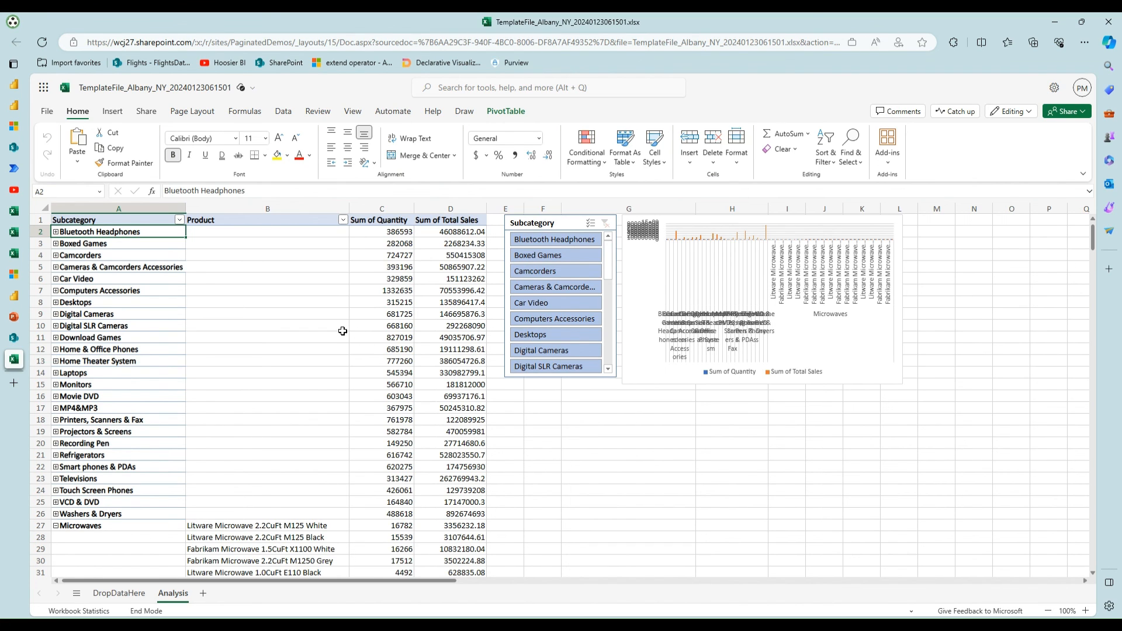
mouse_move(304, 325)
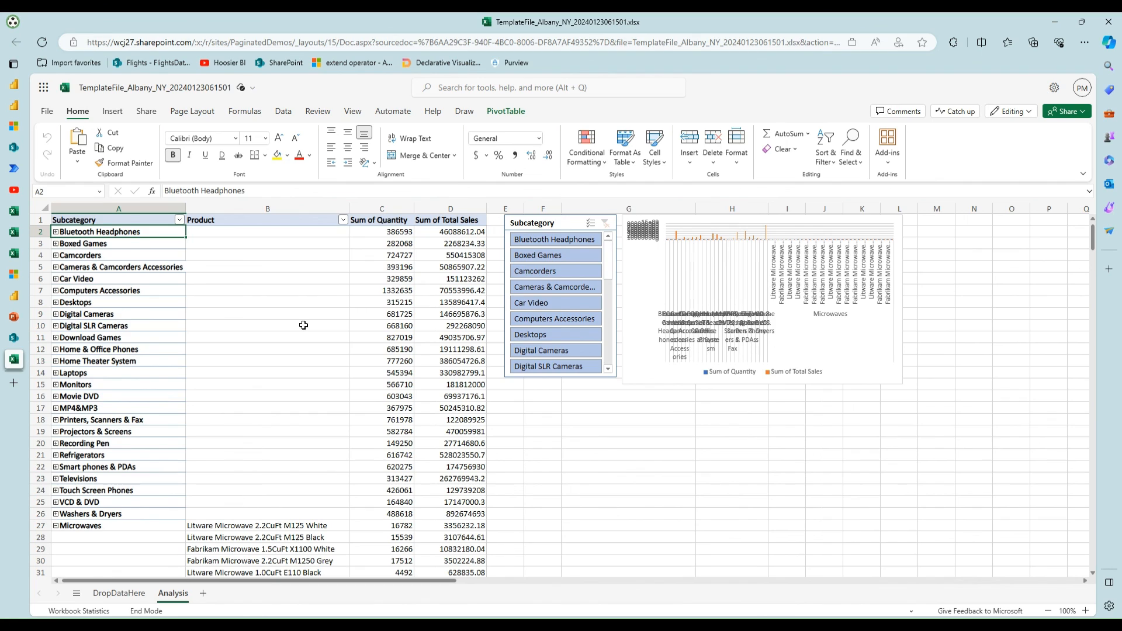